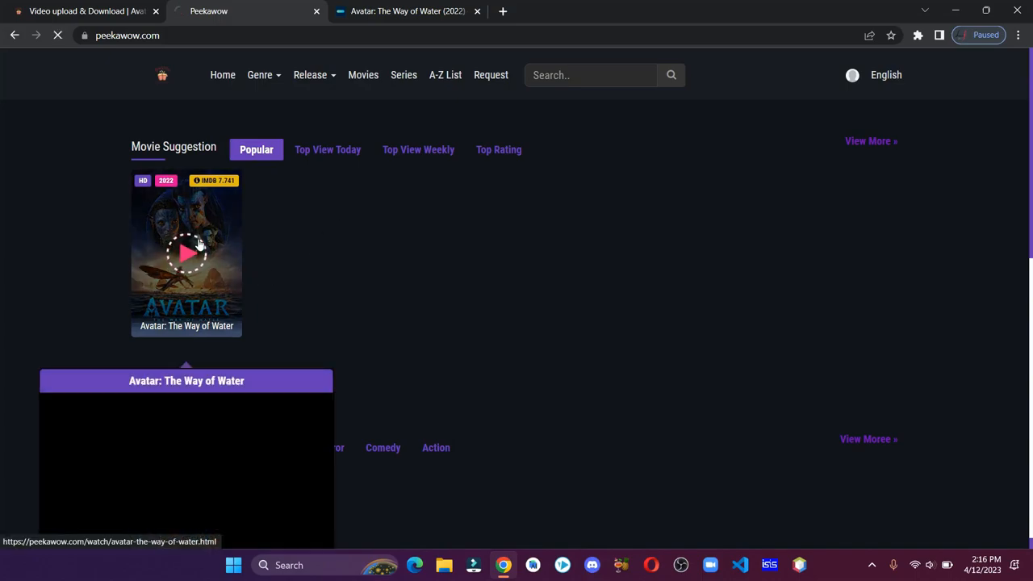
Browse the Peekawow site and the OVOO admin panel pages.
click(188, 251)
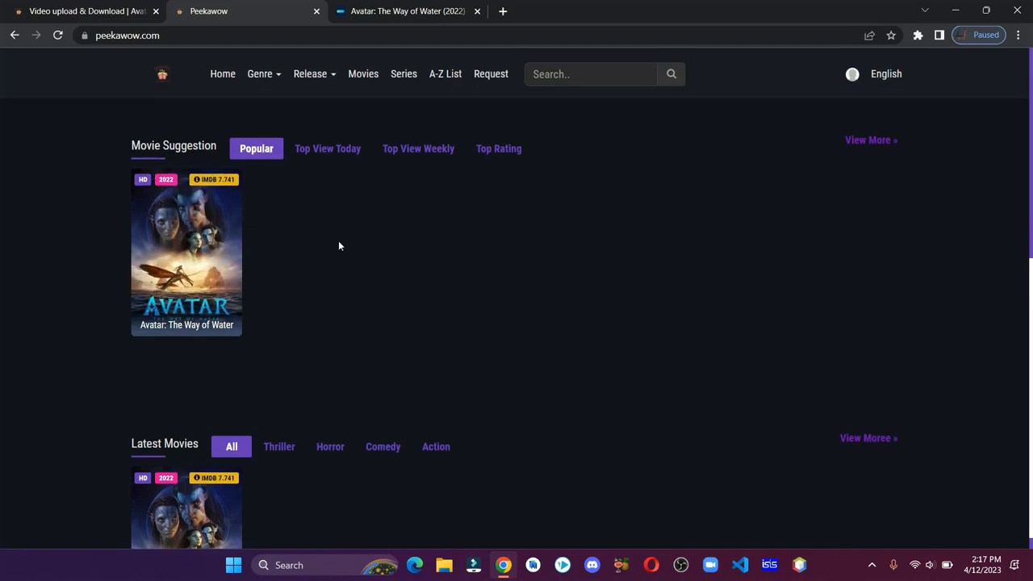
scroll(down, 3)
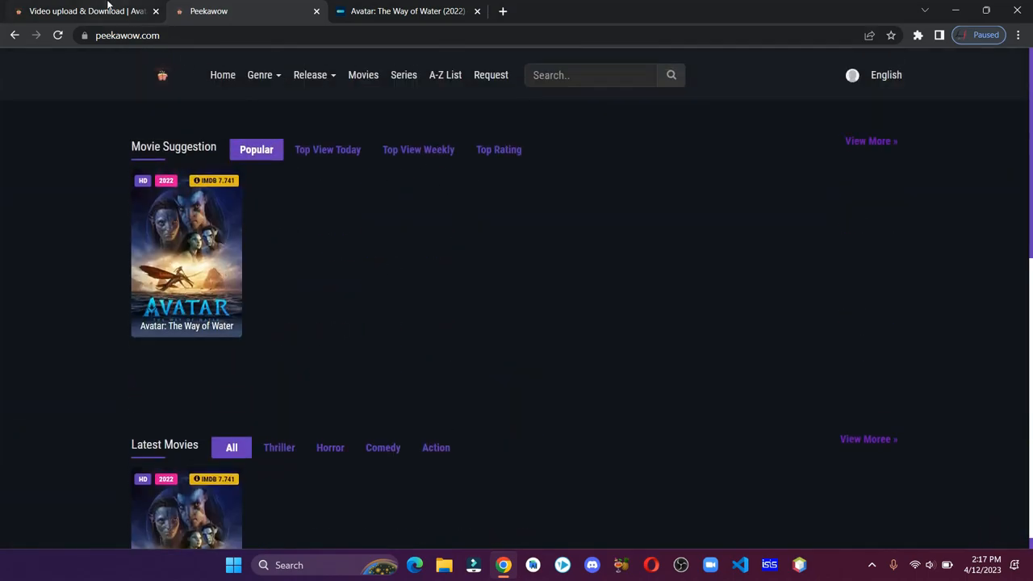
click(89, 12)
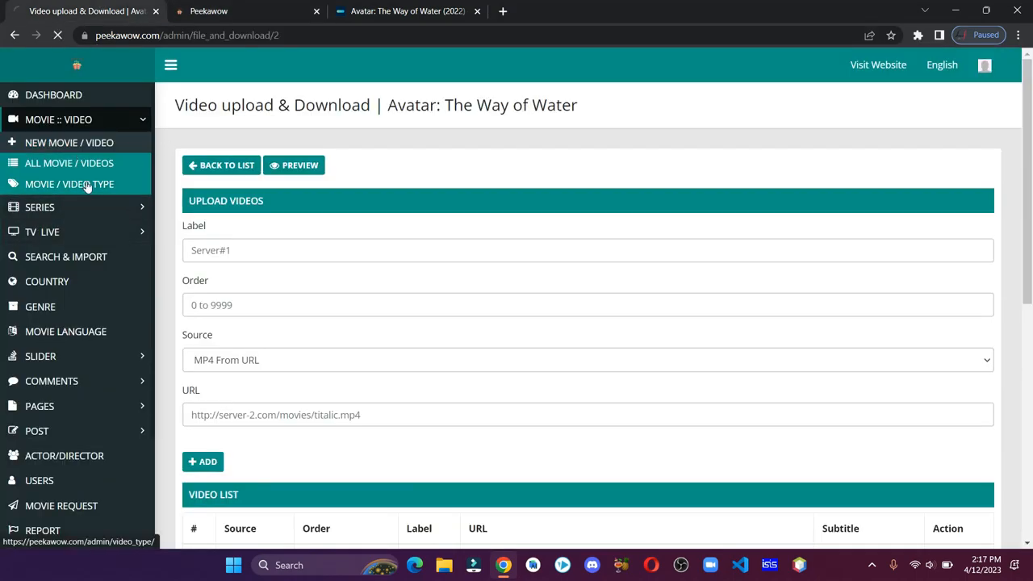
click(69, 184)
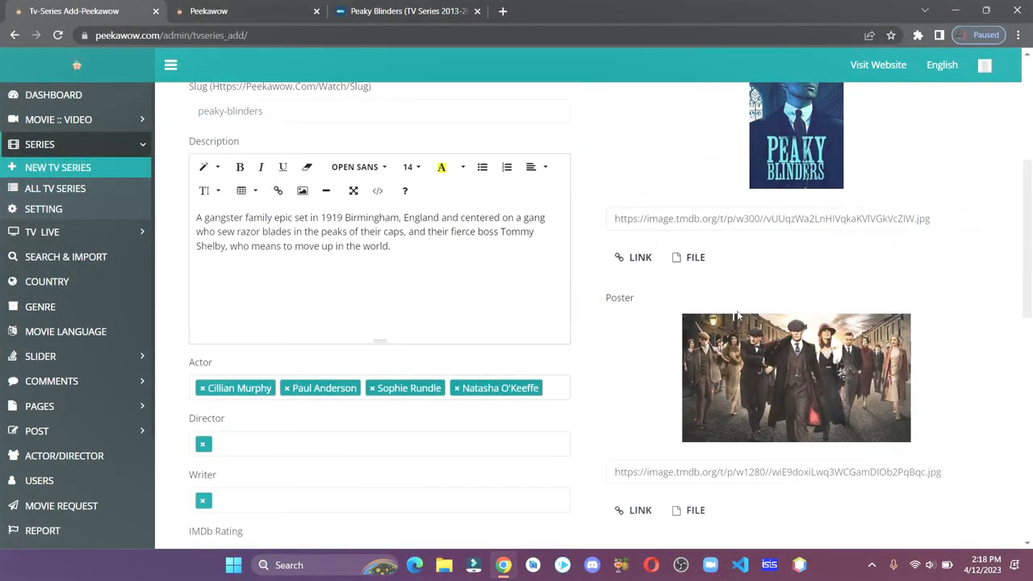
scroll(down, 3)
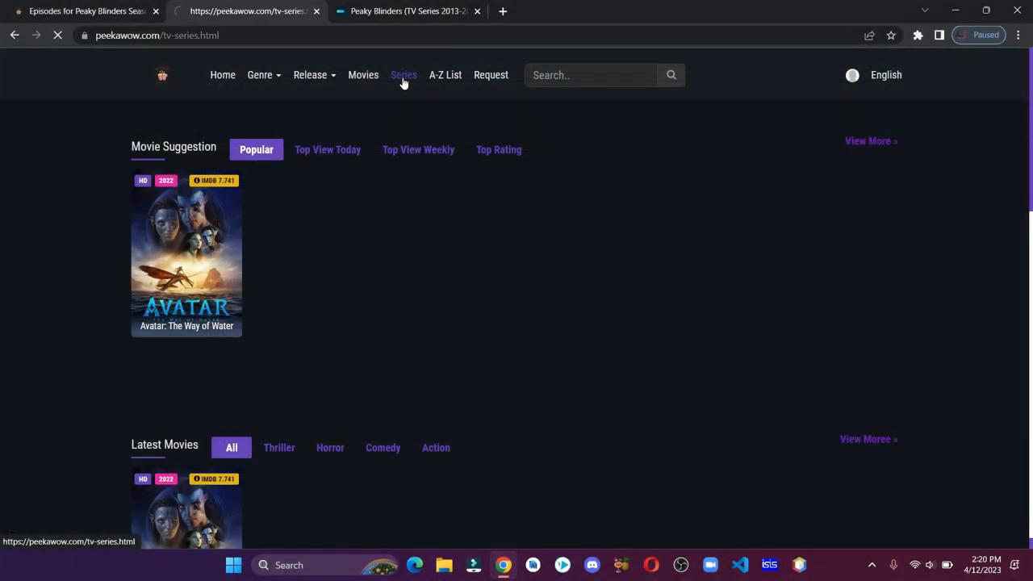
View the Series list and Peaky Blinders watch page, then the home page slider and popular stars.
click(404, 74)
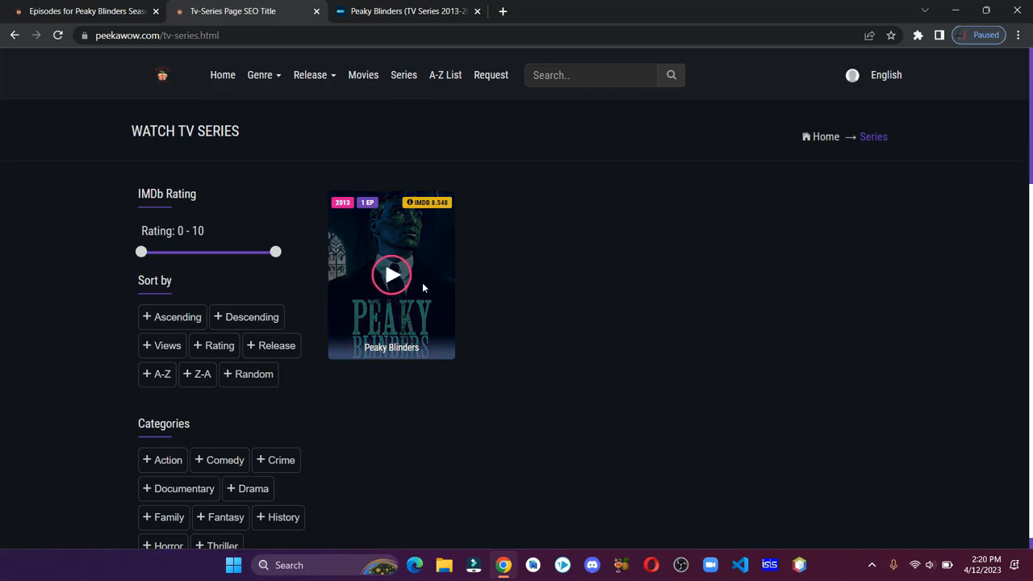
mouse_move(581, 209)
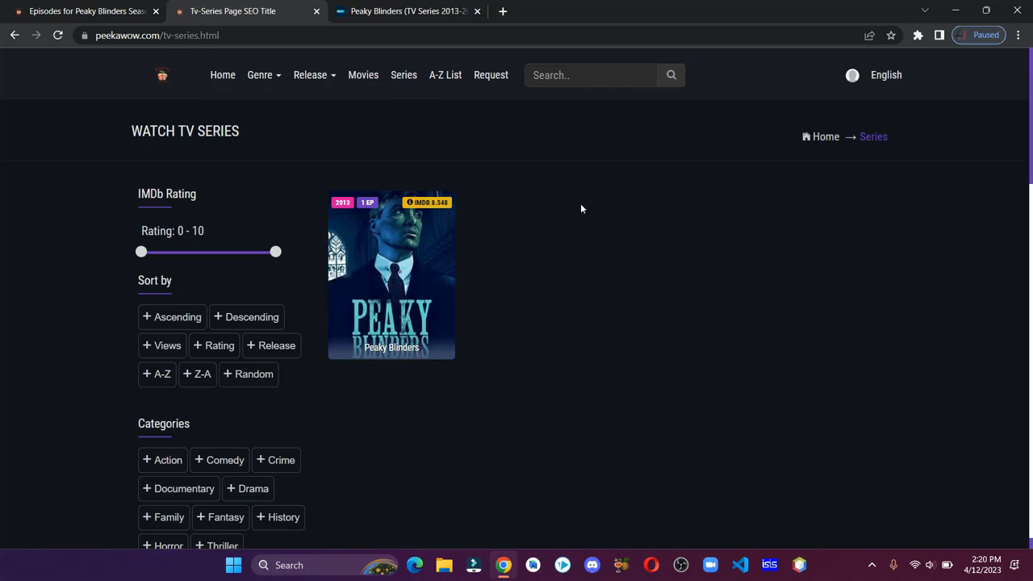
click(390, 274)
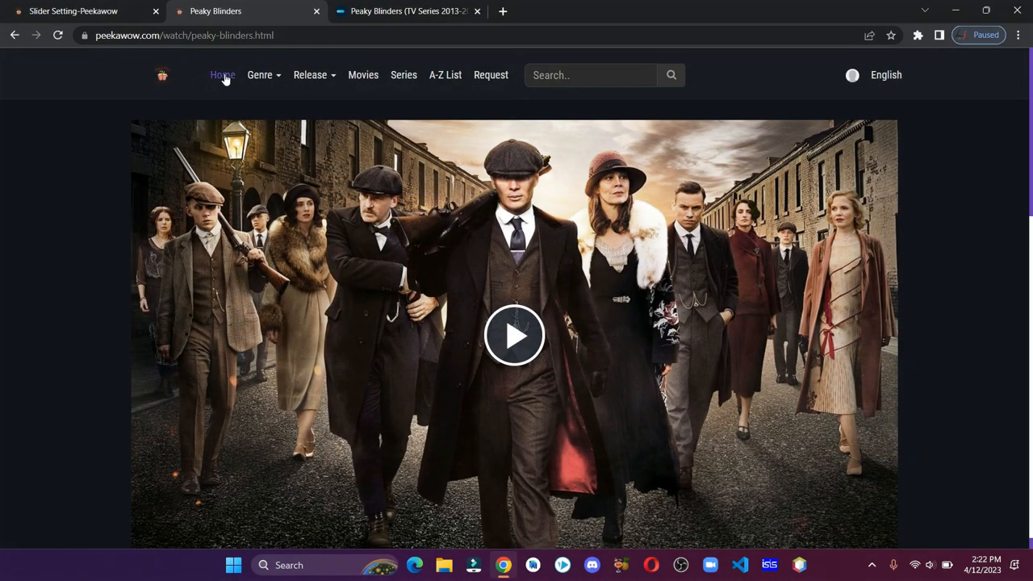
click(223, 74)
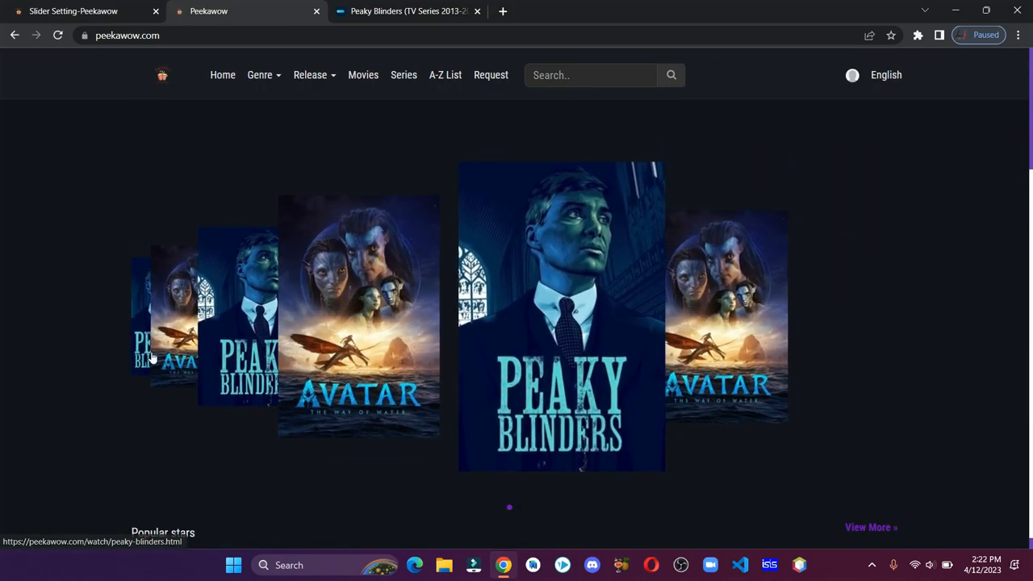
scroll(down, 3)
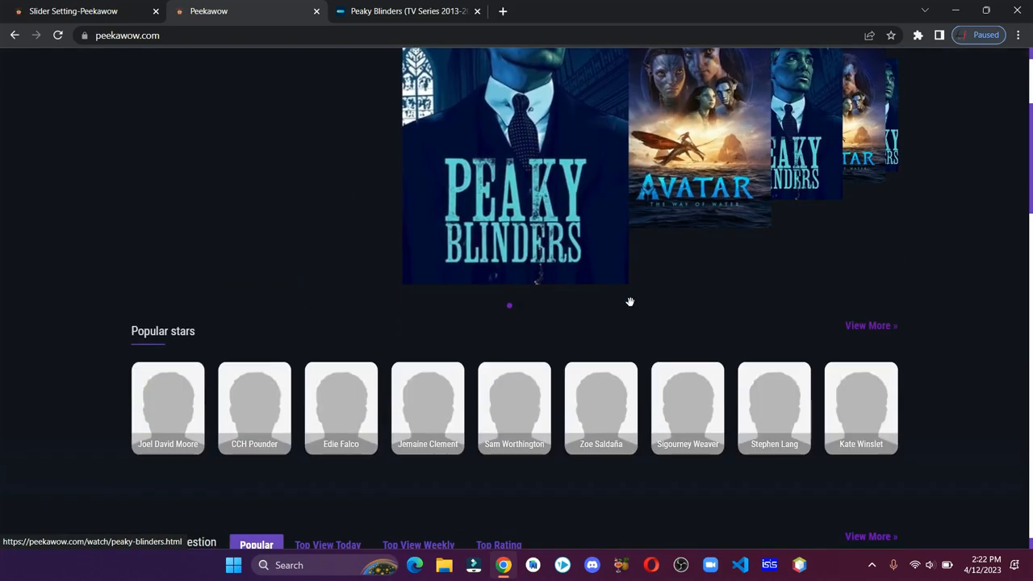
scroll(down, 3)
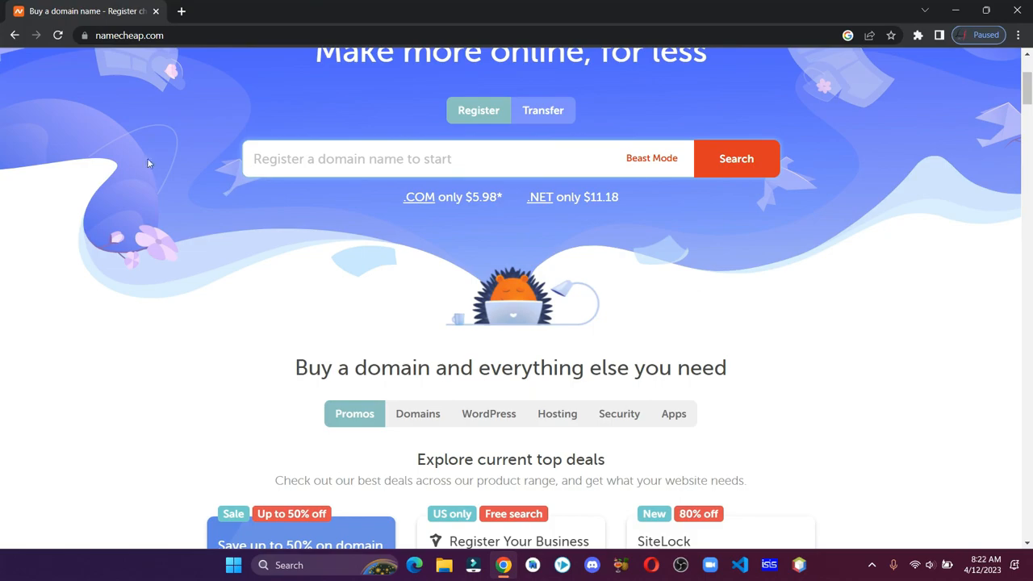
click(143, 58)
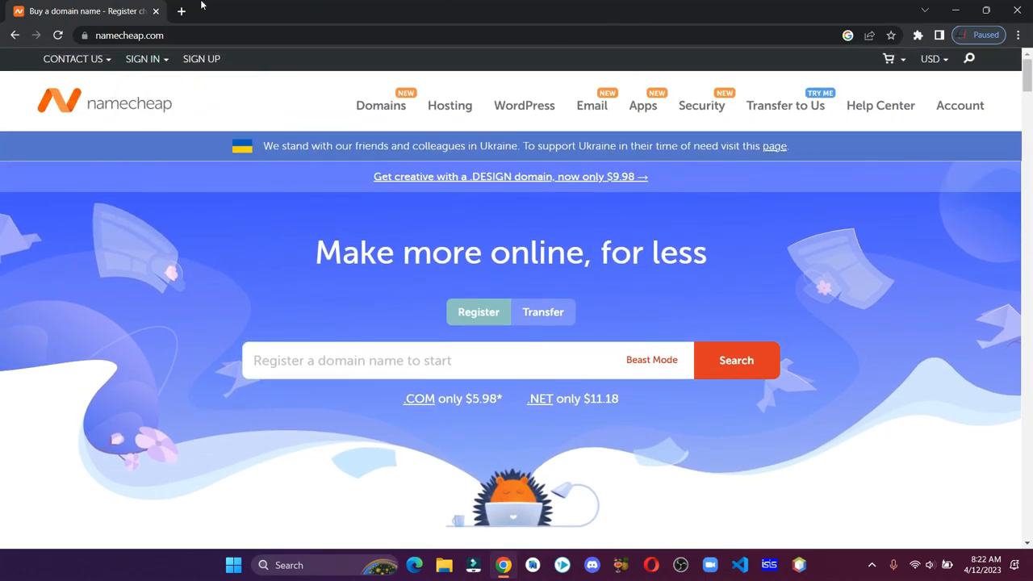
mouse_move(138, 257)
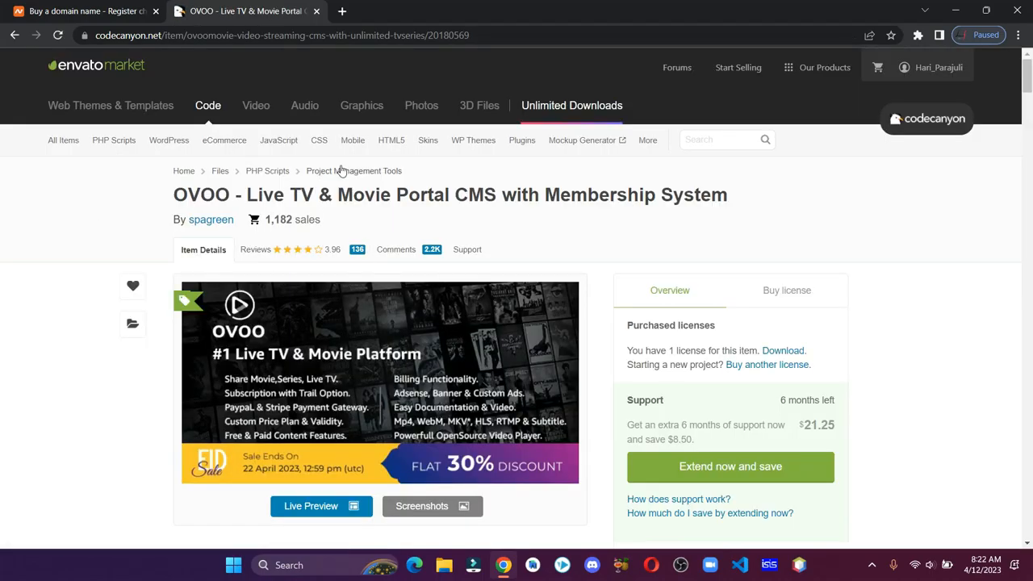
scroll(down, 3)
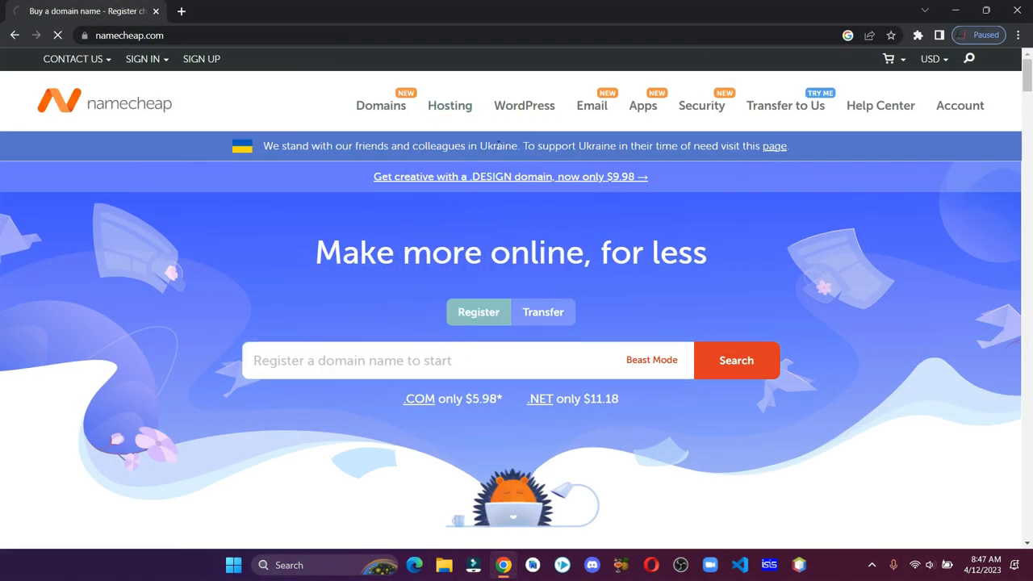
Choose the Stellar Plus plan from Namecheap's shared hosting plans.
click(449, 105)
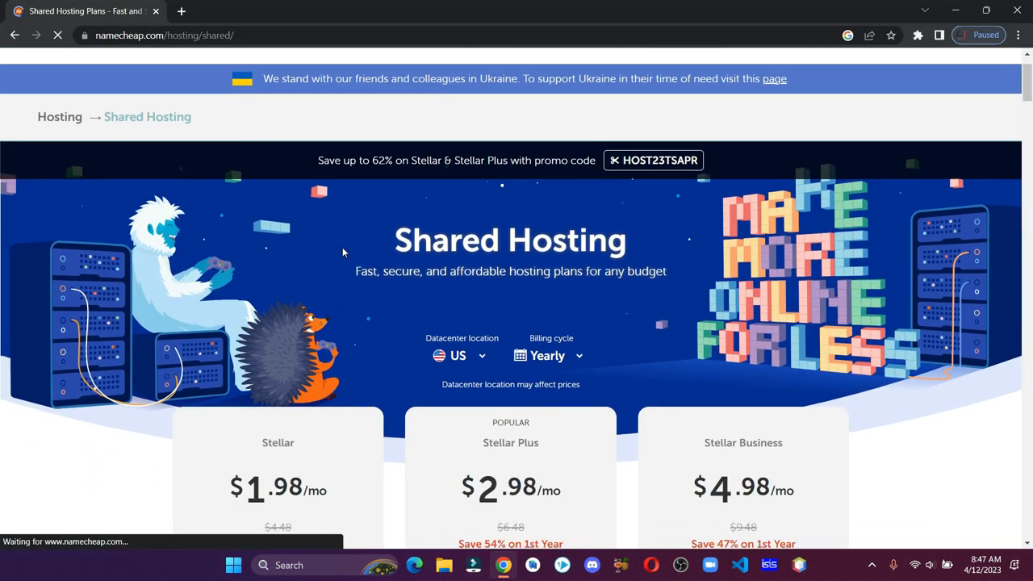
scroll(down, 3)
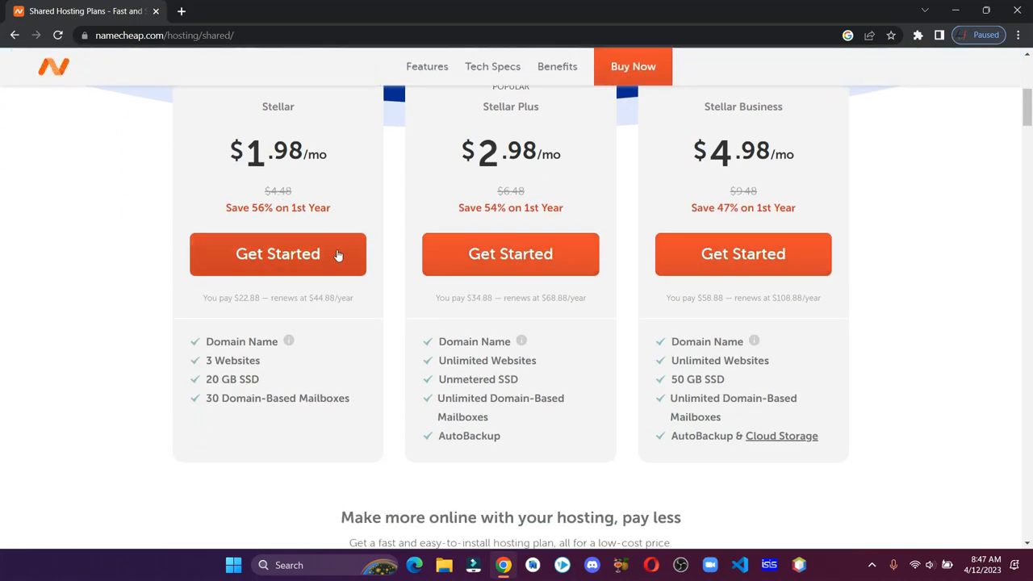
click(510, 253)
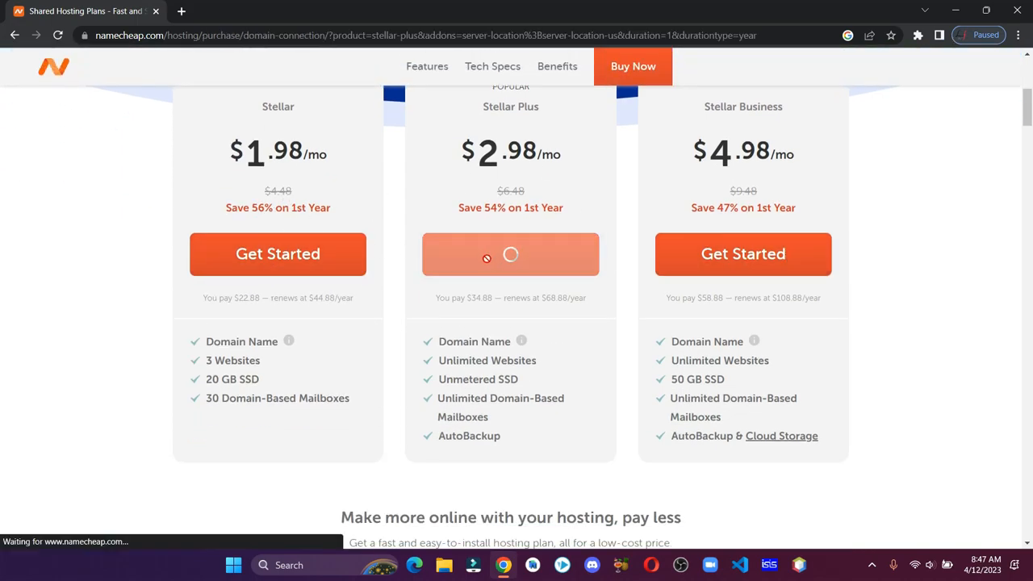
Search peekawow.com, connect it to the hosting plan and add both to the cart.
click(510, 253)
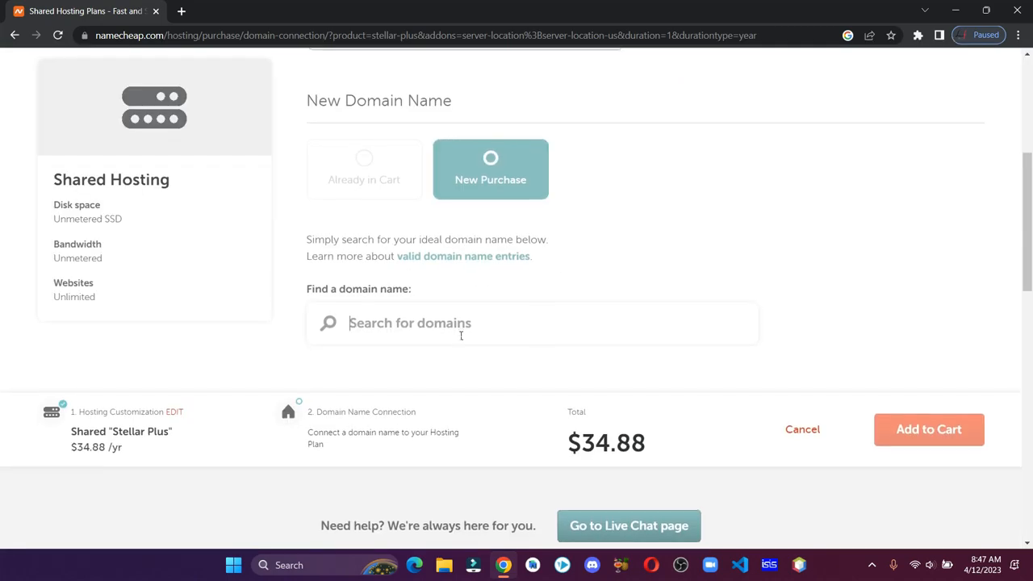
text(peeka)
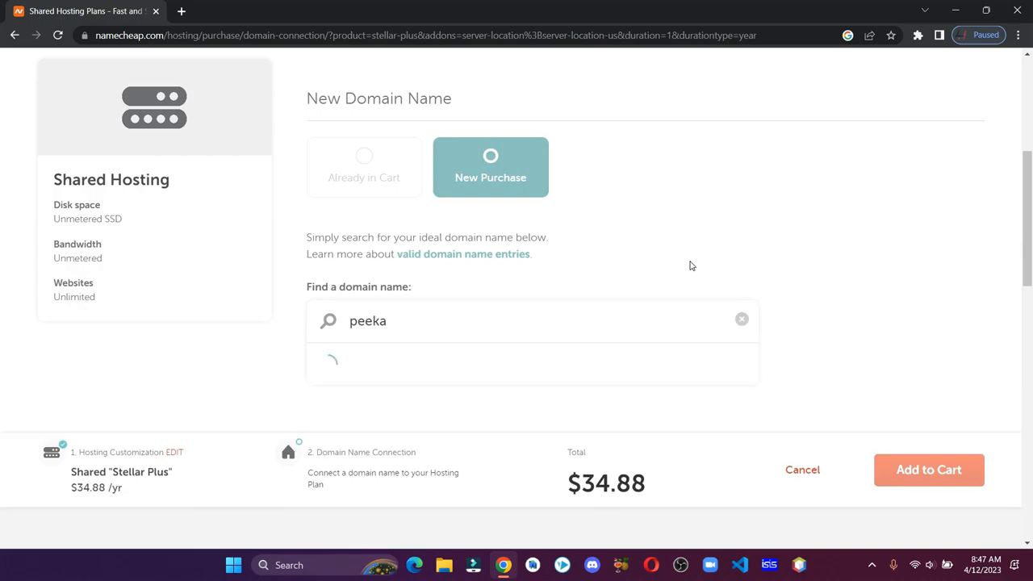
text(wow.com)
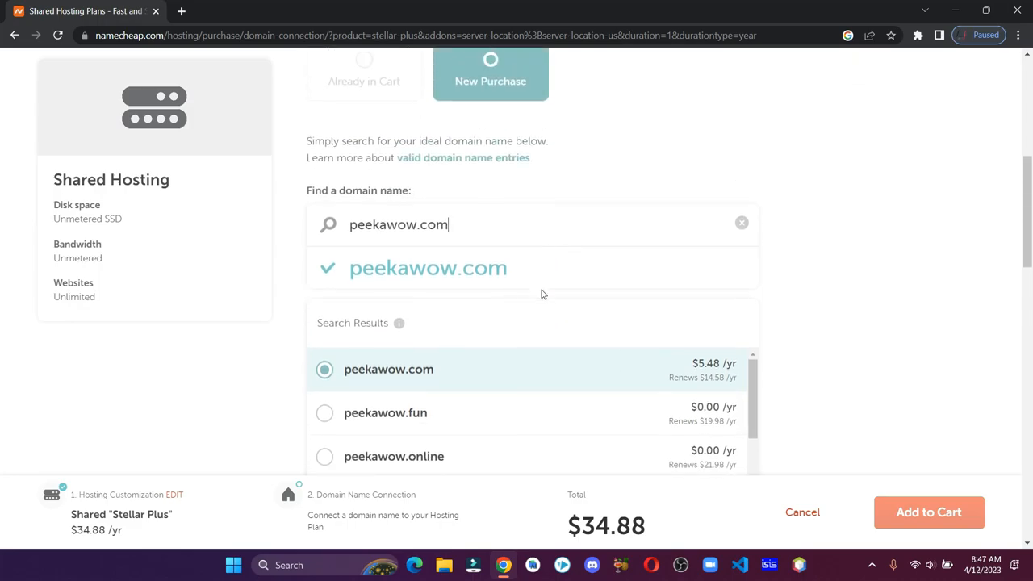
scroll(down, 3)
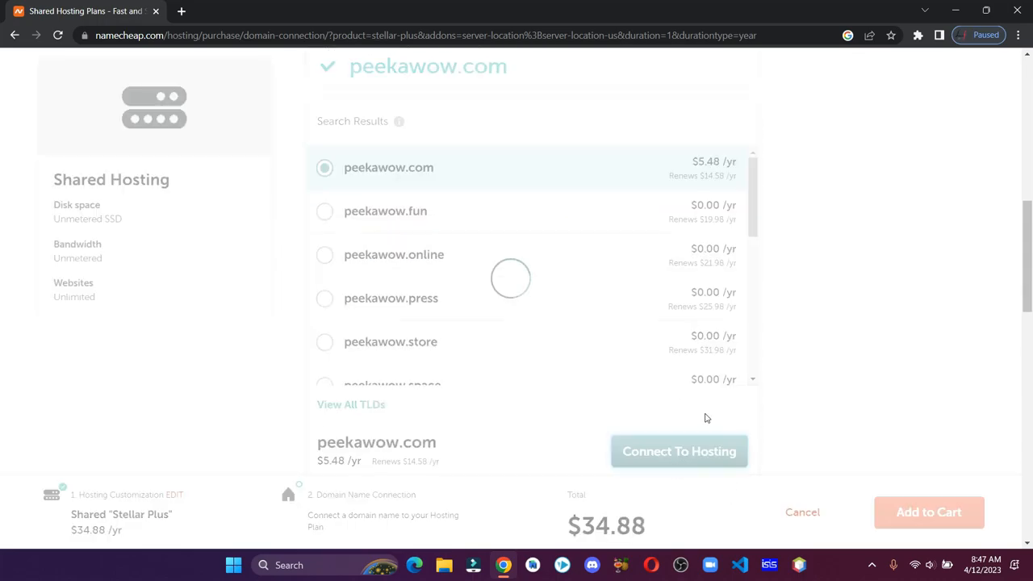
click(678, 452)
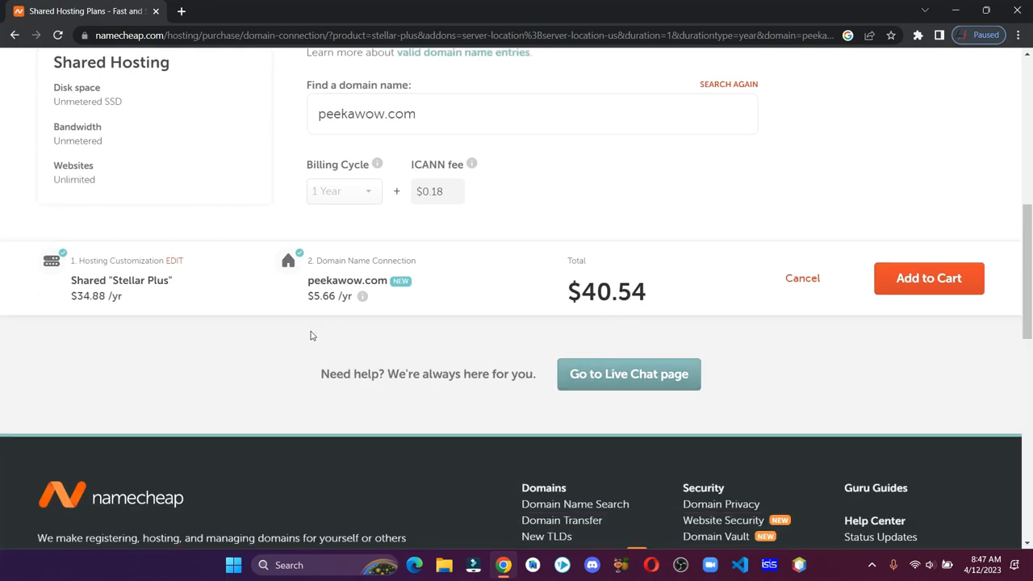
mouse_move(361, 293)
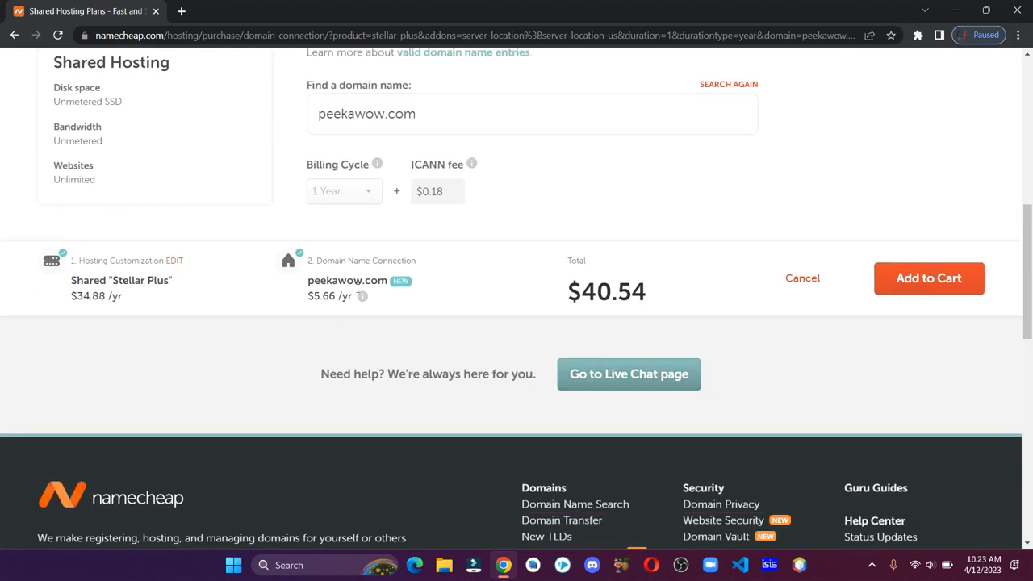
mouse_move(931, 281)
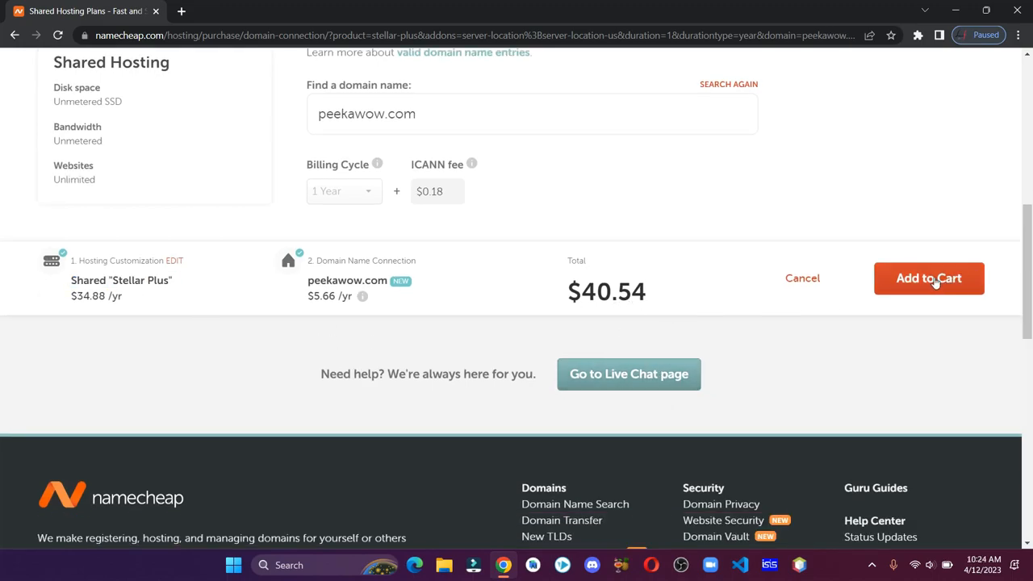
click(929, 278)
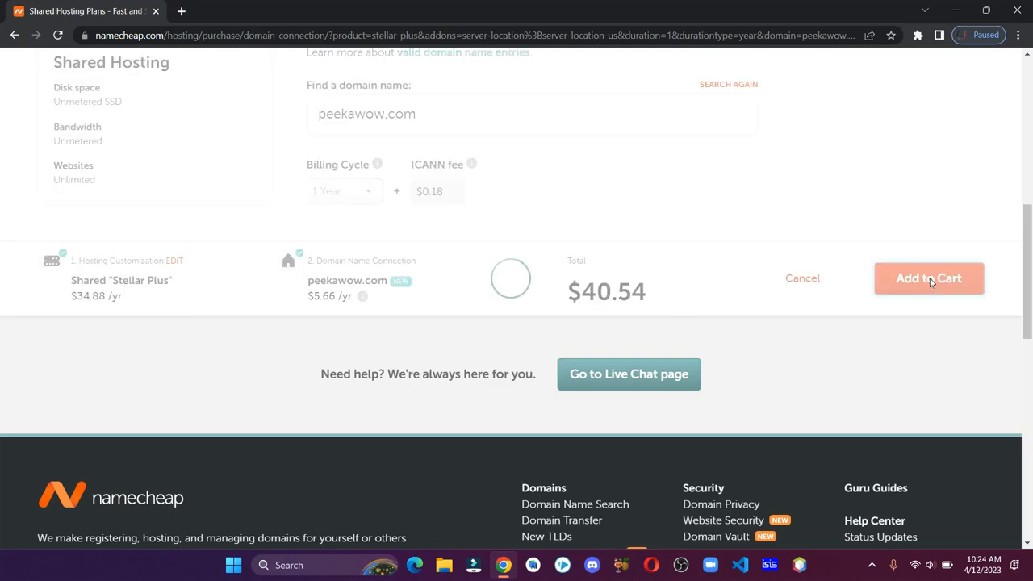
Go from the cart to the free Namecheap account signup form.
click(930, 277)
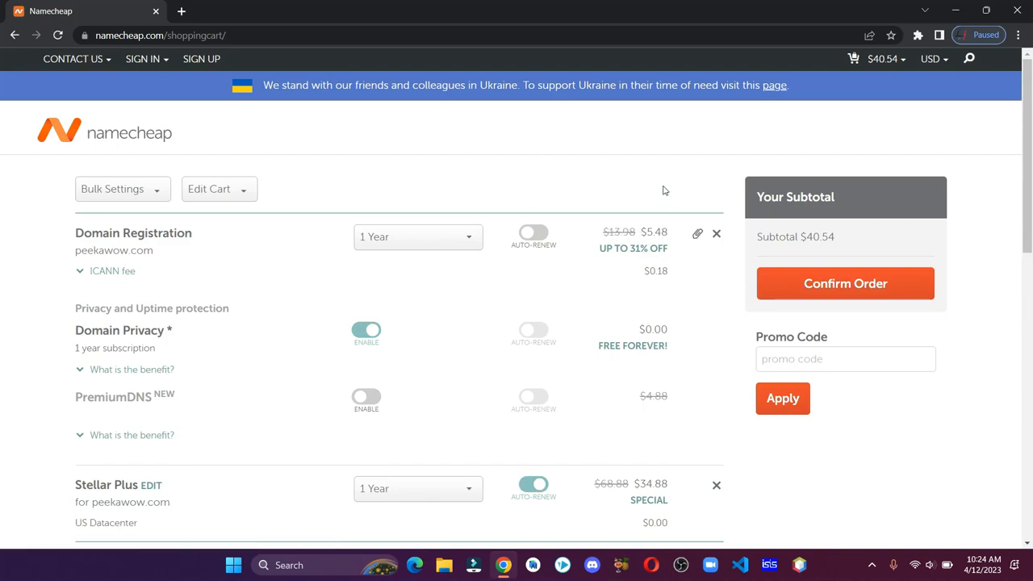
mouse_move(659, 290)
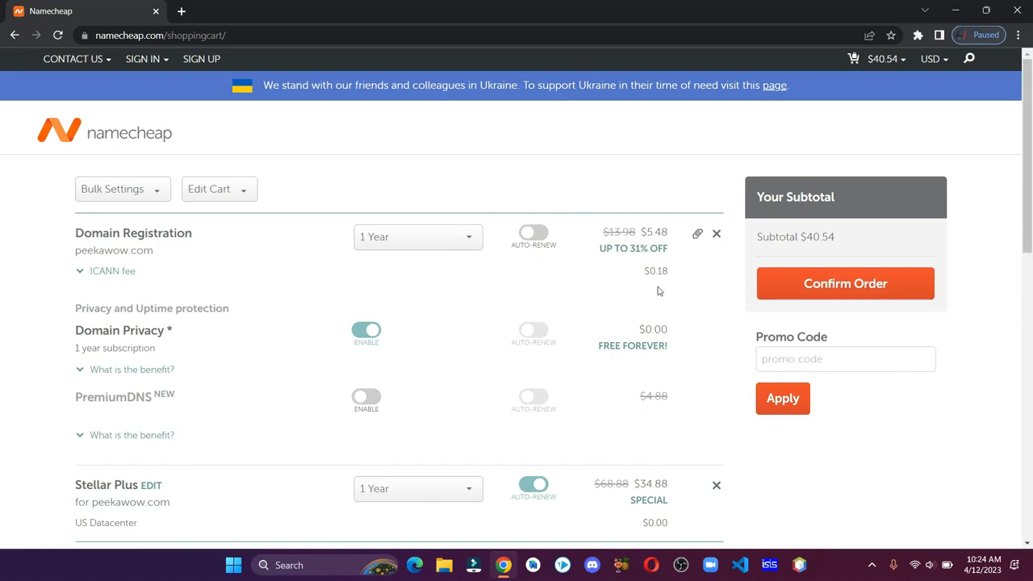
mouse_move(366, 287)
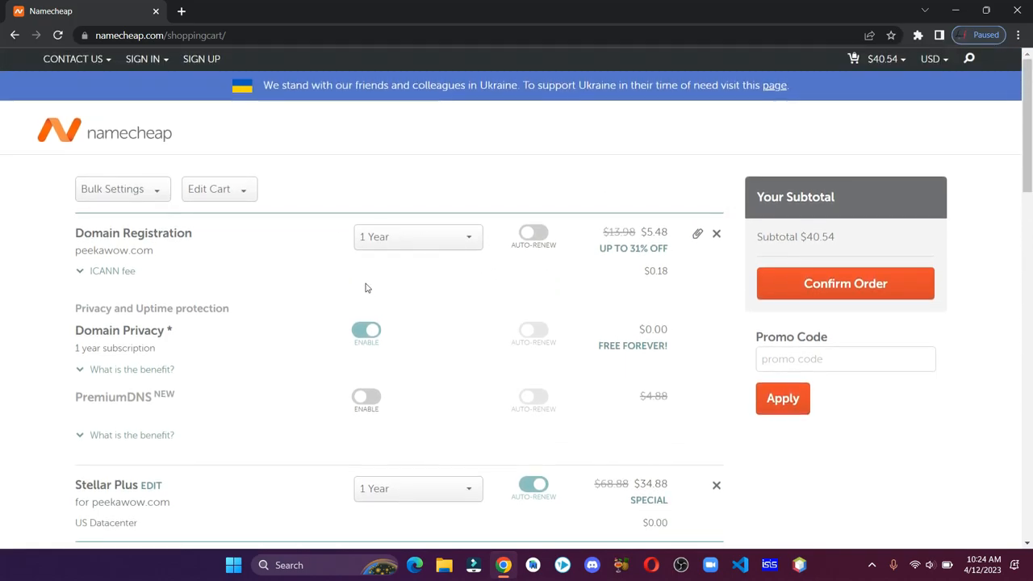
click(781, 399)
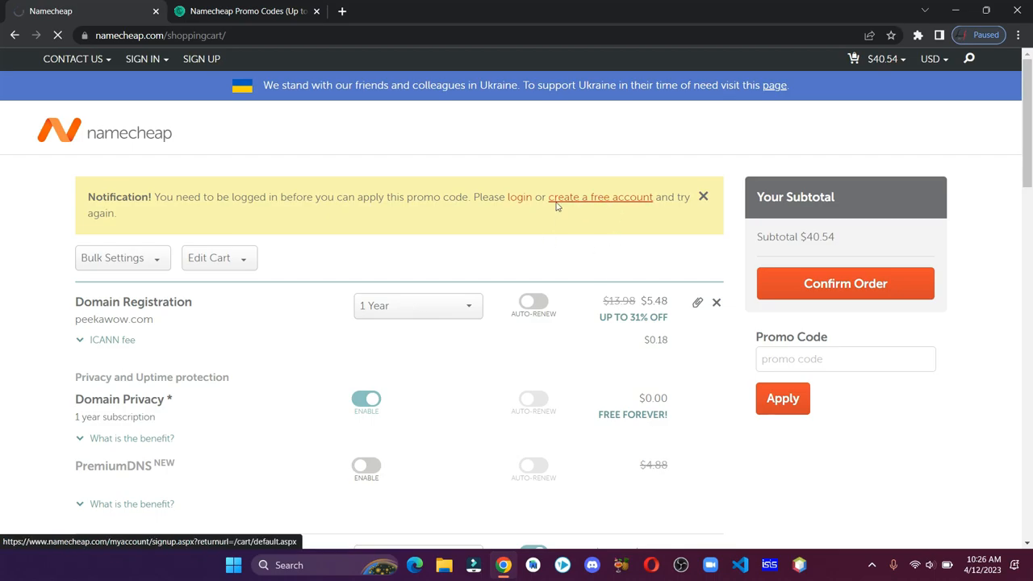
click(601, 197)
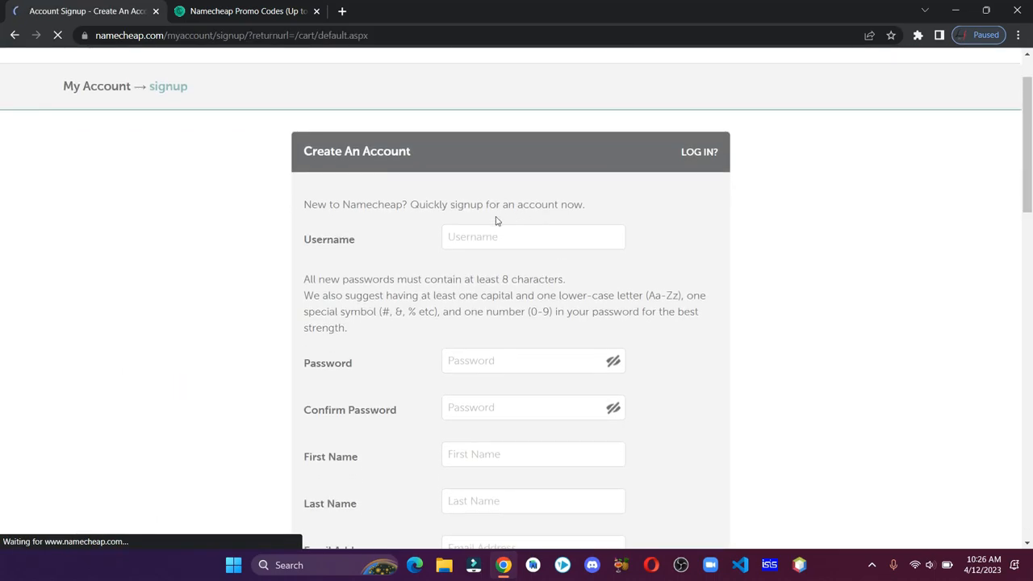
click(533, 235)
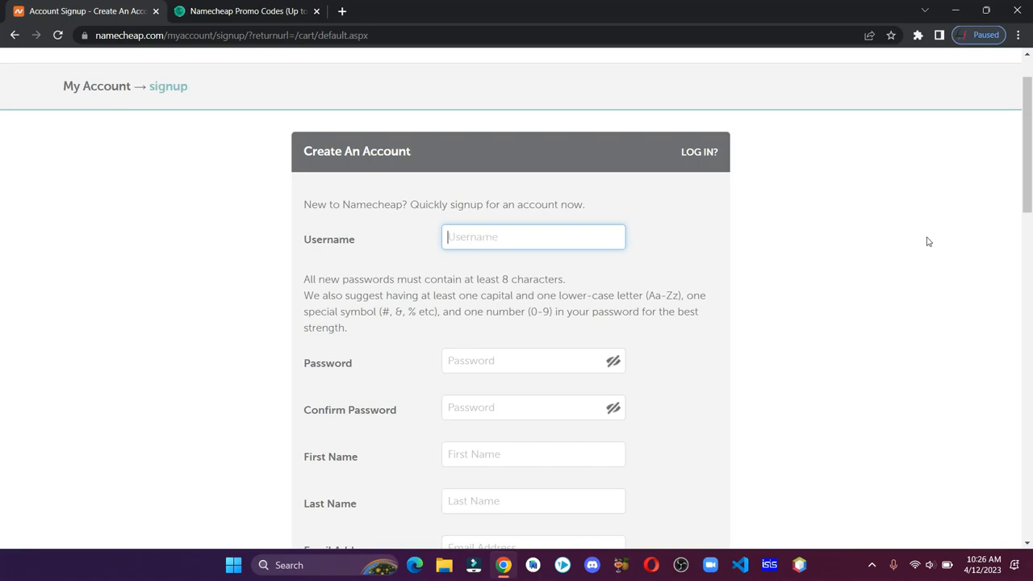
text(Hari Pa)
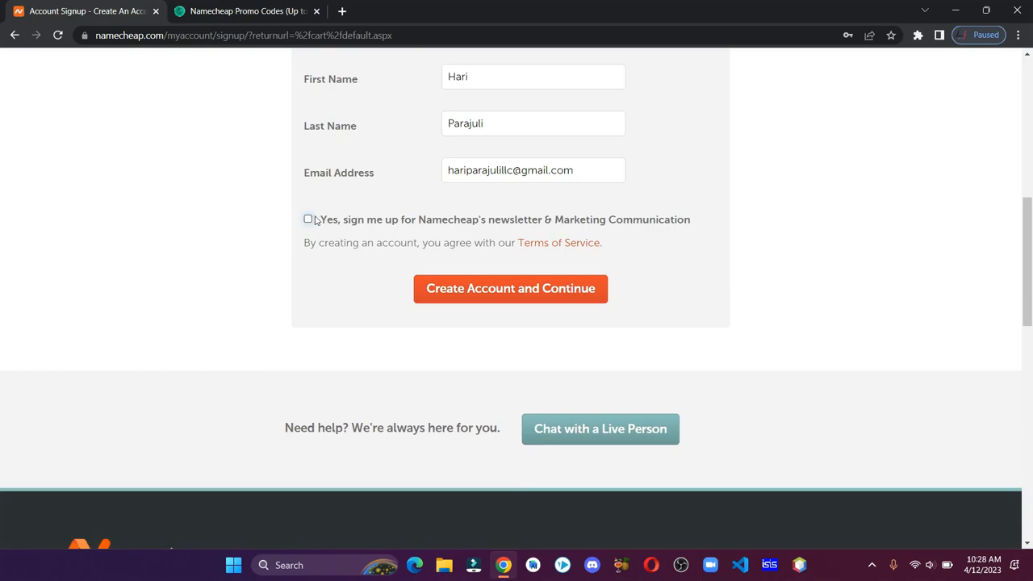
click(510, 287)
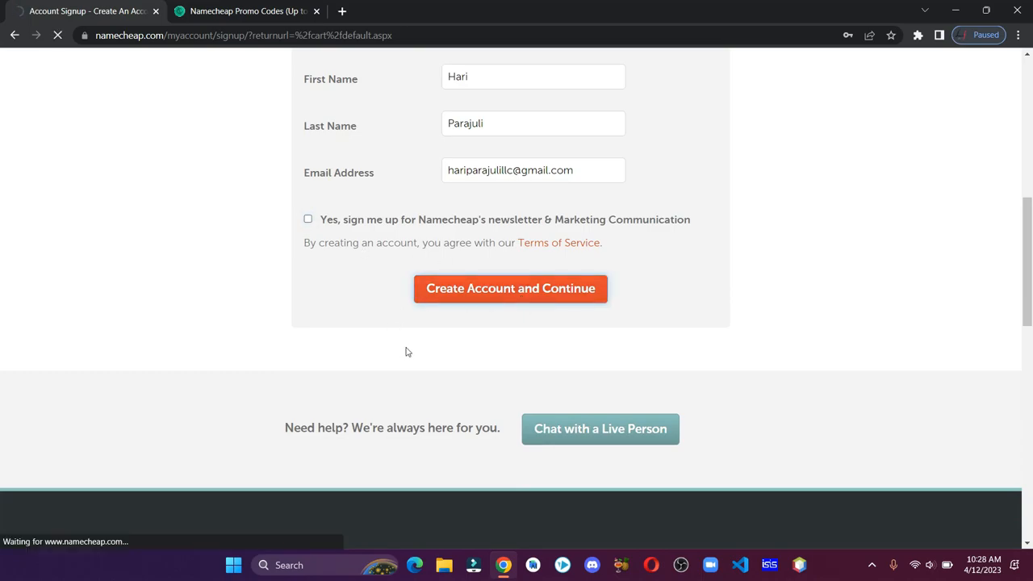
click(510, 288)
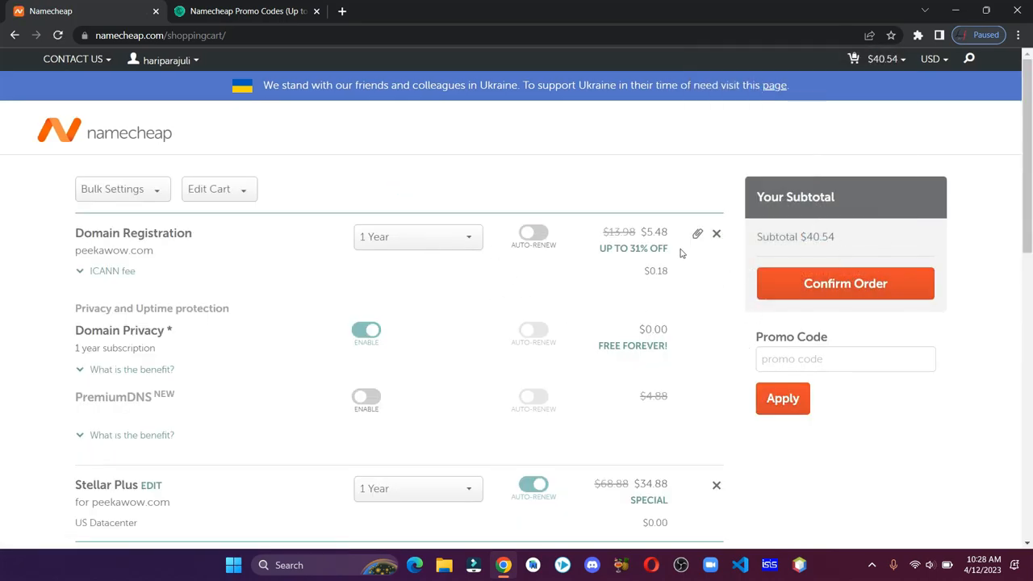
Apply the CELEBRATE15MAR promo code and confirm the order to begin checkout.
click(781, 399)
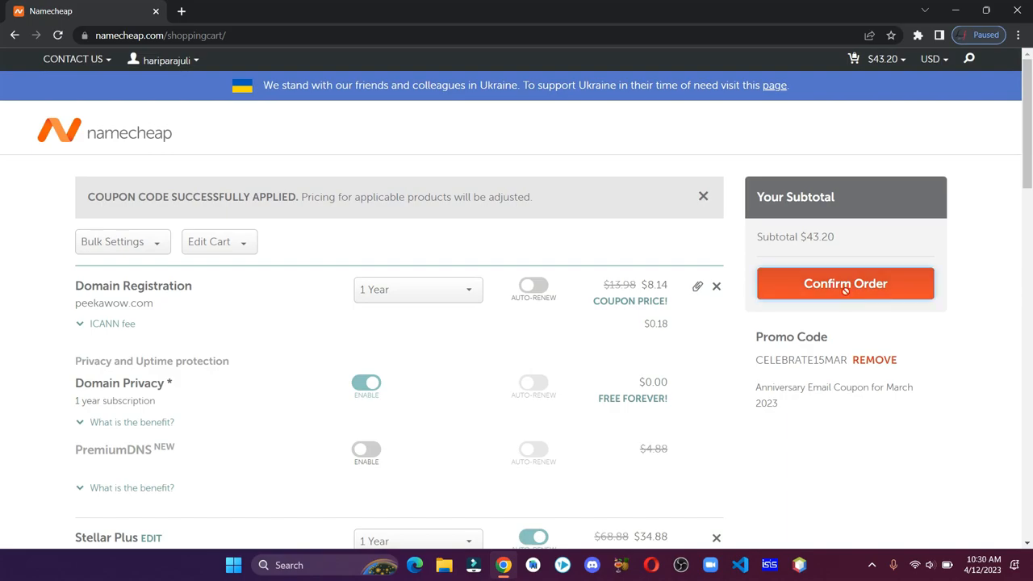
click(846, 284)
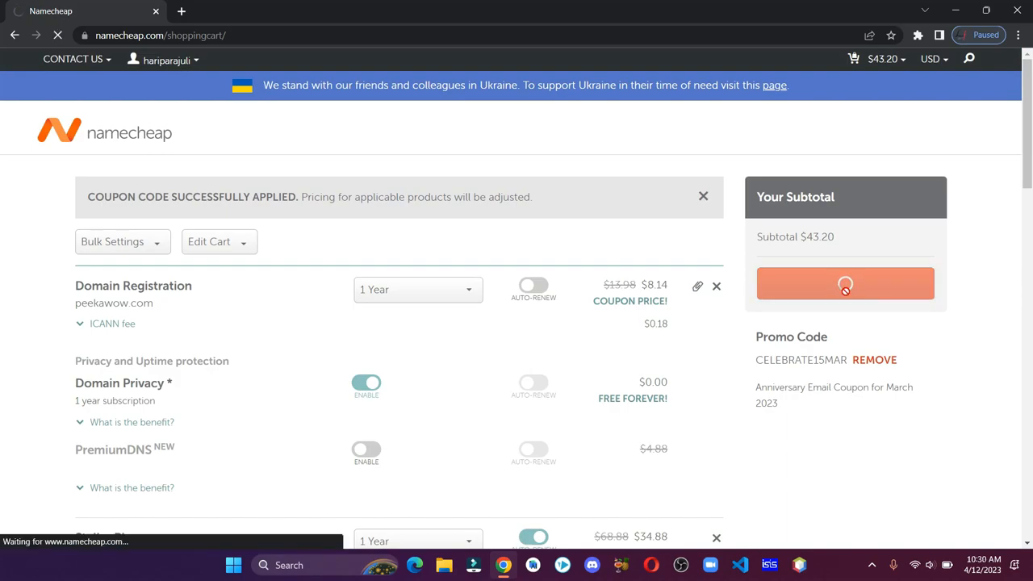
click(846, 284)
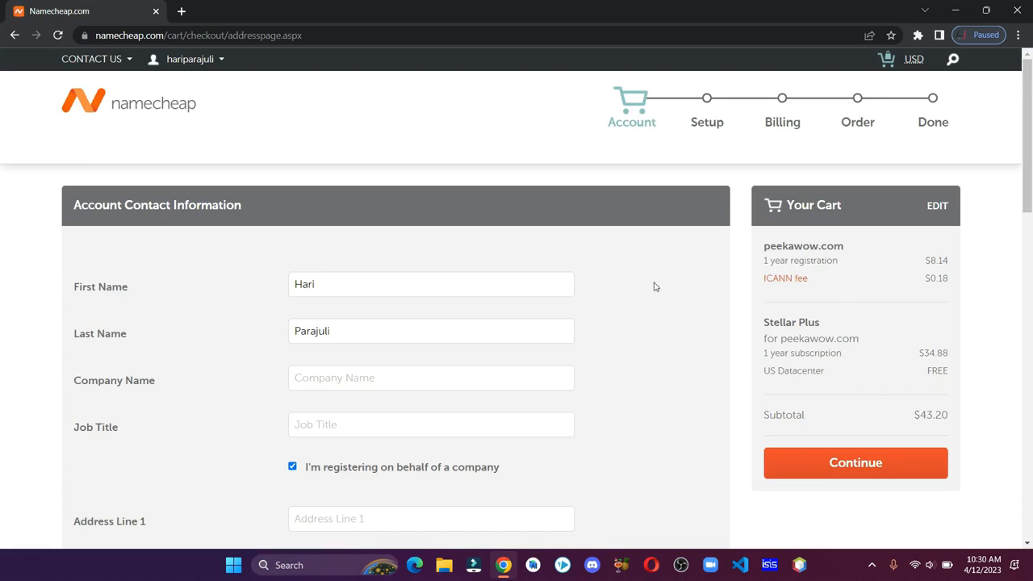
scroll(down, 3)
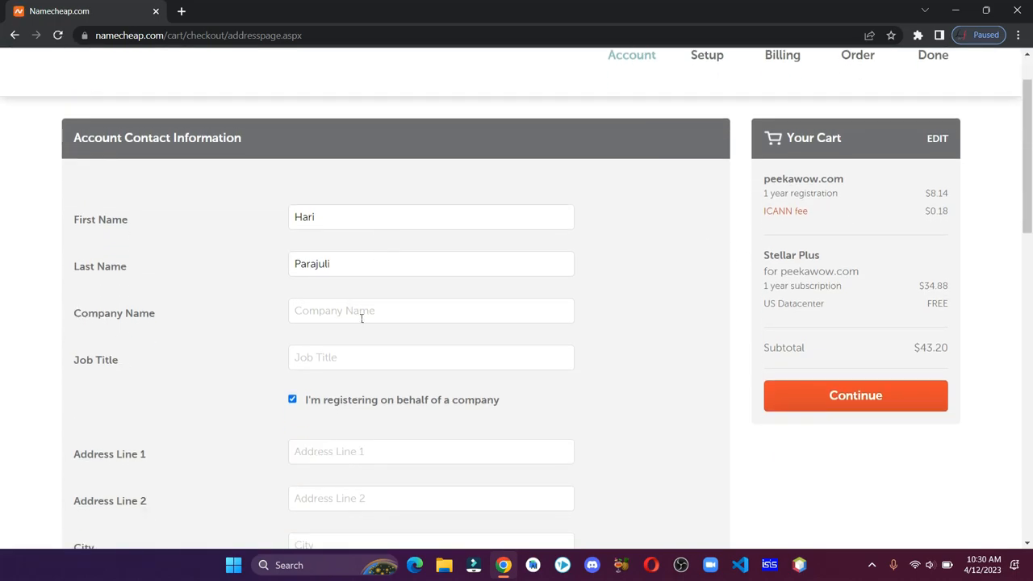
scroll(down, 3)
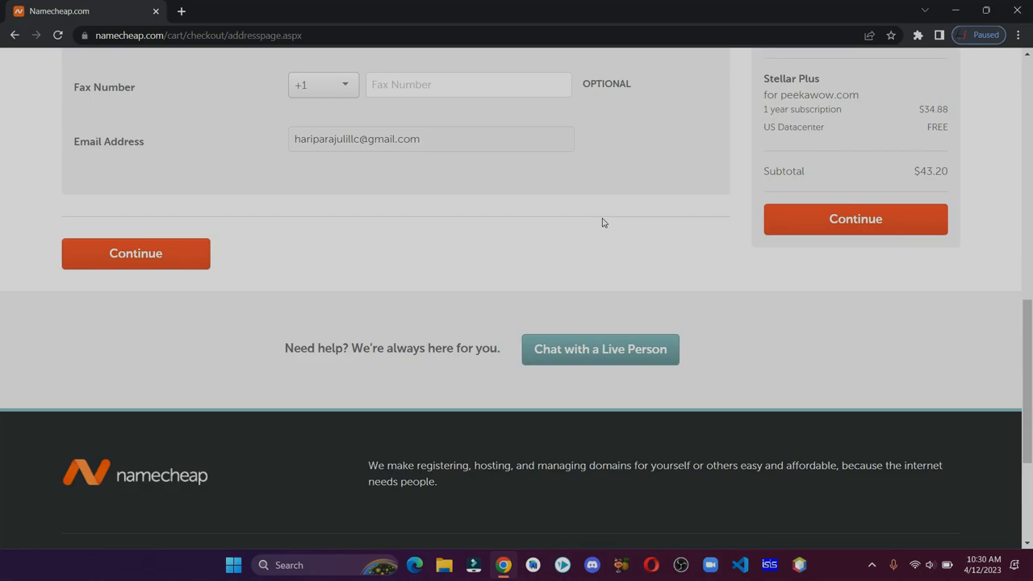
Continue through the Account, Setup and Billing checkout steps.
click(135, 254)
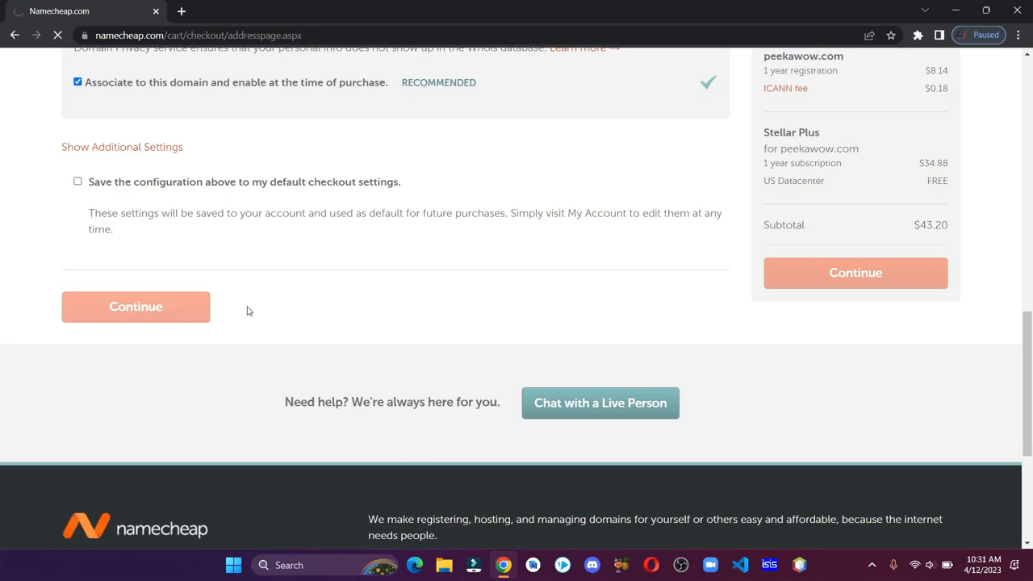
click(136, 306)
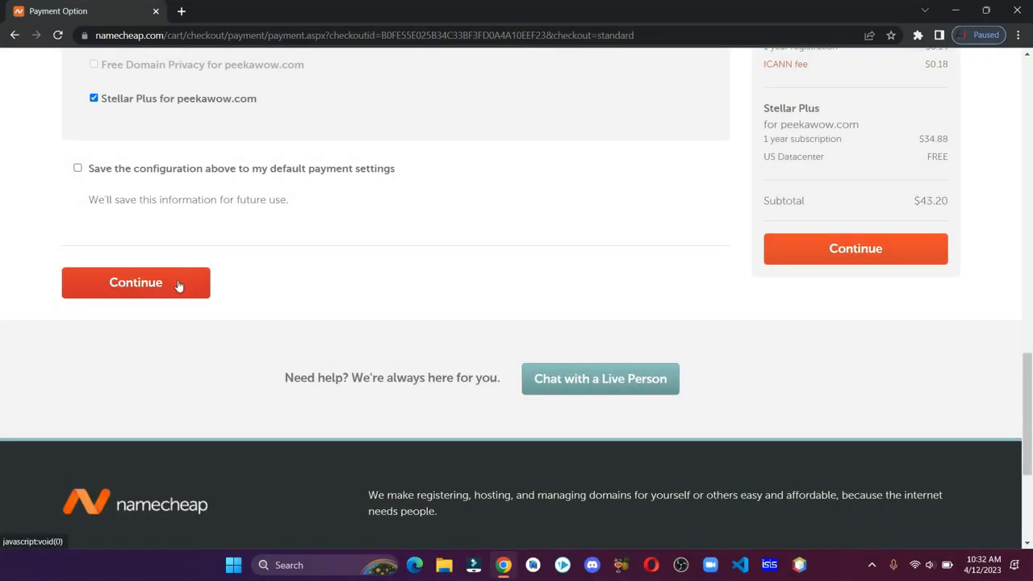
click(162, 283)
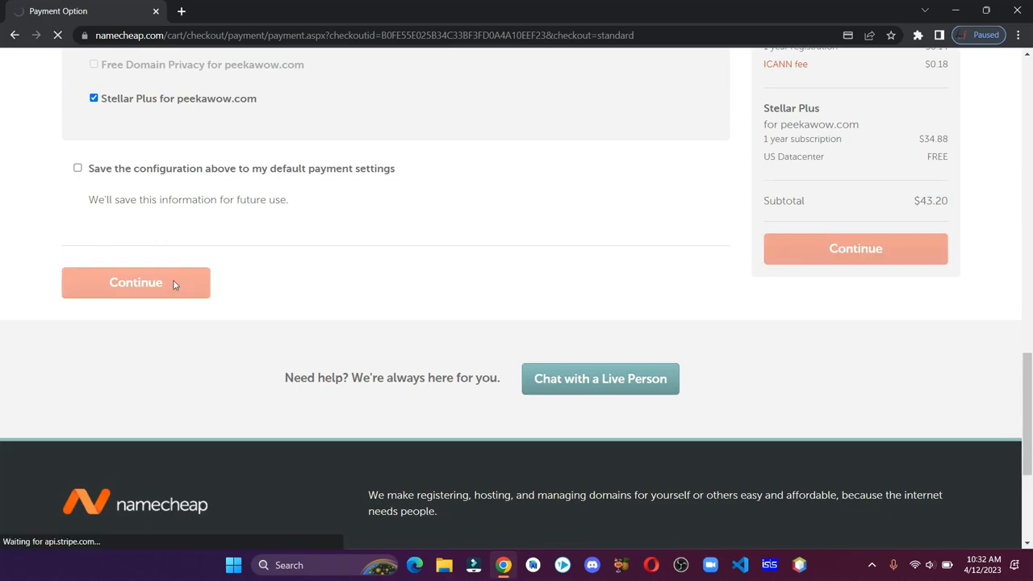
click(136, 283)
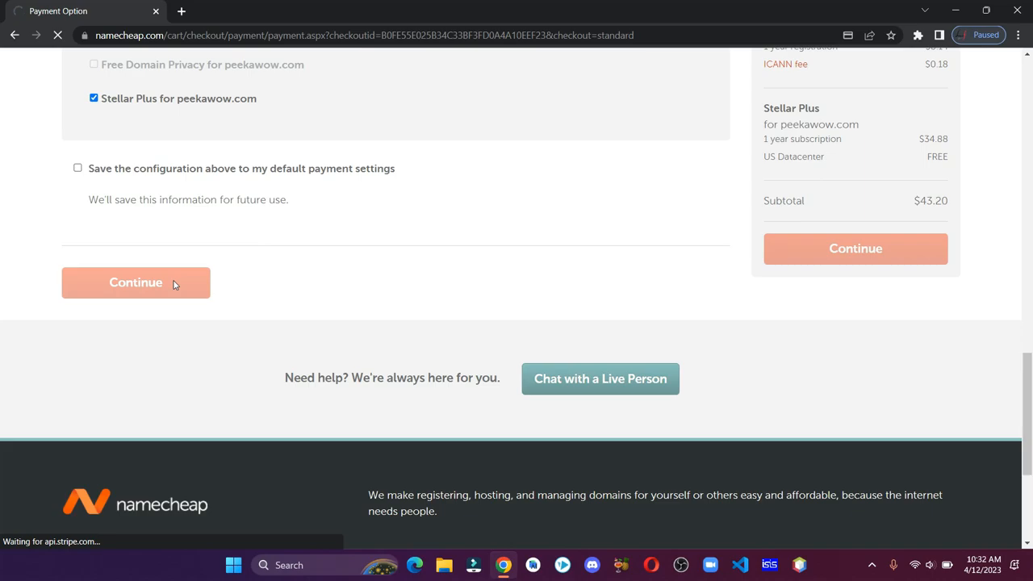
click(136, 282)
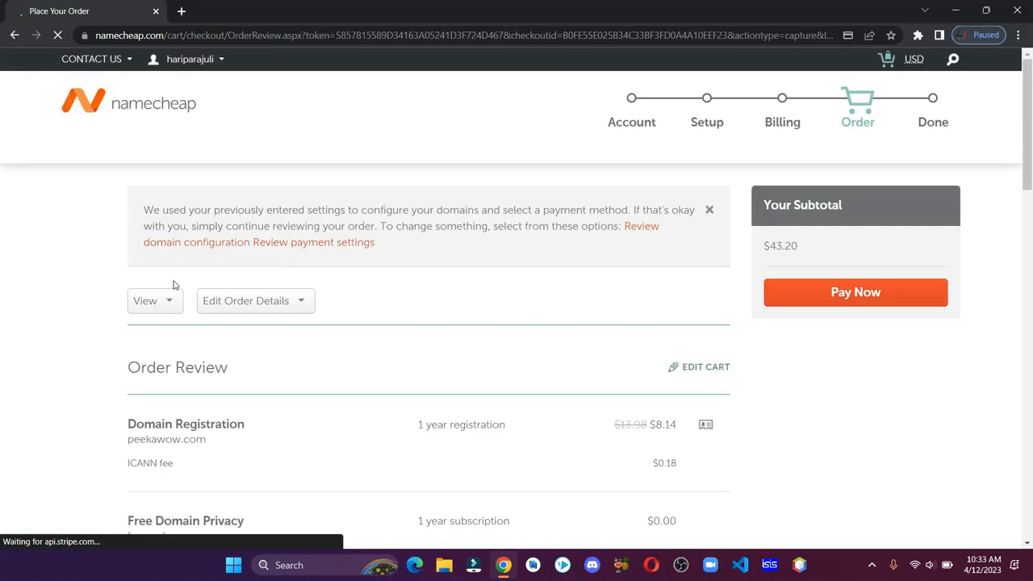
Pay $43.20 for the peekawow.com domain and Stellar Plus hosting order.
scroll(down, 3)
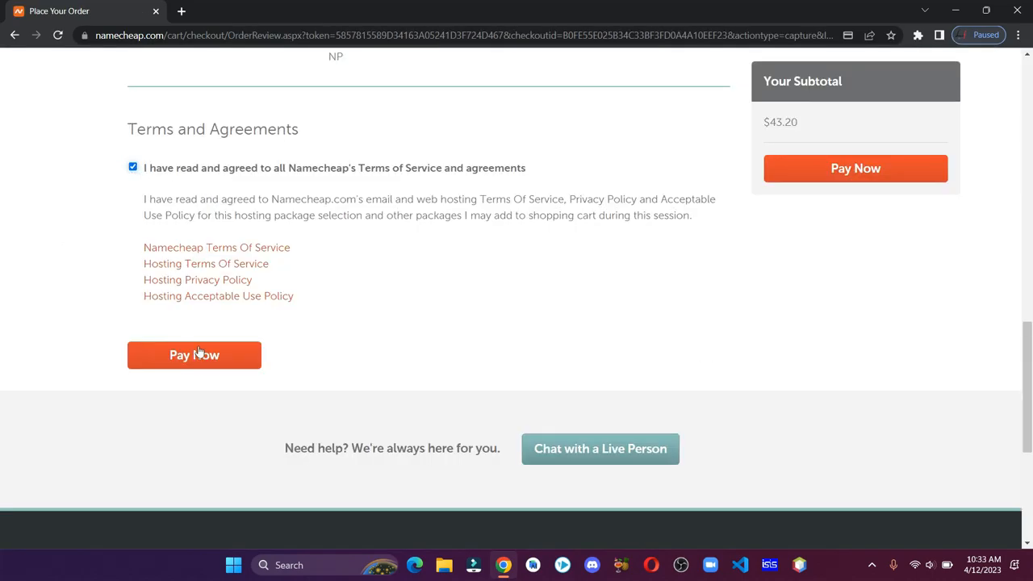
click(193, 355)
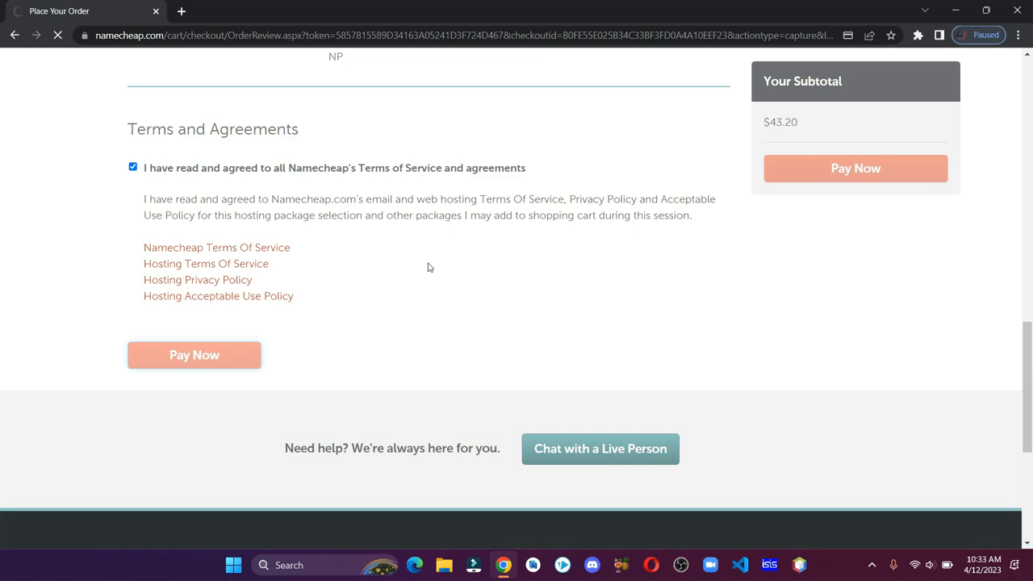
click(194, 355)
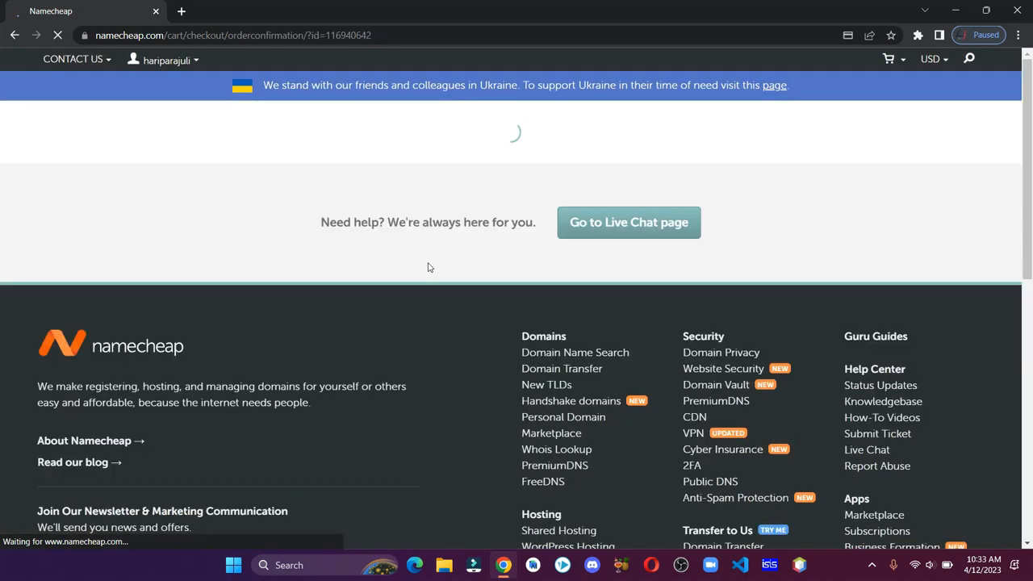
Go to the account dashboard and launch cPanel for peekawow.com's Stellar Plus hosting.
click(168, 60)
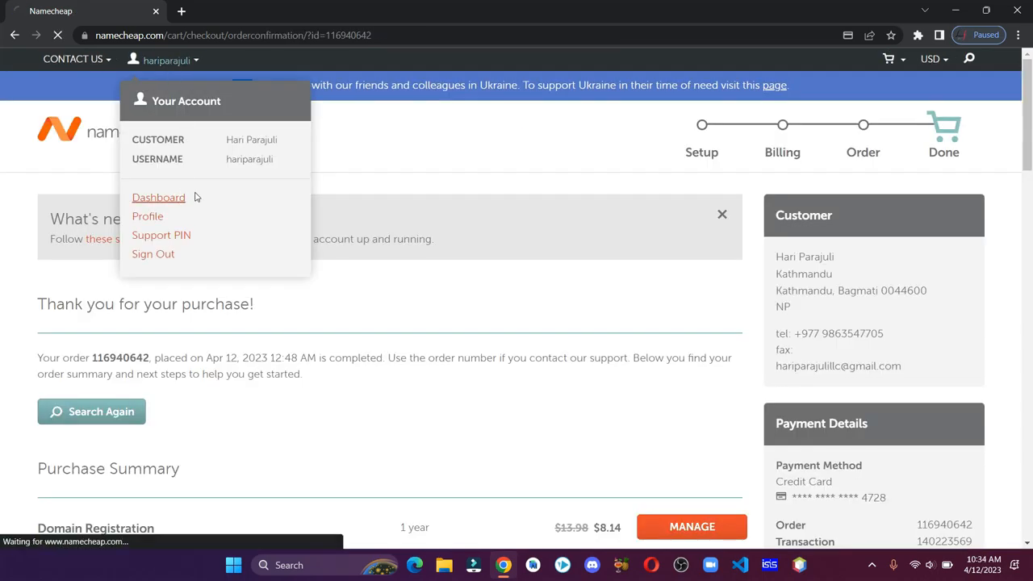
click(159, 197)
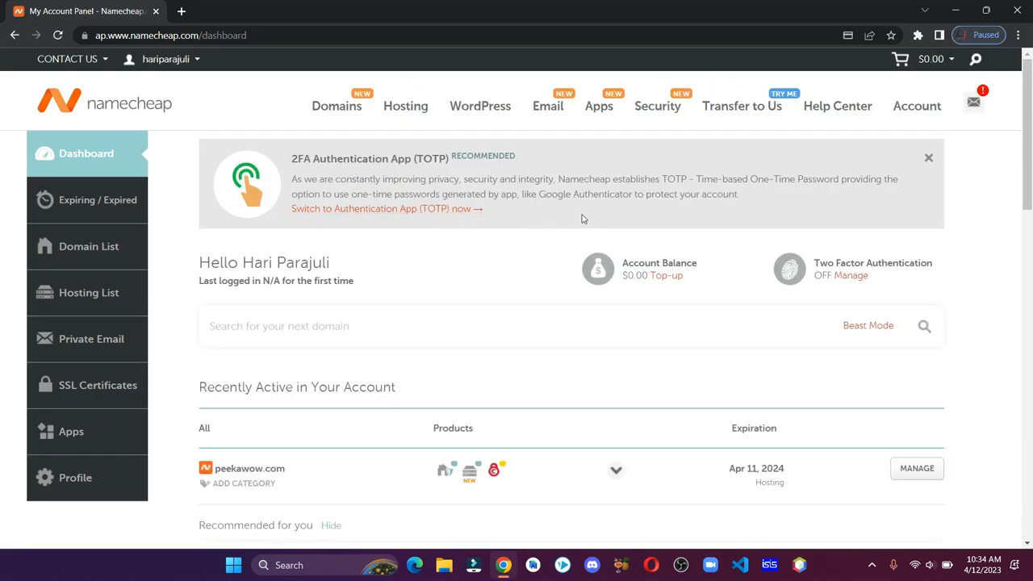
scroll(down, 3)
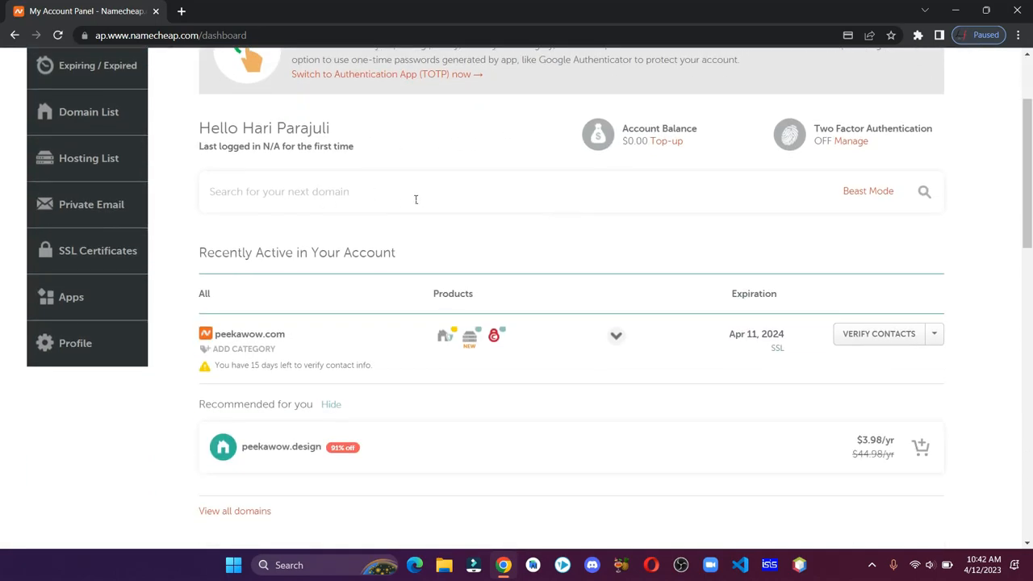
mouse_move(472, 336)
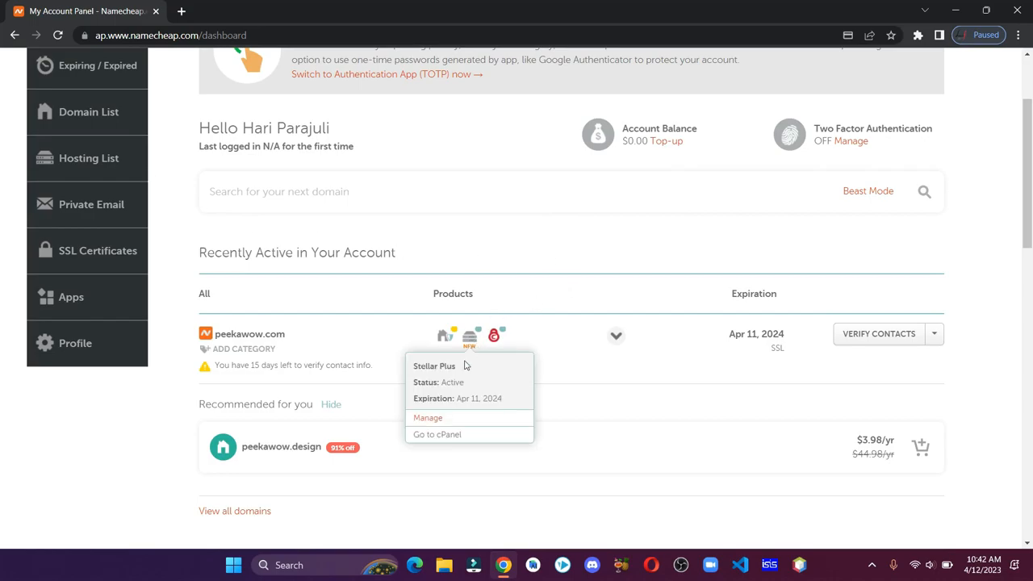
click(436, 435)
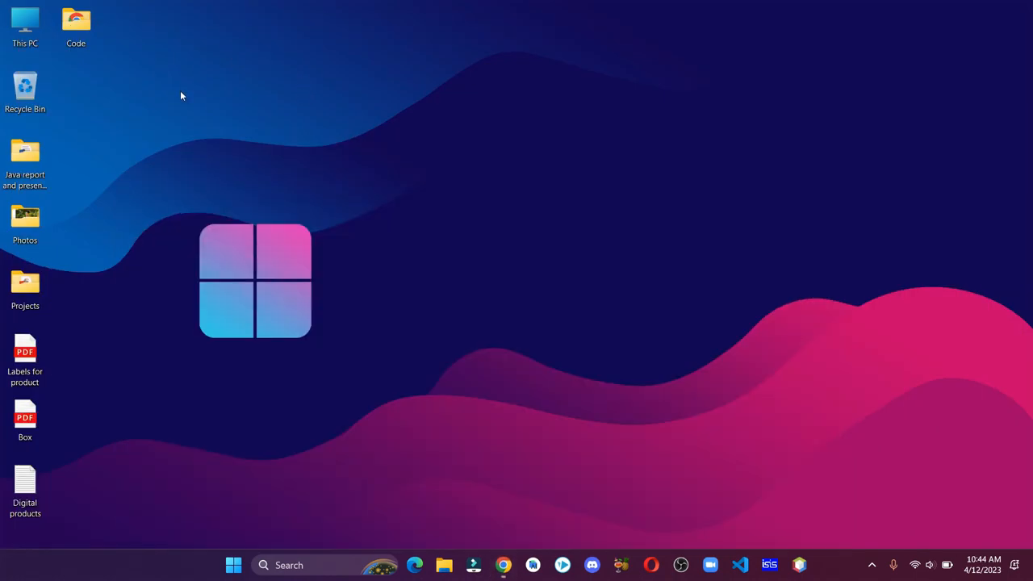
Open the desktop Code folder and its OVOO V333 subfolder.
click(76, 20)
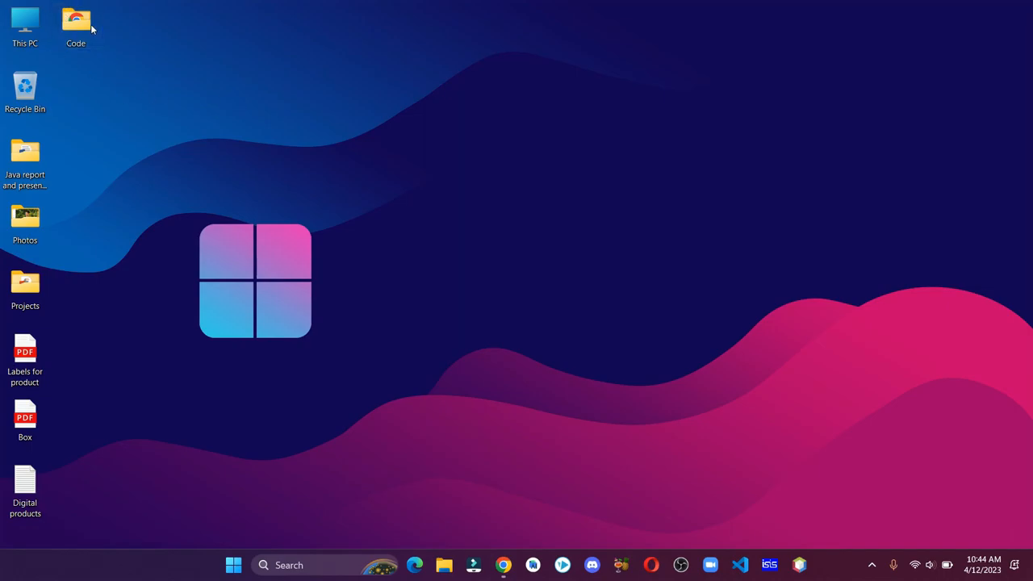
double_click(76, 19)
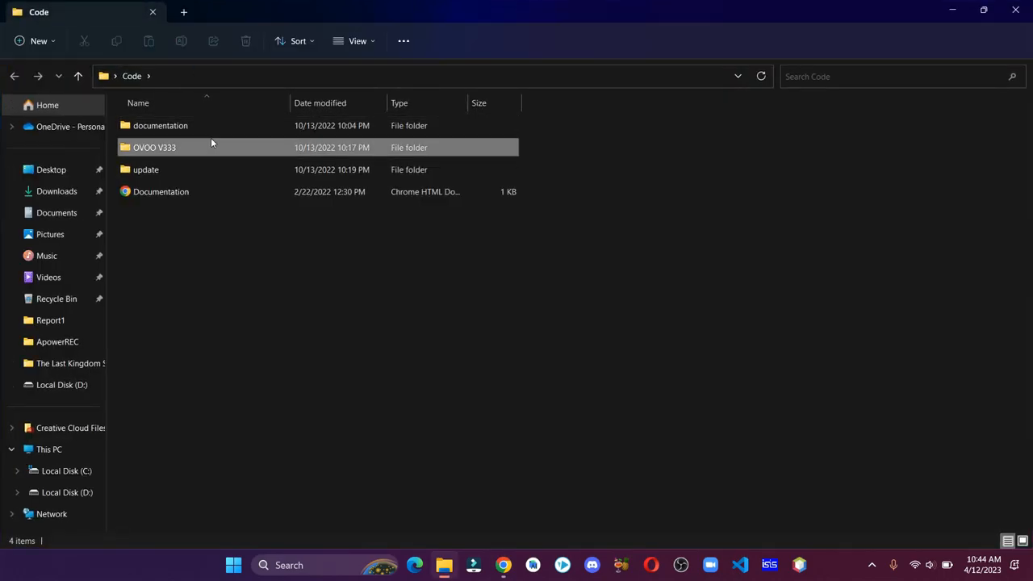
double_click(153, 147)
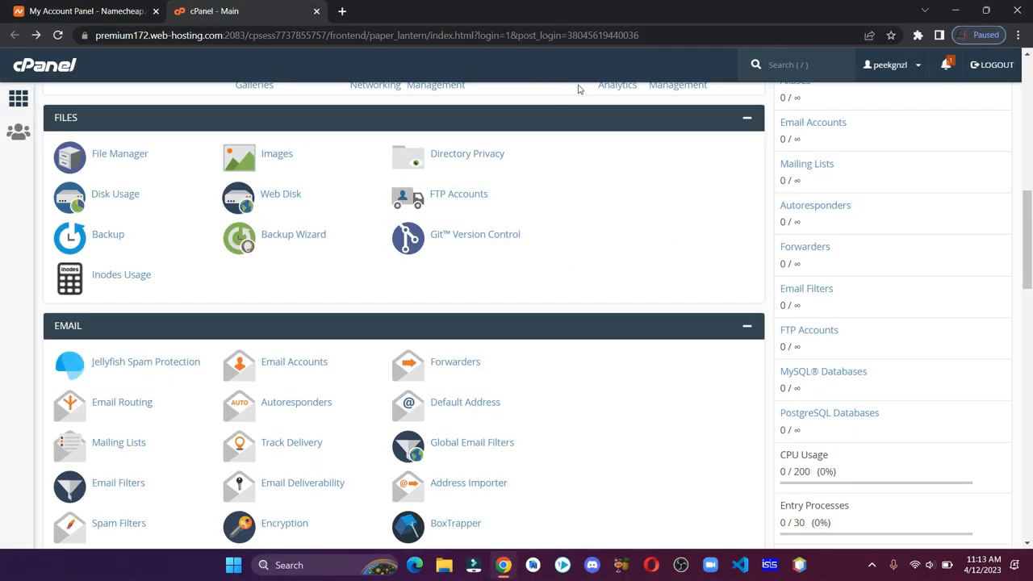
Create the MySQL database peek_db in the Database Wizard and continue to user setup.
scroll(down, 3)
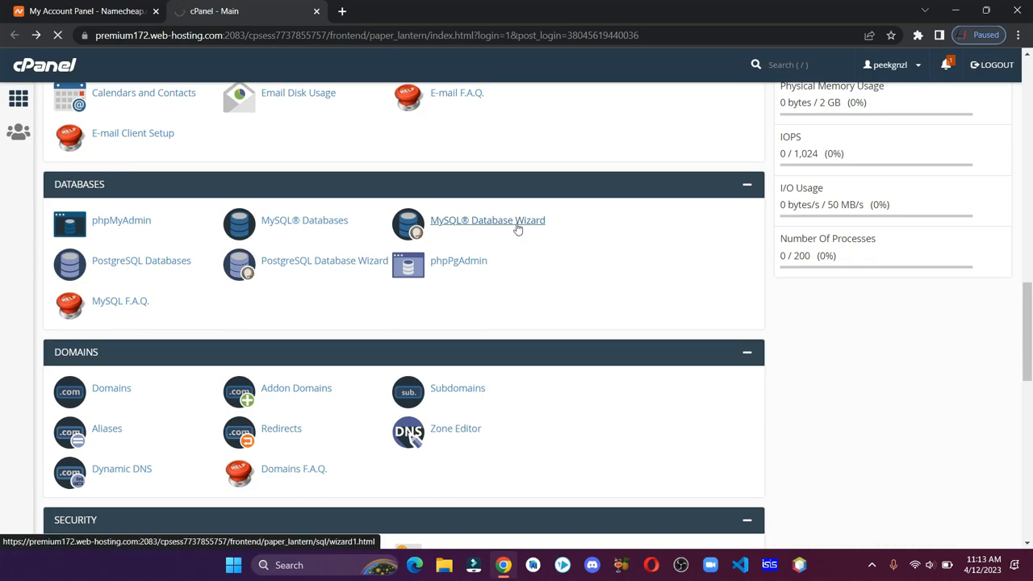
click(488, 219)
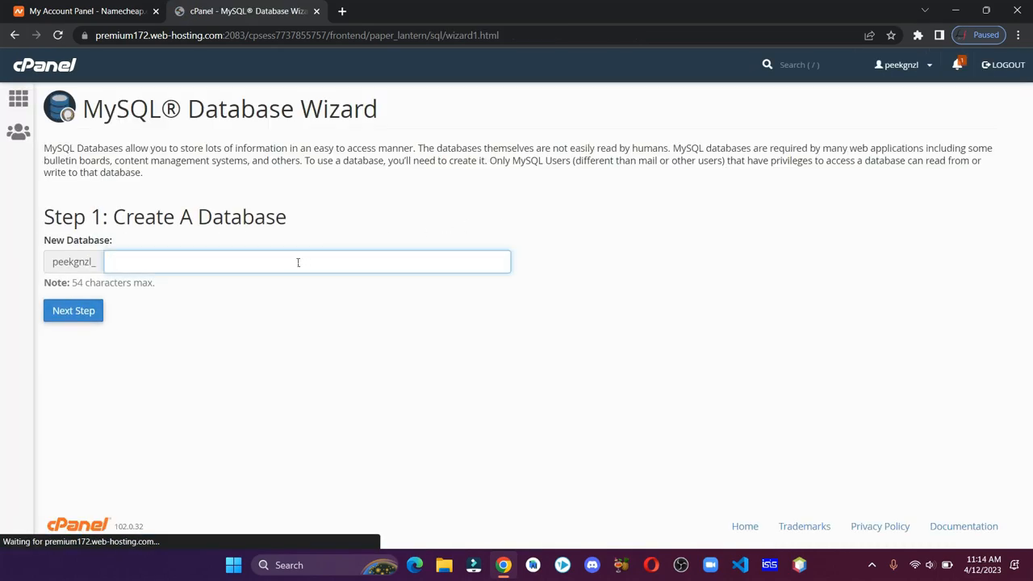
text(peek)
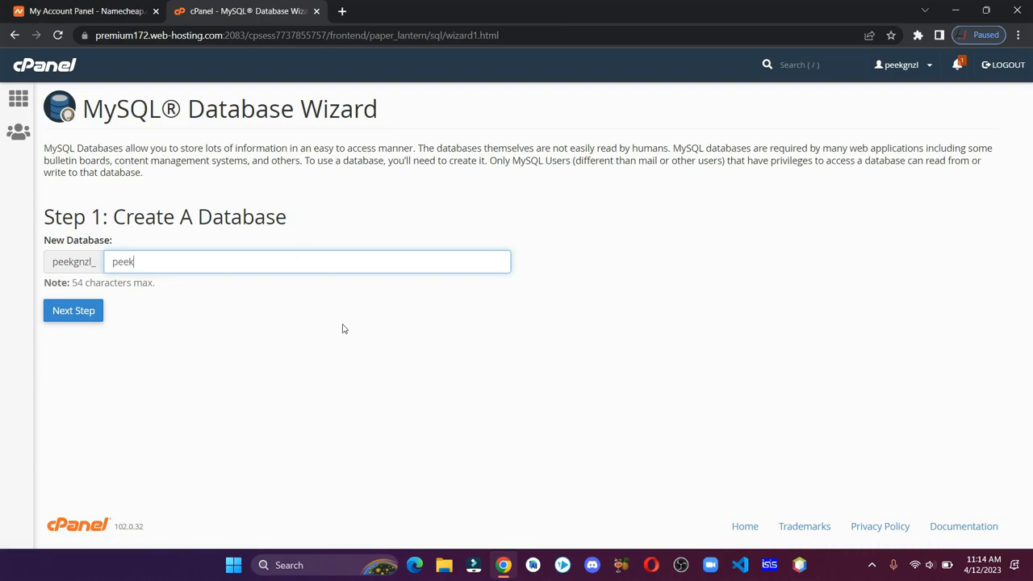
text(_)
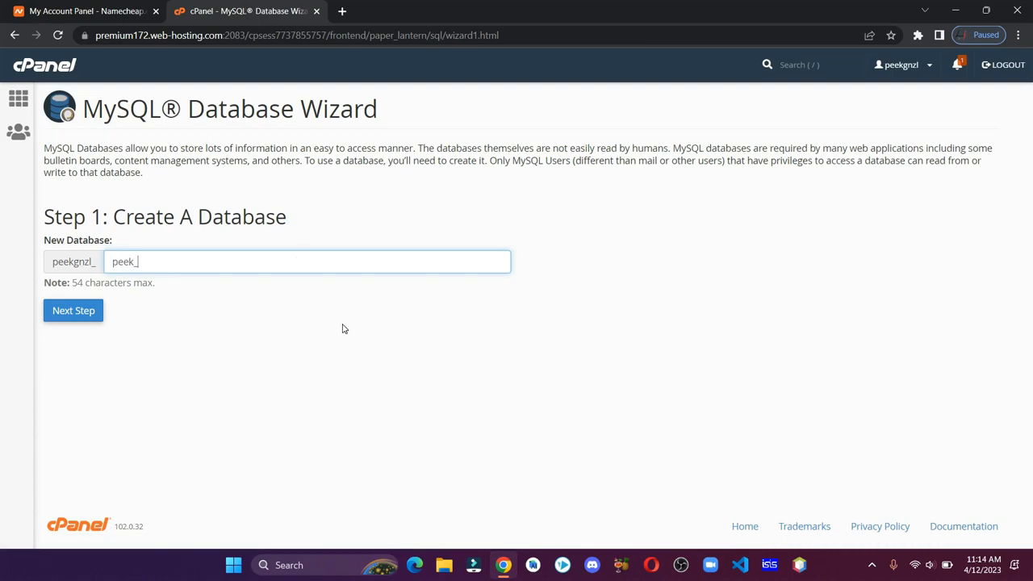
text(db)
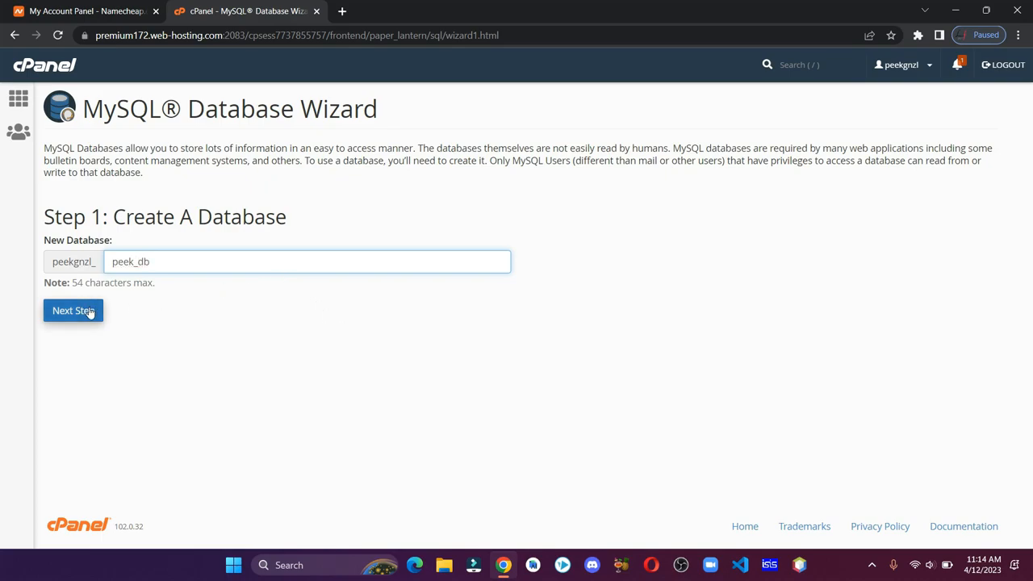
click(74, 310)
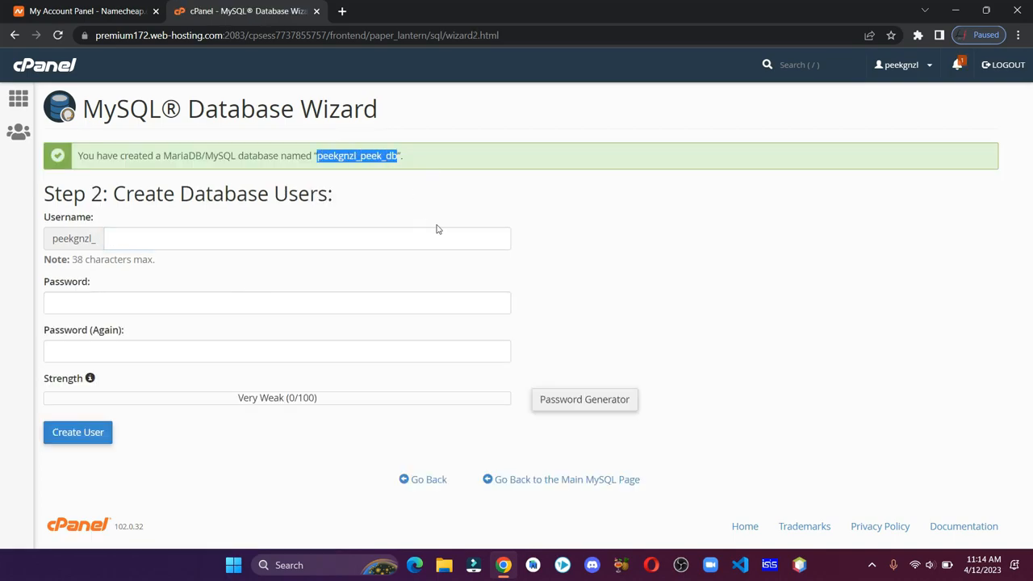
mouse_move(878, 219)
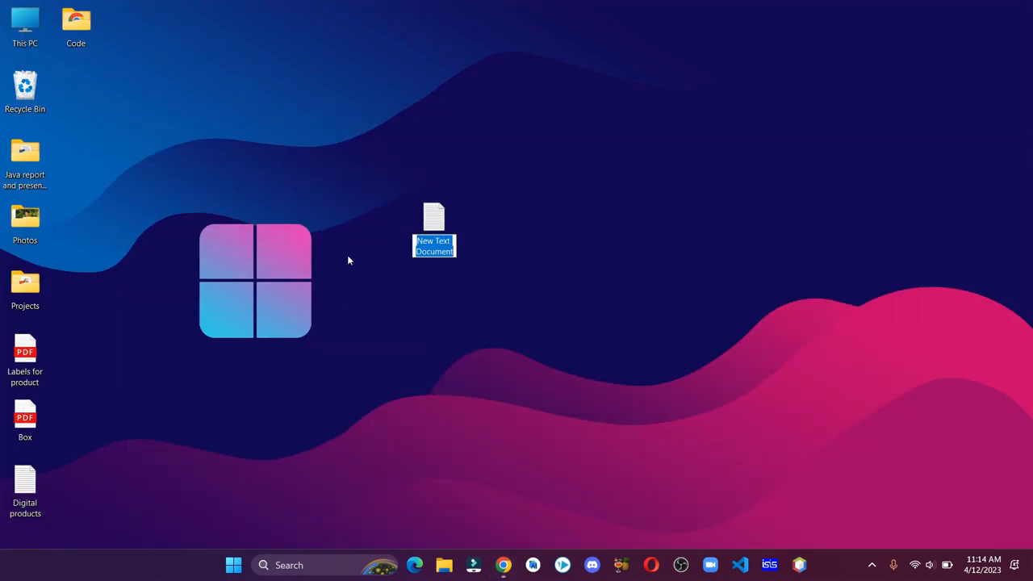
Note 'database name: peek_db' and a 'username:' line in a new Notepad document.
drag(434, 226, 76, 97)
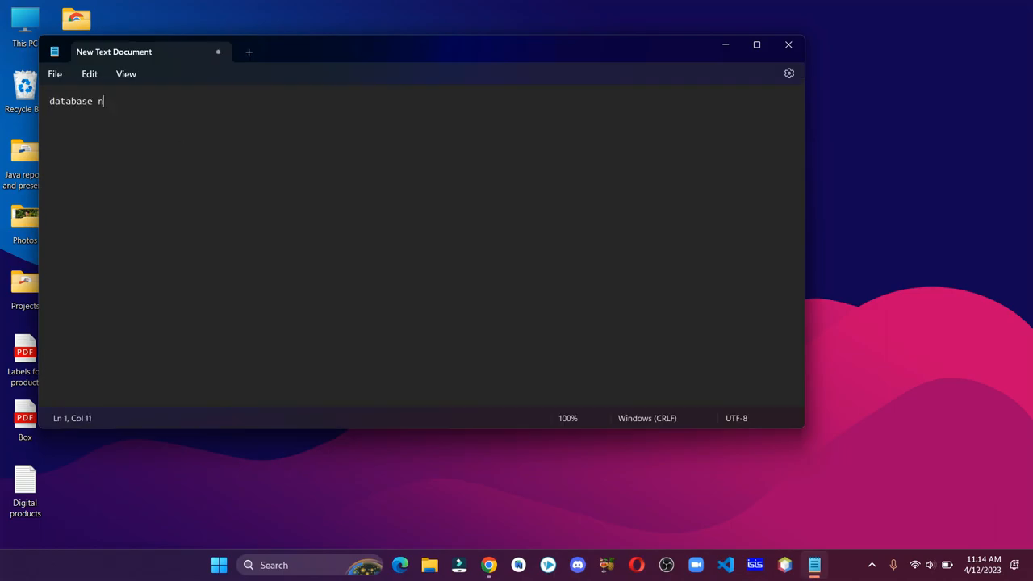
text(ame: peek_db)
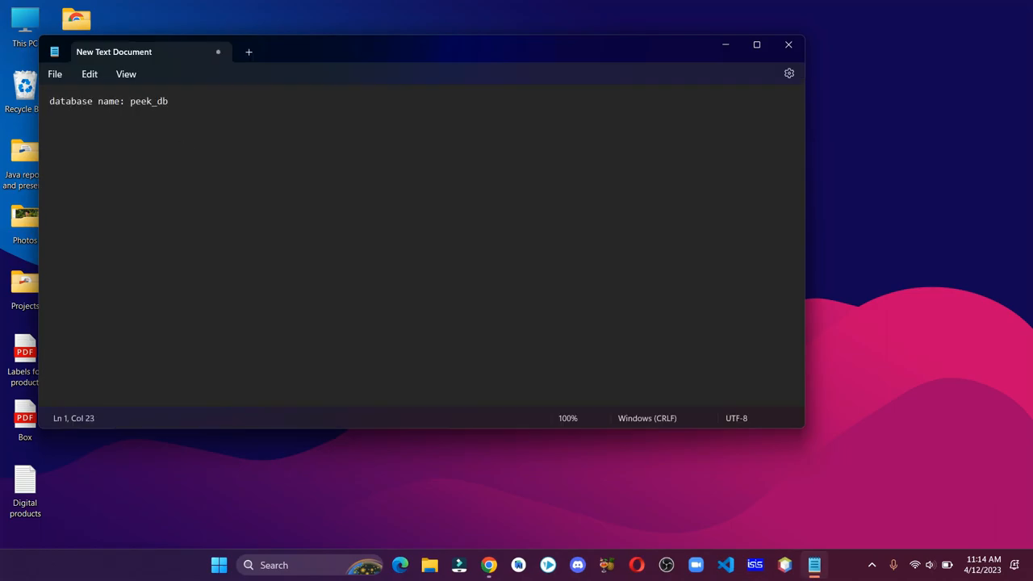
key(Enter)
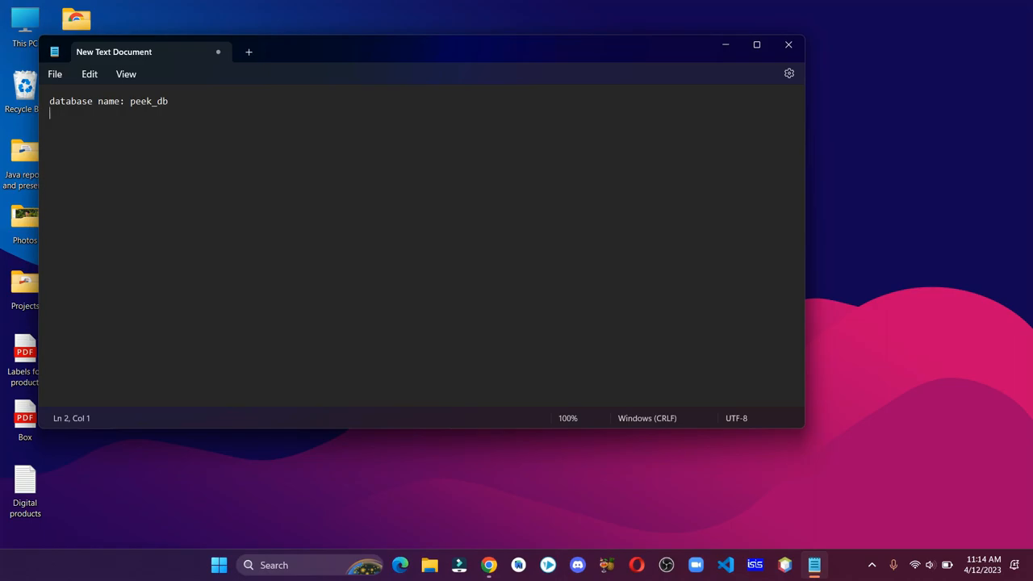
text(username:)
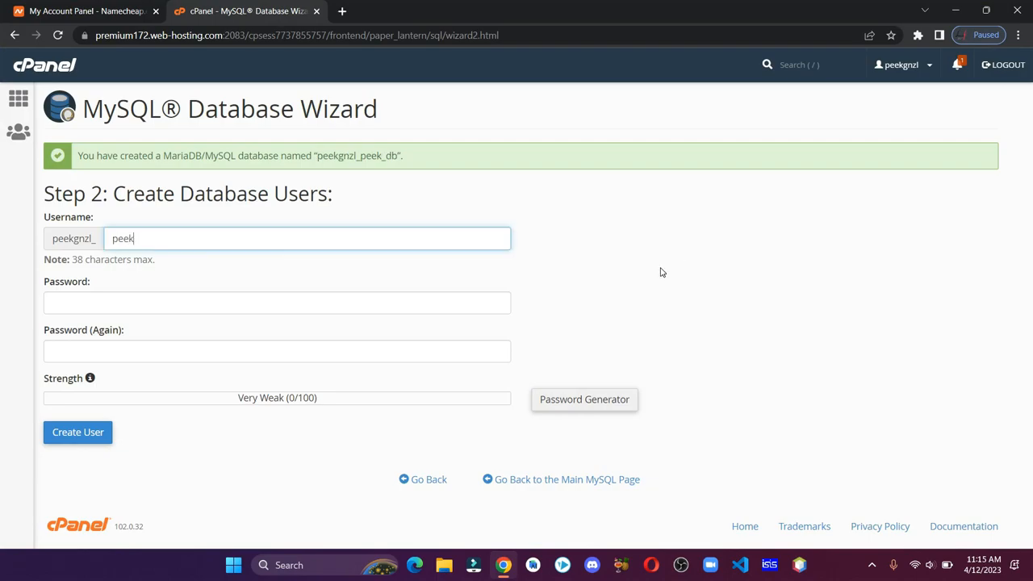
Create database user peek_user with a generated very strong password.
text(_user)
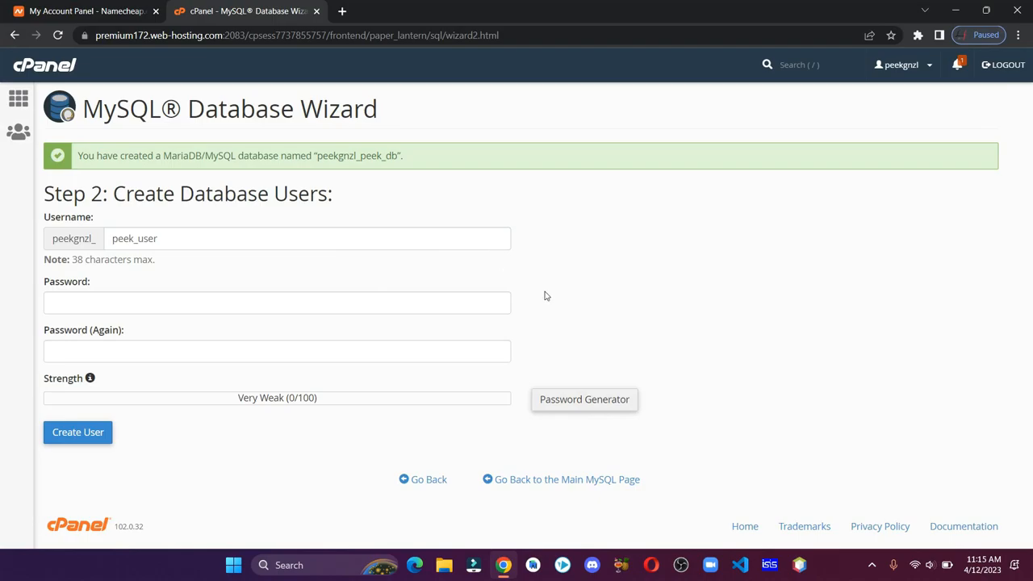
click(585, 400)
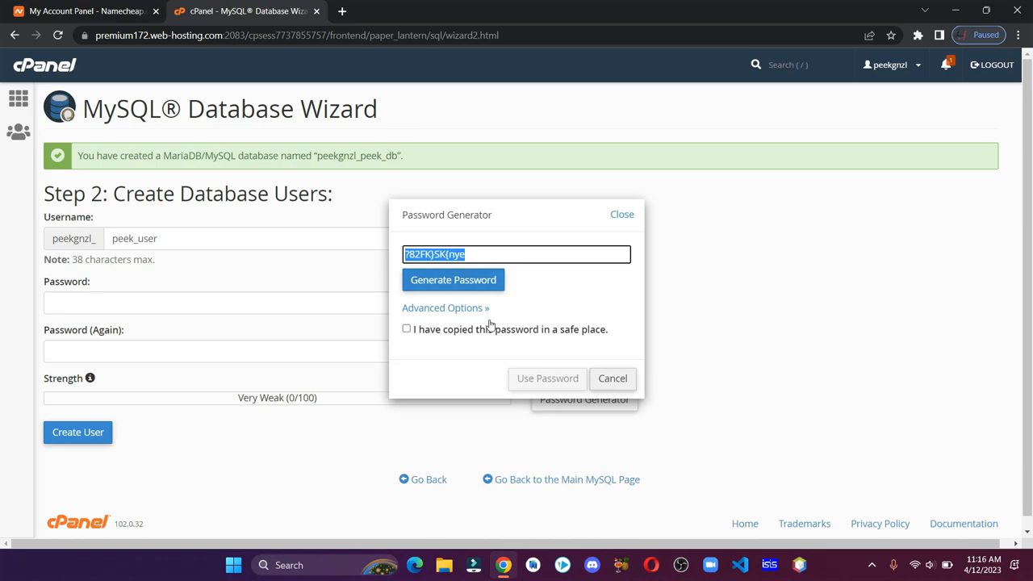
click(546, 378)
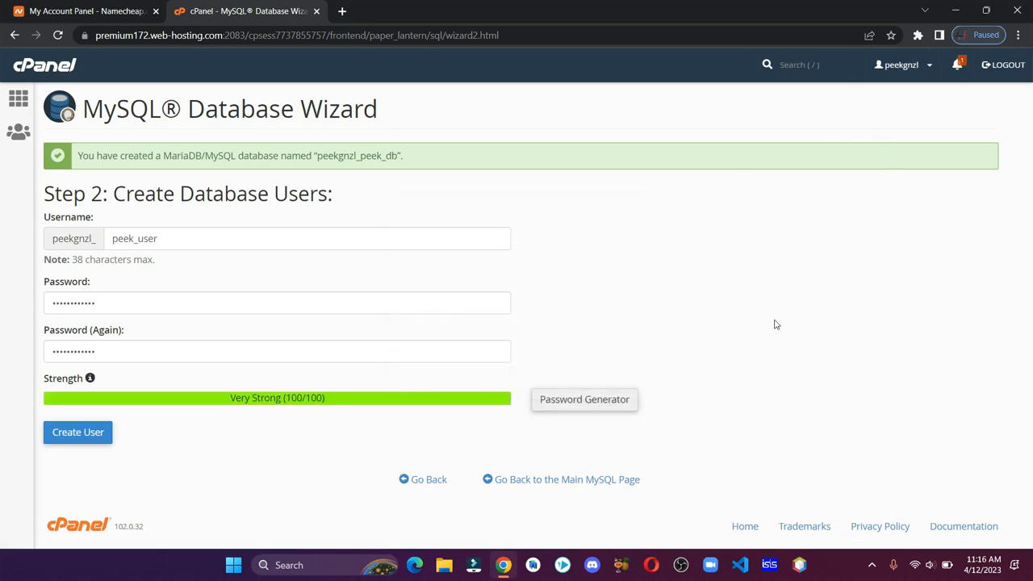
click(77, 432)
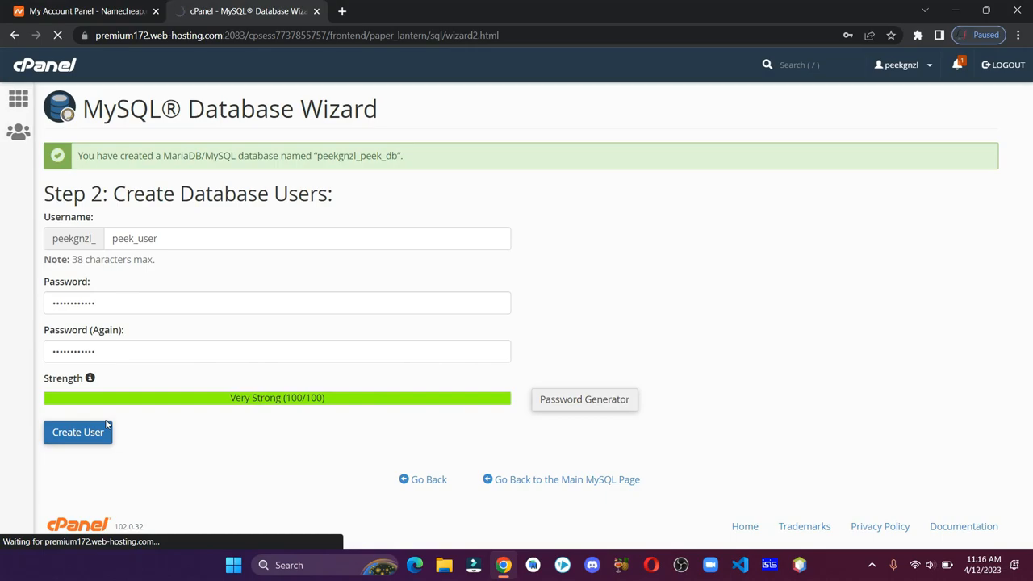
click(78, 432)
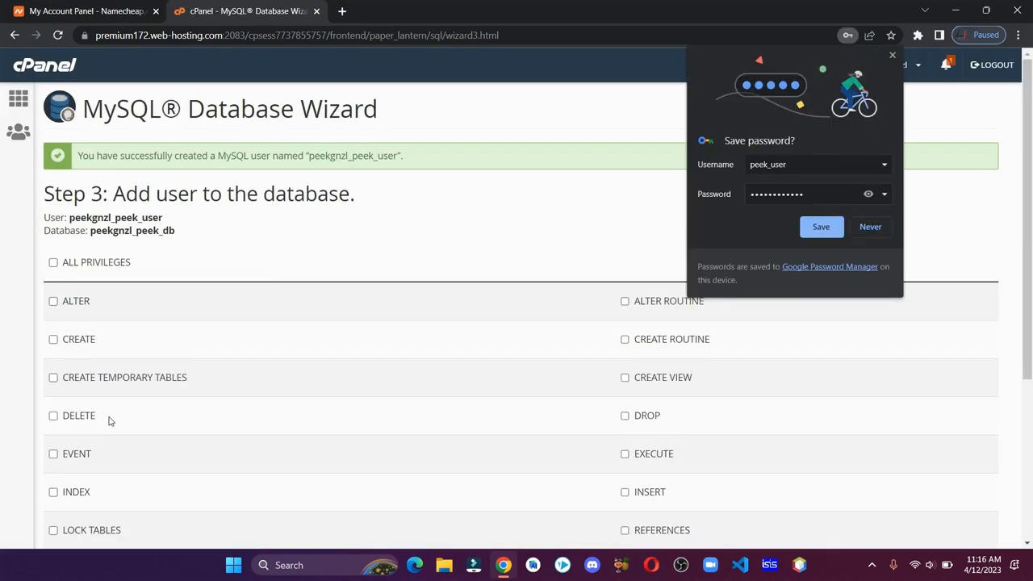
mouse_move(523, 230)
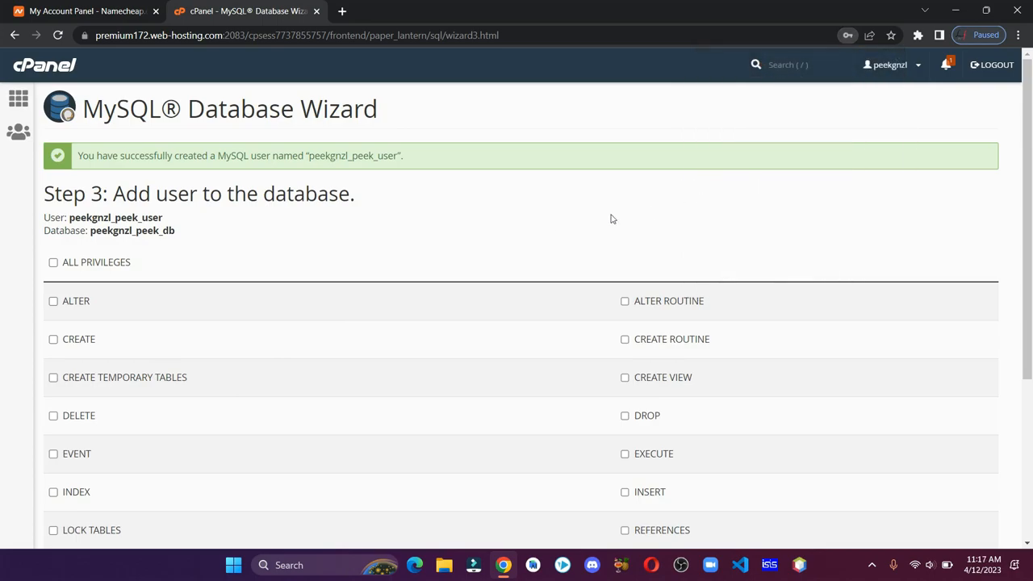
Grant the user ALL PRIVILEGES on peek_db and return to the cPanel home page.
double_click(352, 155)
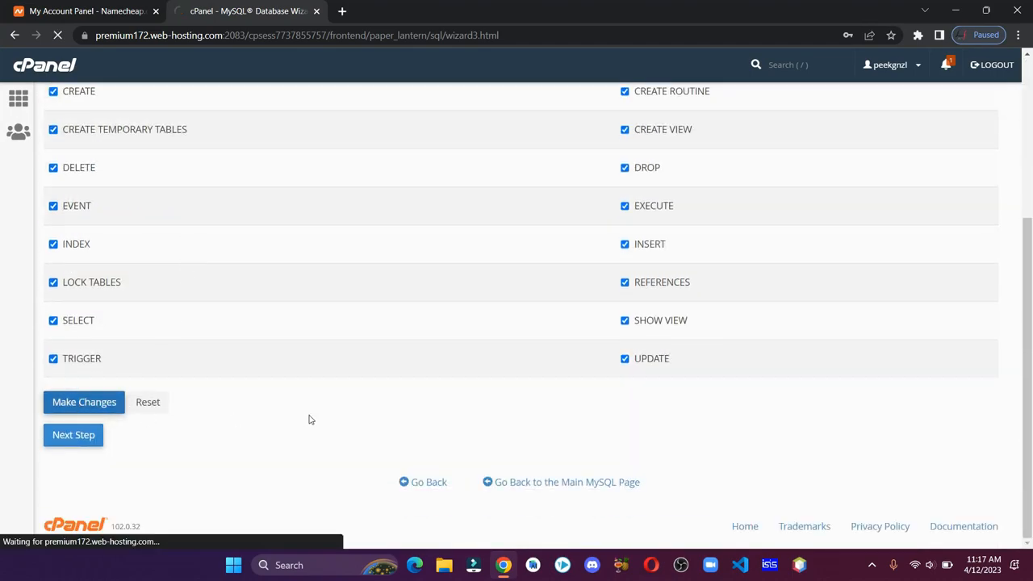
click(73, 436)
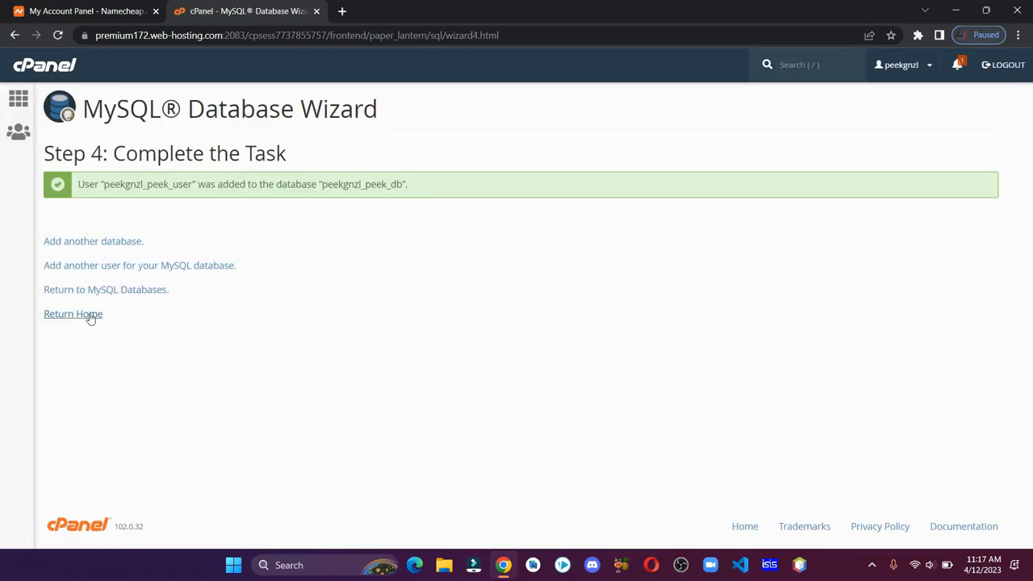
click(72, 313)
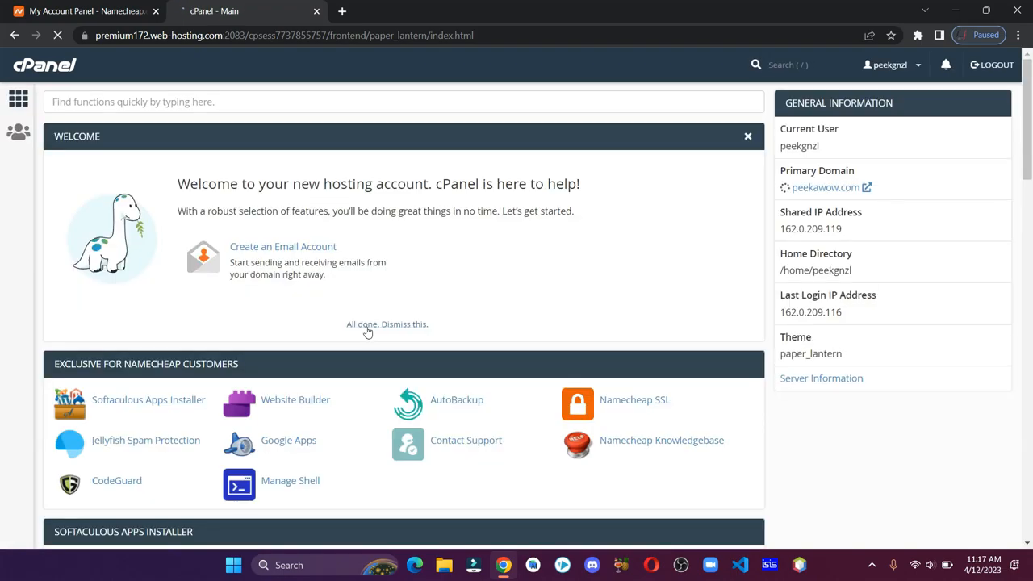
scroll(down, 3)
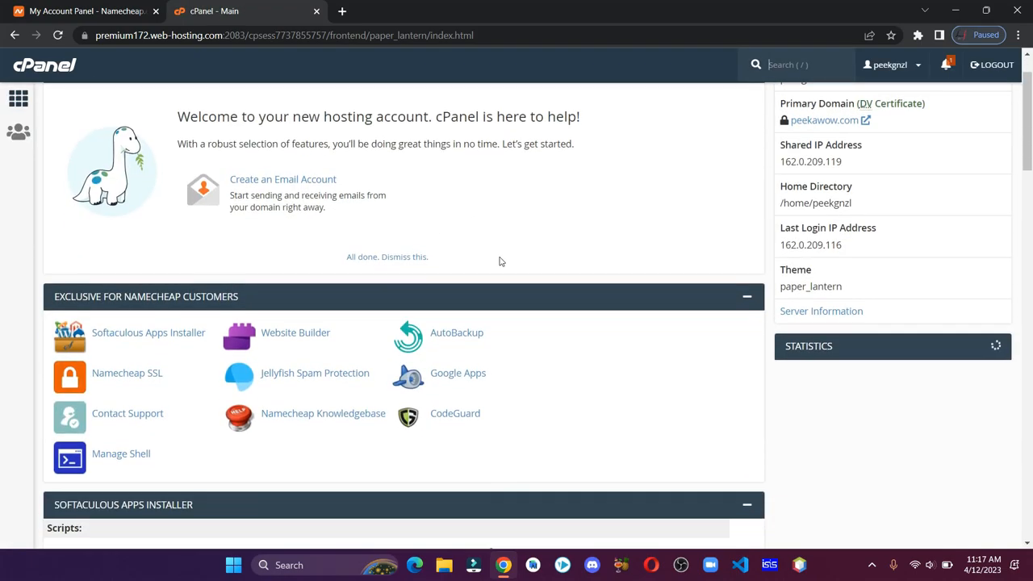
scroll(down, 3)
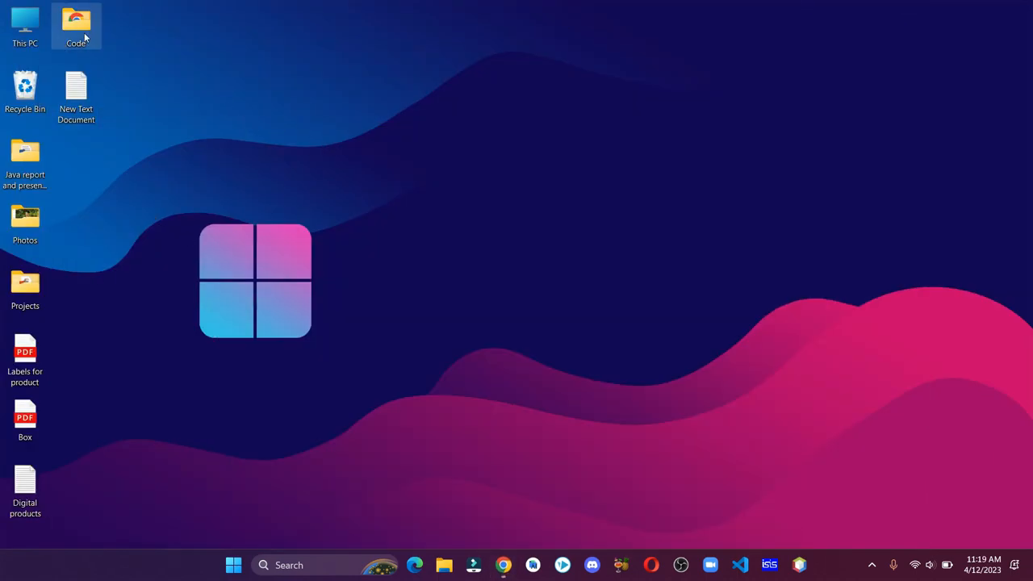
Archive the OVOO V333 folder inside Code as OVOO V333.zip using ZIP format.
double_click(76, 24)
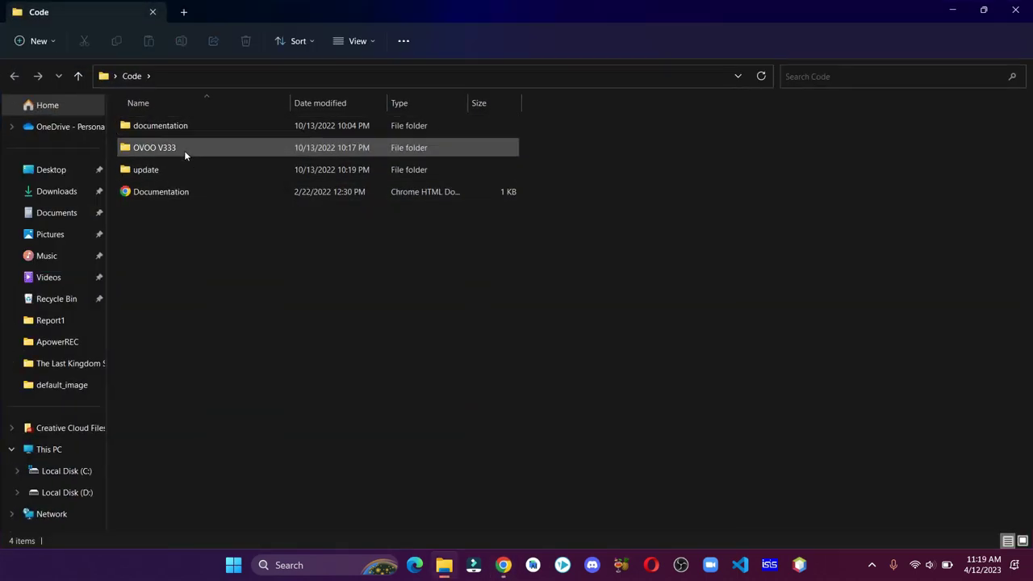
double_click(153, 147)
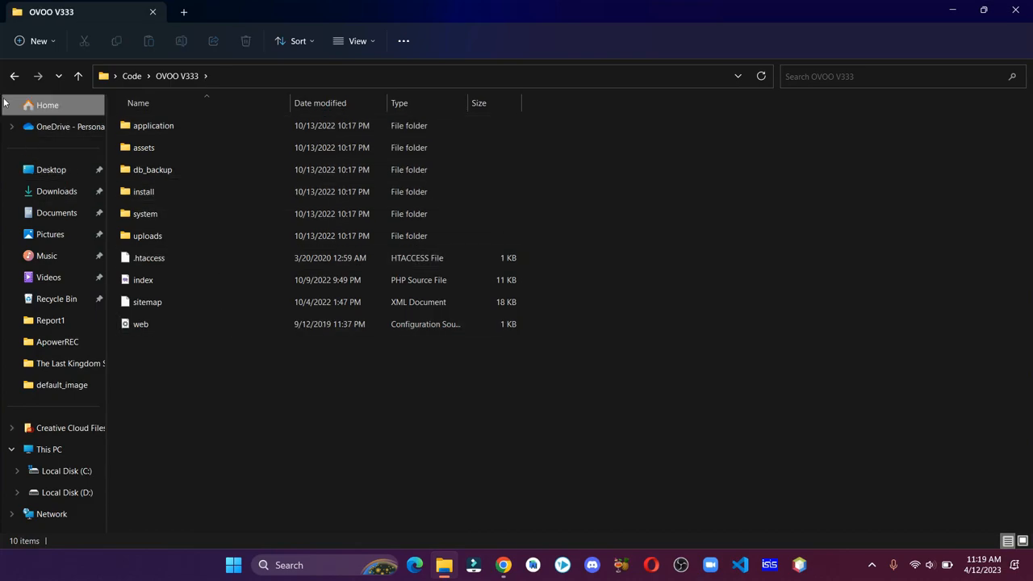
right_click(155, 147)
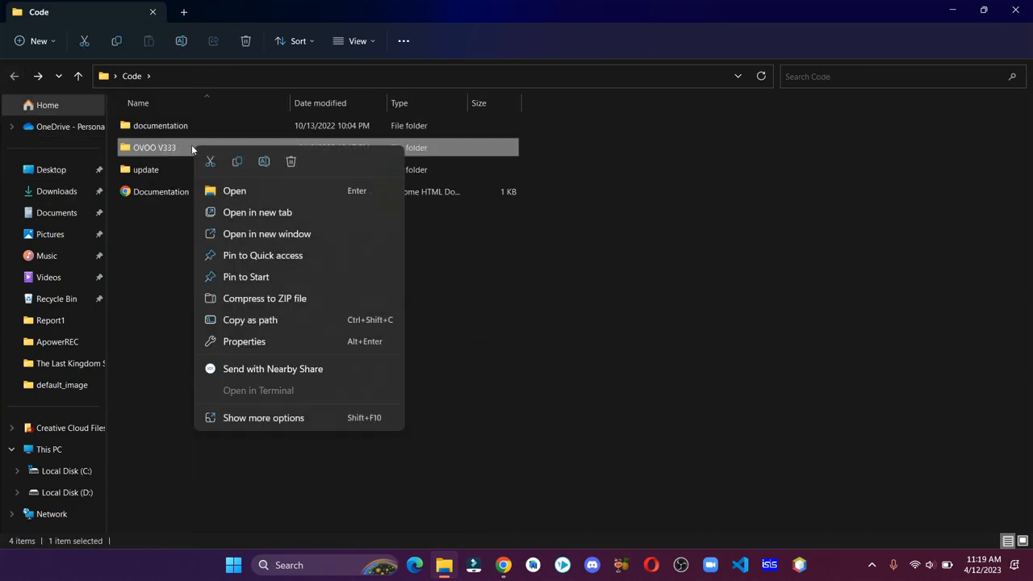
mouse_move(293, 418)
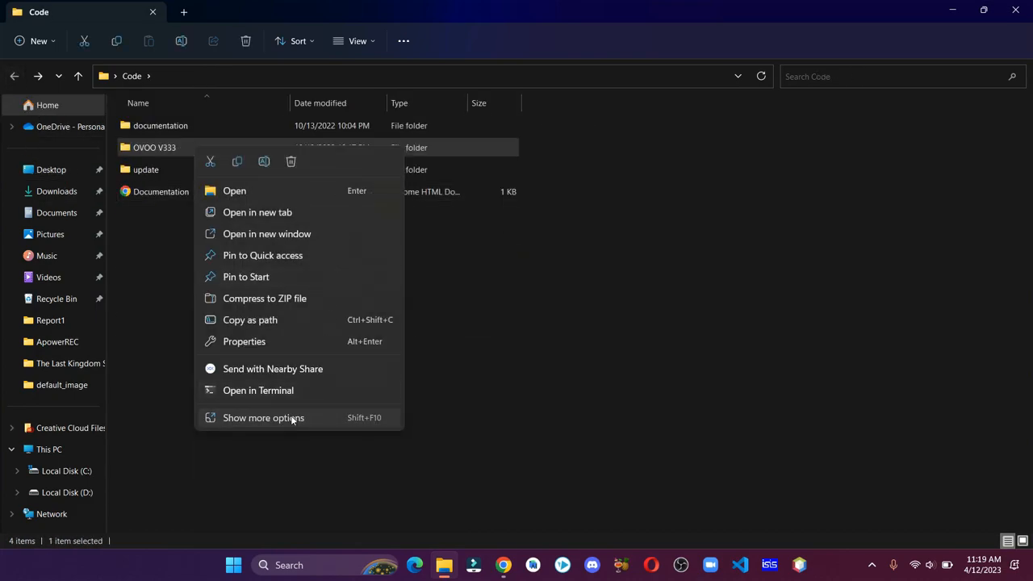
click(263, 418)
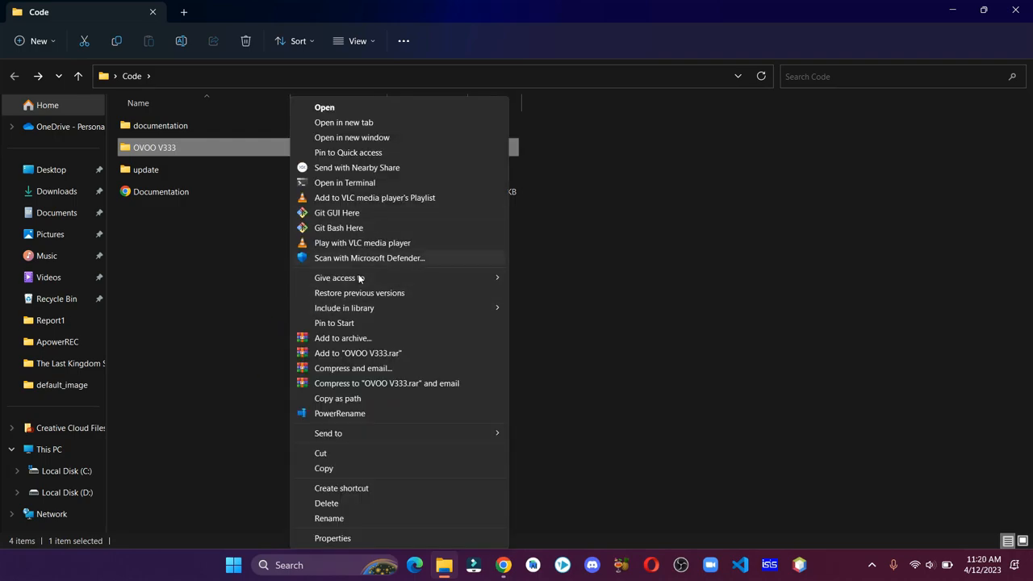
click(365, 342)
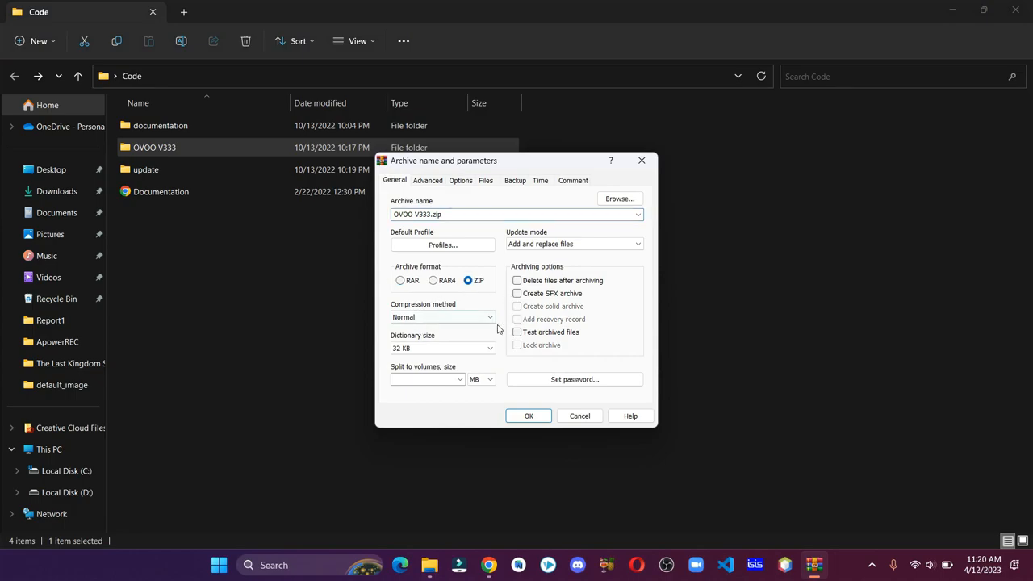
click(529, 417)
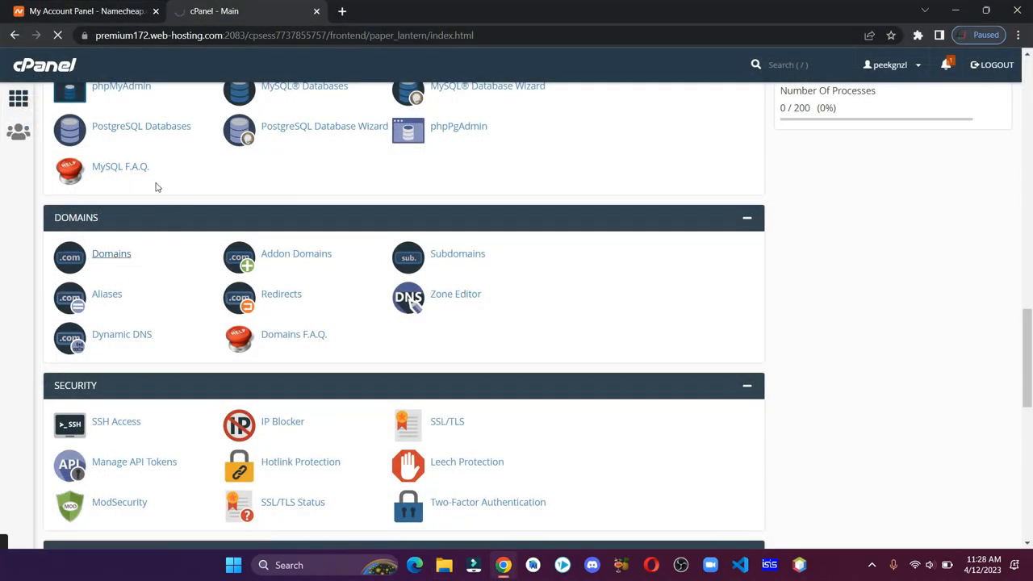
Show the Domains list with peekawow.com as main domain on /public_html.
click(111, 254)
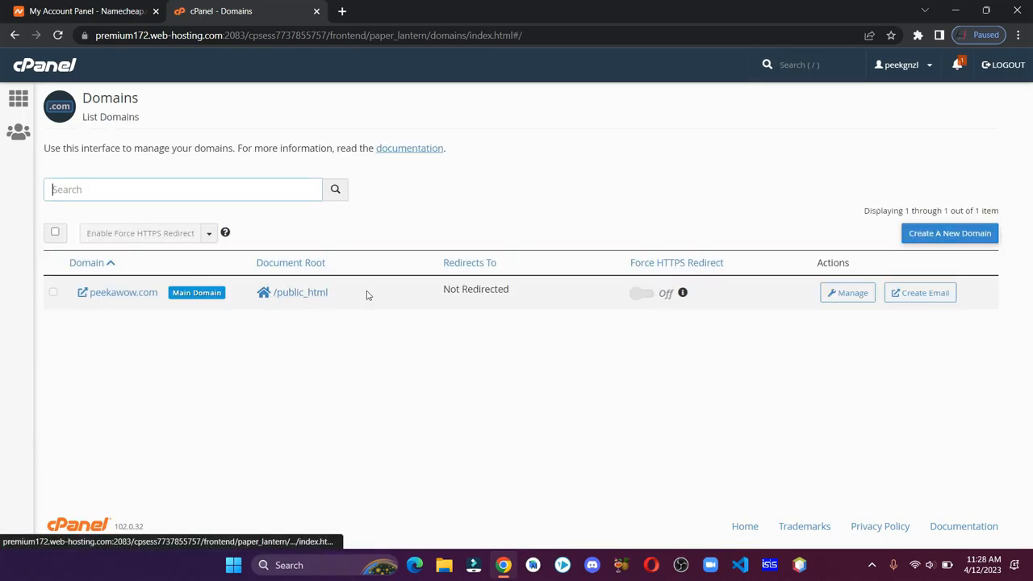
mouse_move(317, 340)
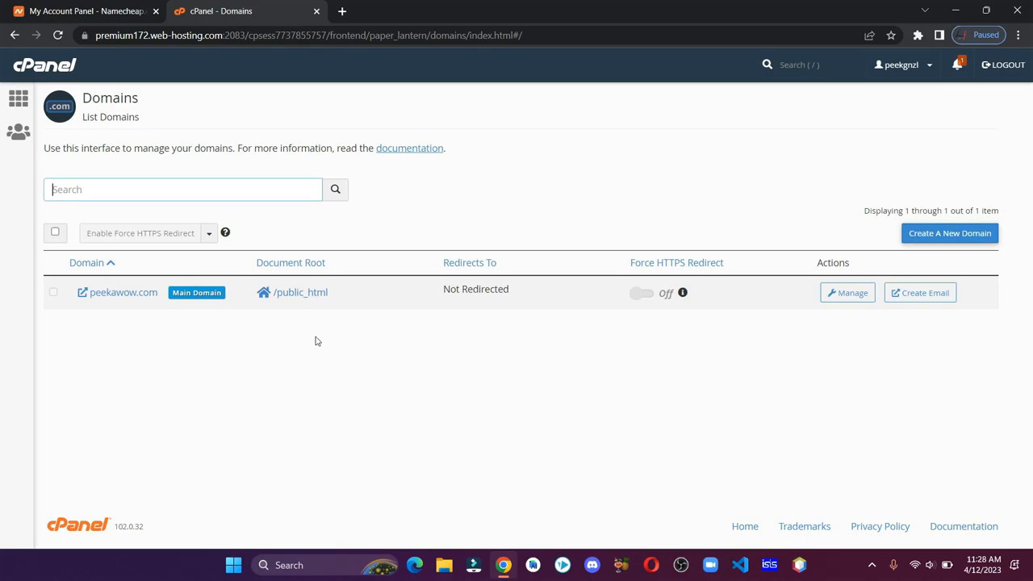
mouse_move(262, 313)
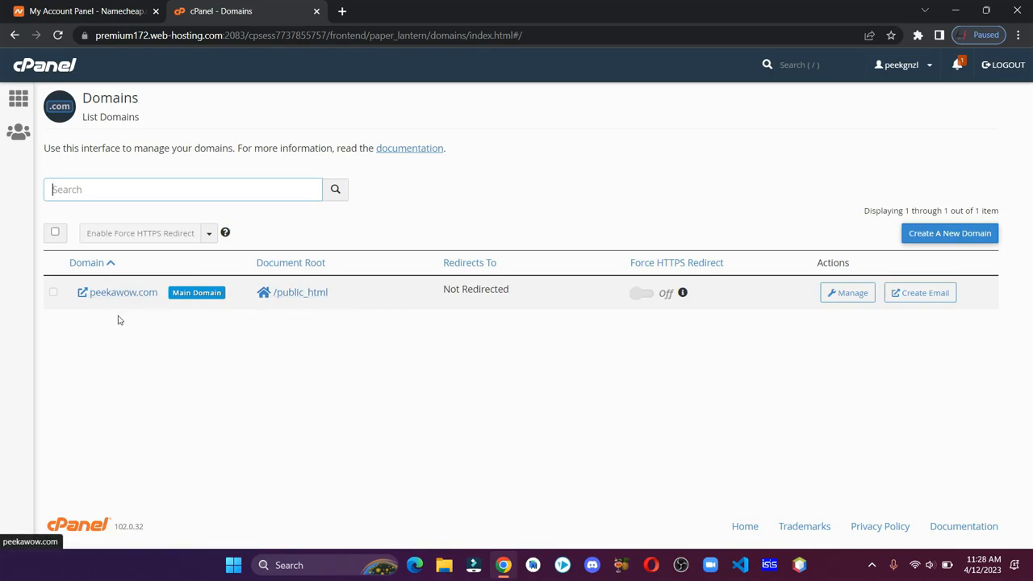
mouse_move(297, 298)
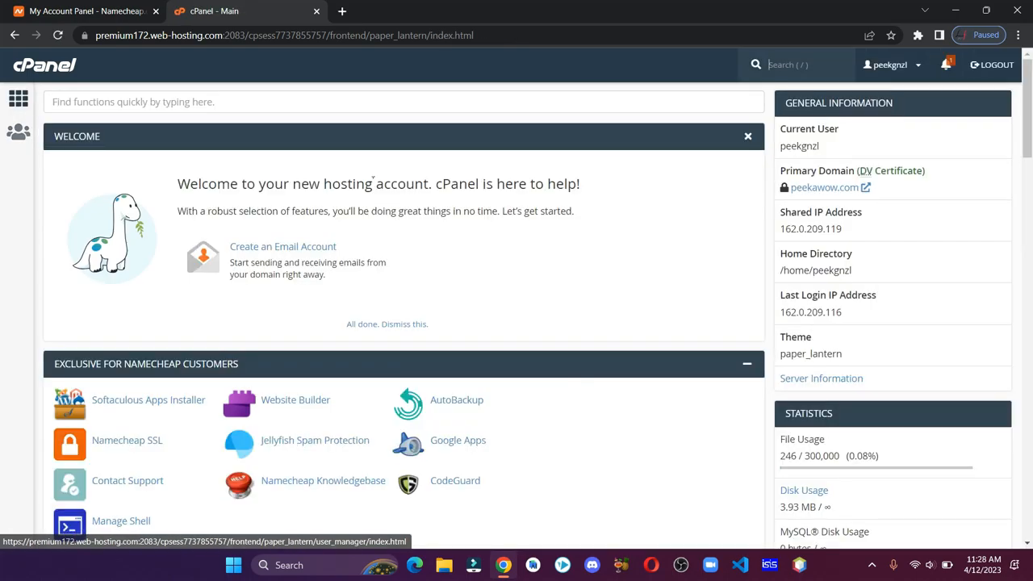
Enter public_html in File Manager and start an upload into it.
scroll(down, 3)
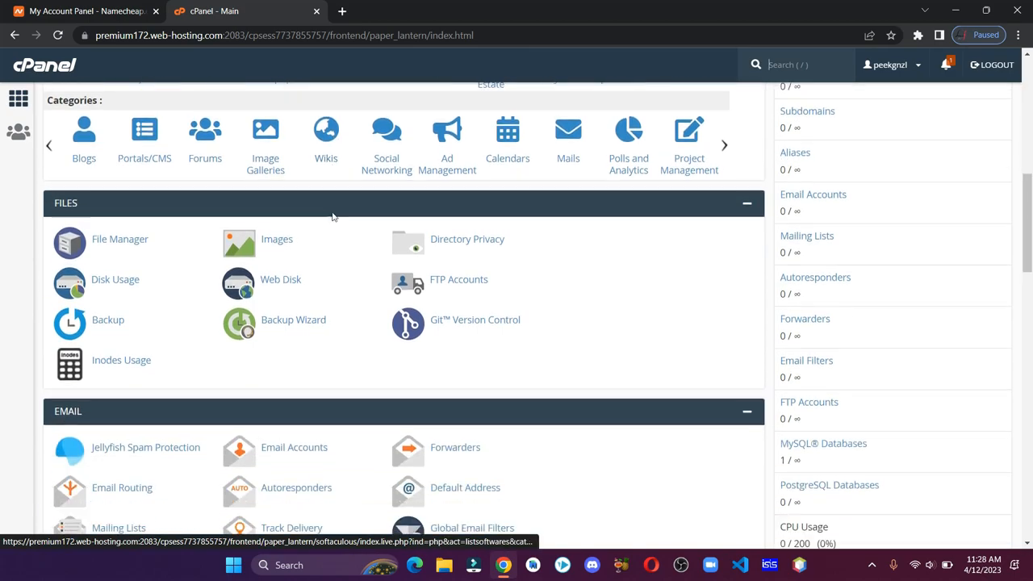
click(119, 239)
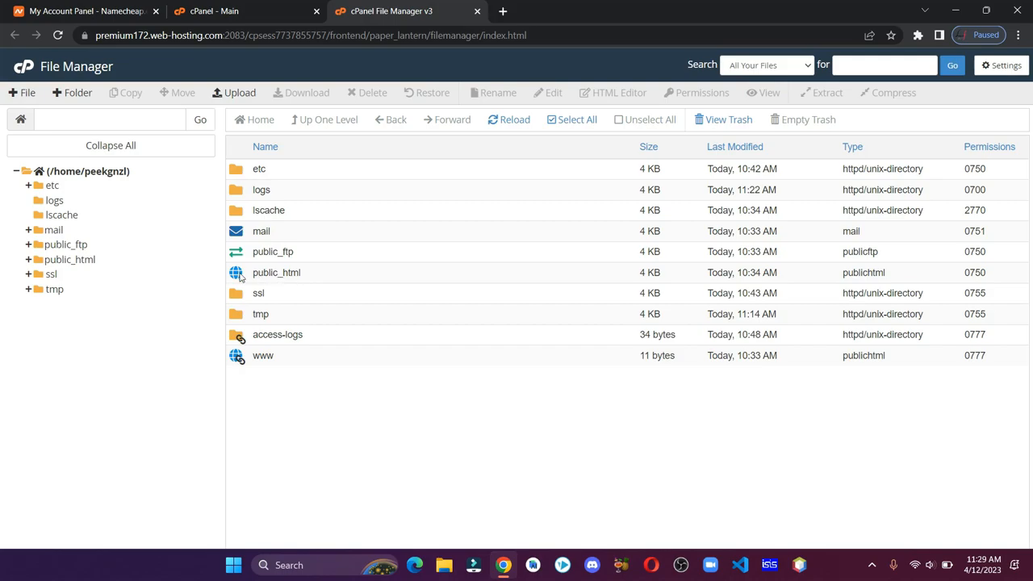
double_click(276, 271)
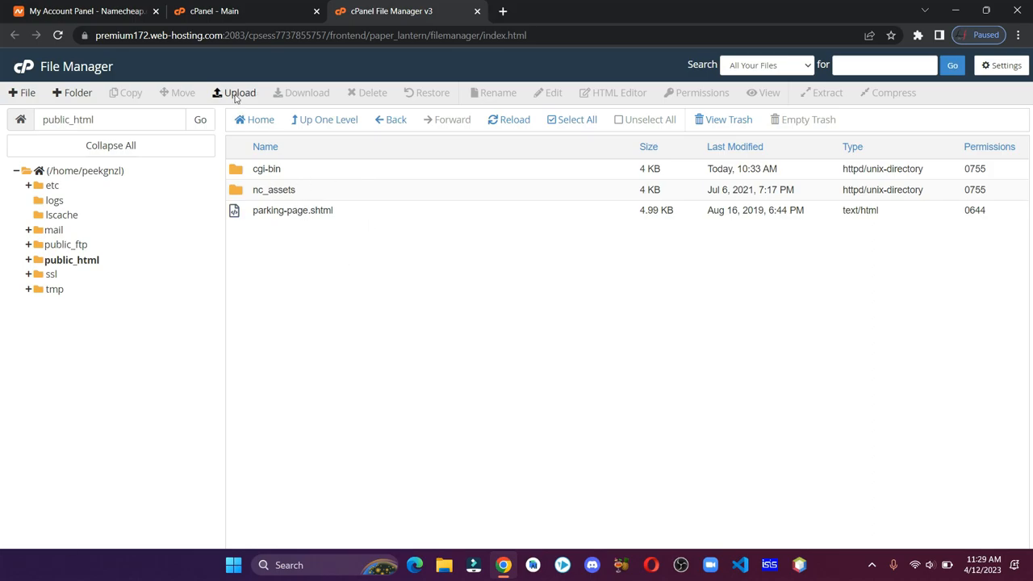
click(239, 92)
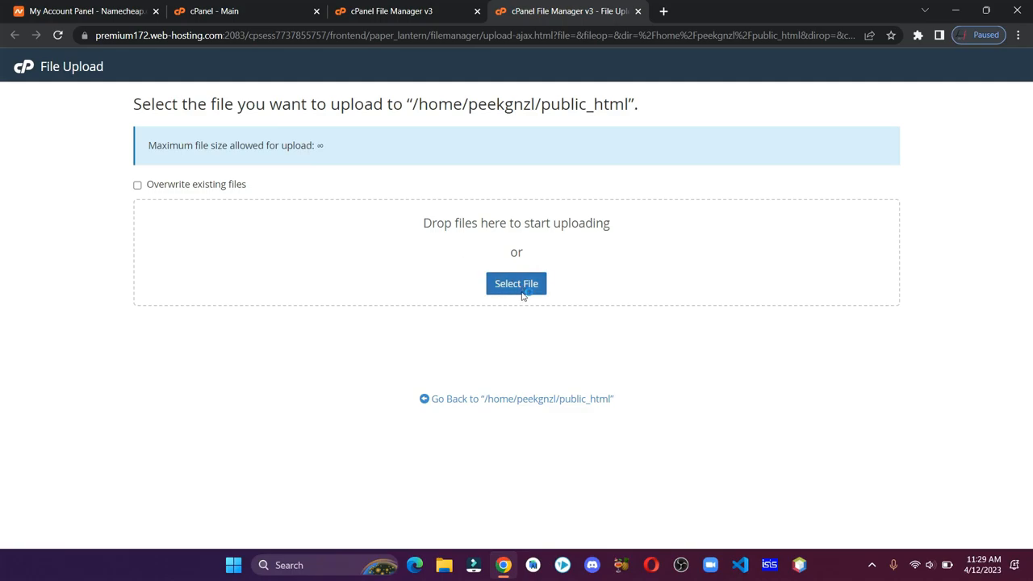
Upload OVOO V333.zip from the computer and return to the public_html listing.
click(516, 284)
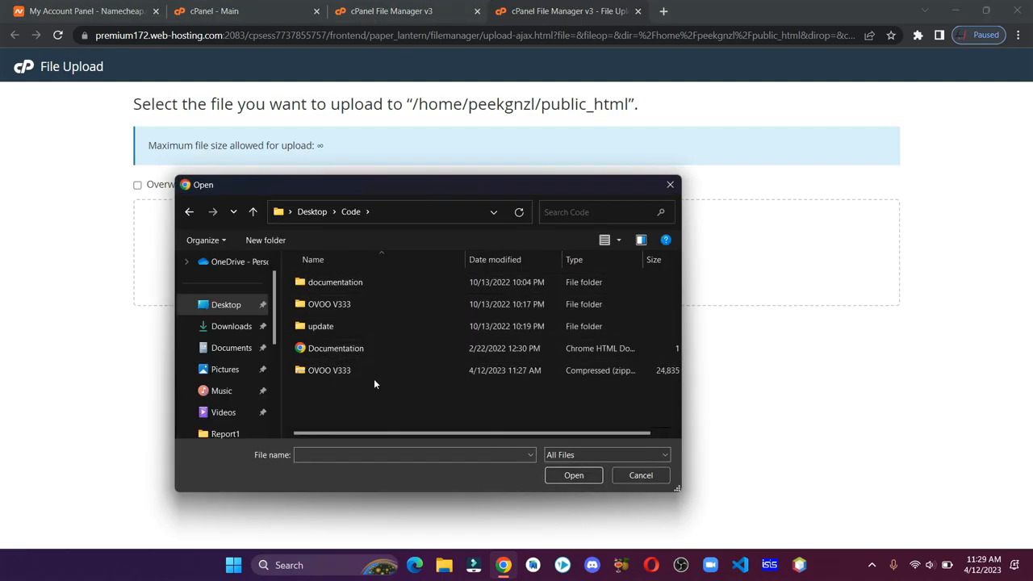
click(329, 369)
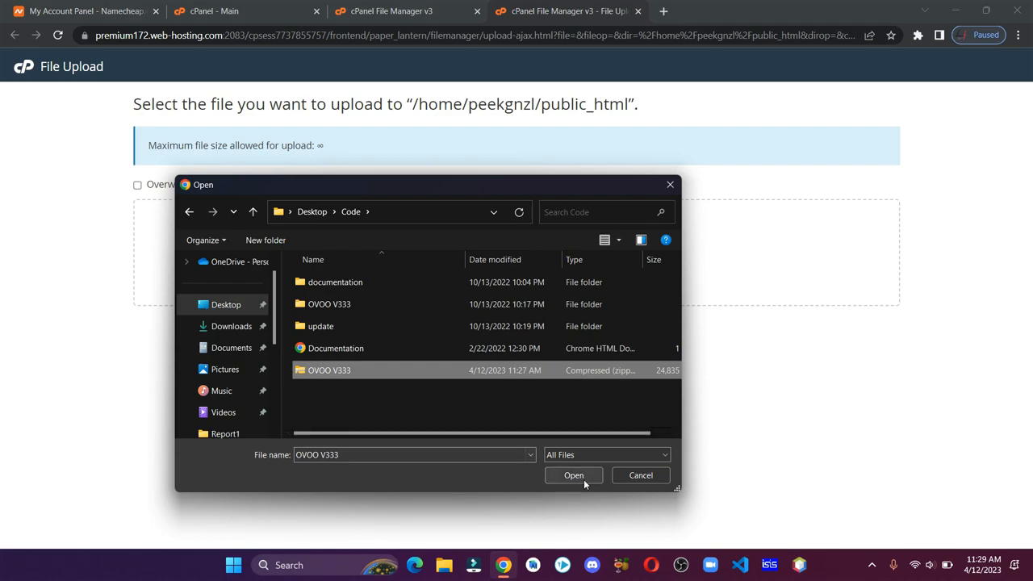
click(573, 475)
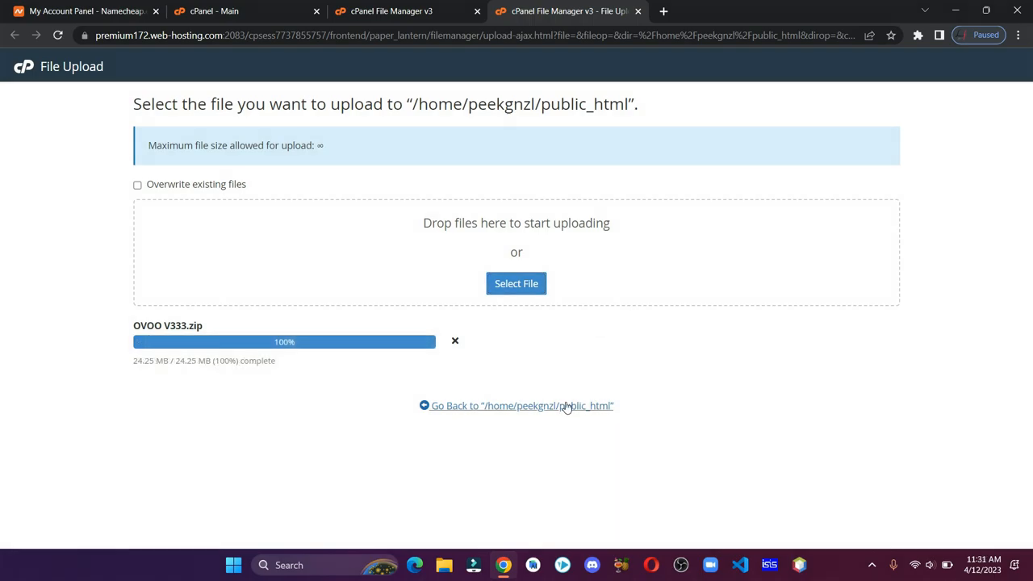
click(523, 407)
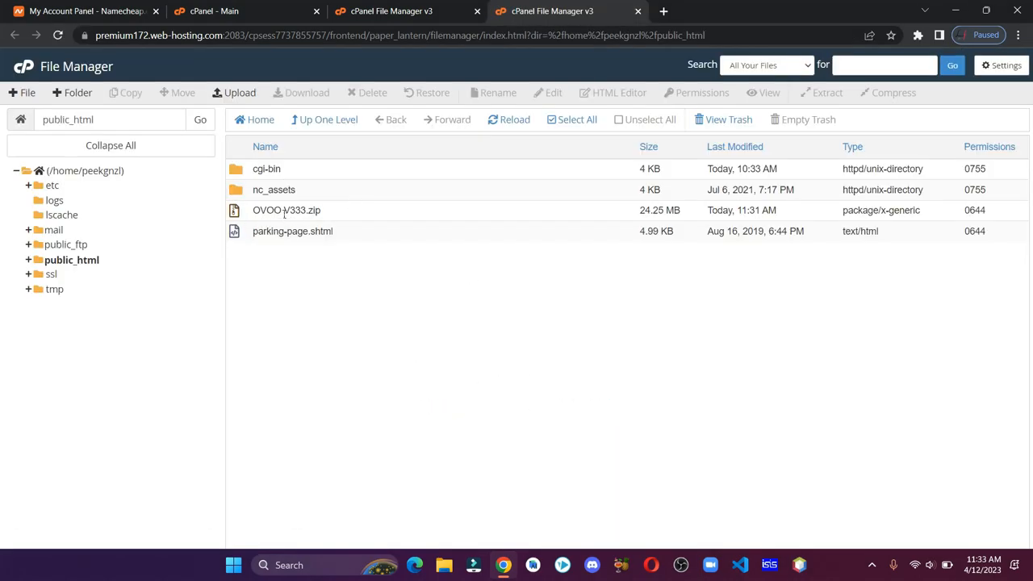
Extract OVOO V333.zip into public_html.
click(287, 210)
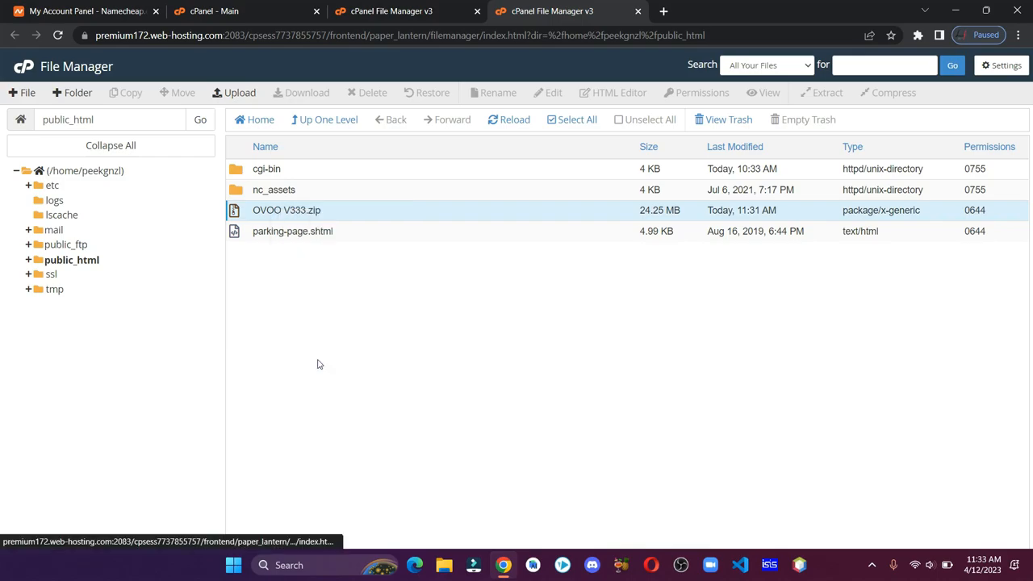
click(828, 92)
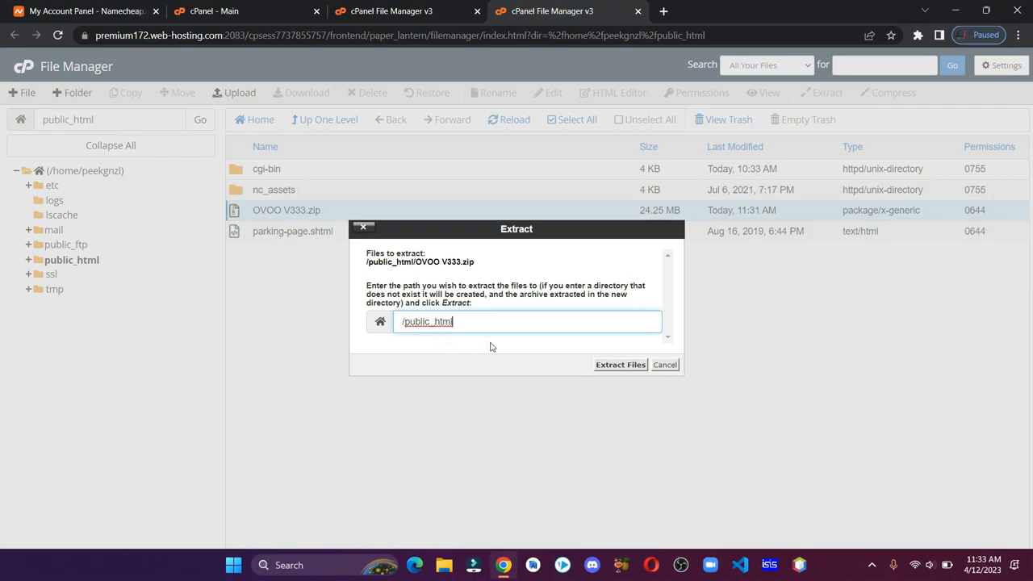
click(620, 365)
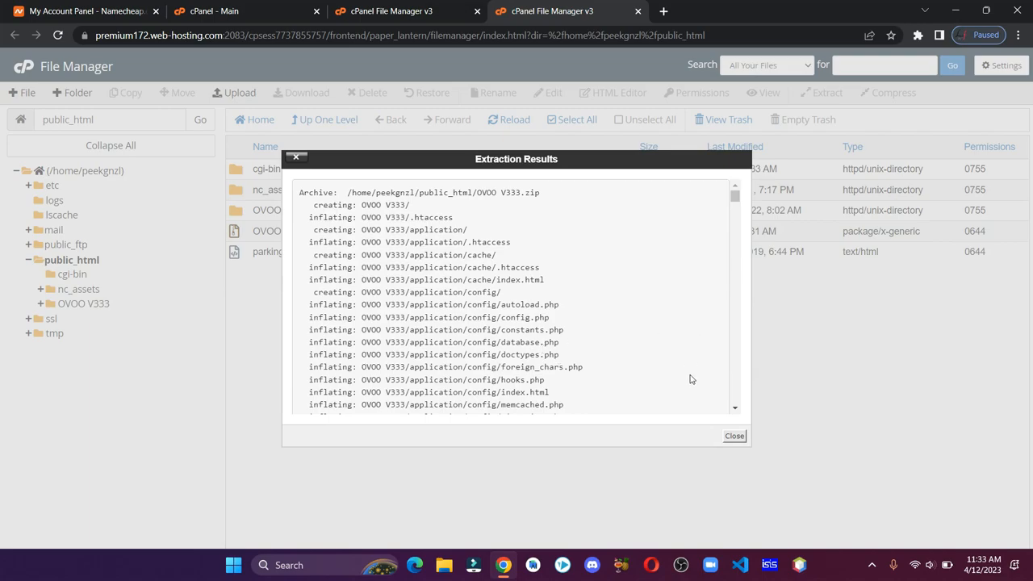
click(733, 436)
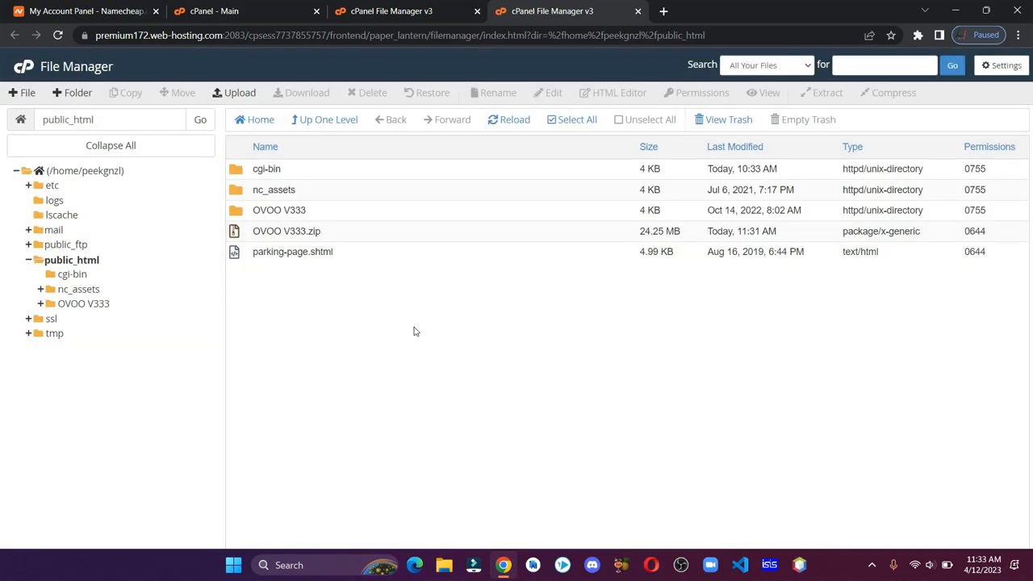
Delete the OVOO V333.zip file, sending it to trash.
click(288, 231)
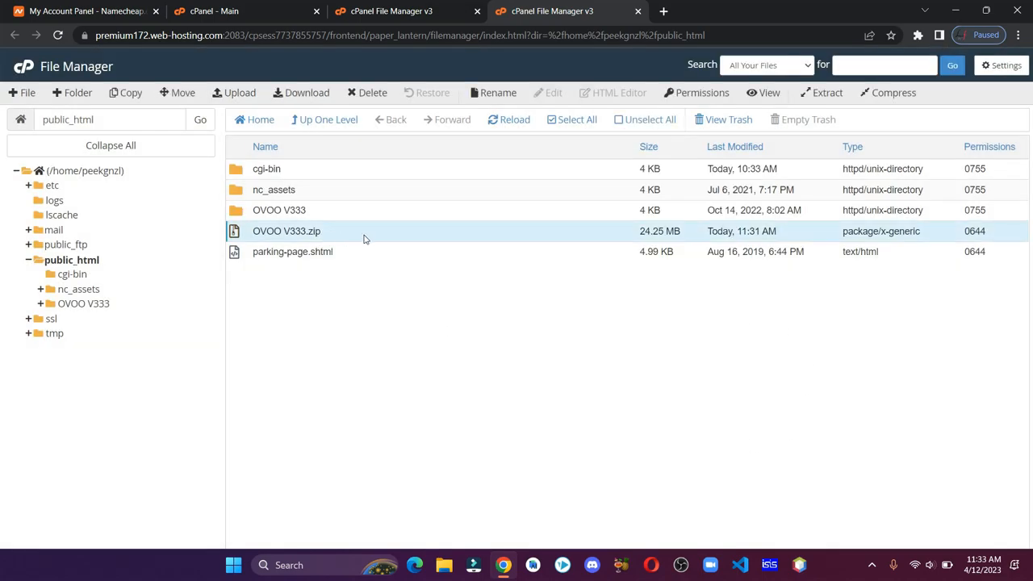
click(366, 92)
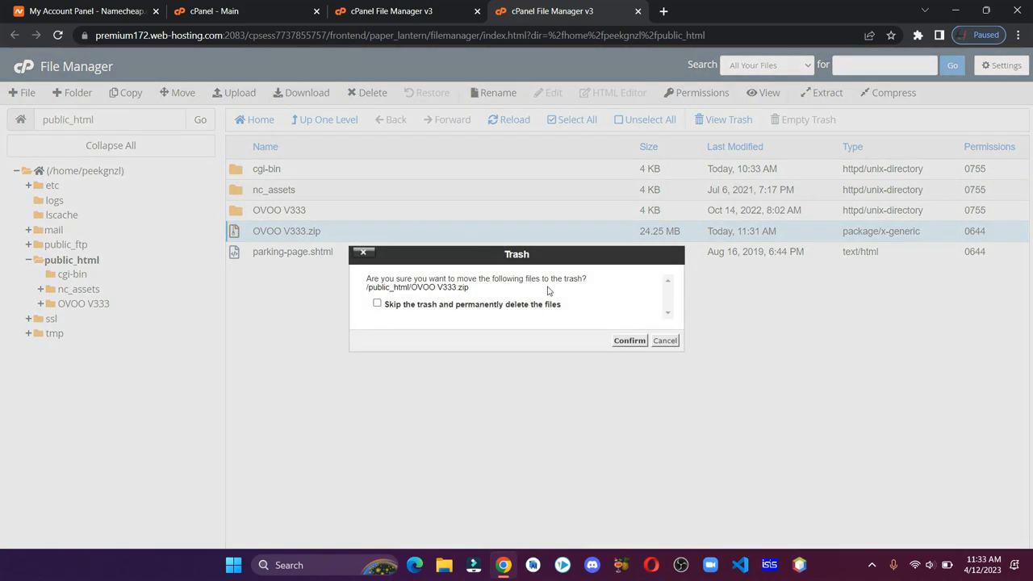
click(629, 341)
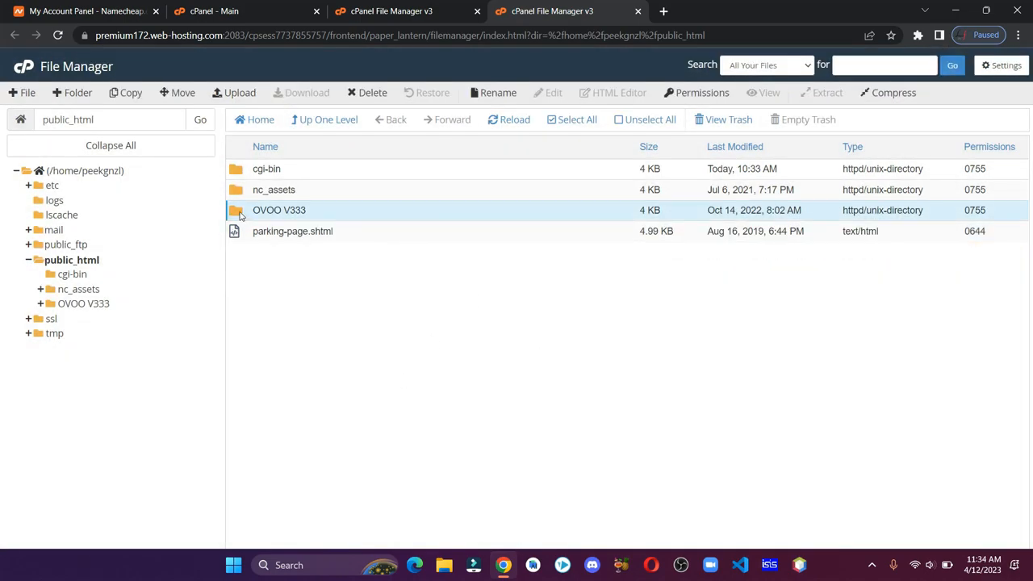
Select everything in OVOO V333 with hidden files shown.
double_click(277, 210)
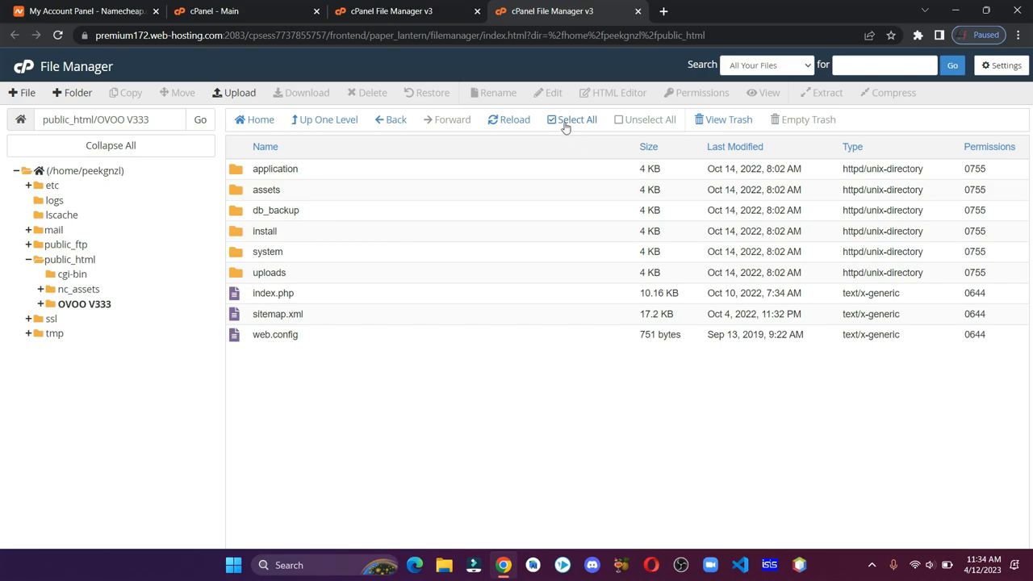
click(571, 120)
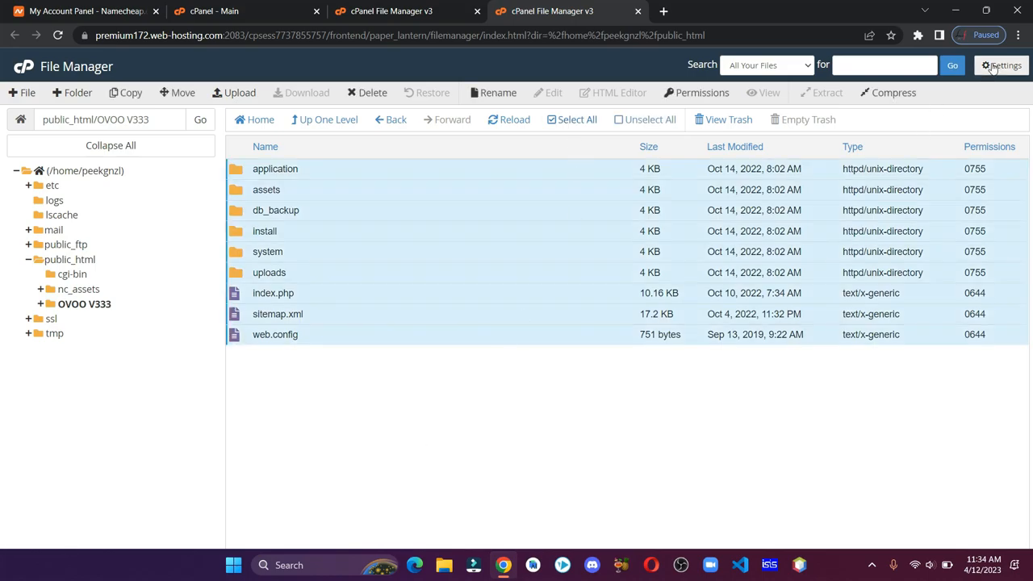
click(1008, 64)
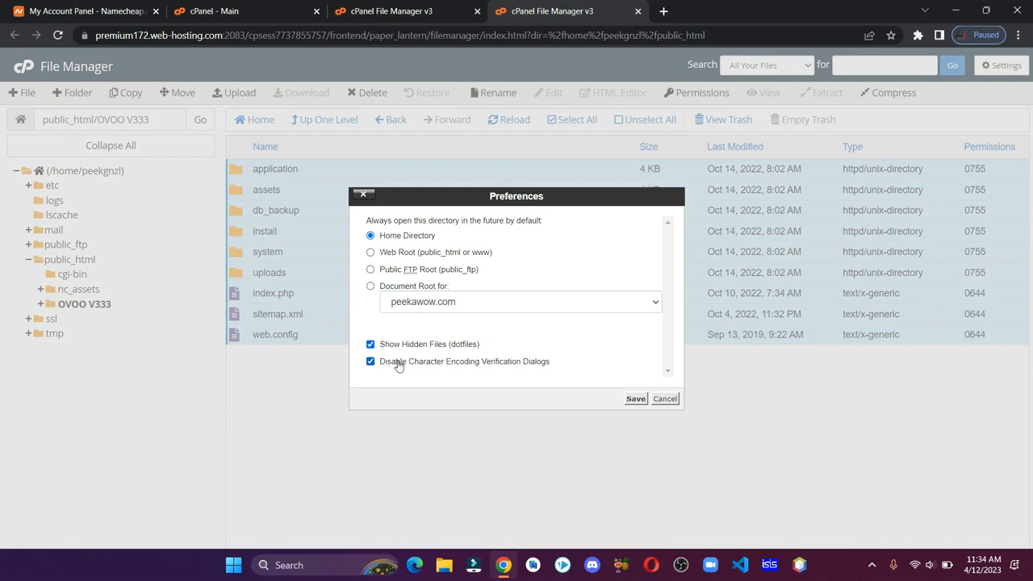
click(636, 398)
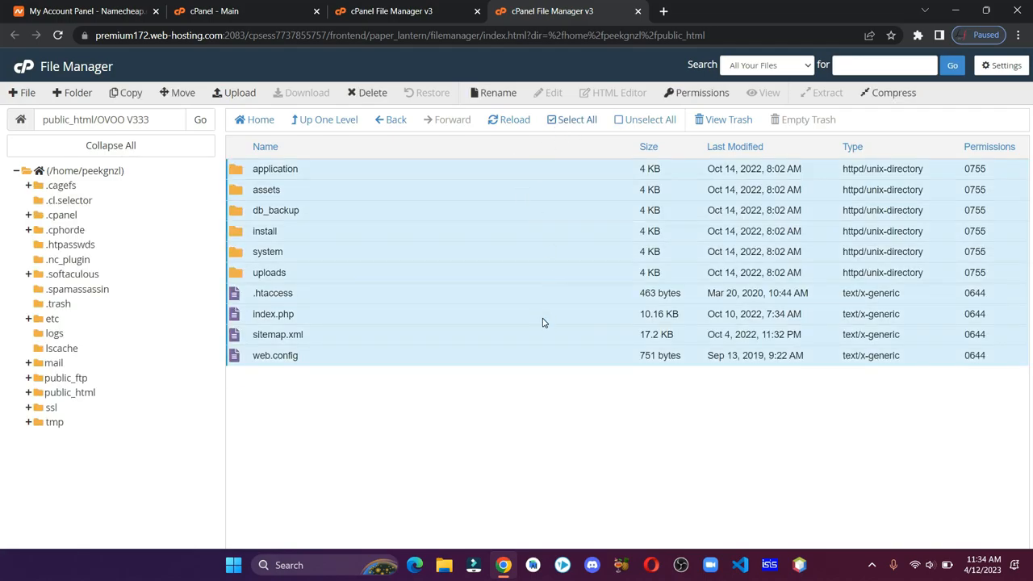
Move all selected files to the /public_html path.
click(175, 92)
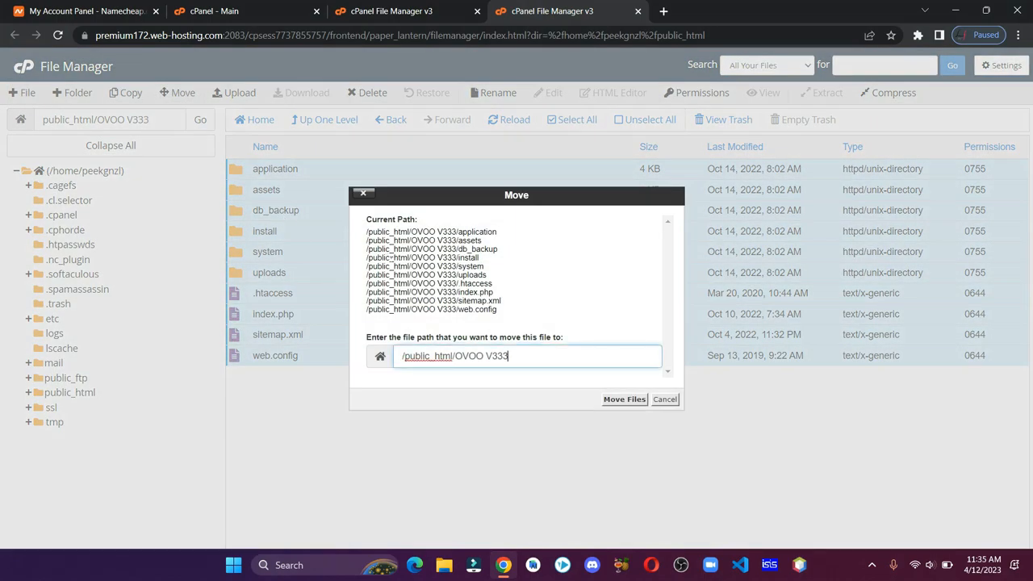
key(Backspace)
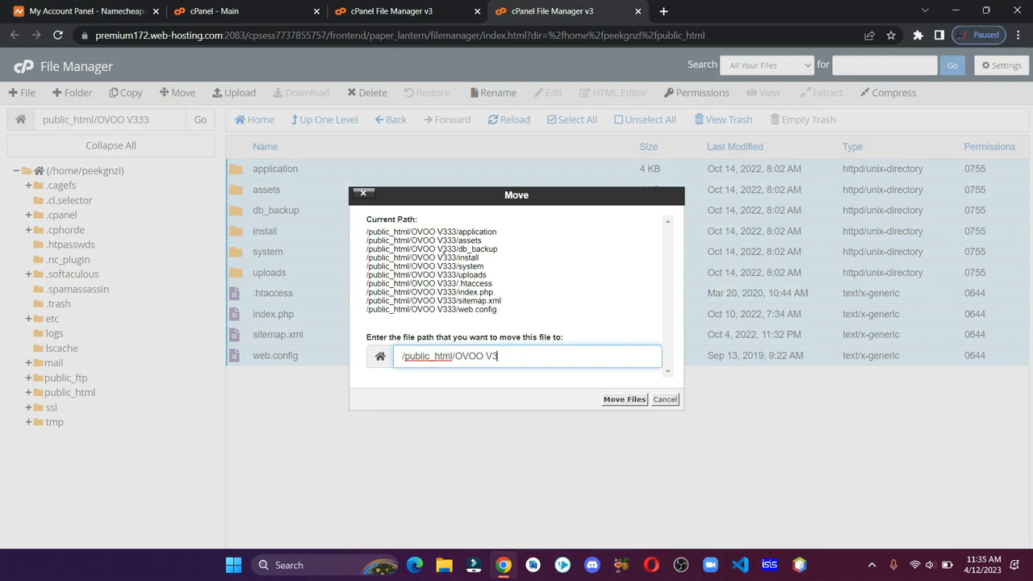
key(Backspace)
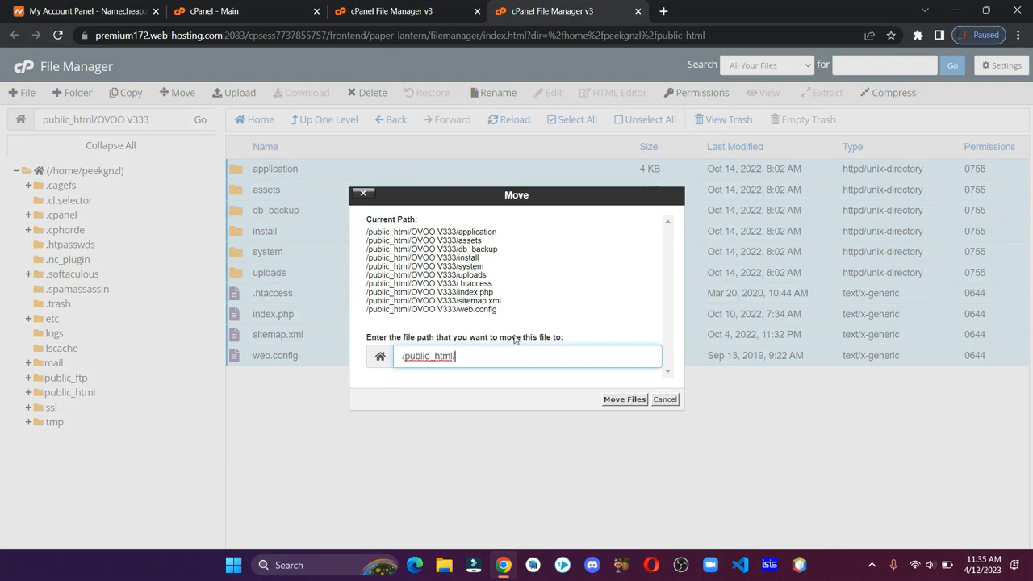
click(623, 400)
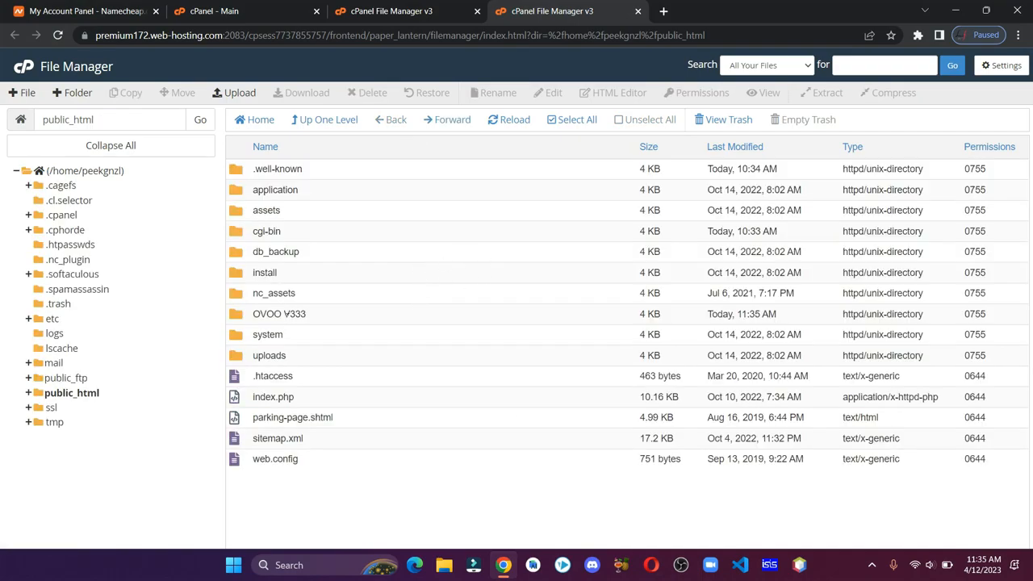
Delete the emptied OVOO V333 folder permanently, skipping the trash.
click(278, 313)
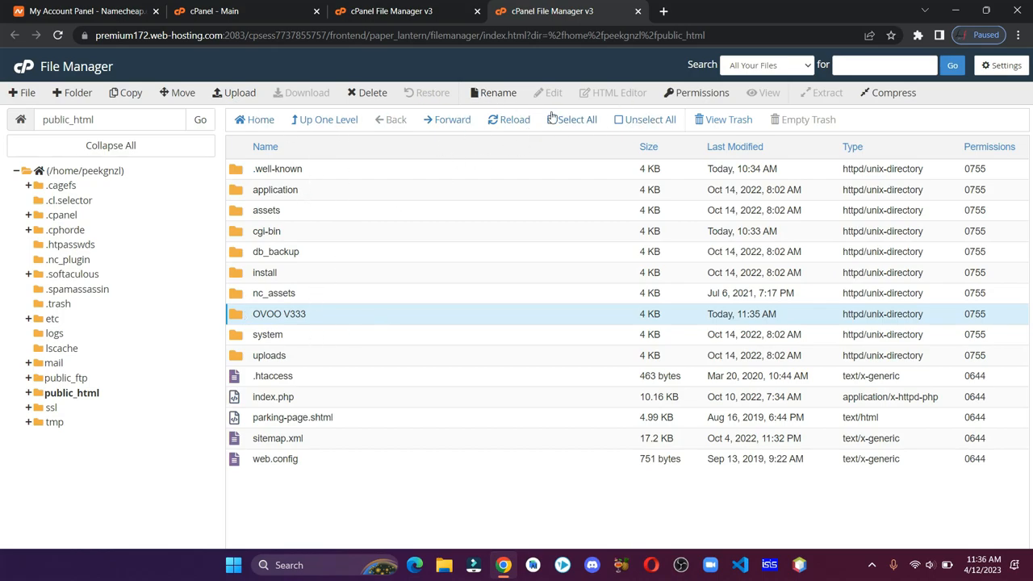
click(367, 92)
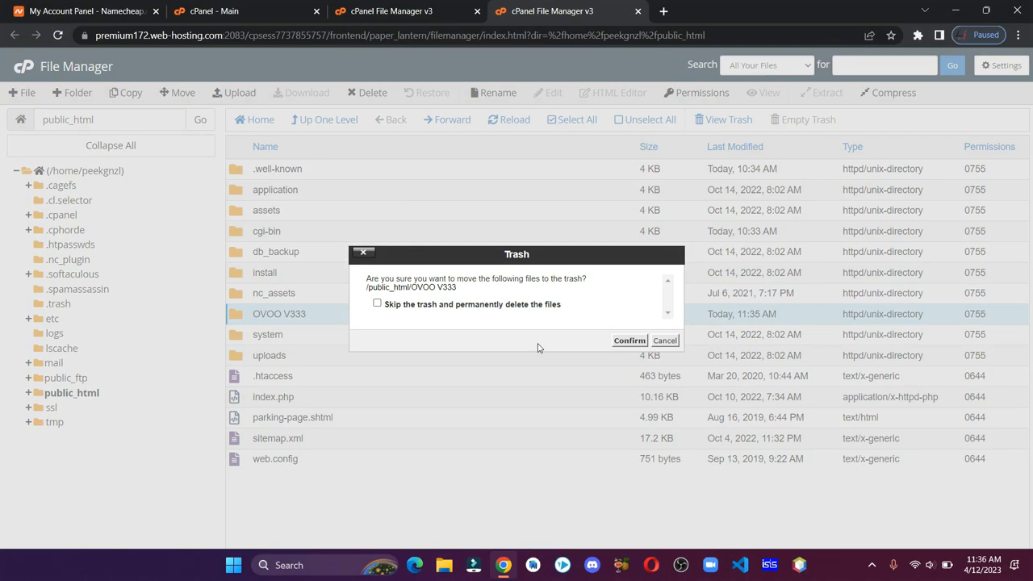
click(378, 303)
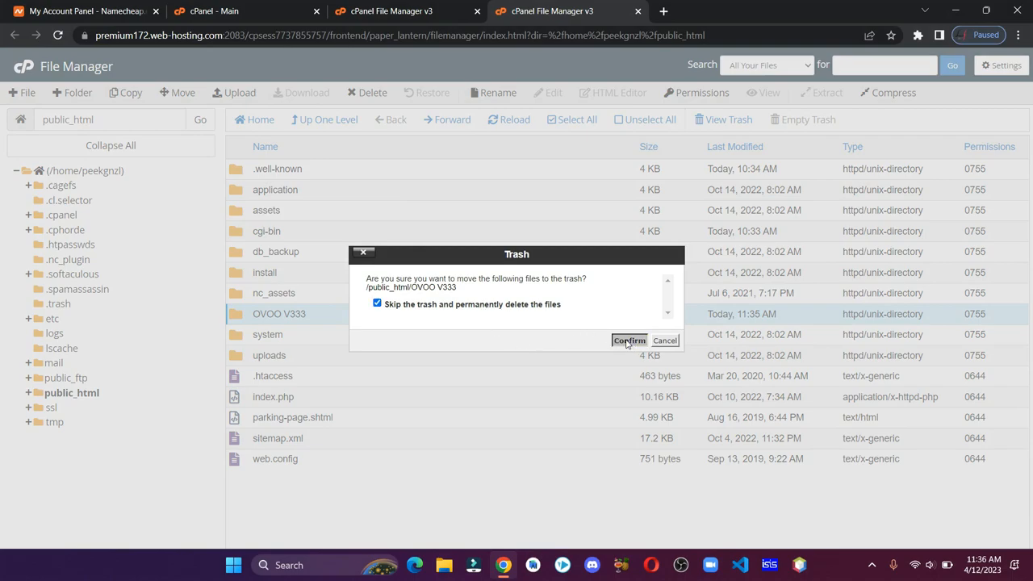
click(629, 340)
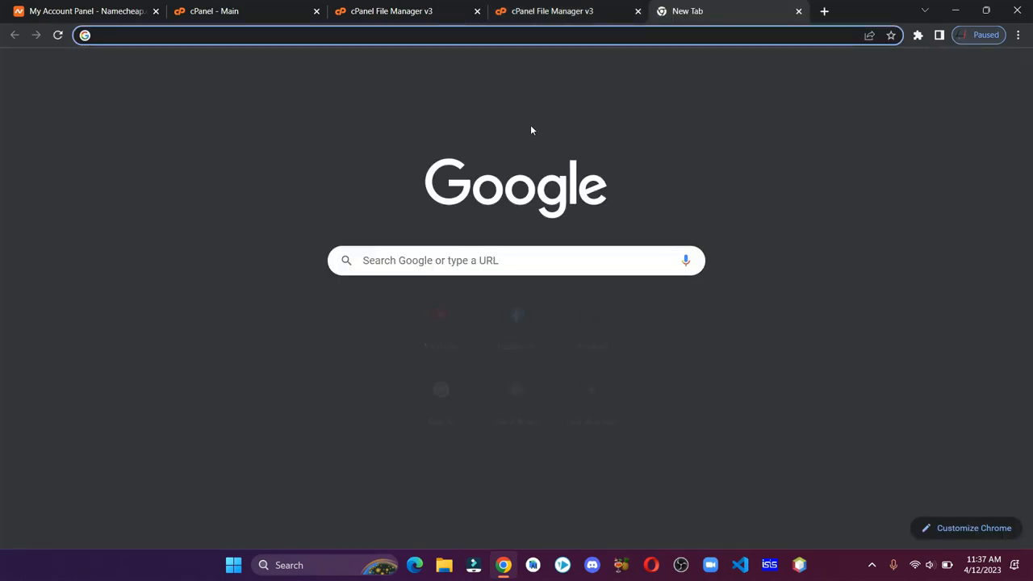
Load peekawow.com/install/index.php, review the passed checks and continue to configuration.
text(peekawow.com/install/index.php)
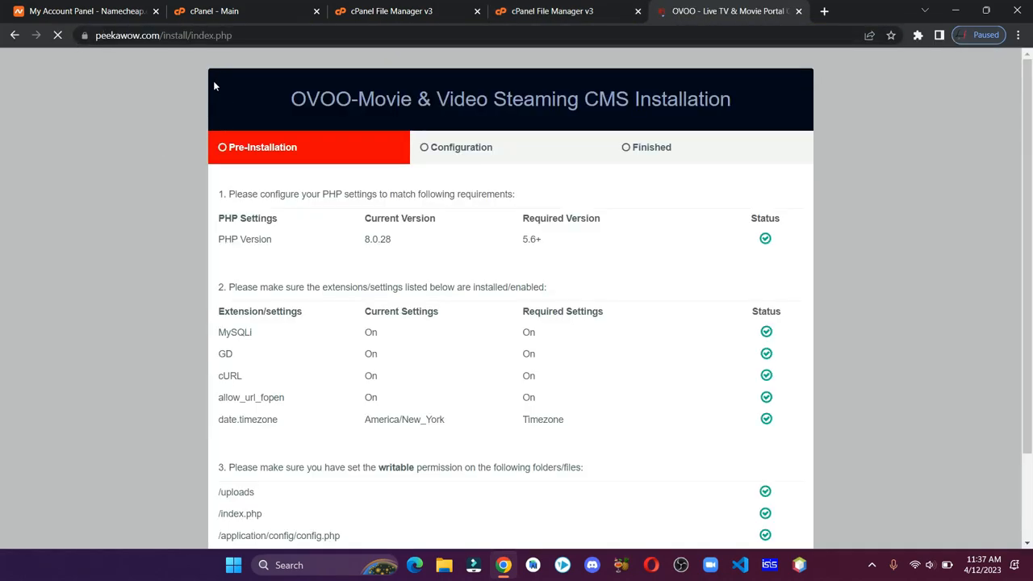
scroll(down, 3)
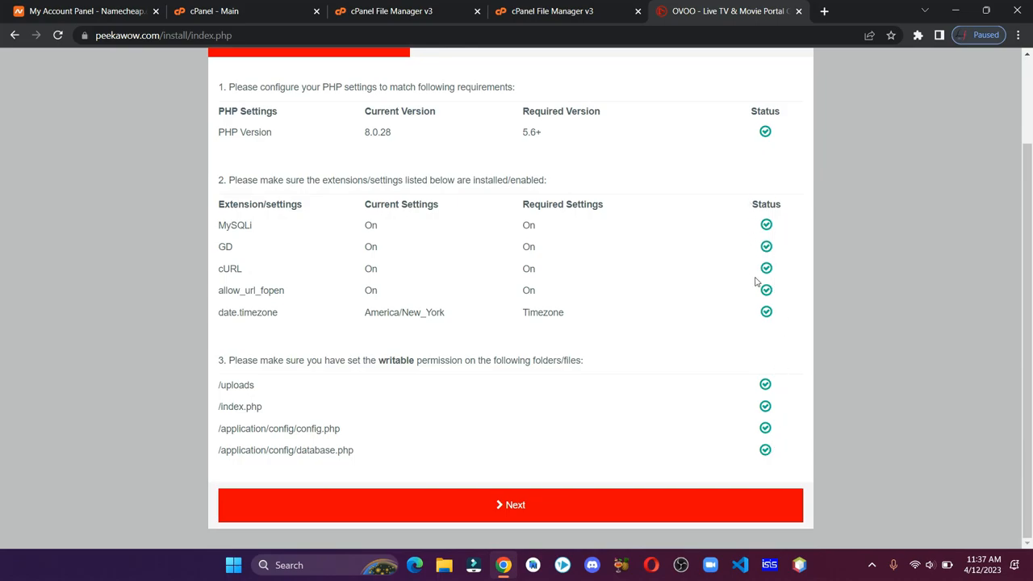
click(510, 503)
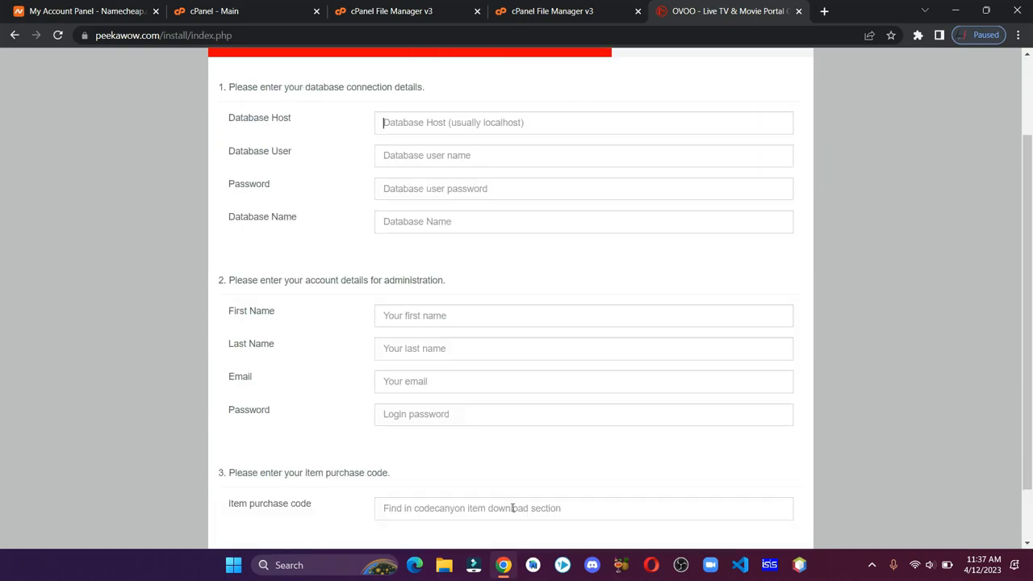
Enter database, admin and purchase details, finish installing and dismiss the save-password prompt.
text(localho)
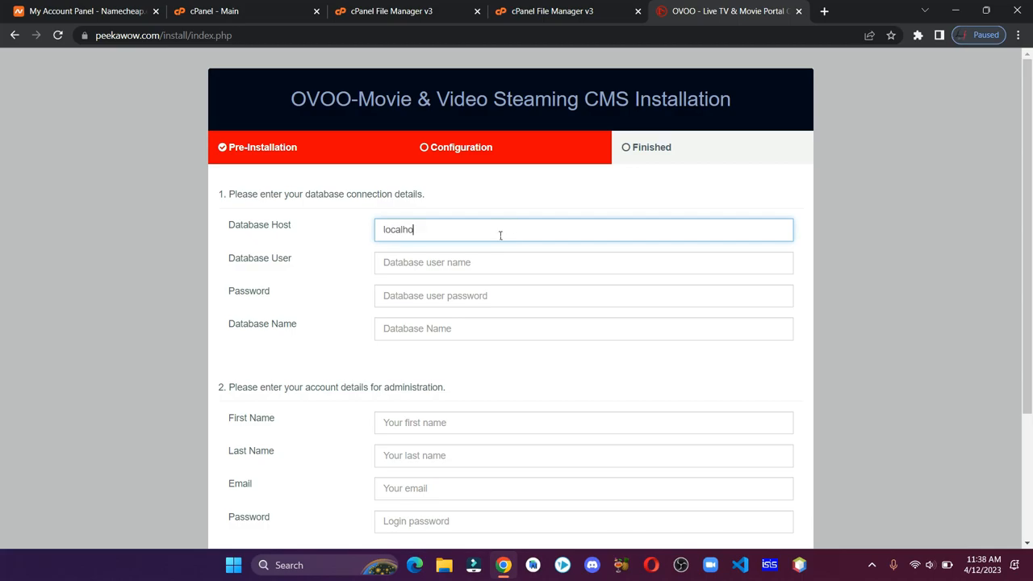
text(st)
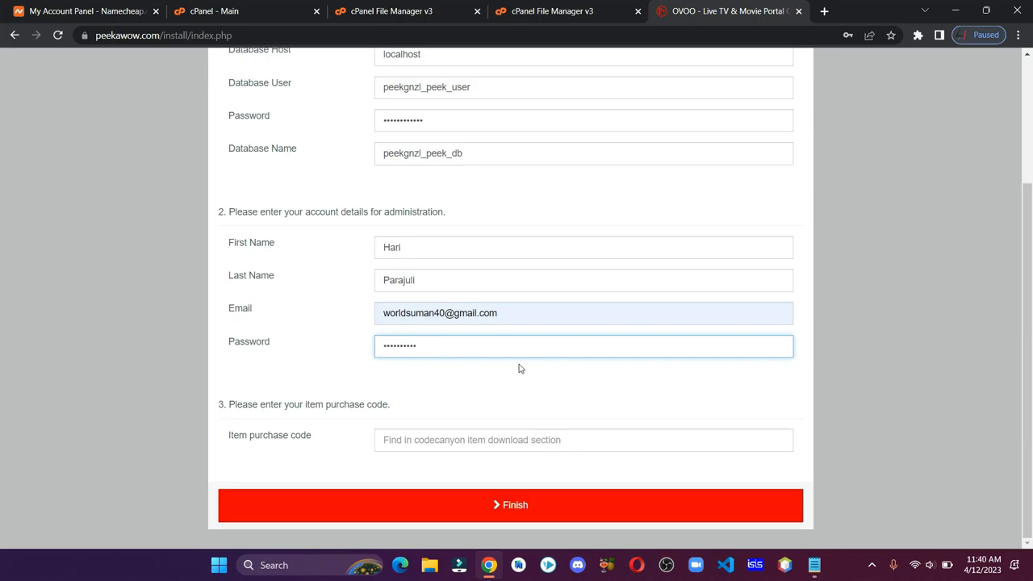
mouse_move(539, 387)
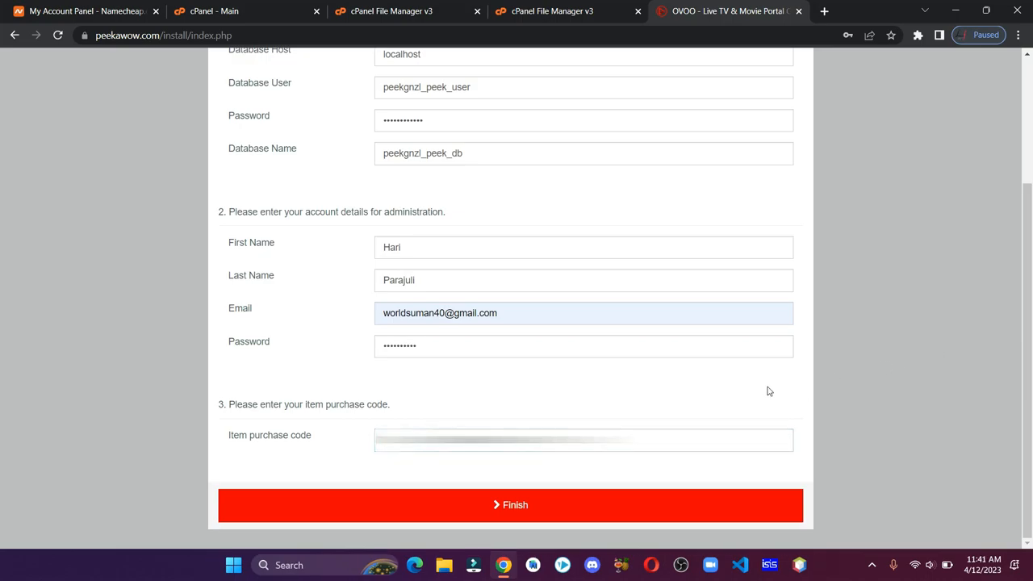
click(510, 504)
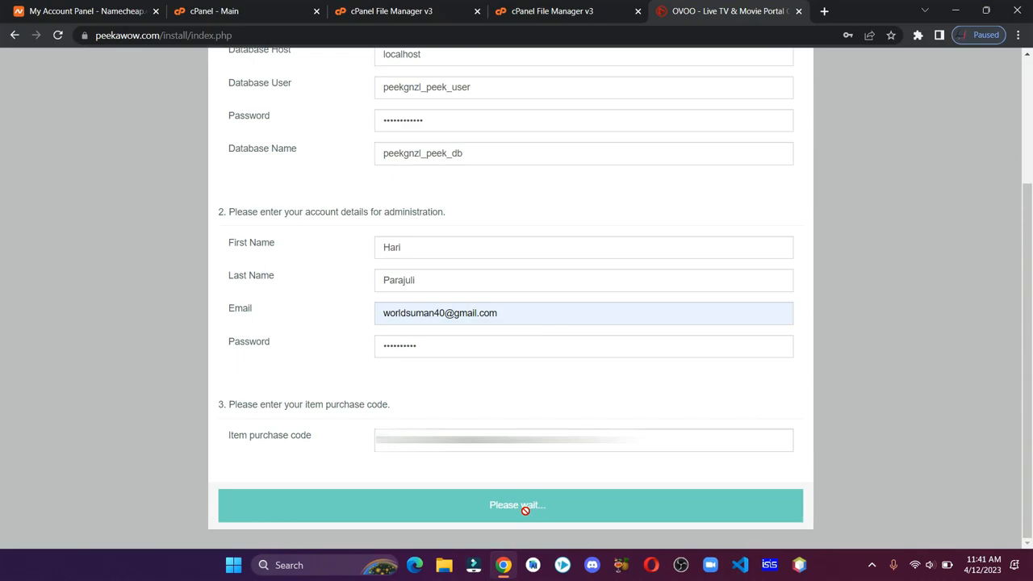
click(516, 503)
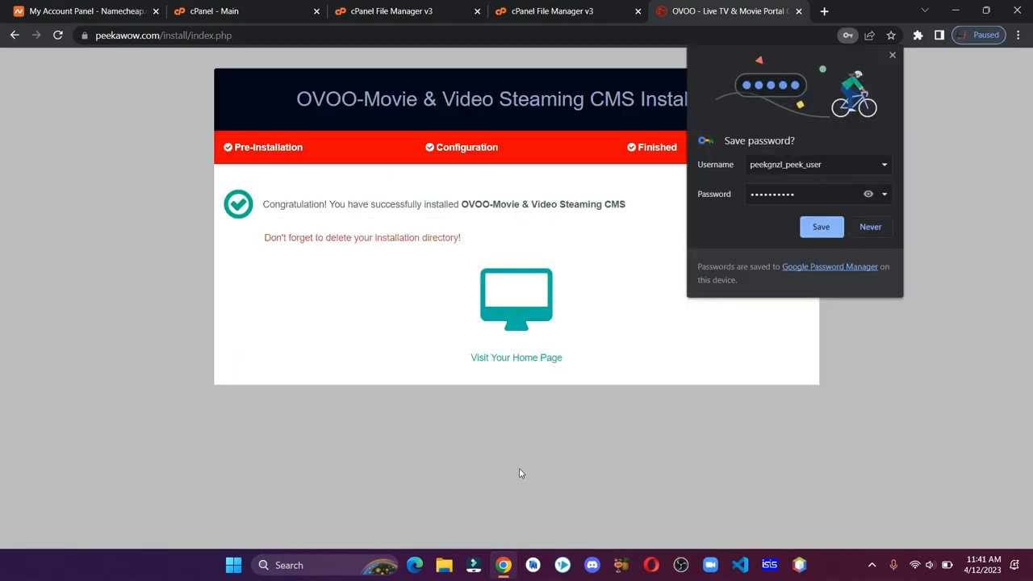
click(544, 10)
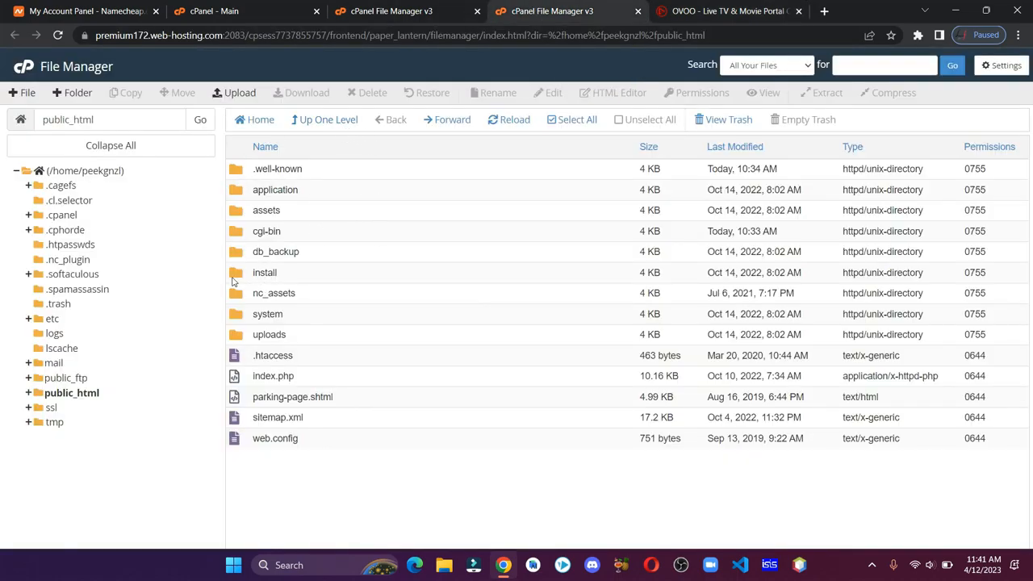
Delete the install folder permanently, skipping trash, and return to the installer tab.
click(264, 271)
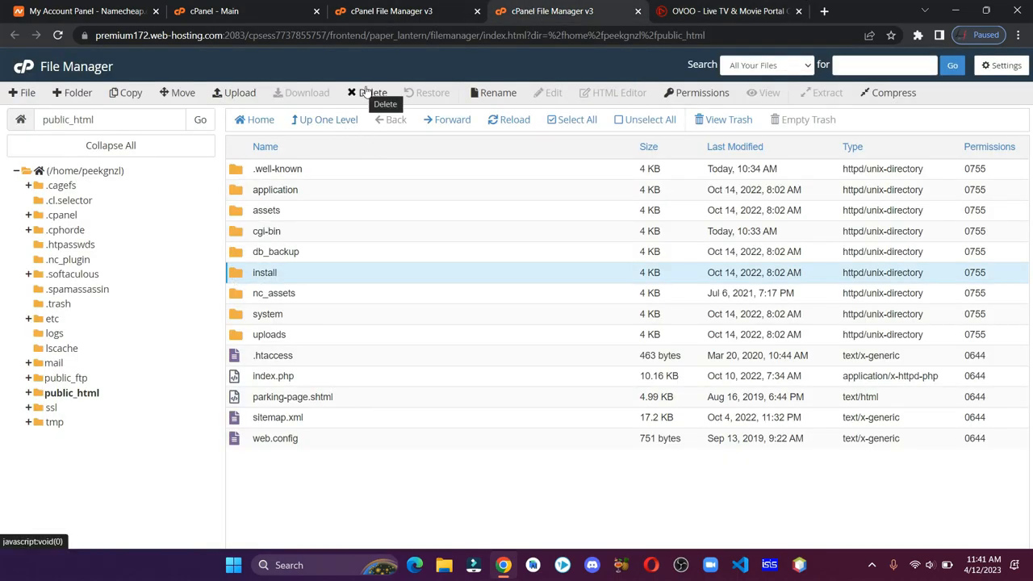
click(368, 92)
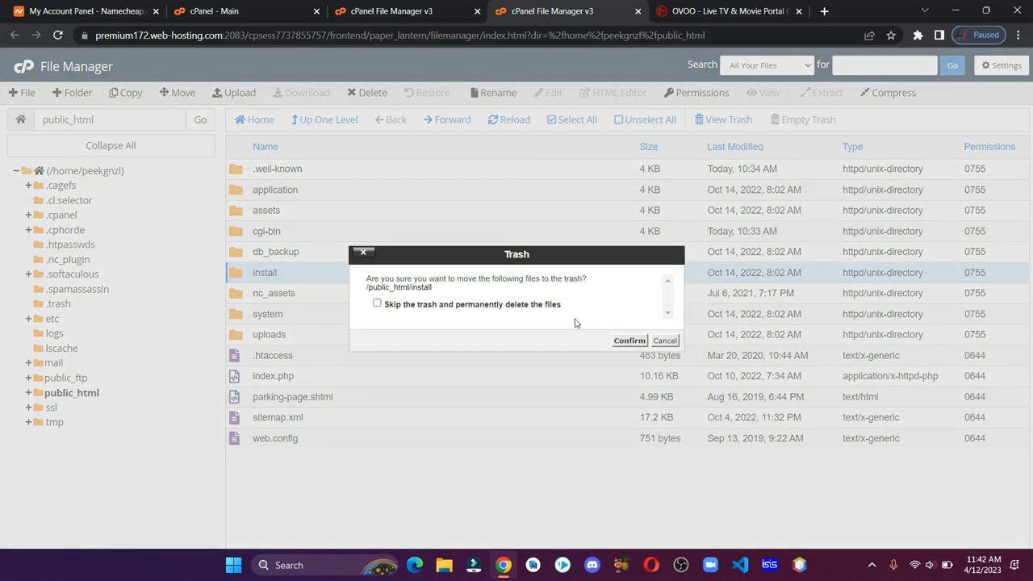
click(378, 304)
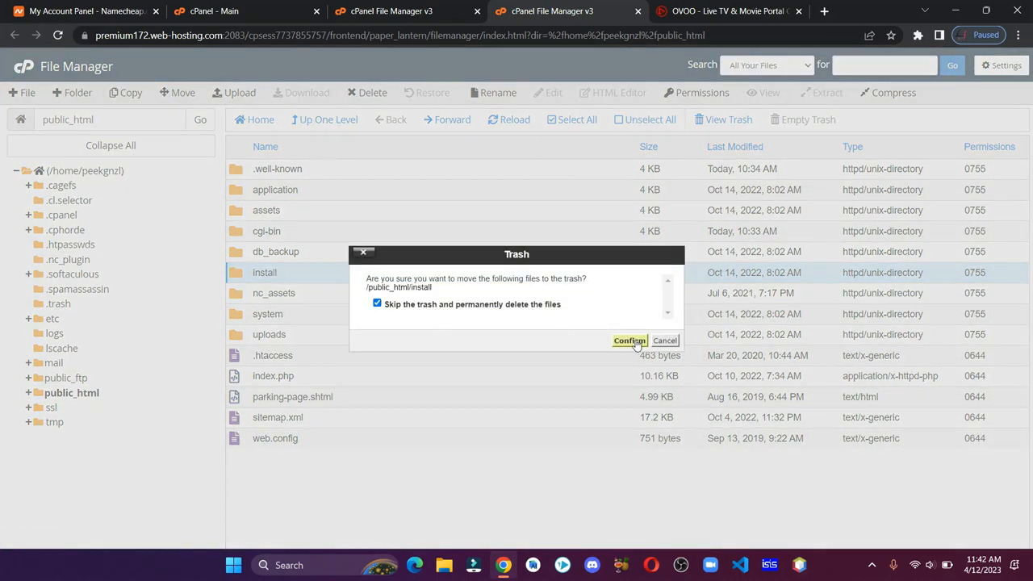
click(629, 340)
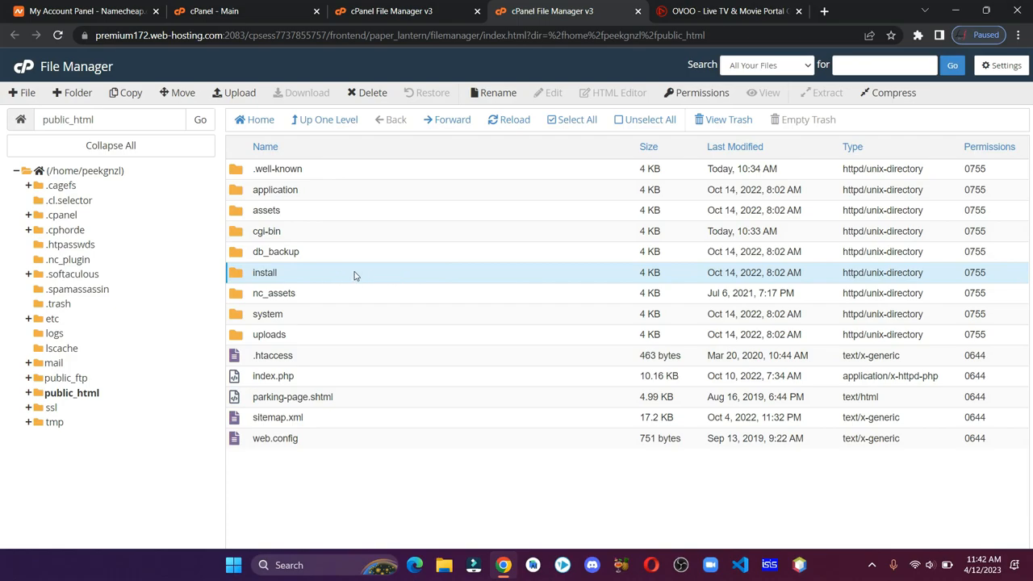
click(726, 12)
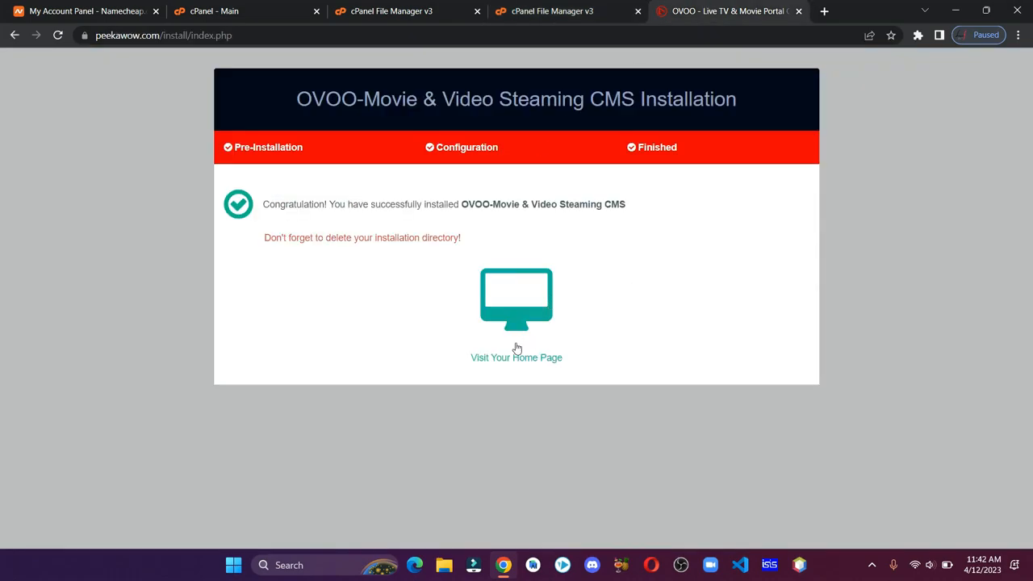
click(517, 359)
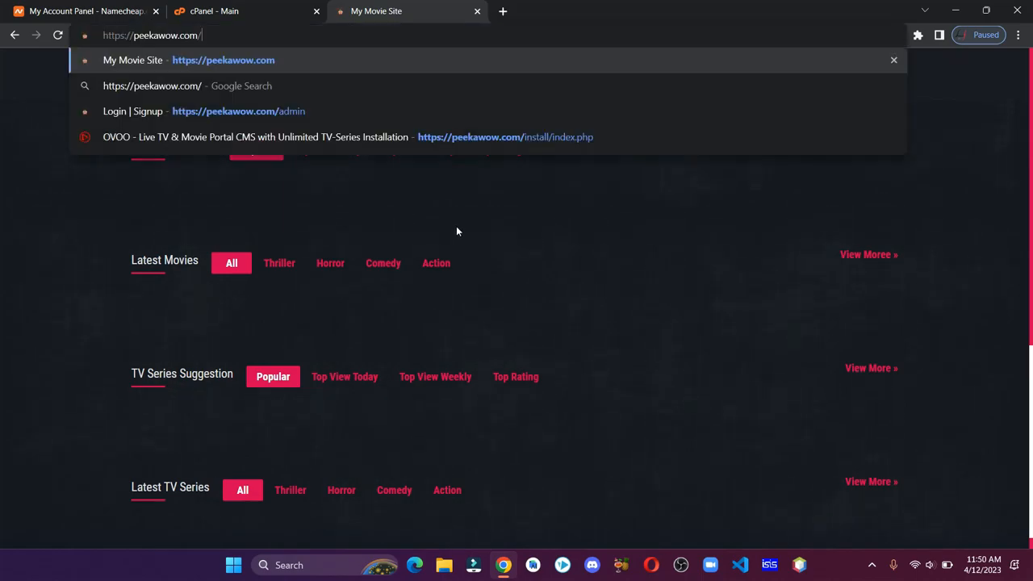
click(132, 110)
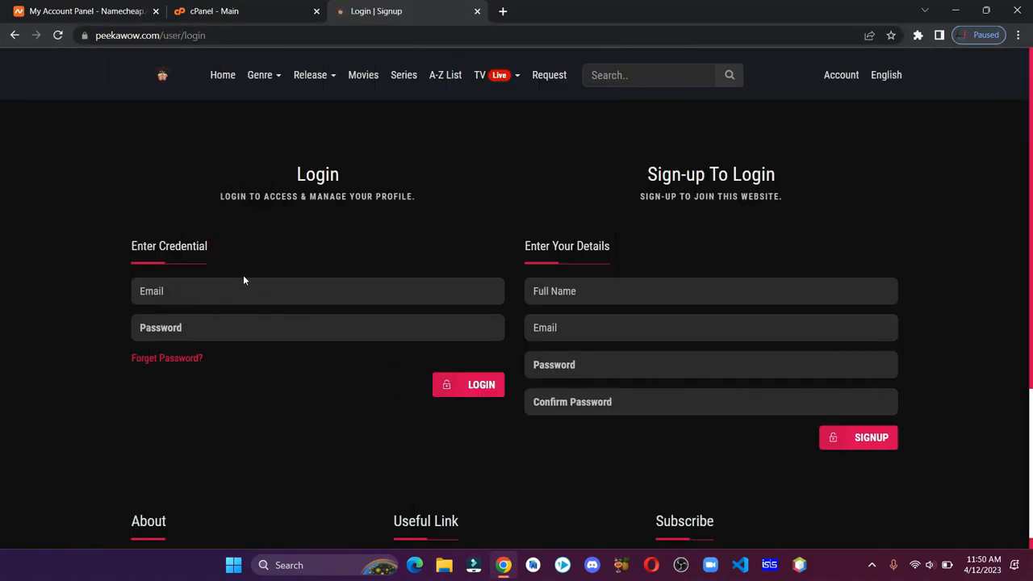
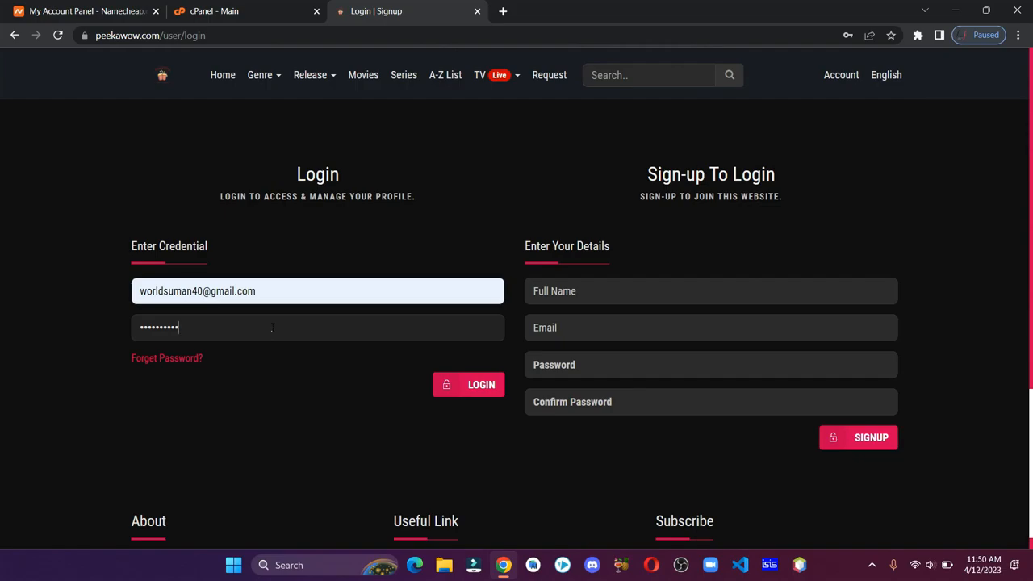
click(468, 384)
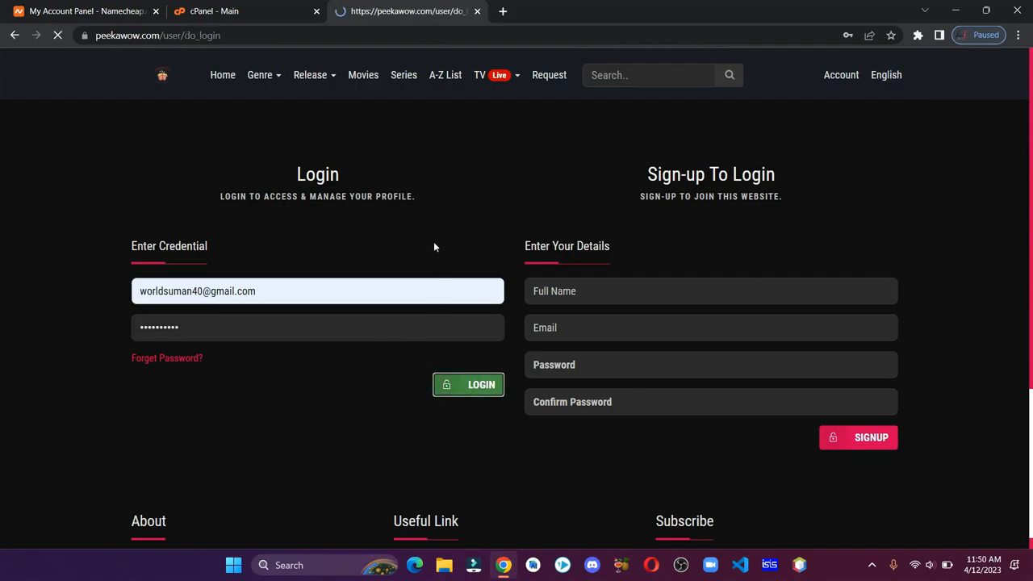
click(468, 384)
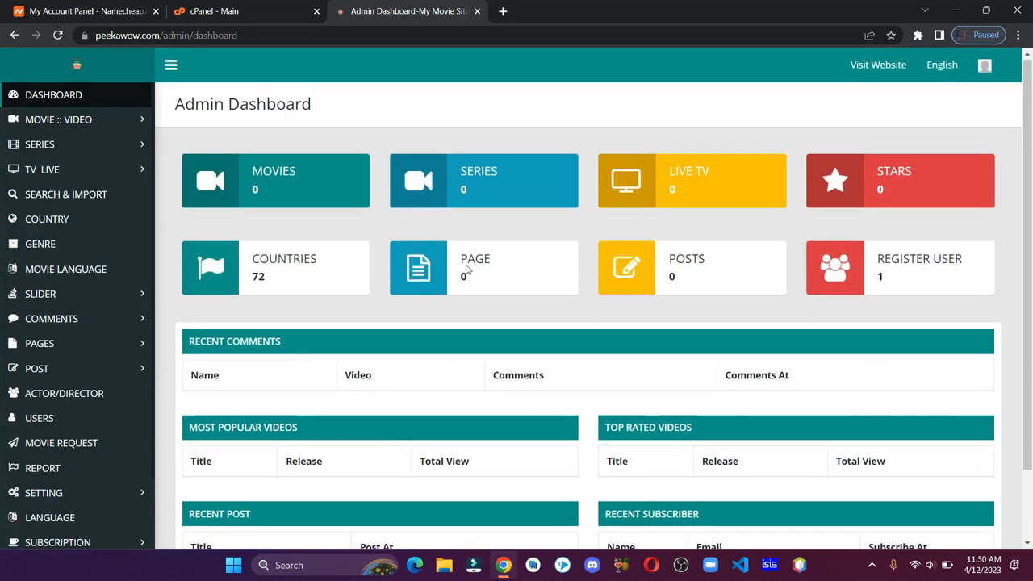
Expand the SETTING section in the sidebar to show the settings pages.
scroll(down, 3)
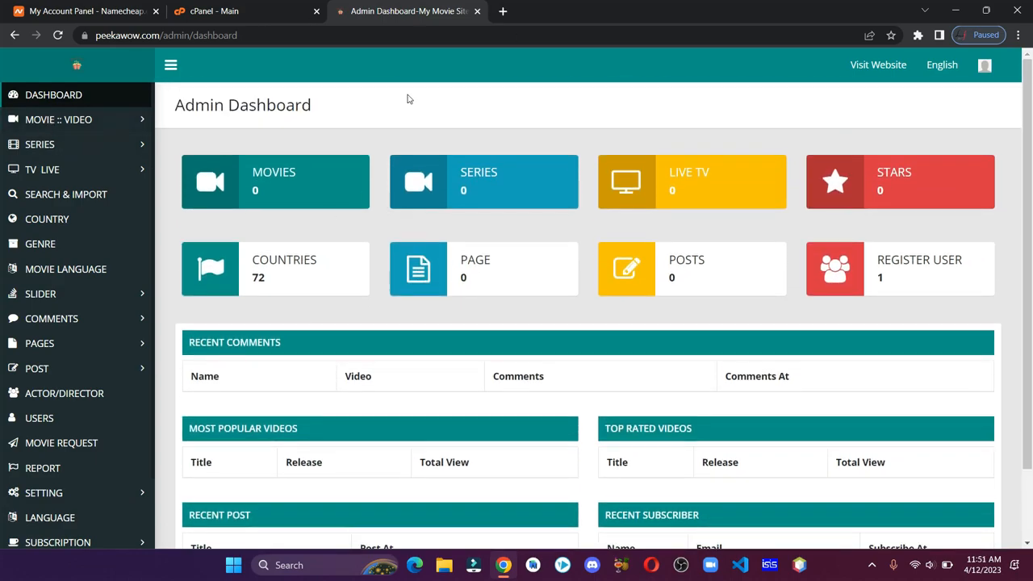
mouse_move(373, 110)
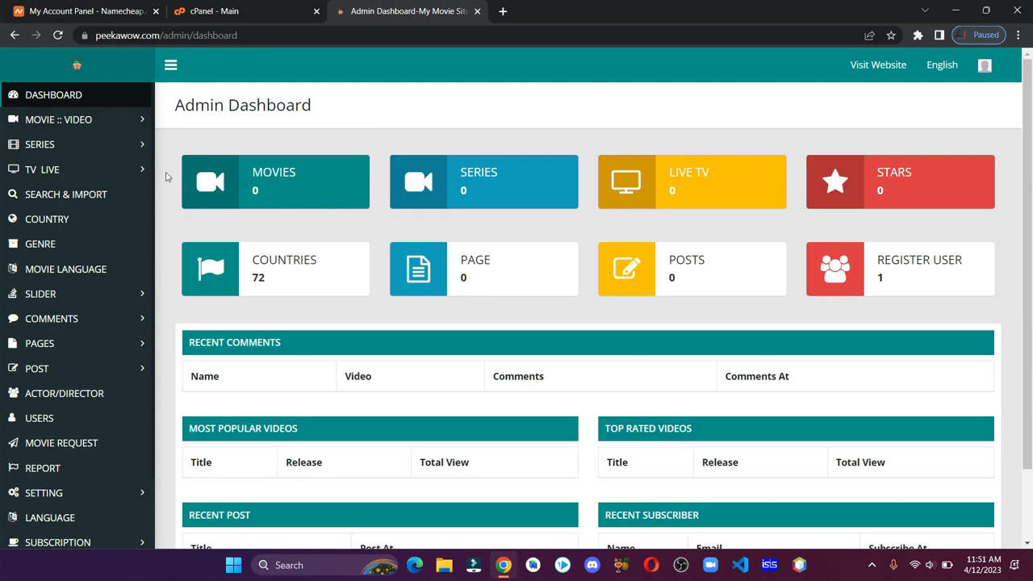
mouse_move(6, 220)
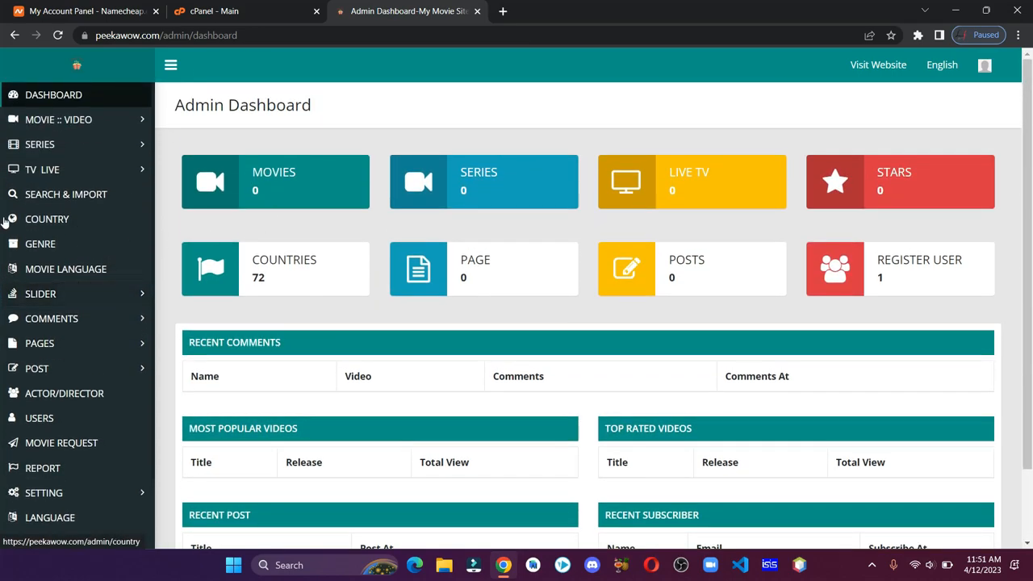
click(62, 387)
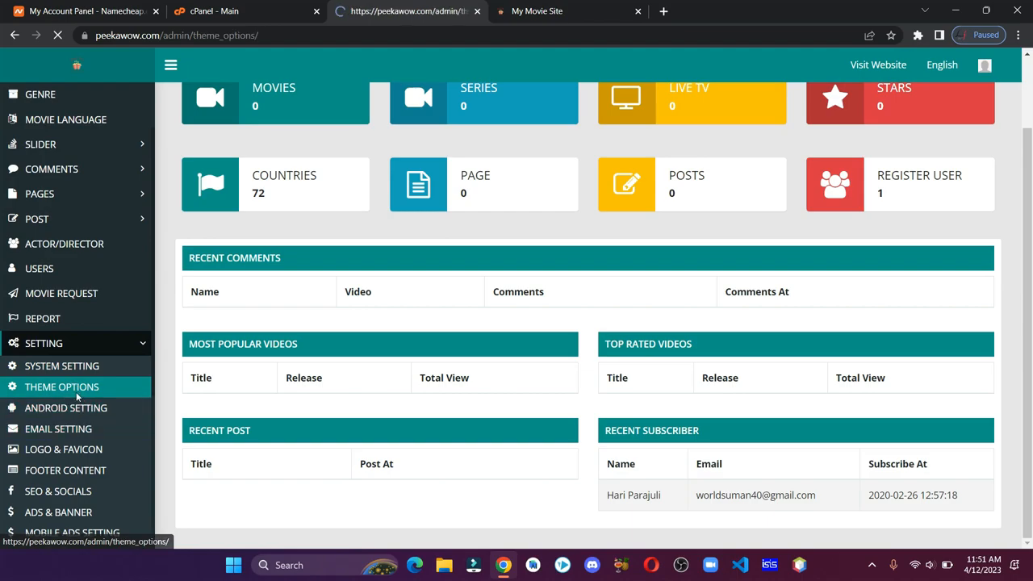
In Theme Options set background image Disable and landing page search Enable, then go to System Setting.
click(61, 387)
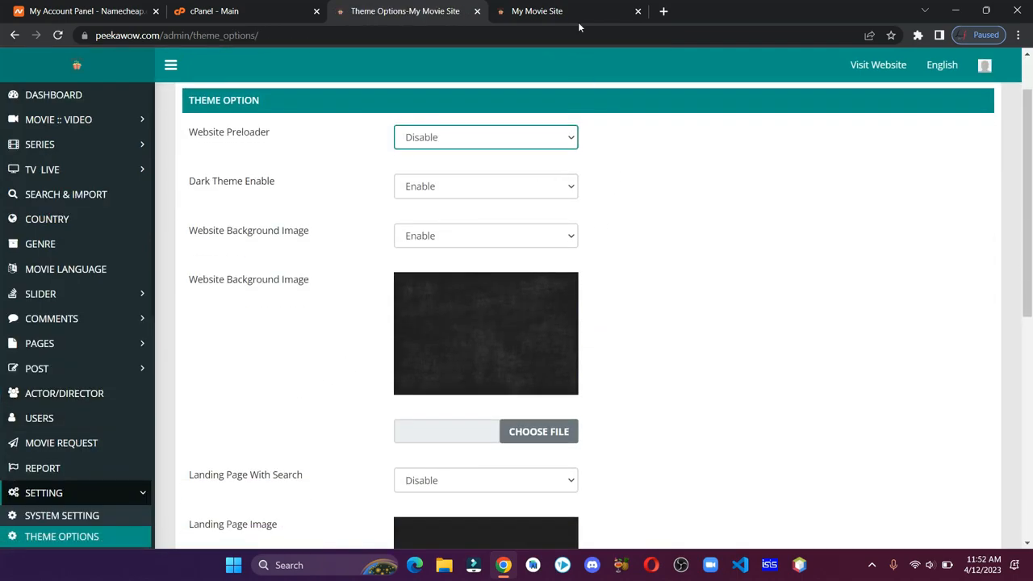
mouse_move(476, 210)
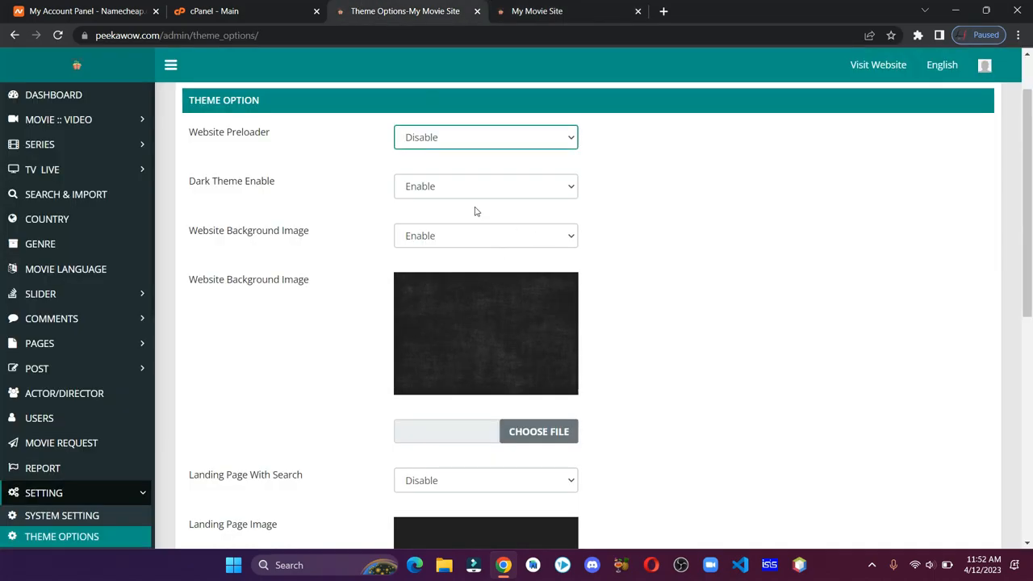
mouse_move(536, 245)
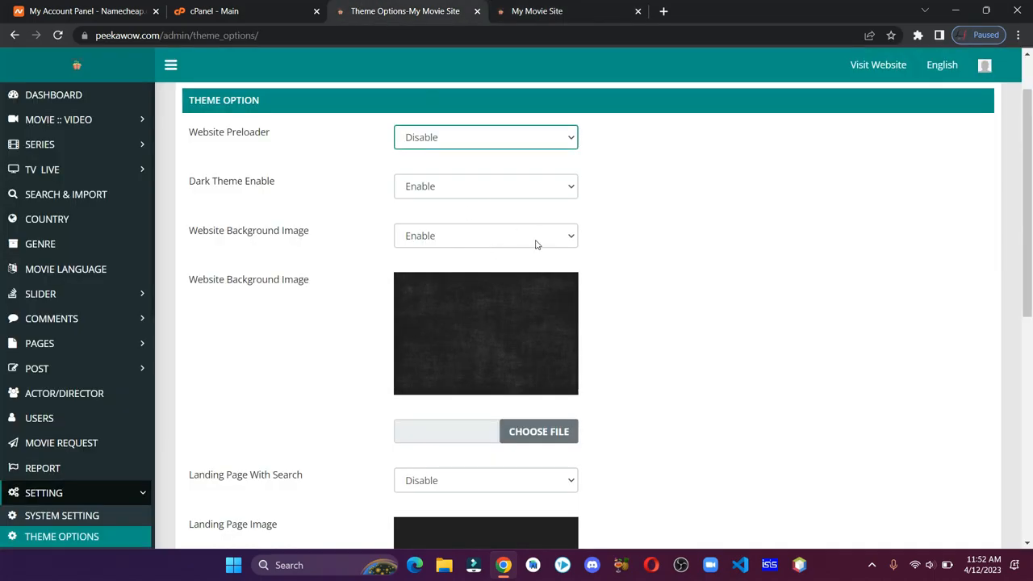
scroll(down, 3)
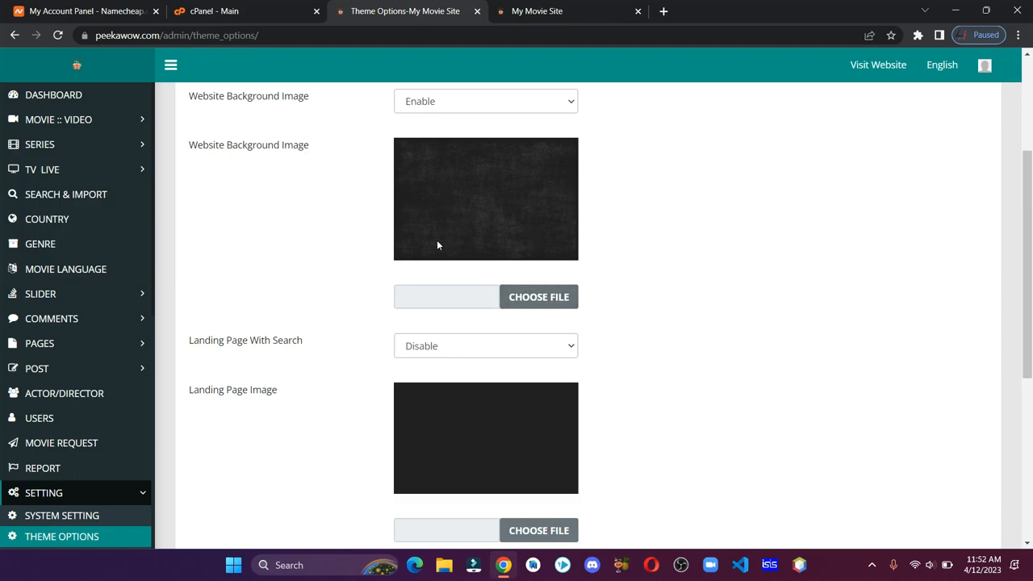
mouse_move(770, 292)
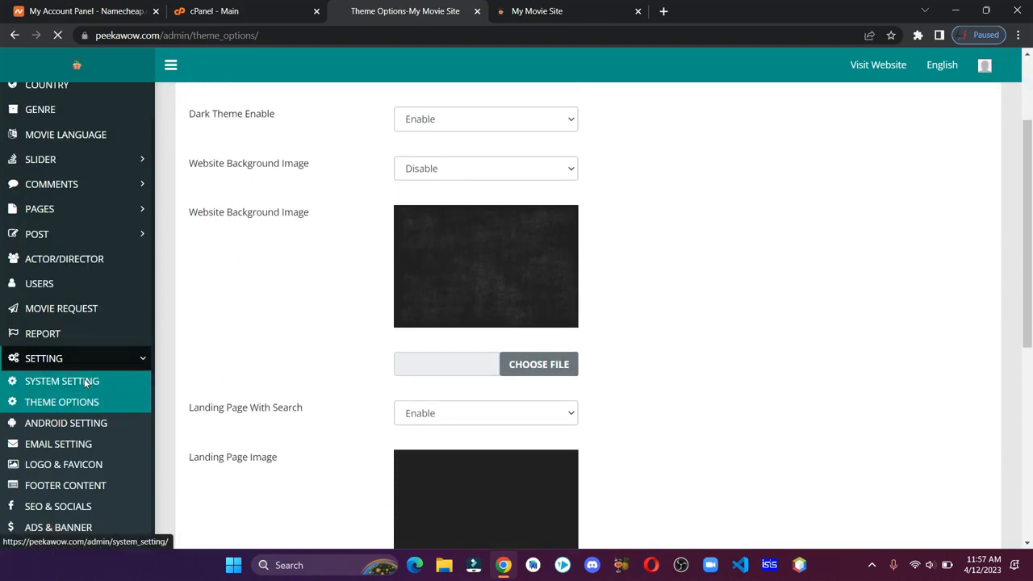
click(62, 381)
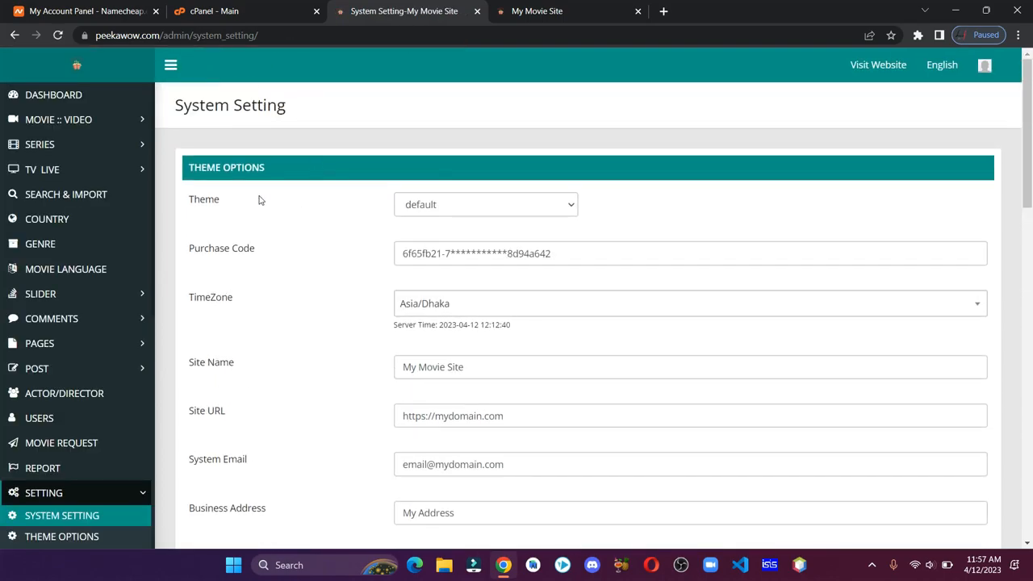
scroll(down, 3)
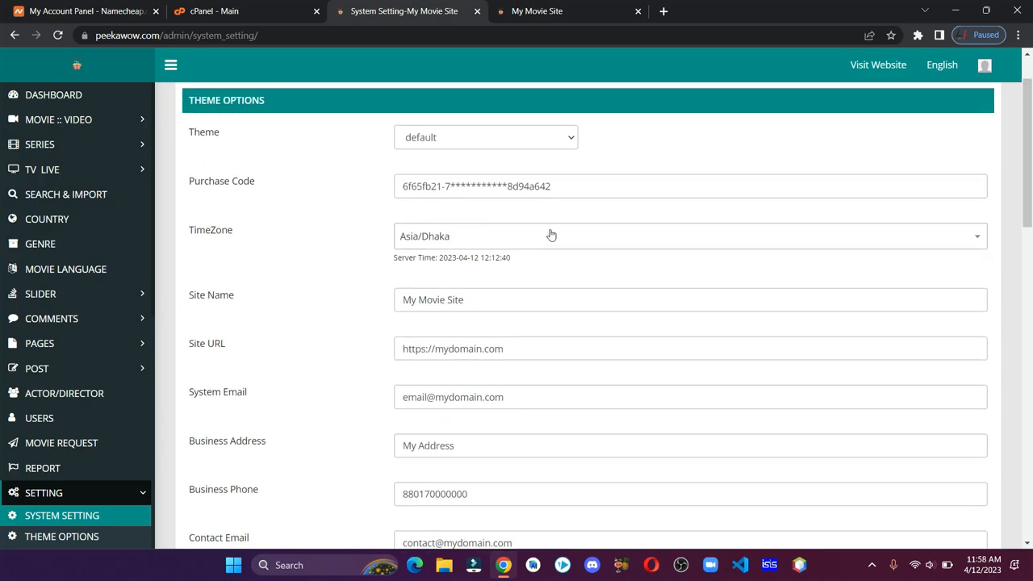
scroll(down, 3)
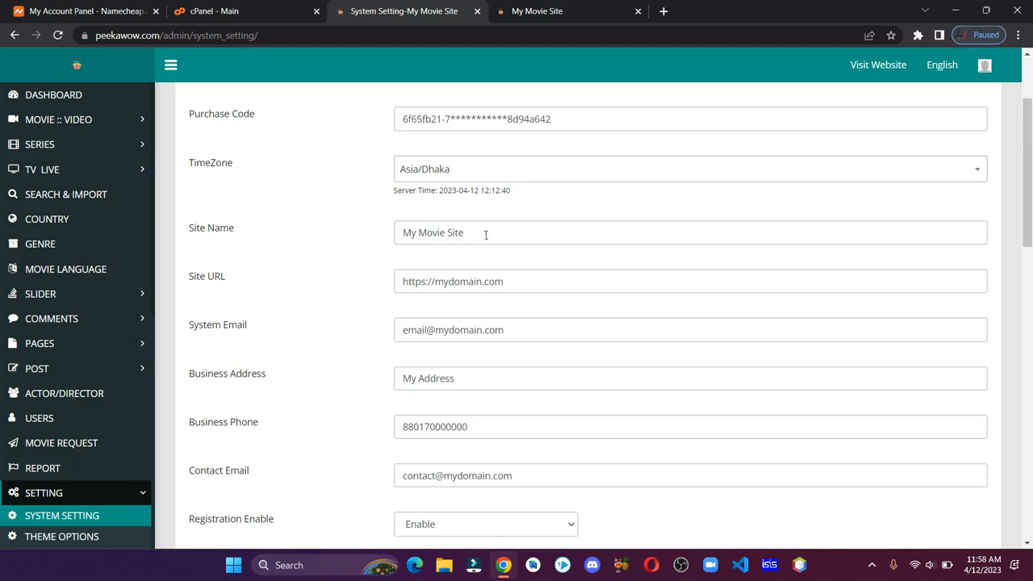
text(Peek)
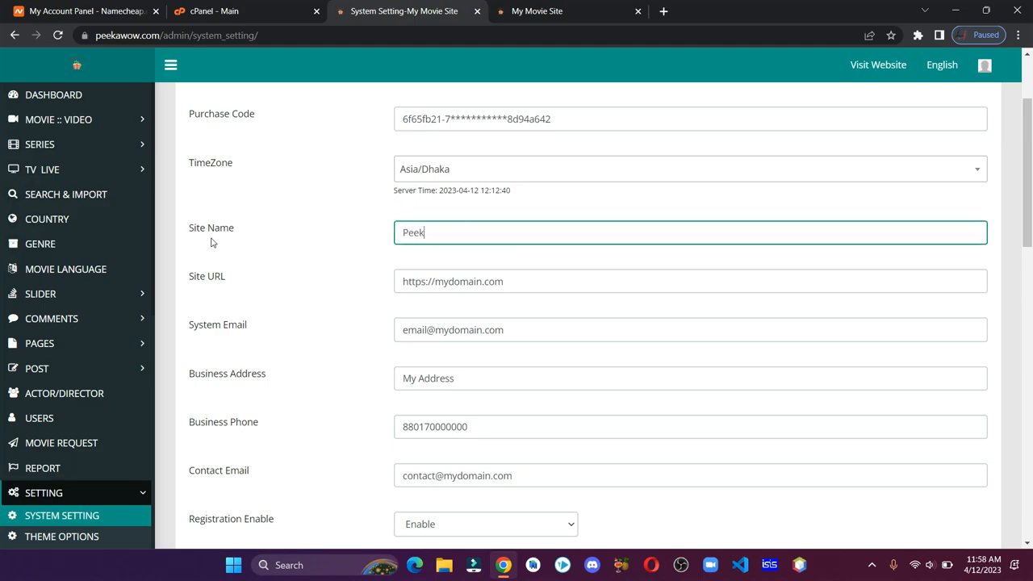
text(aWOW)
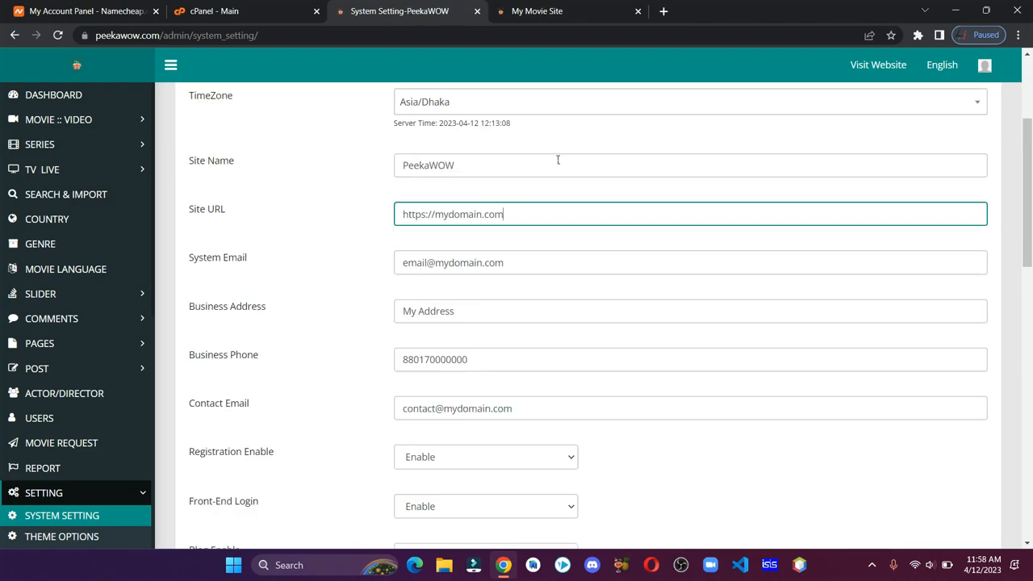
click(565, 11)
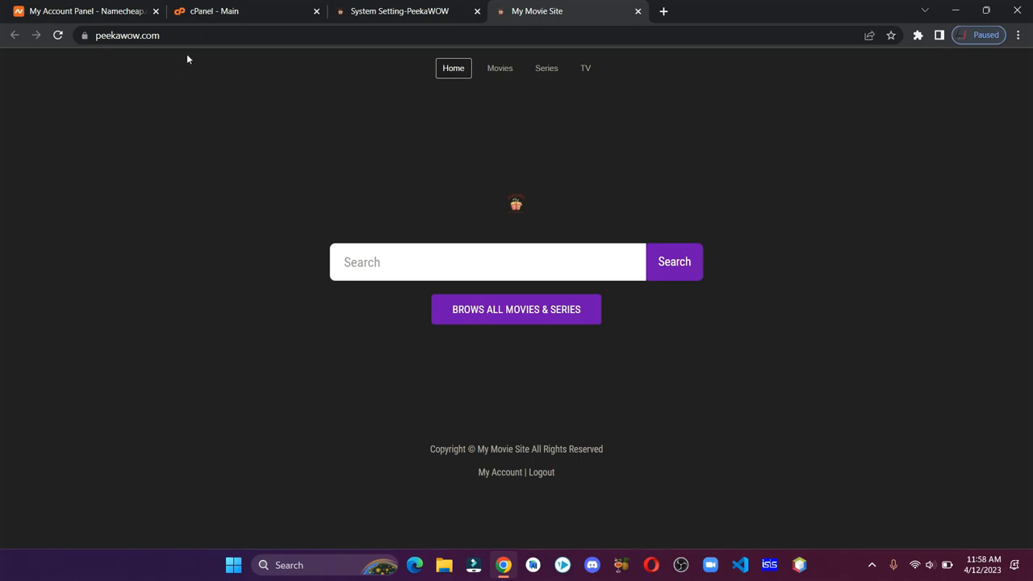
click(129, 35)
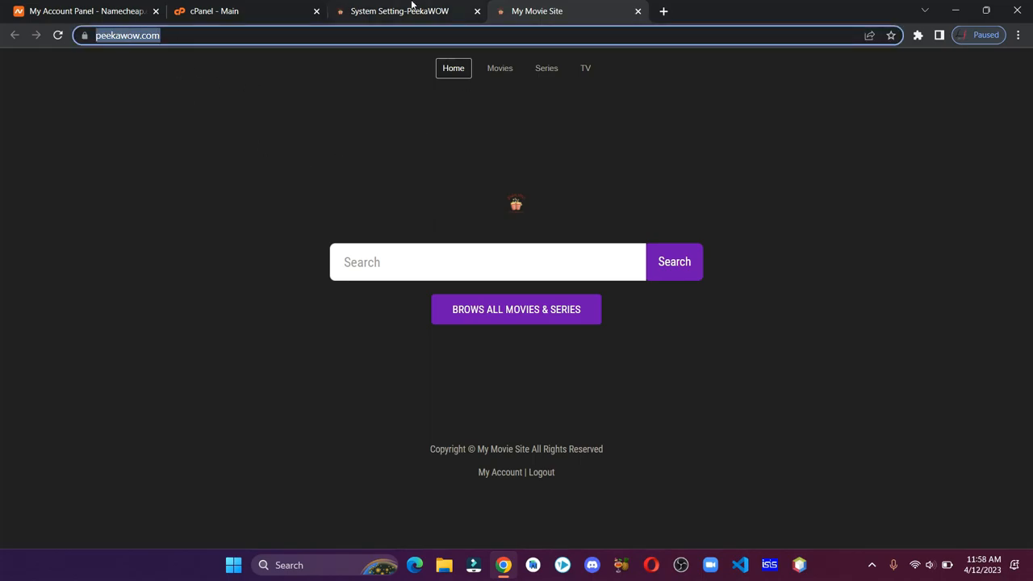
click(406, 11)
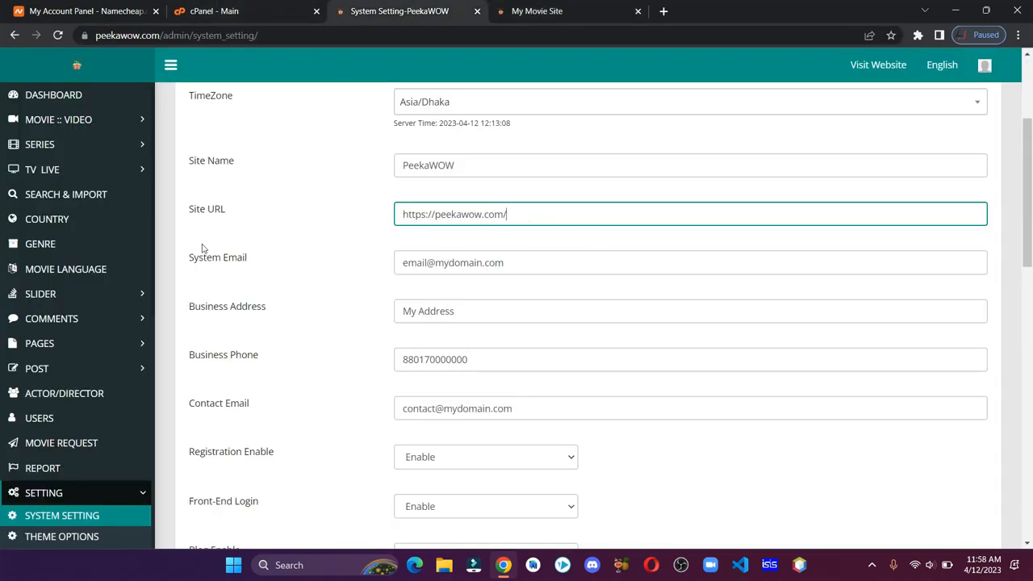
scroll(down, 3)
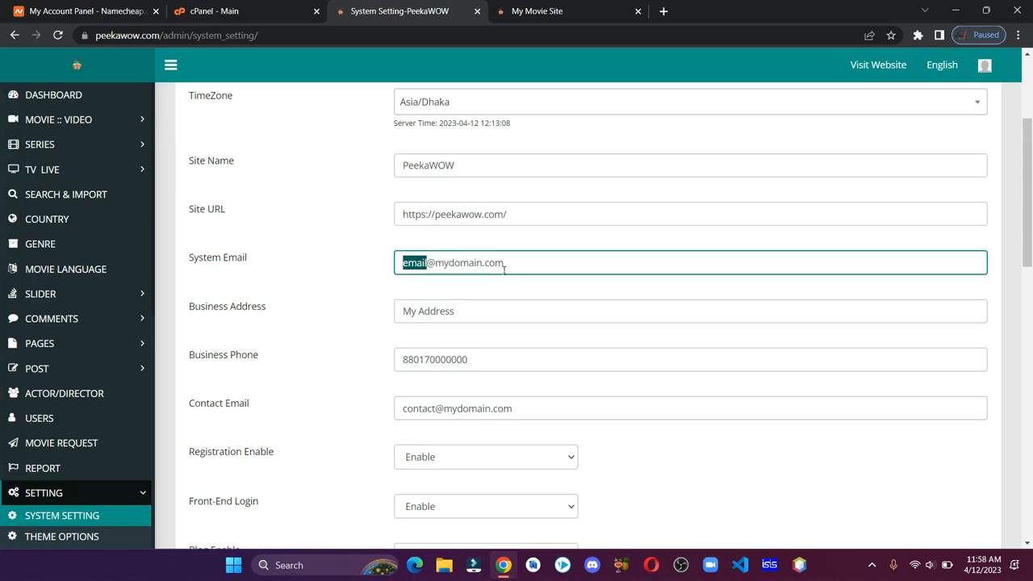
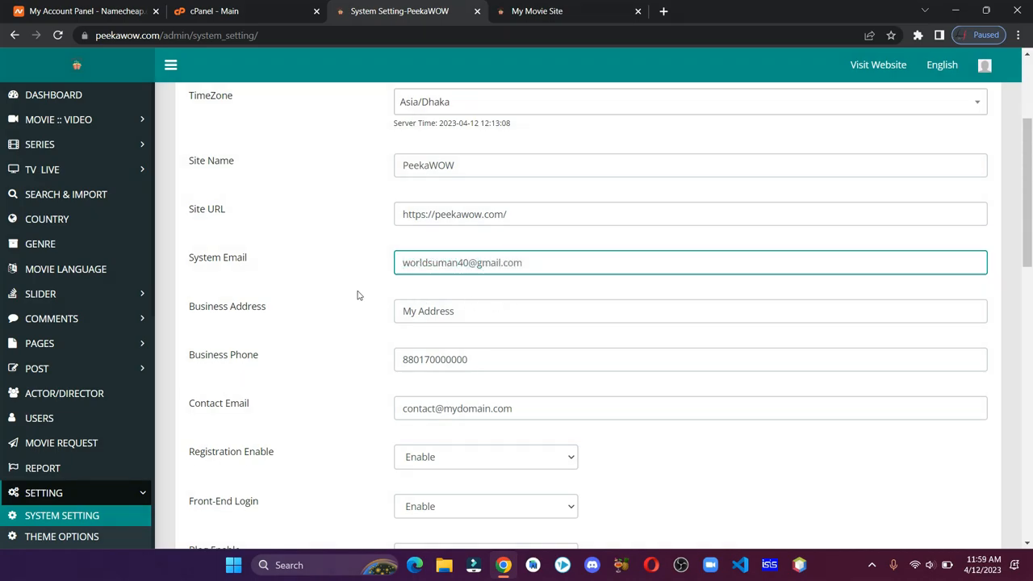
scroll(down, 3)
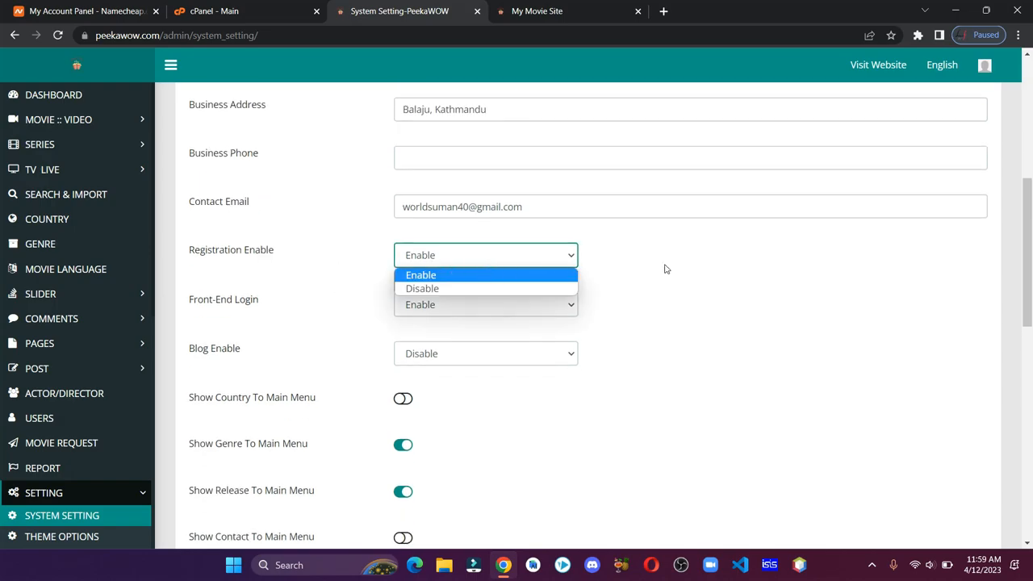
click(419, 274)
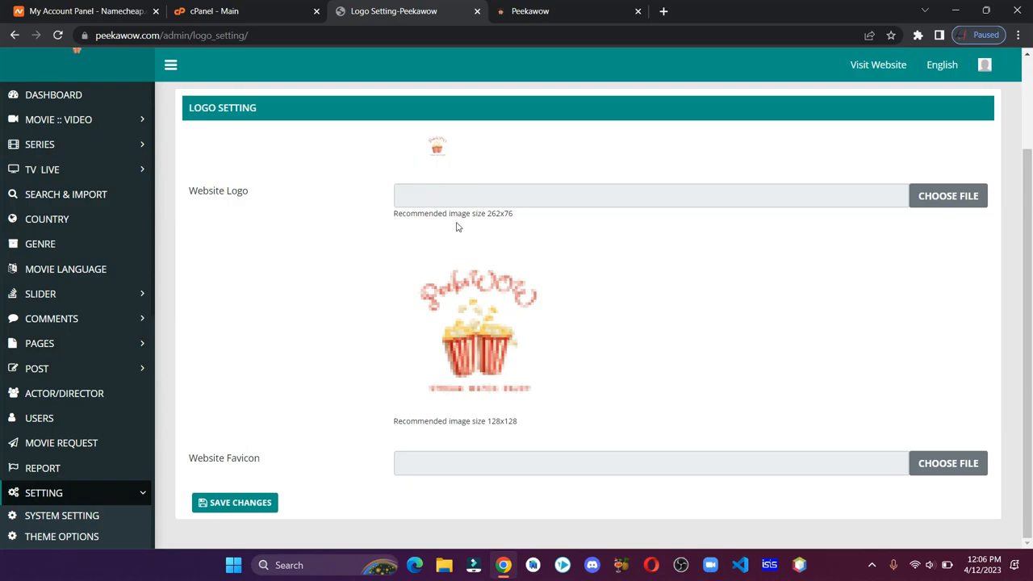
mouse_move(933, 487)
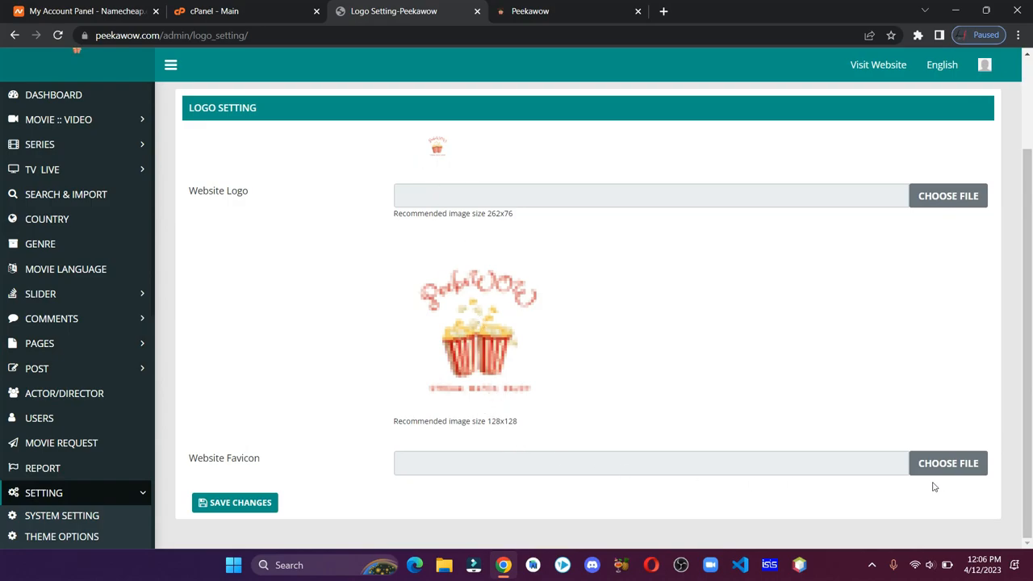
mouse_move(411, 100)
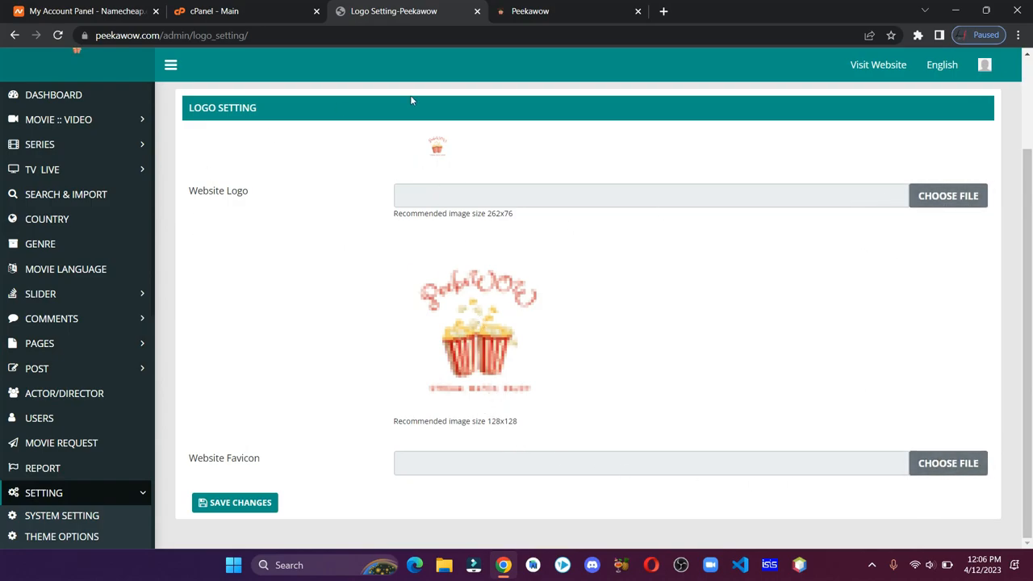
Review the Footer Content fields, then move to the SEO & Socials settings.
click(65, 284)
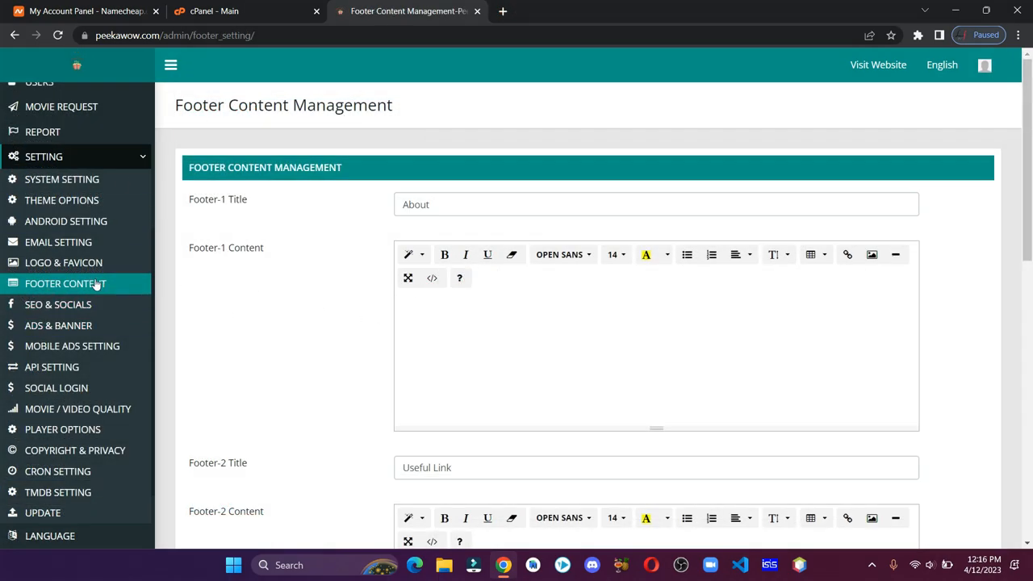
scroll(down, 3)
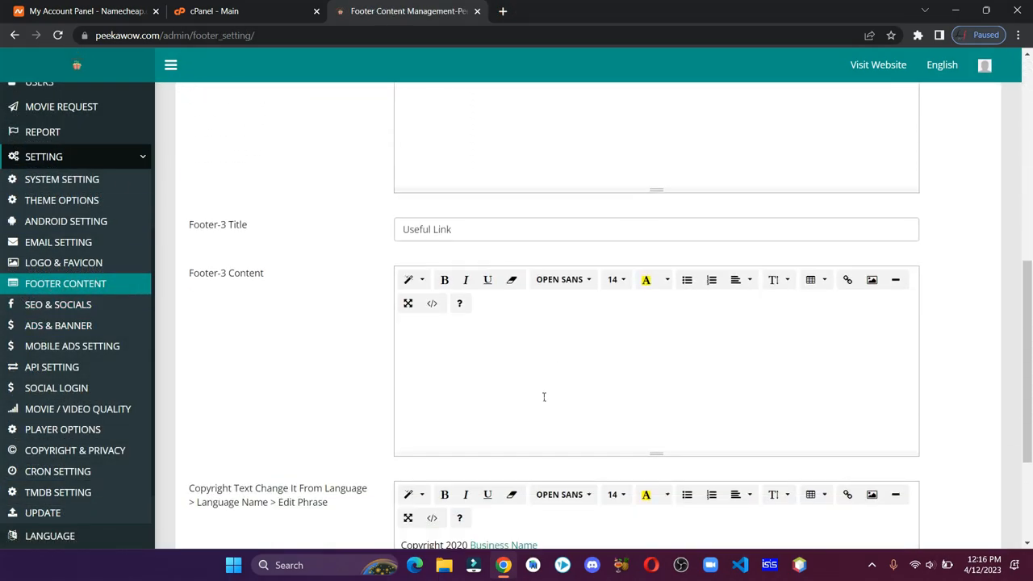
scroll(up, 3)
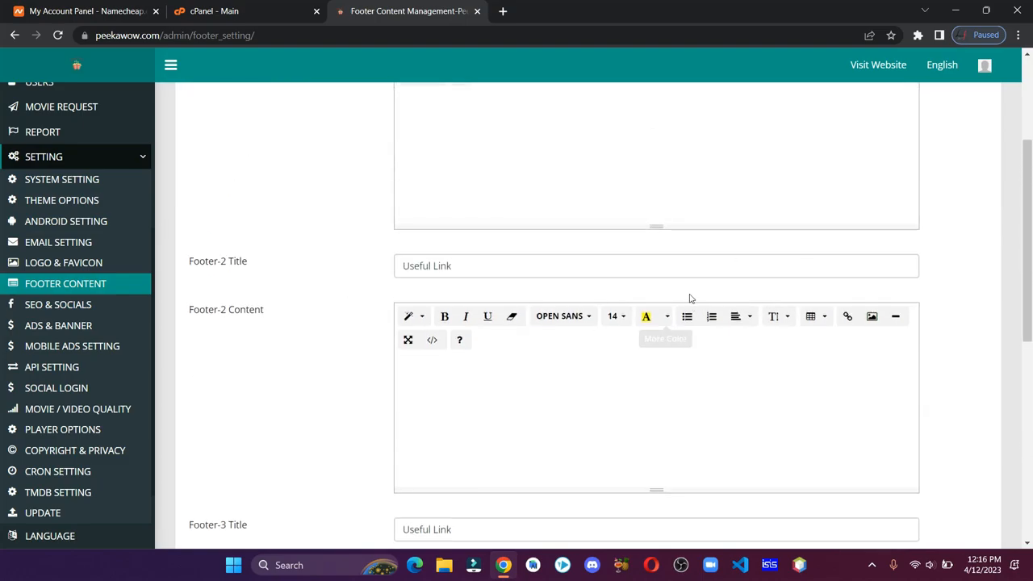
click(878, 65)
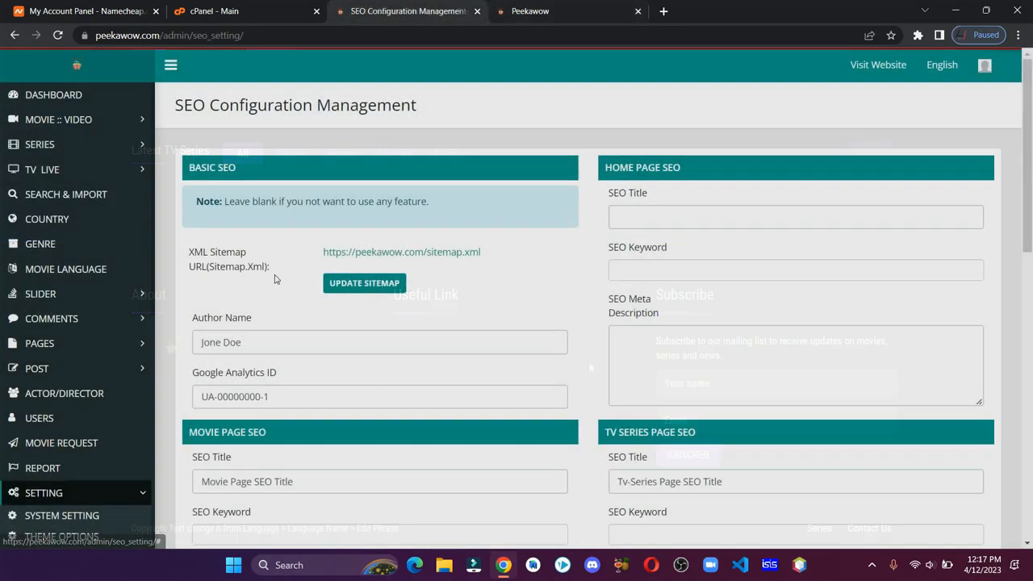
Look through the home page SEO title and social settings, then head to Ads & Banner.
click(794, 216)
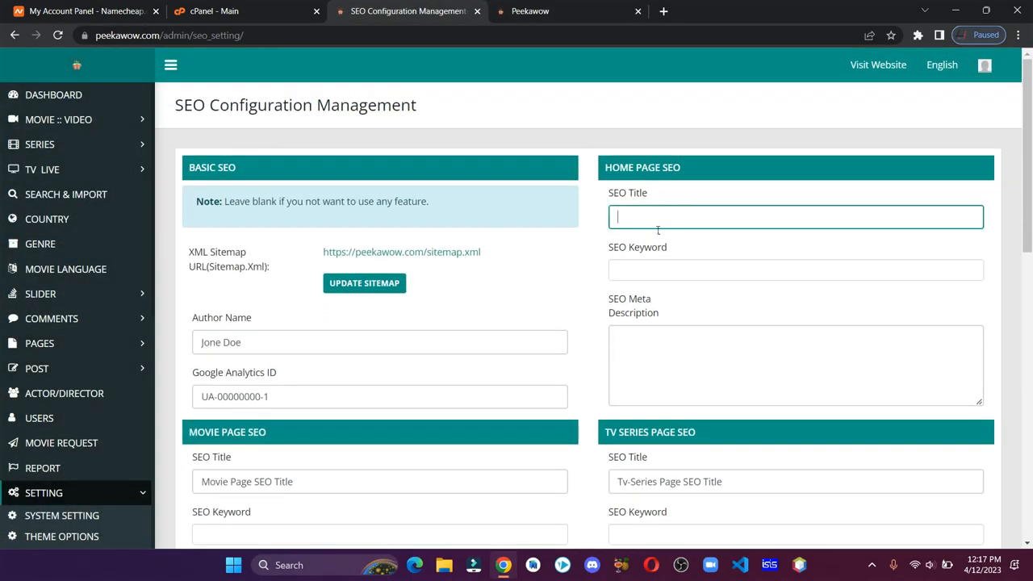
scroll(down, 3)
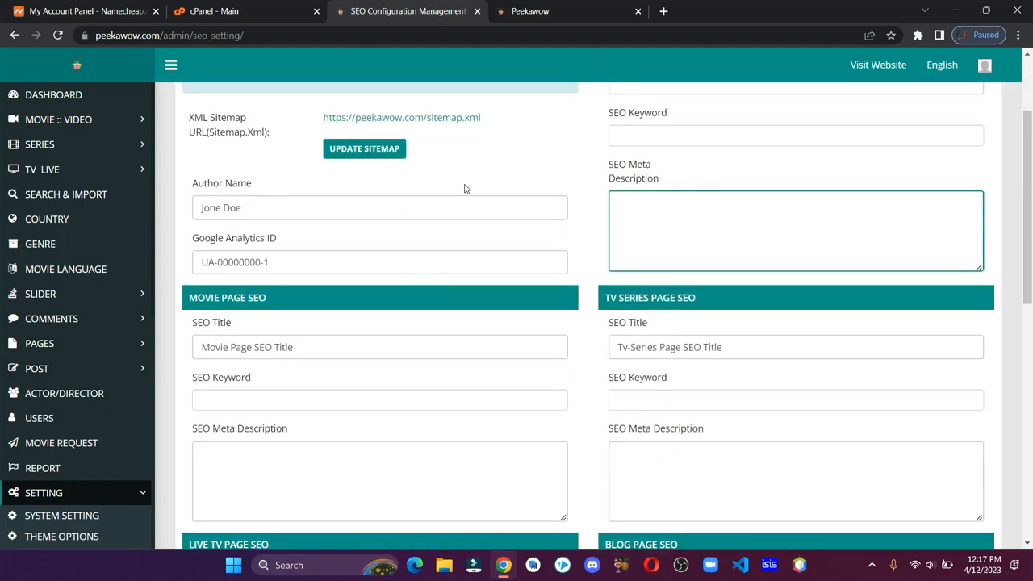
scroll(down, 3)
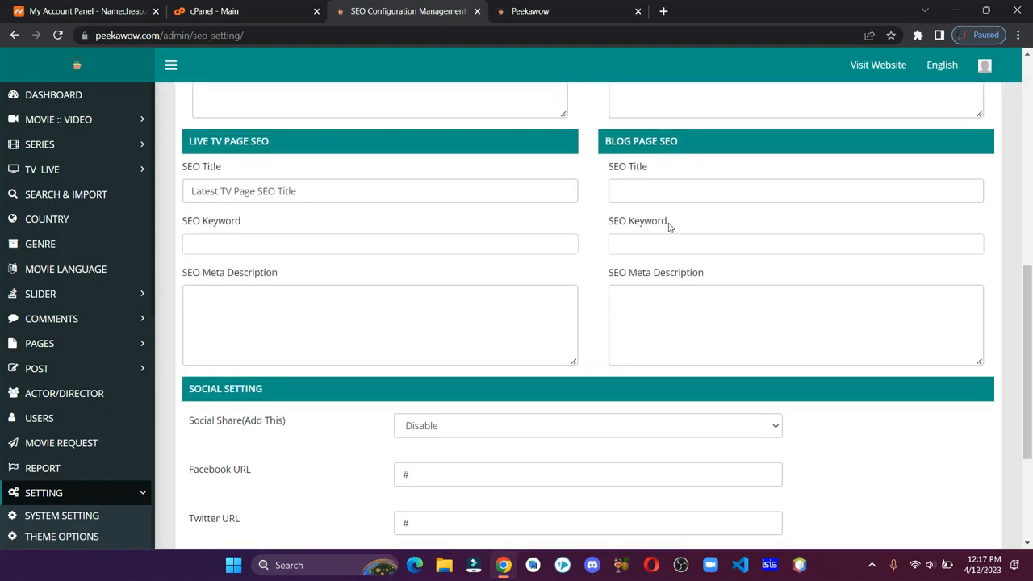
scroll(down, 3)
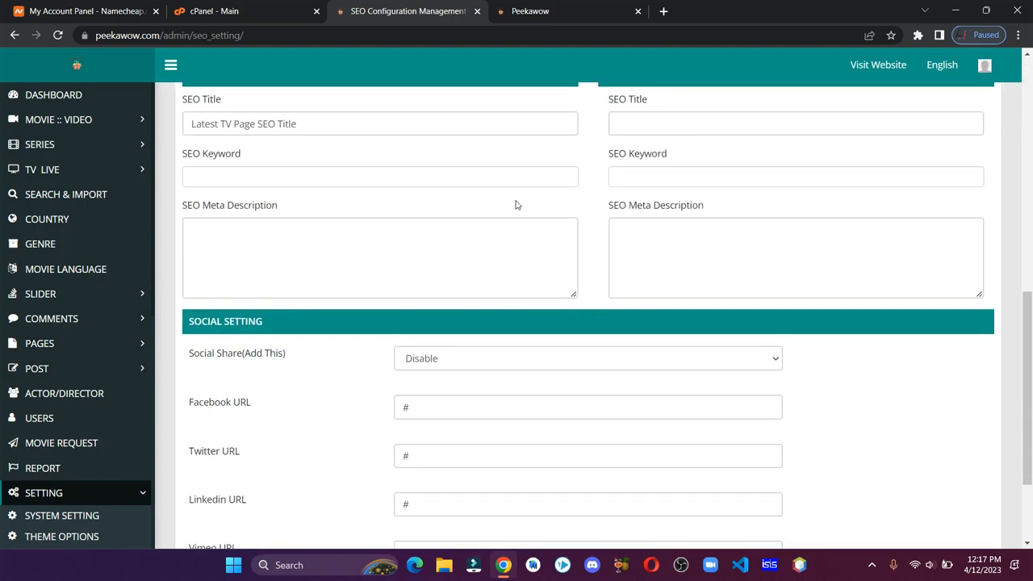
click(58, 326)
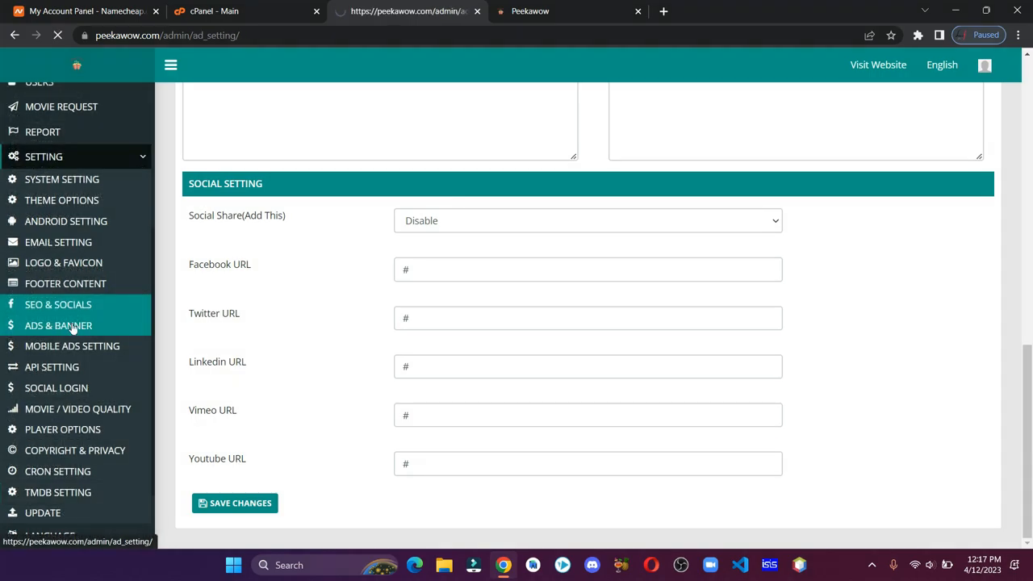
Edit the disabled Home Page Header ad, then move on to Player Setting.
click(58, 326)
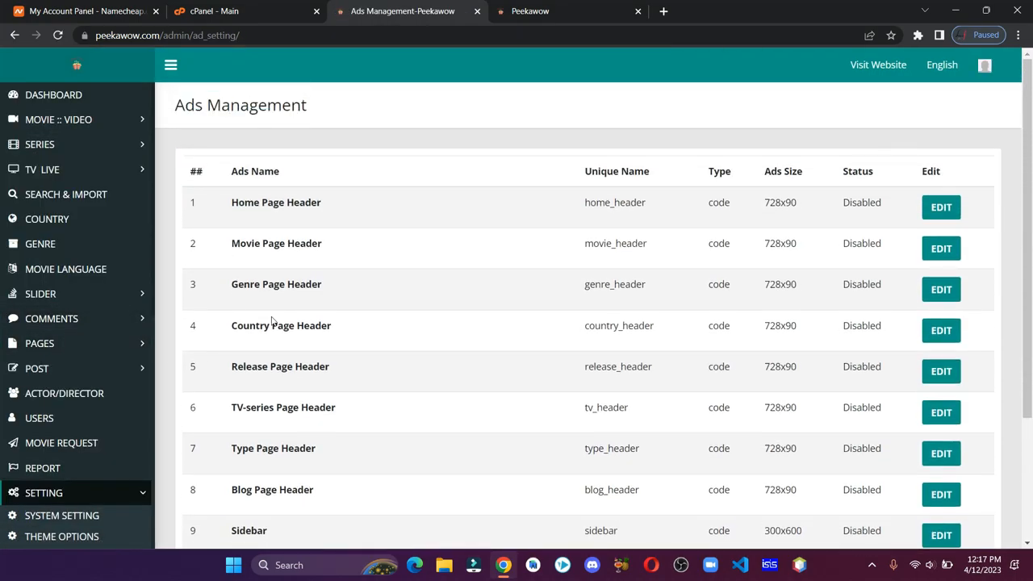
scroll(down, 3)
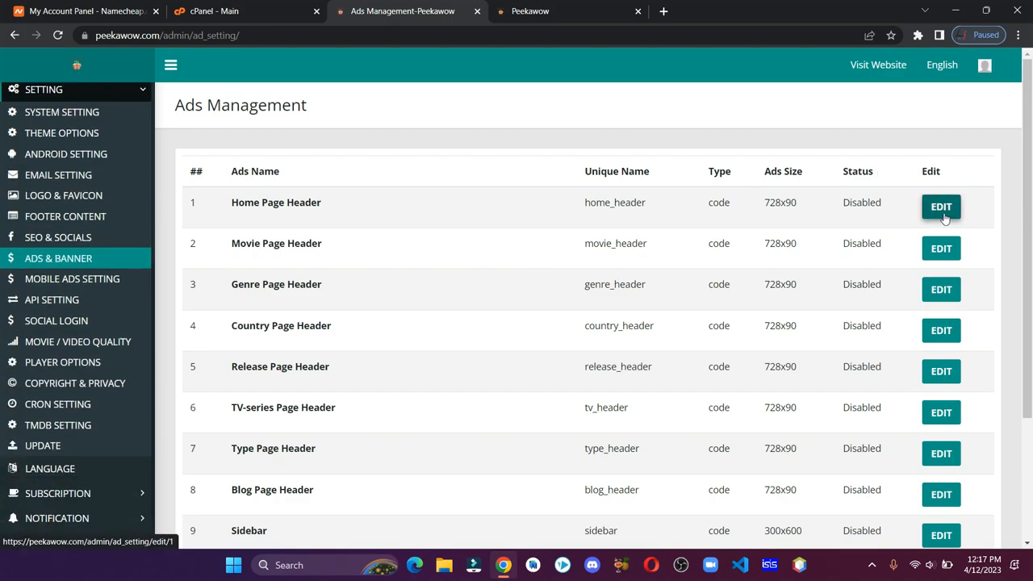
click(940, 207)
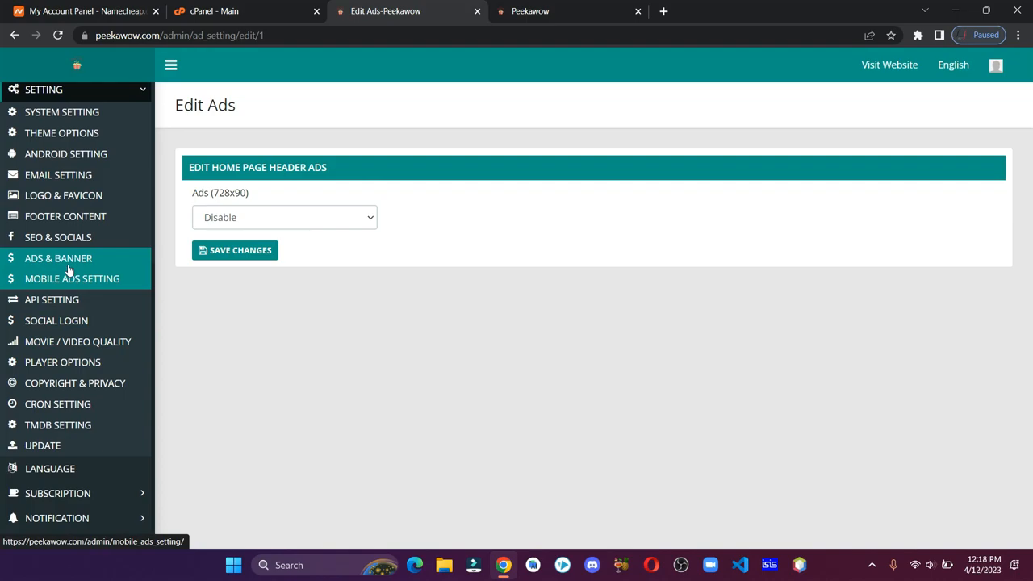
click(62, 362)
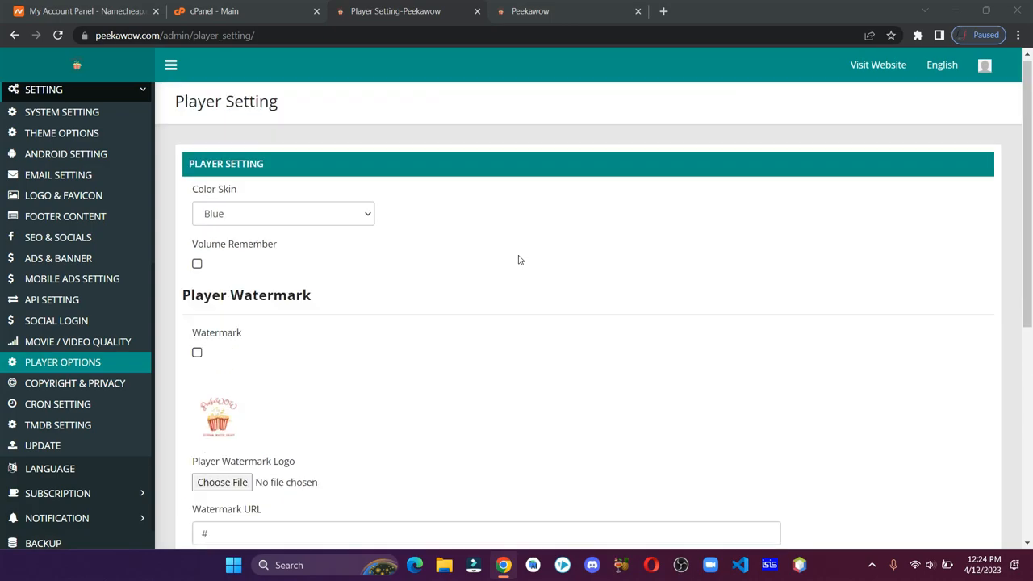
Turn on the player seek buttons with a 10-second interval and save the player settings.
scroll(down, 3)
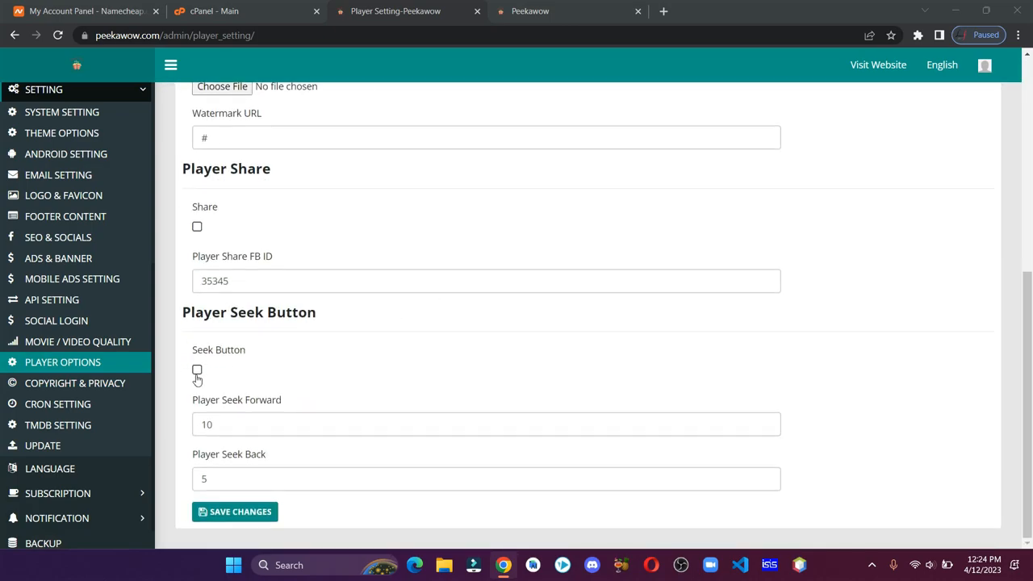
click(197, 370)
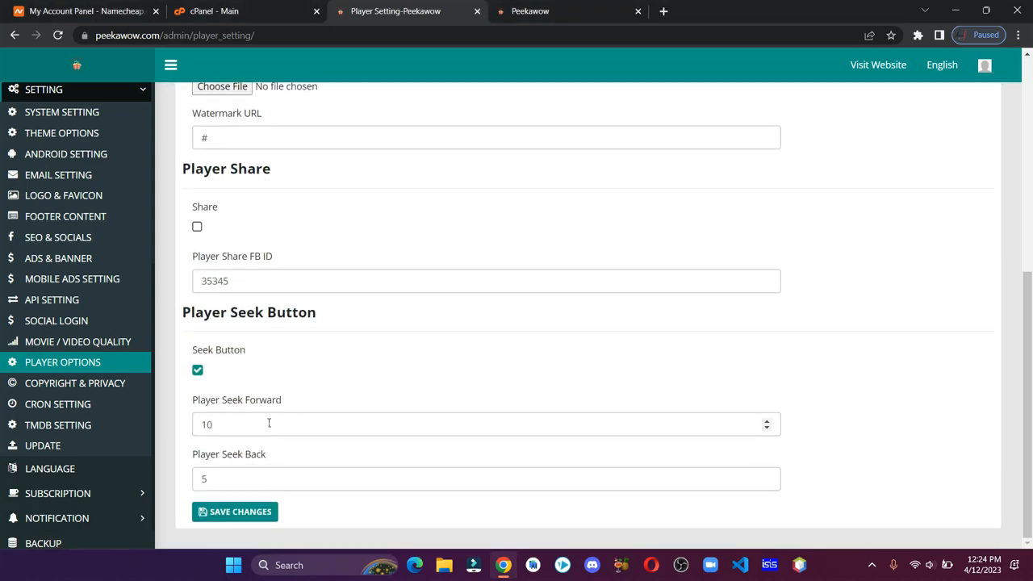
text(10)
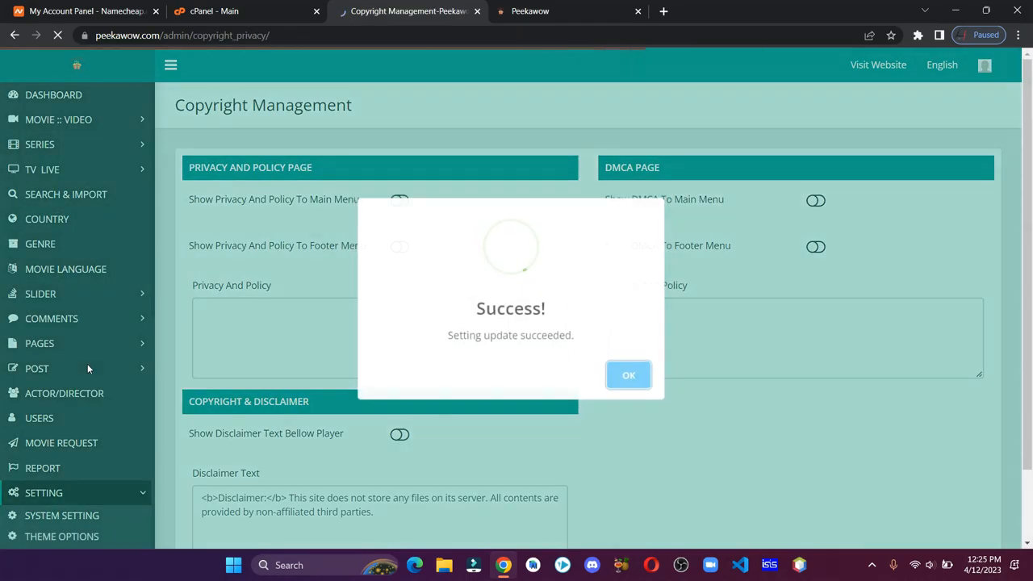
click(628, 374)
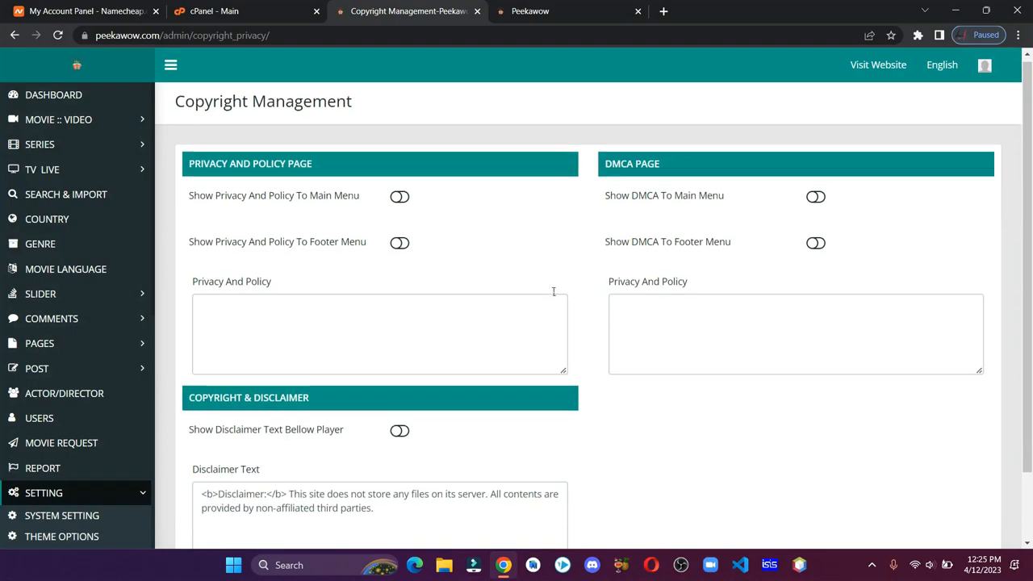
Enable the disclaimer text below the player, then go to Language settings.
scroll(down, 3)
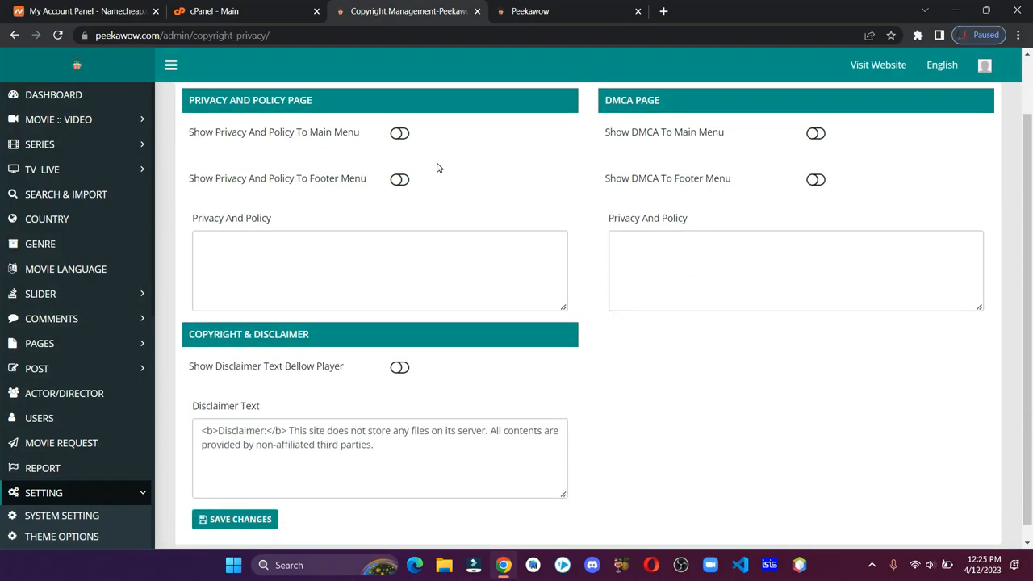
mouse_move(284, 184)
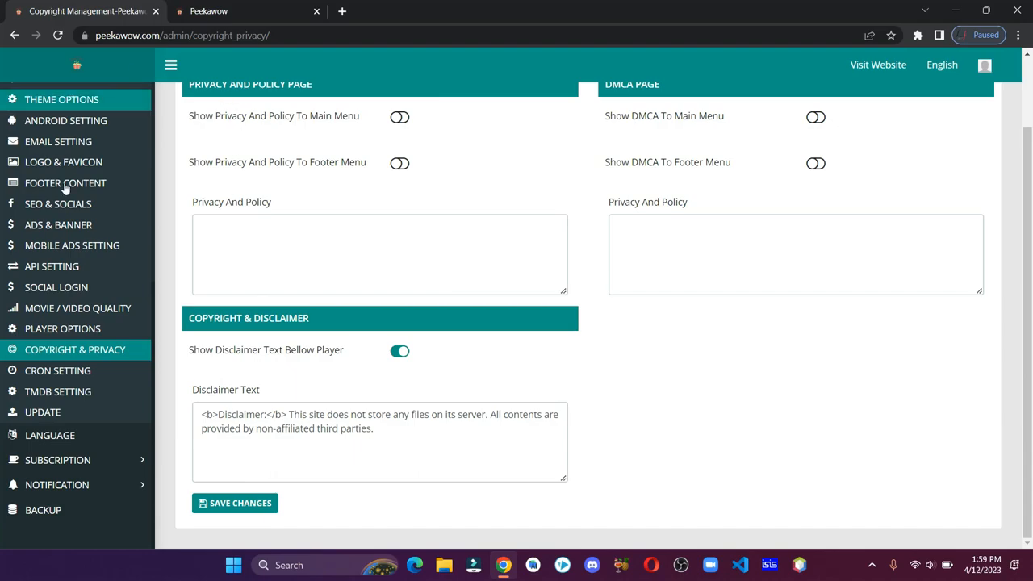
mouse_move(81, 184)
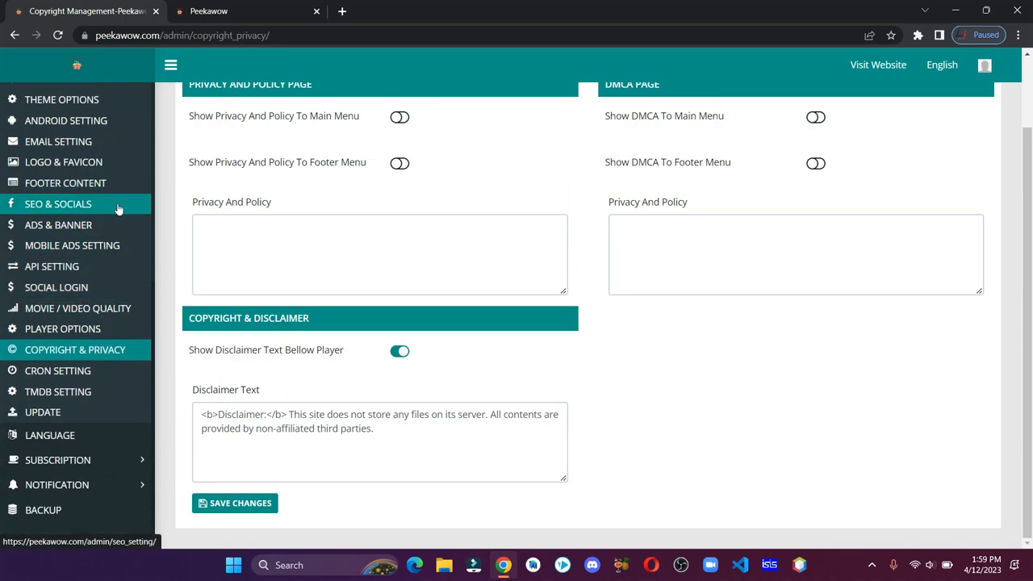
mouse_move(171, 186)
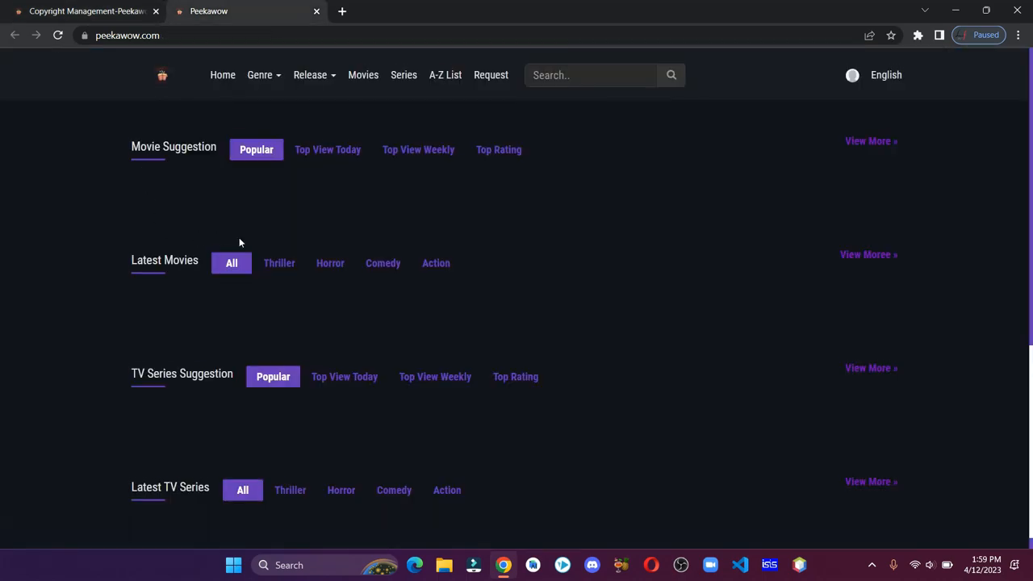
scroll(down, 3)
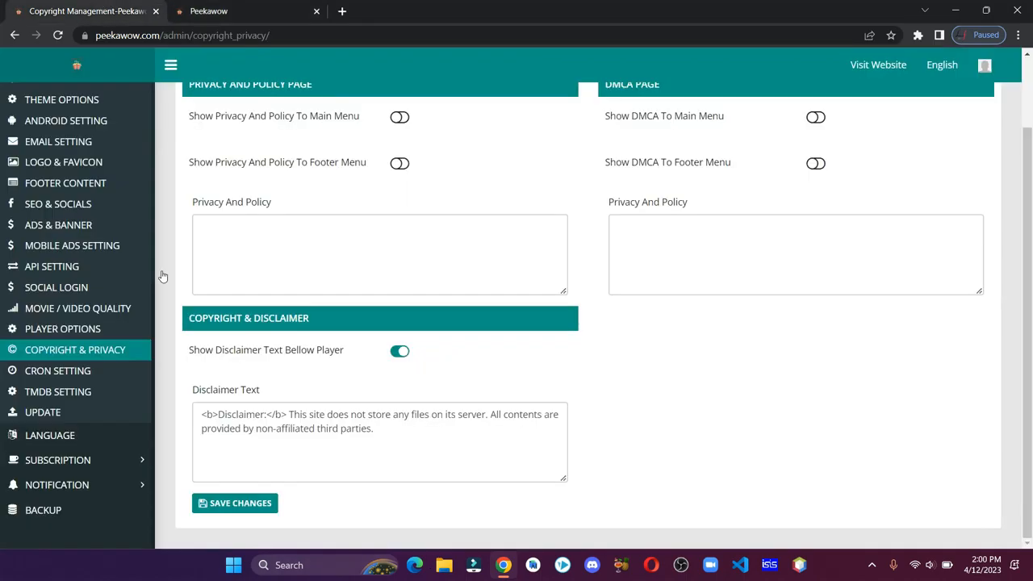
mouse_move(78, 460)
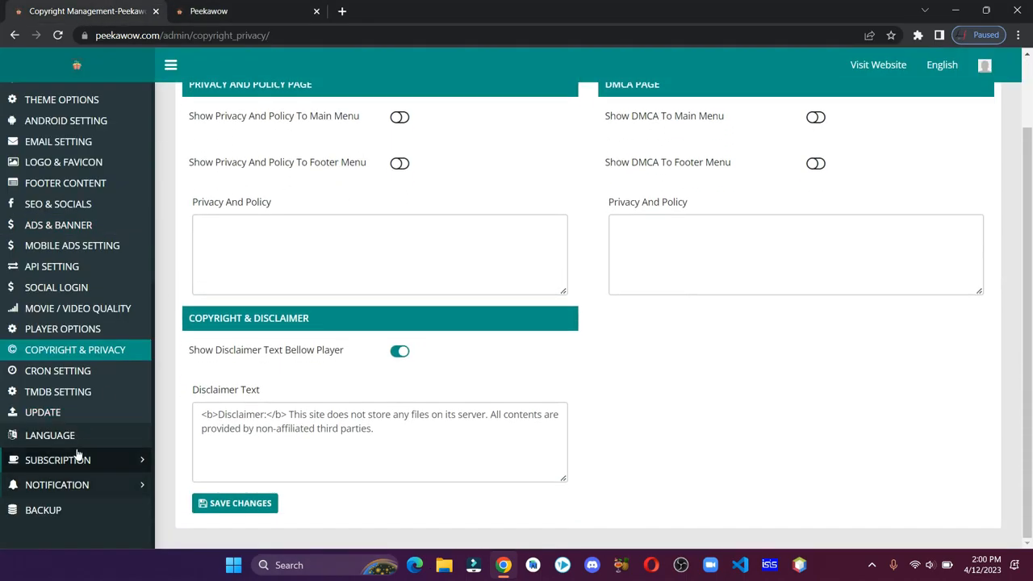
click(49, 435)
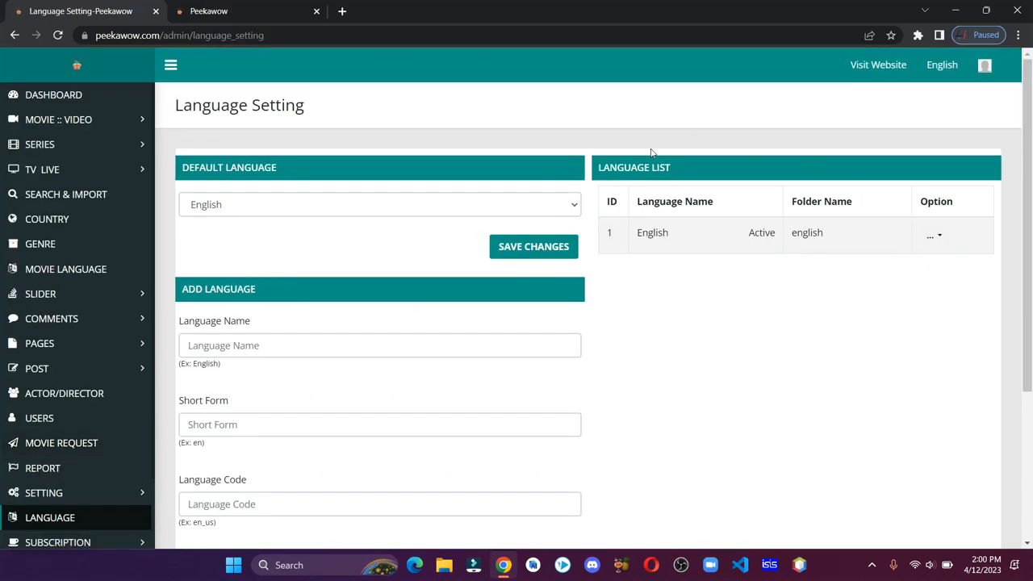
Choose Edit Phrases for English and scroll through the phrase list.
click(932, 234)
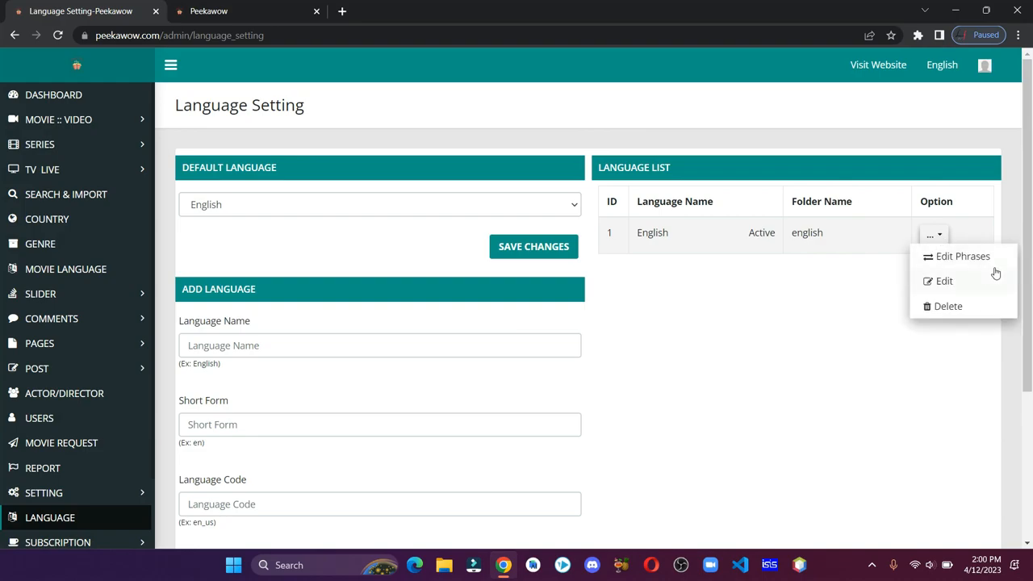
click(965, 255)
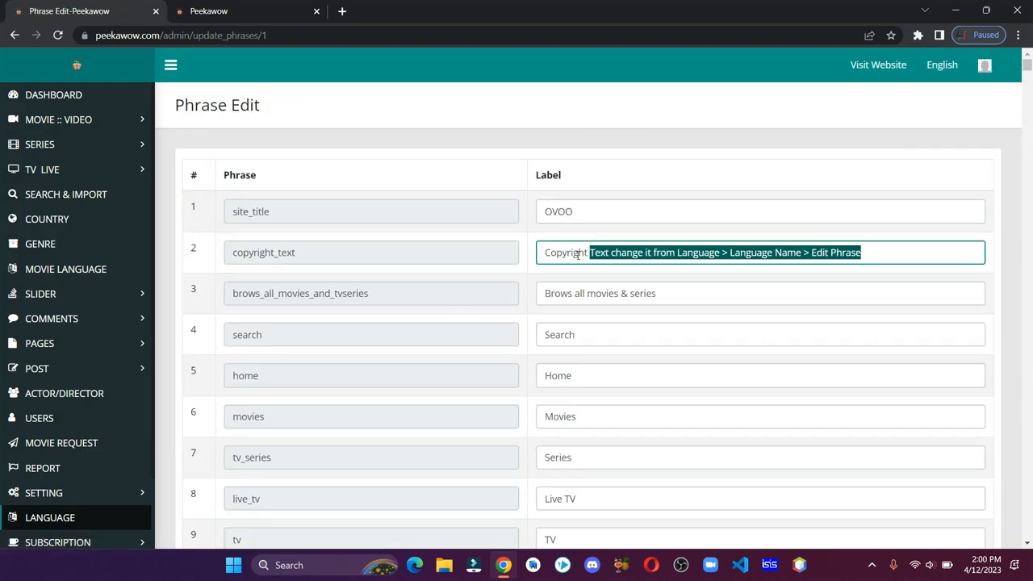
scroll(down, 3)
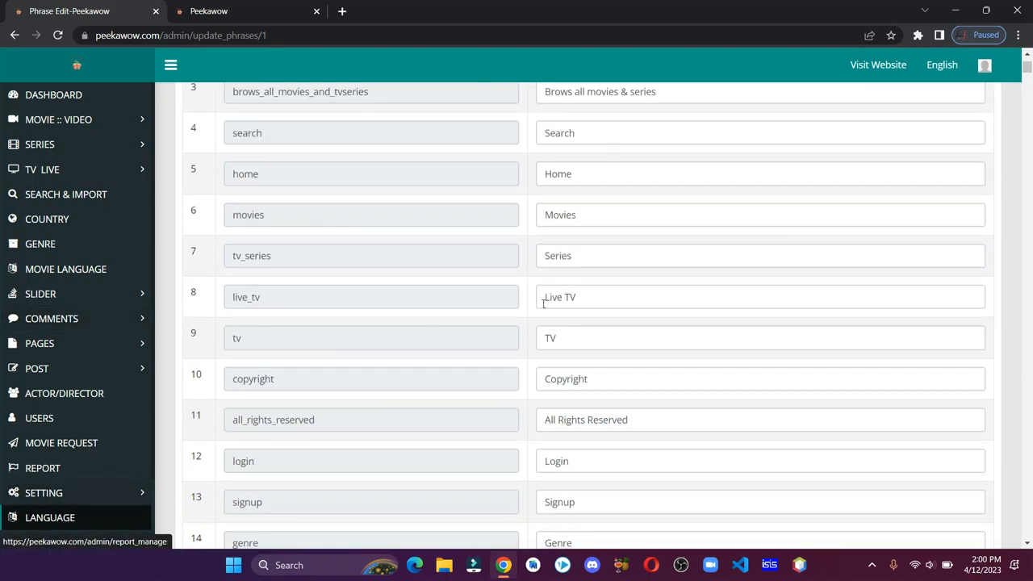
mouse_move(66, 468)
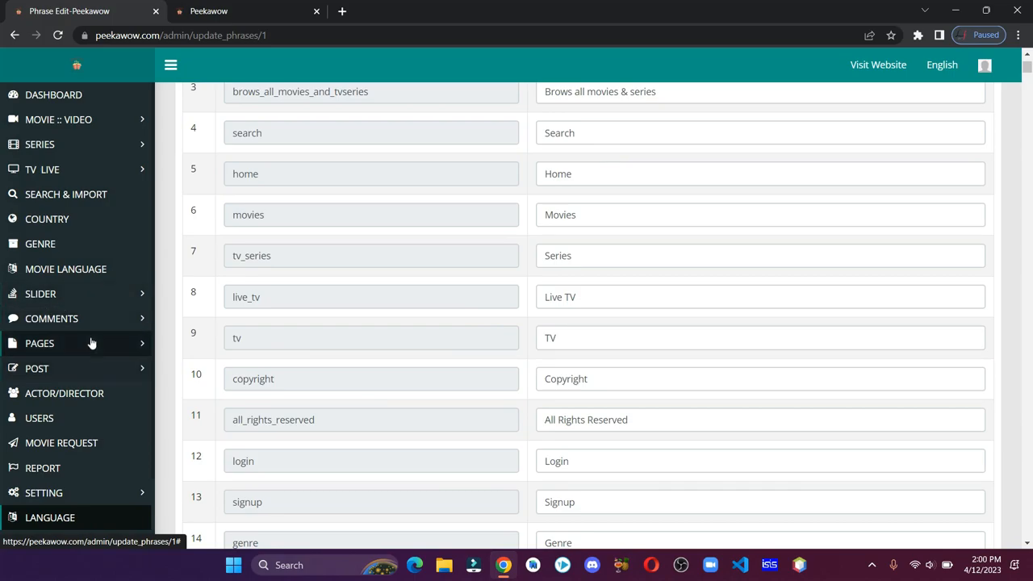
scroll(down, 3)
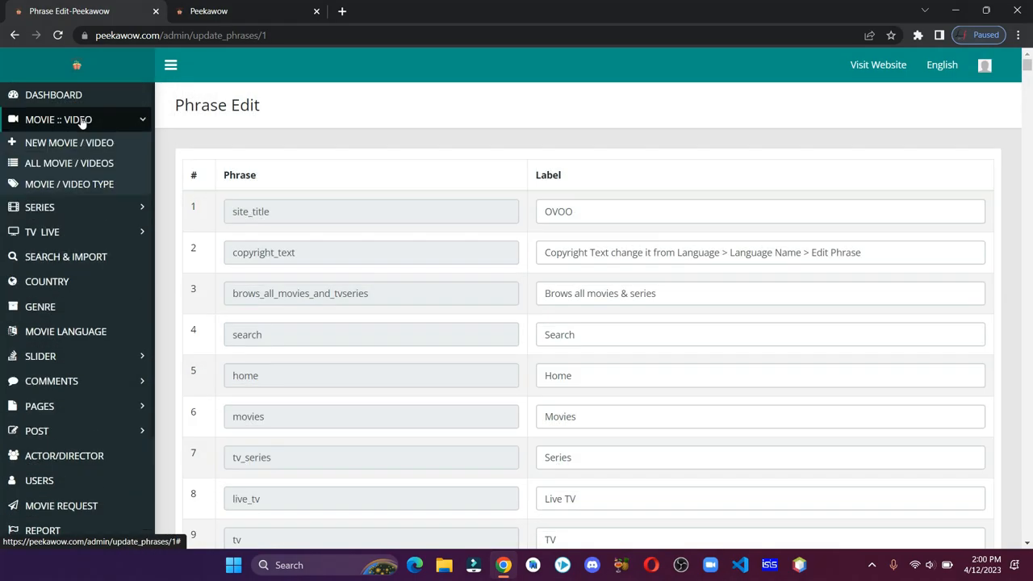
From New Movie/Video go to TMDB Setting's API key field and search 'tmbd' on Google.
click(69, 142)
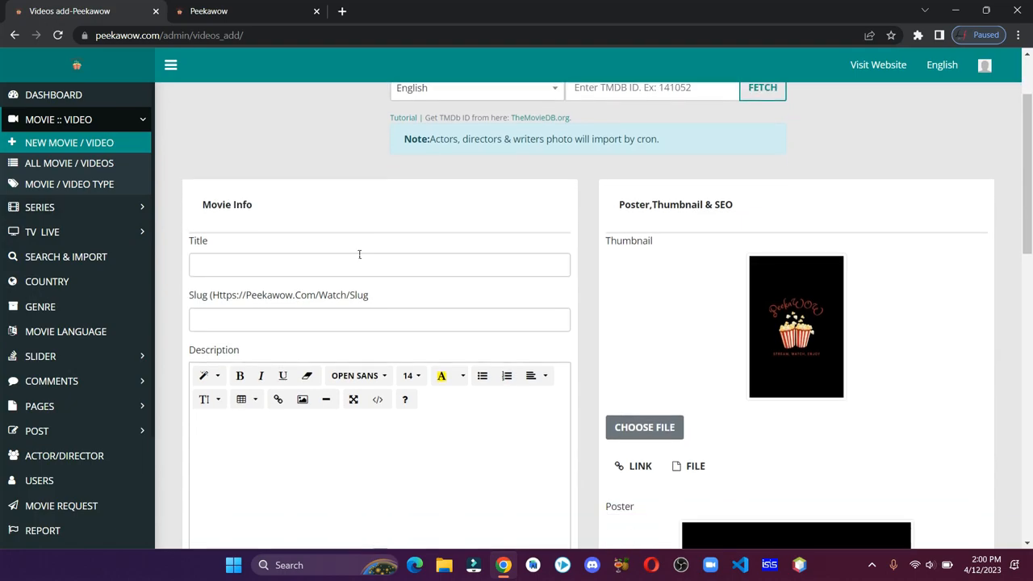
scroll(down, 3)
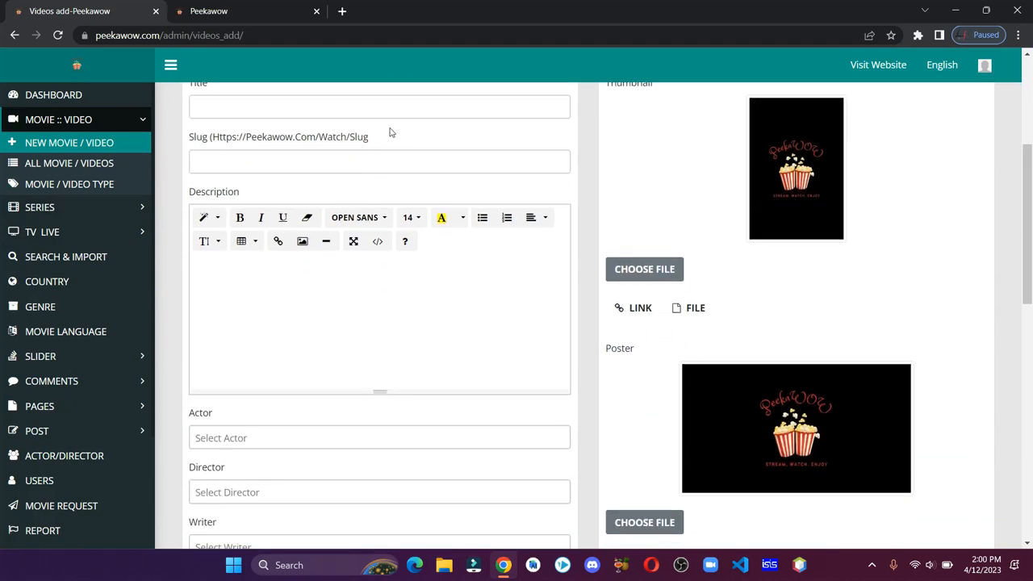
click(379, 106)
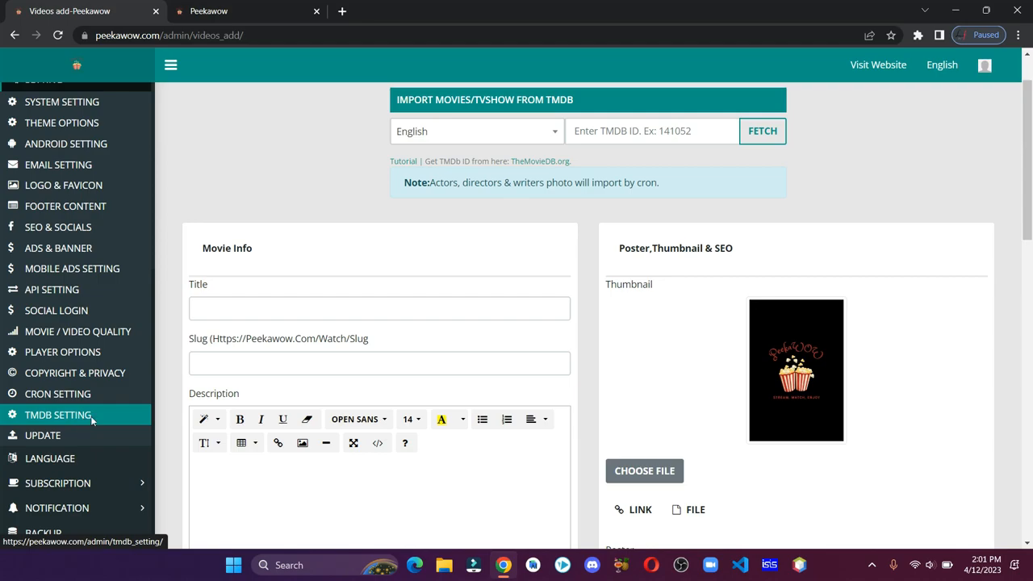
click(58, 415)
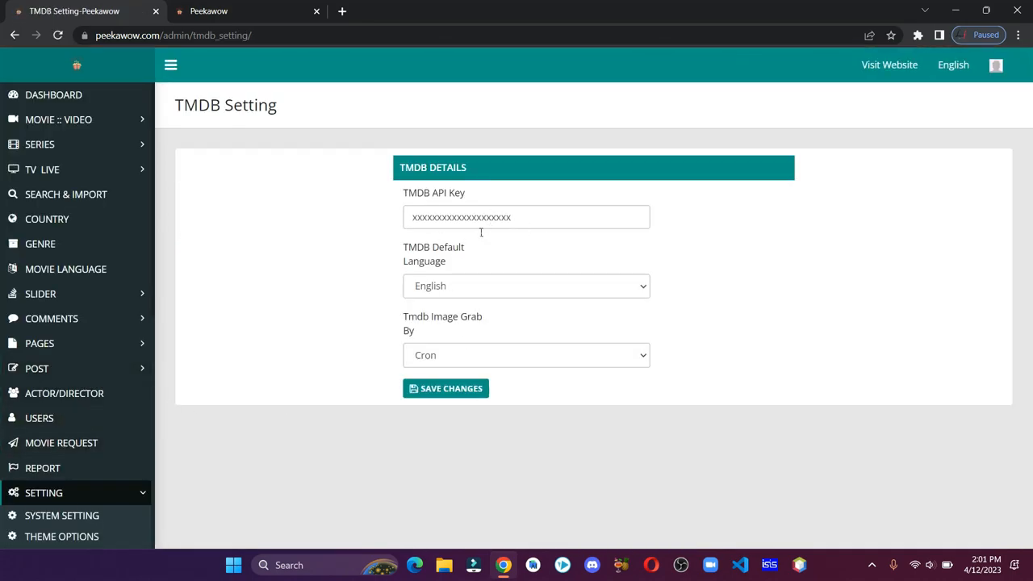
click(526, 216)
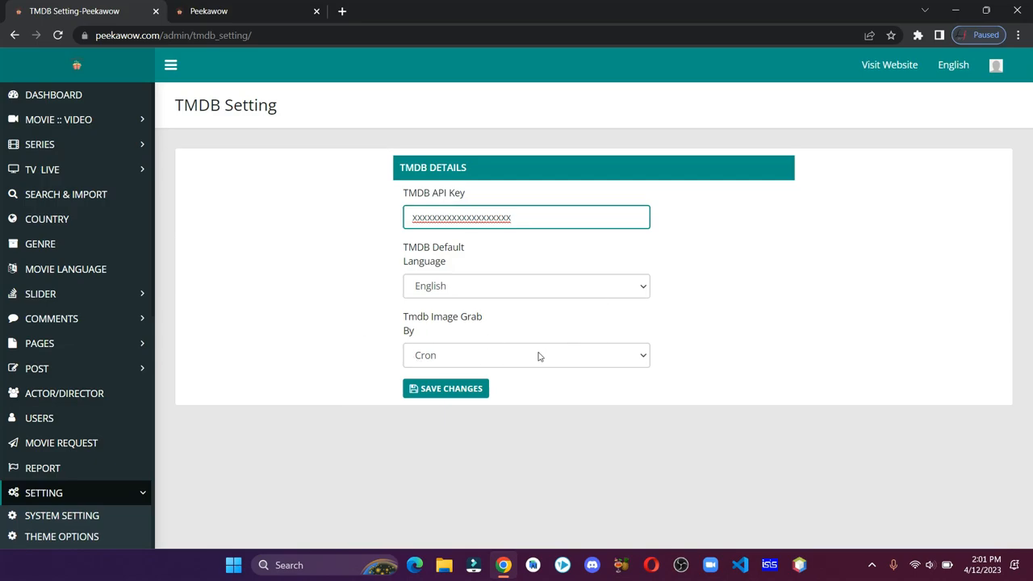
text(tmbd)
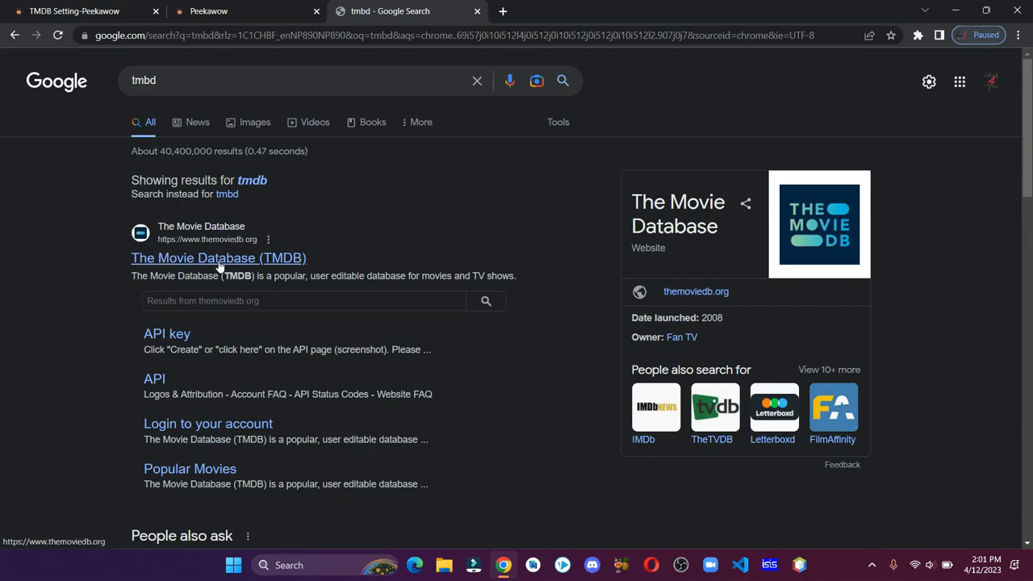
Go to themoviedb.org's login page and activate the hariparajuli account from the Gmail verification email.
click(218, 258)
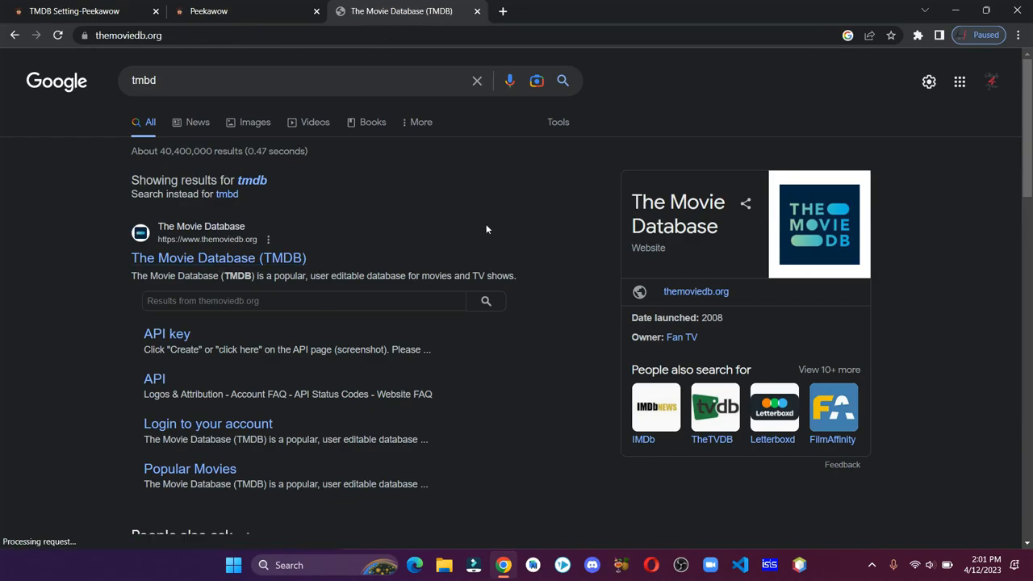
click(218, 258)
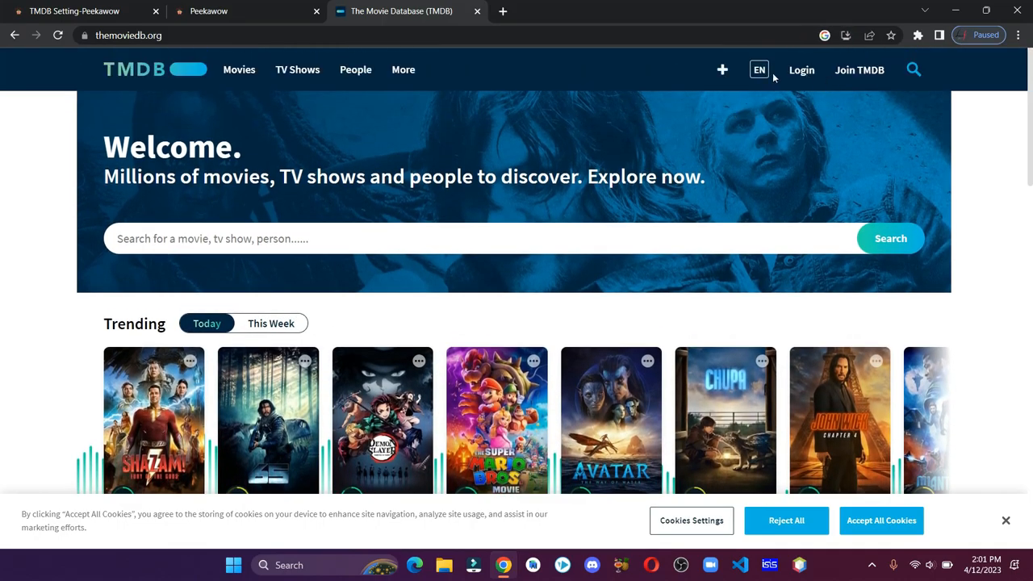
click(859, 69)
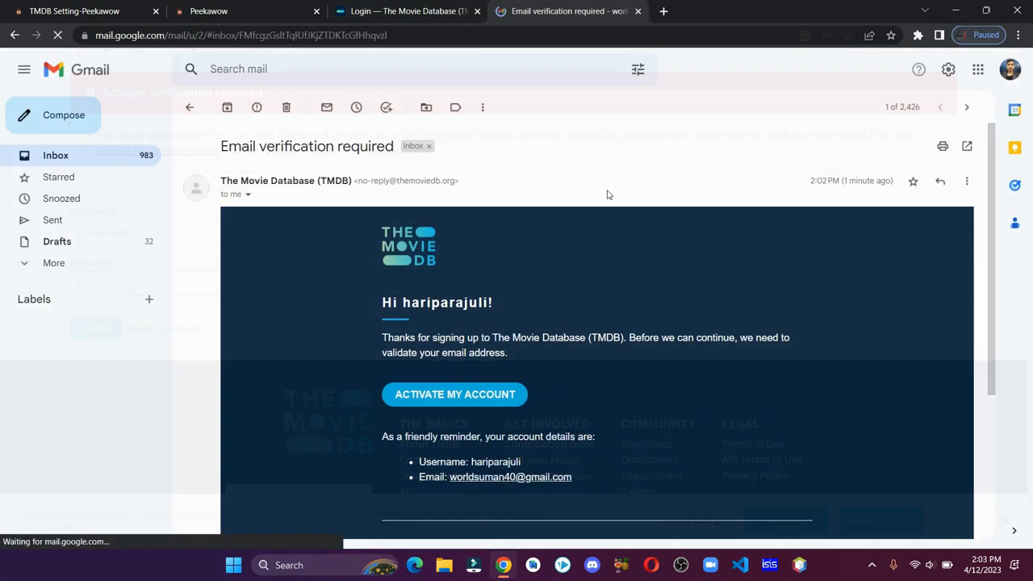
scroll(down, 3)
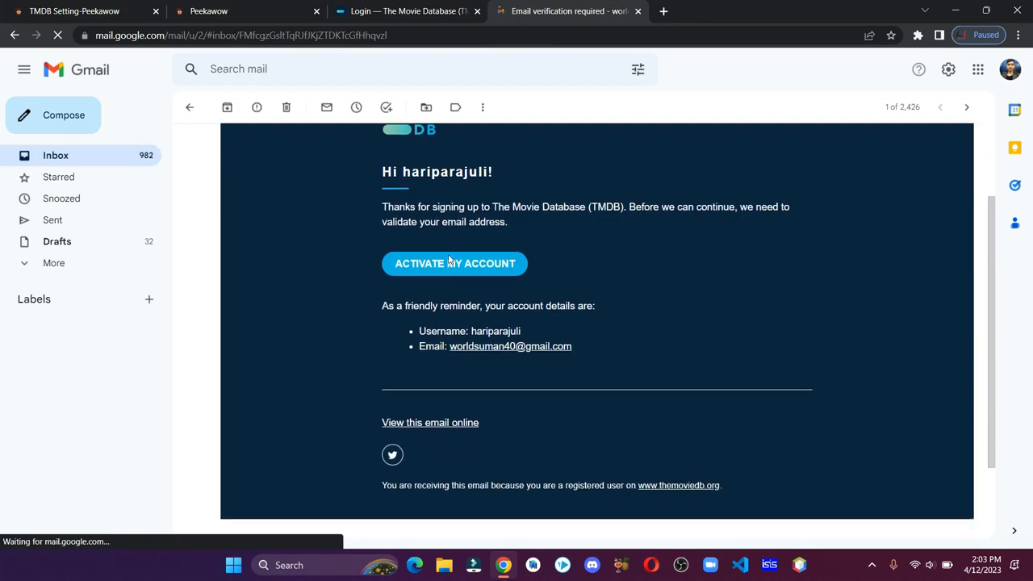
click(453, 263)
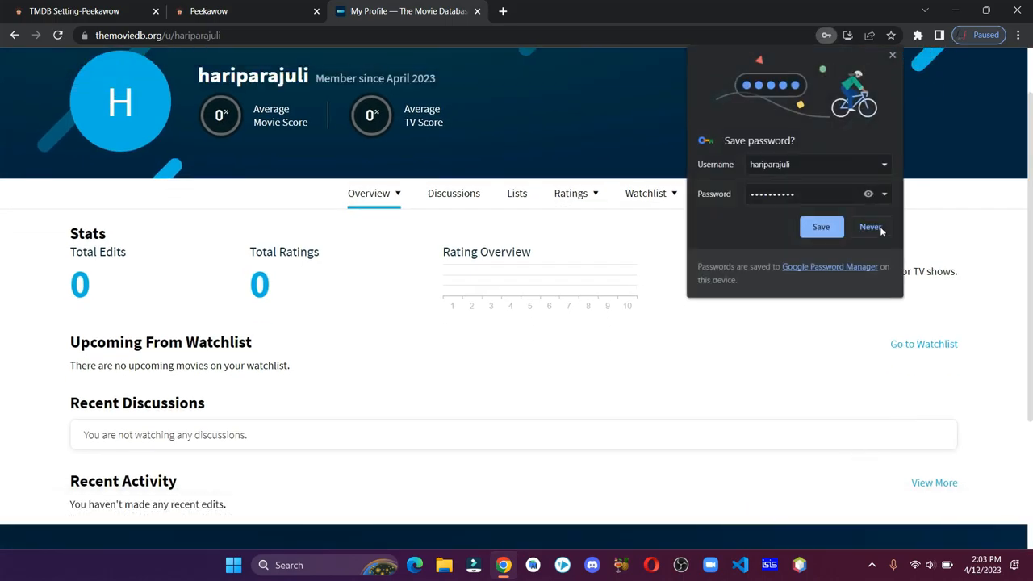
Decline saving the password and review TMDB's API overview and developer Getting Started pages.
click(871, 226)
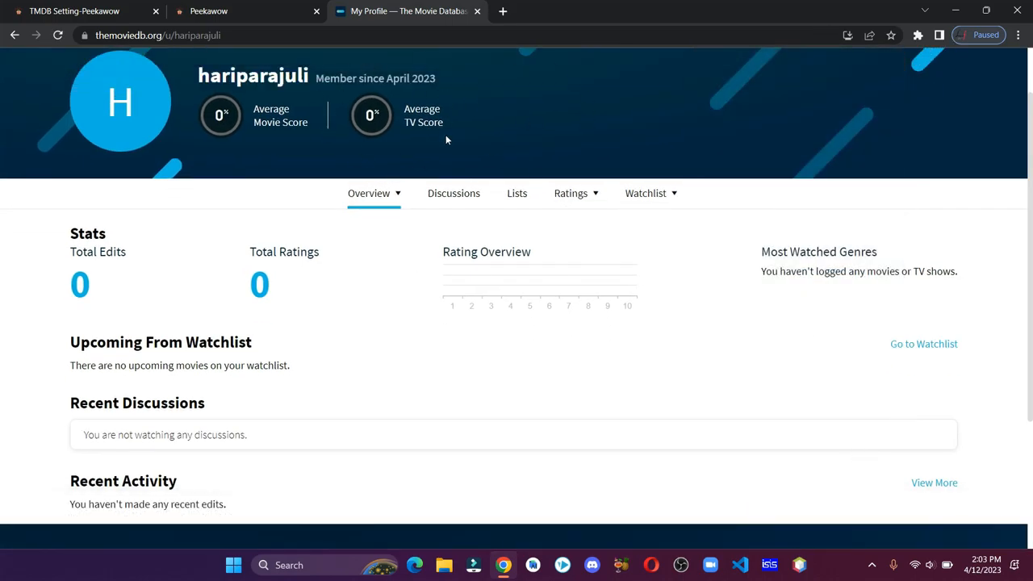
scroll(down, 3)
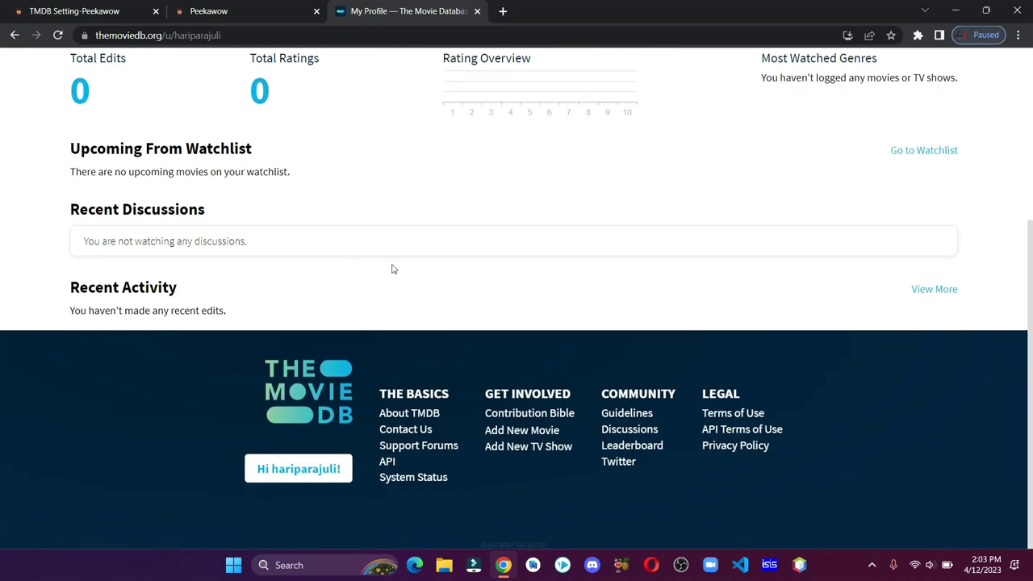
click(387, 462)
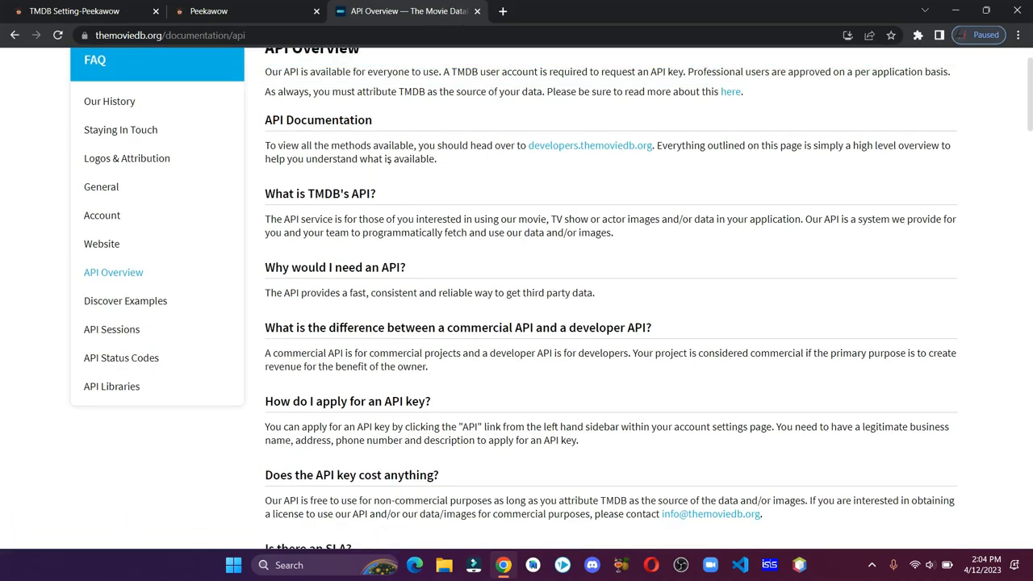
mouse_move(591, 150)
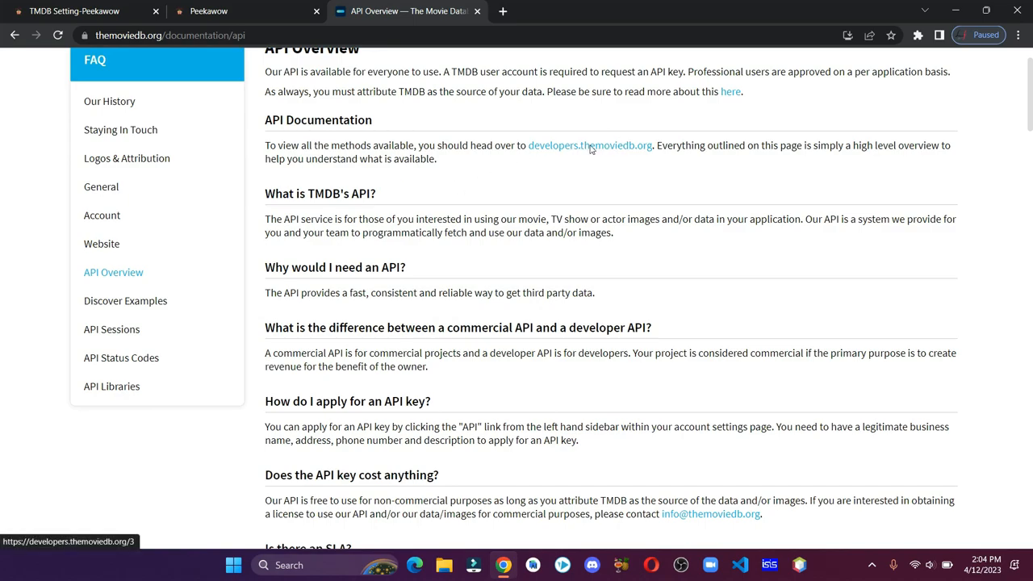
click(588, 145)
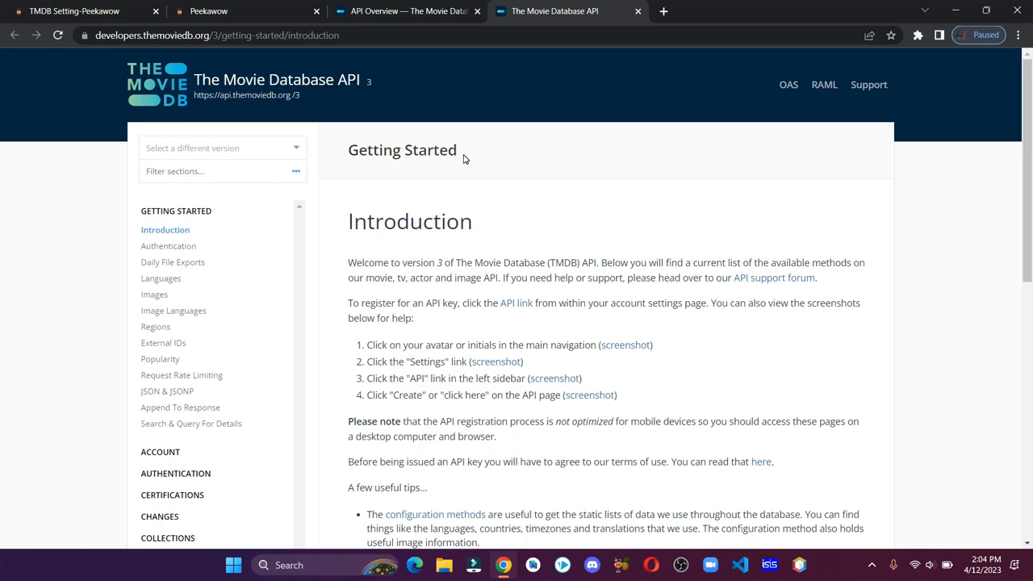
scroll(down, 3)
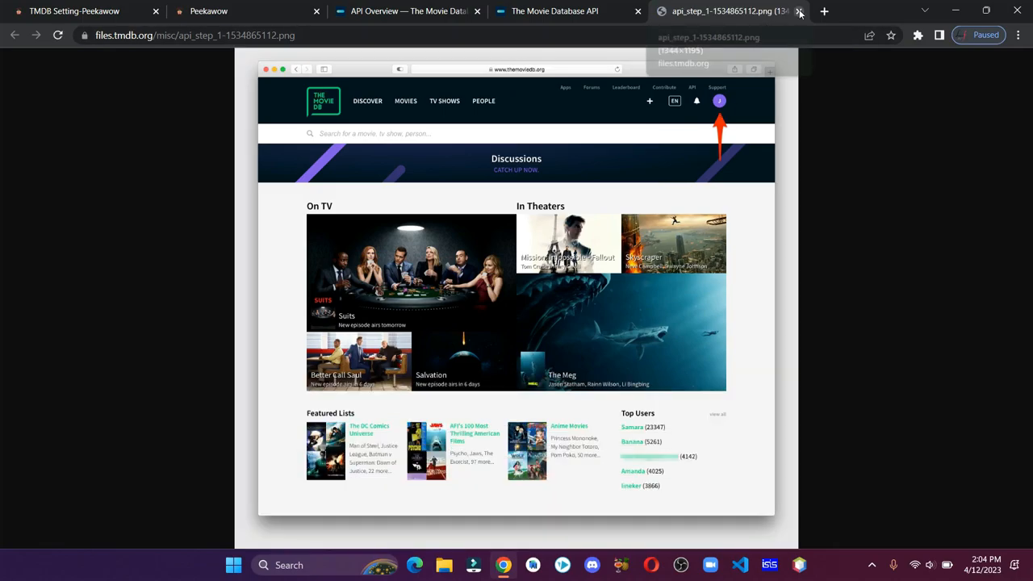
Close the API steps image and bring up the account dropdown from the profile avatar.
click(804, 12)
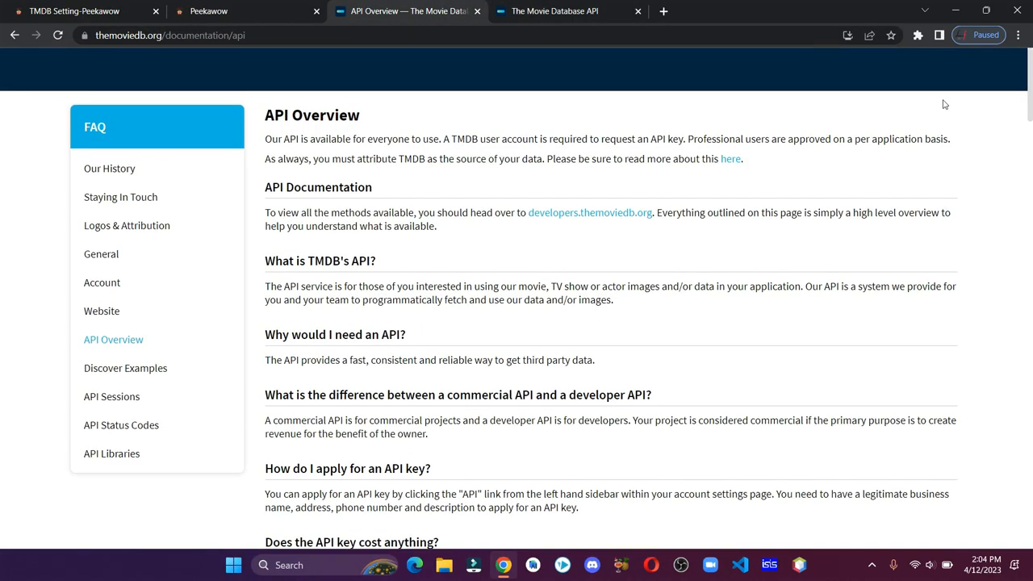
click(587, 213)
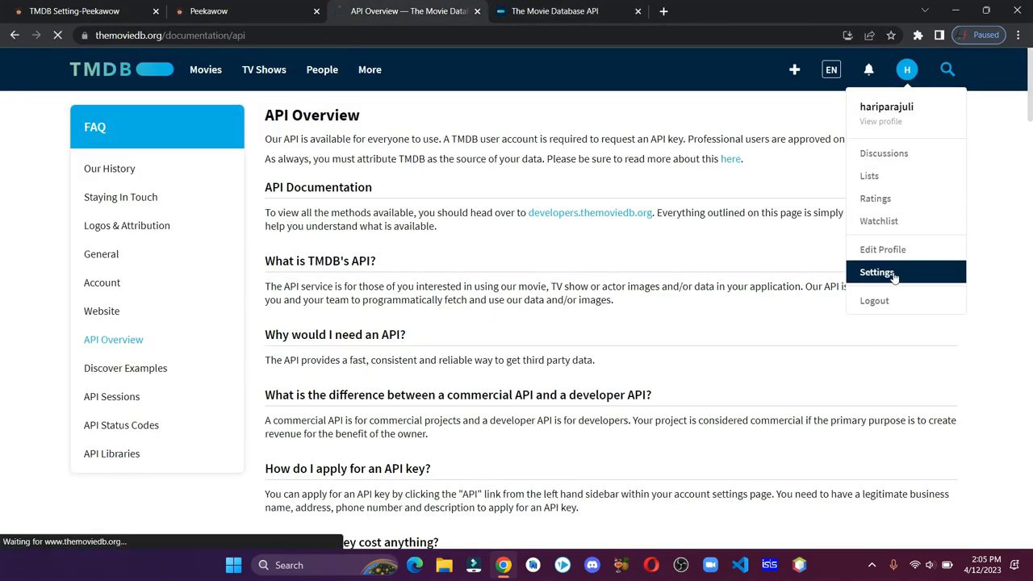
From account Settings > API, choose a Developer API key and accept its terms.
click(877, 272)
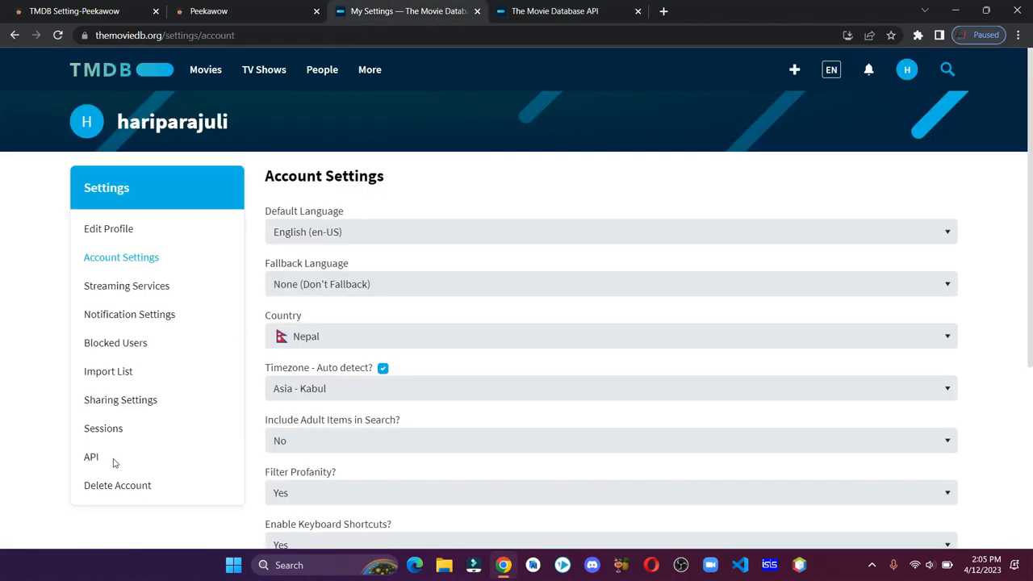
click(90, 457)
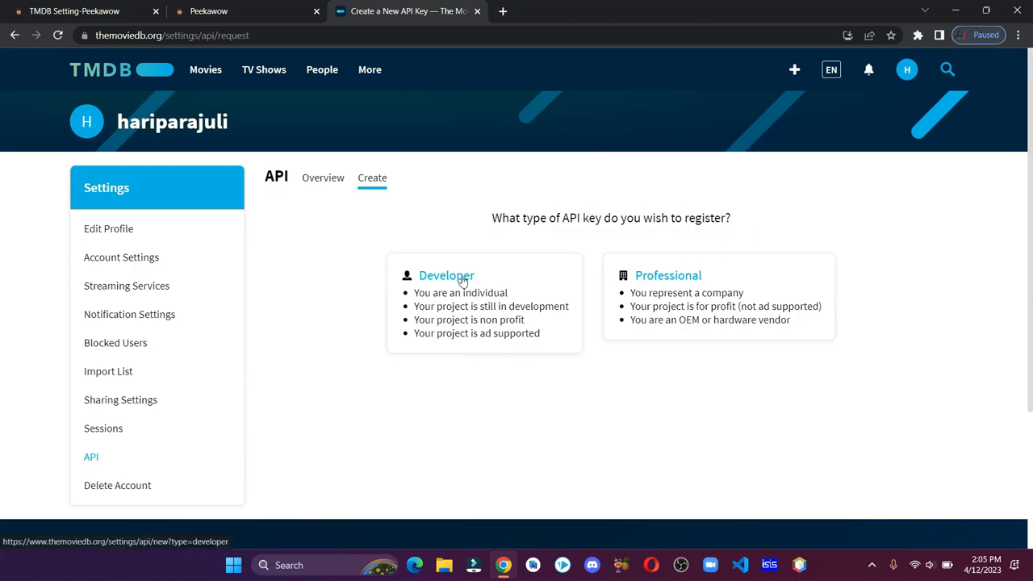
click(445, 275)
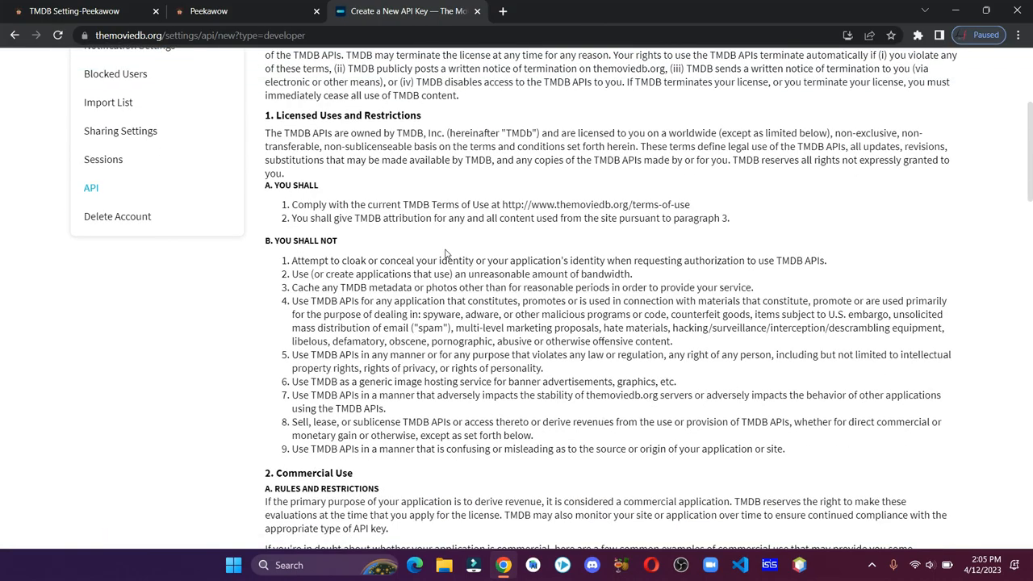
scroll(down, 3)
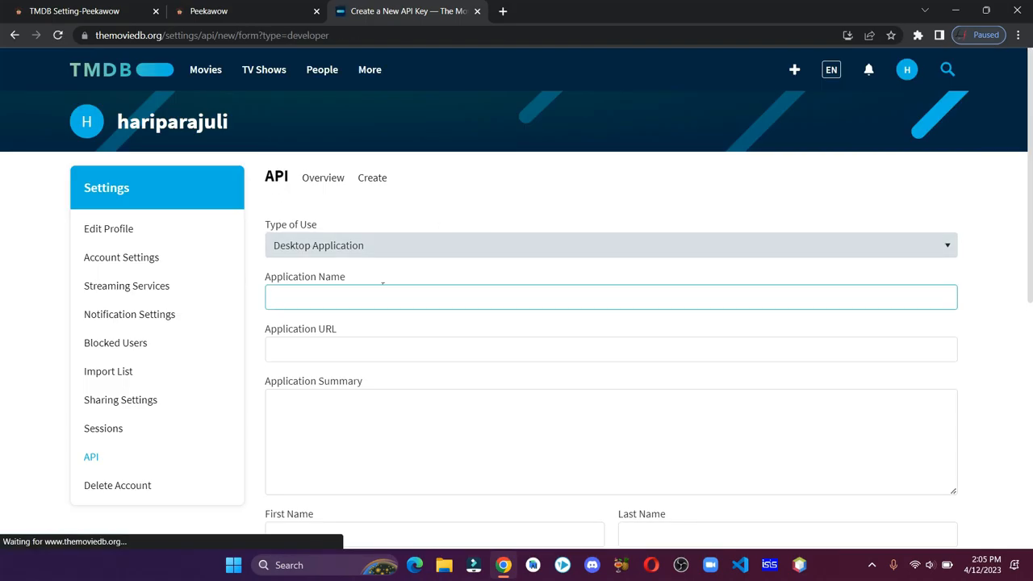
Scroll through the API key application form before heading to Movies > Popular.
scroll(down, 3)
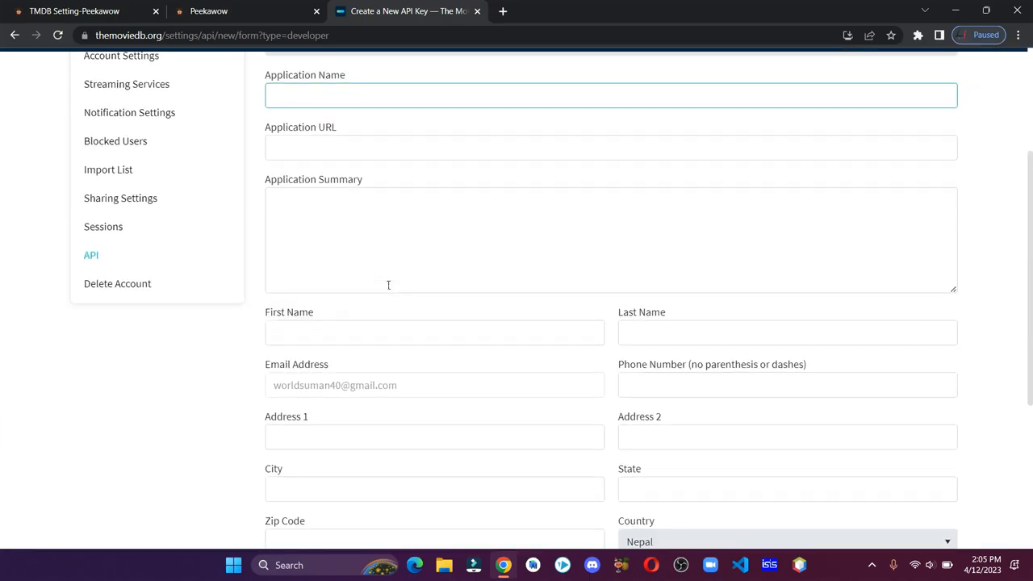
scroll(up, 3)
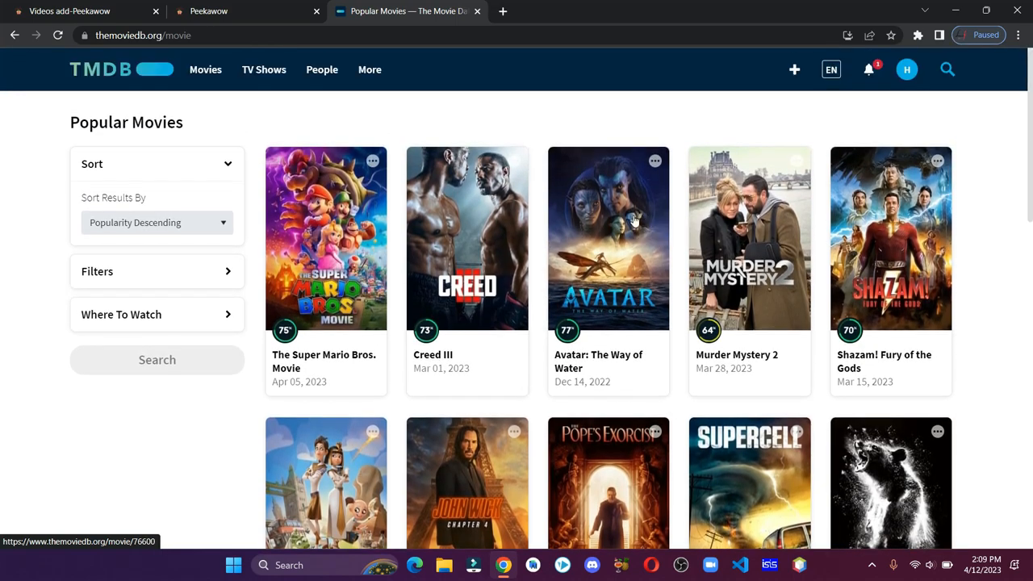
Open Avatar: The Way of Water, copy its TMDB ID 76600 and return to the admin add-video page.
click(607, 234)
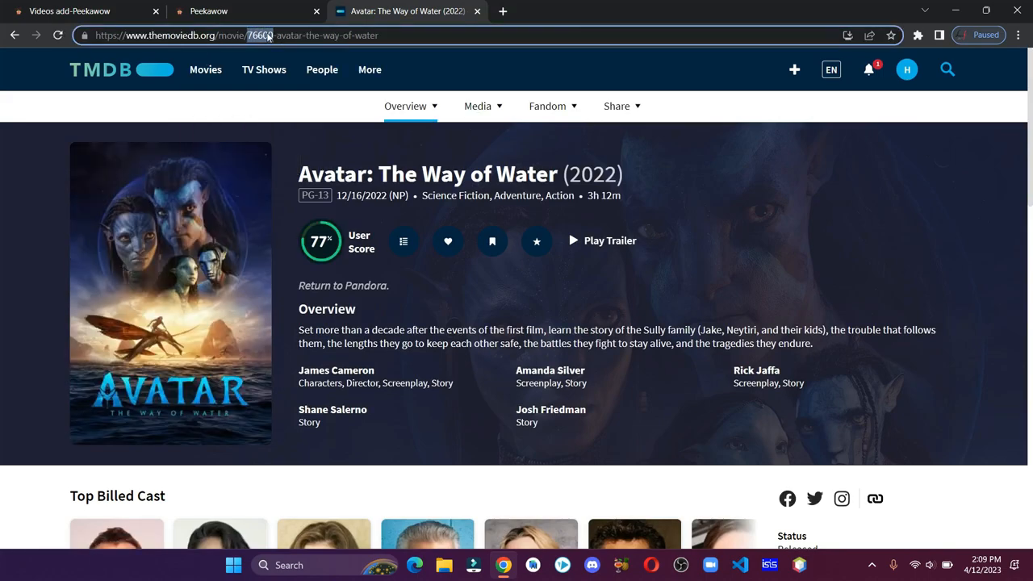
click(263, 70)
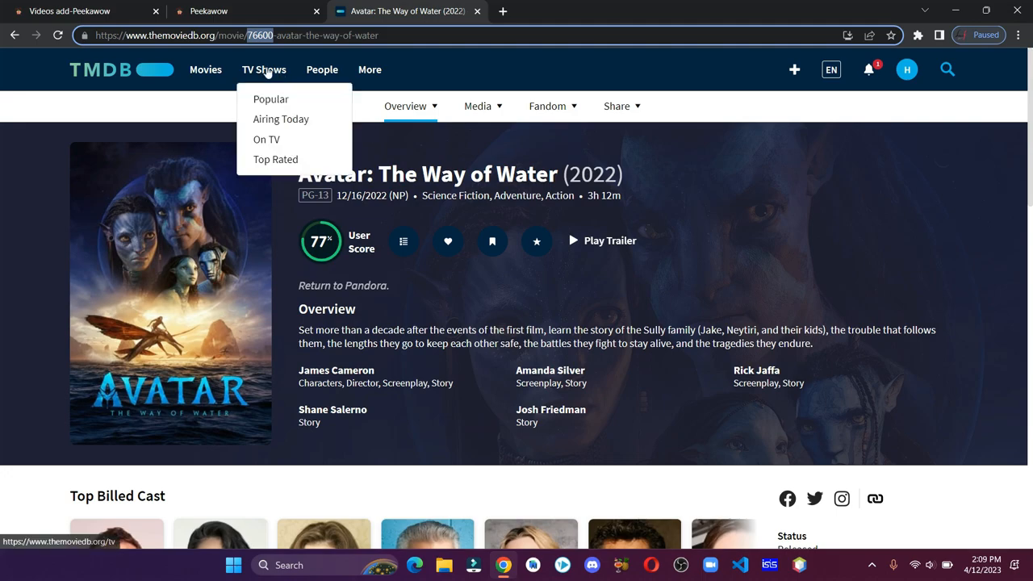
click(78, 13)
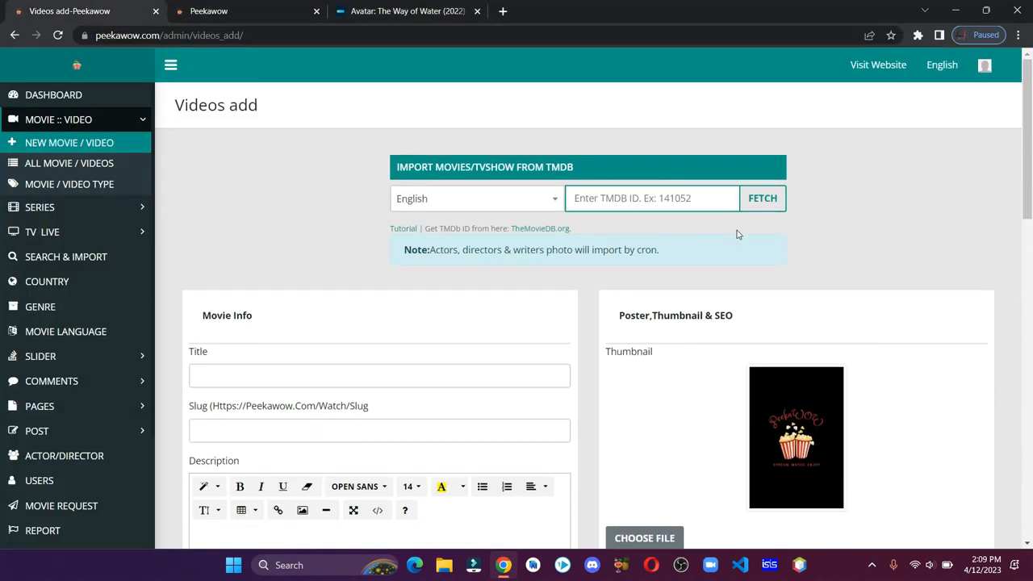
Fetch movie details for TMDB ID 76600 and create the Avatar: The Way of Water entry.
text(76600)
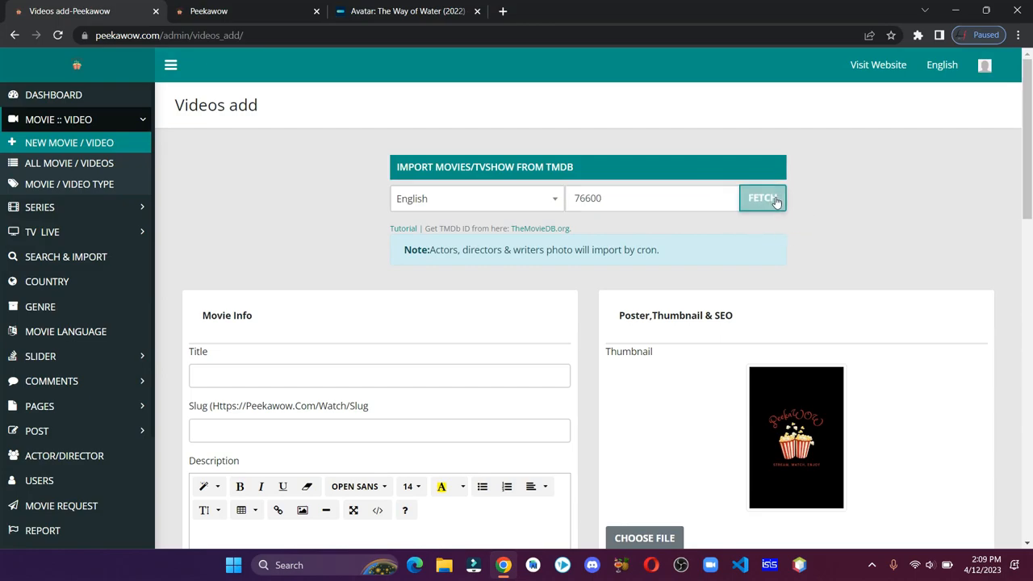
click(762, 197)
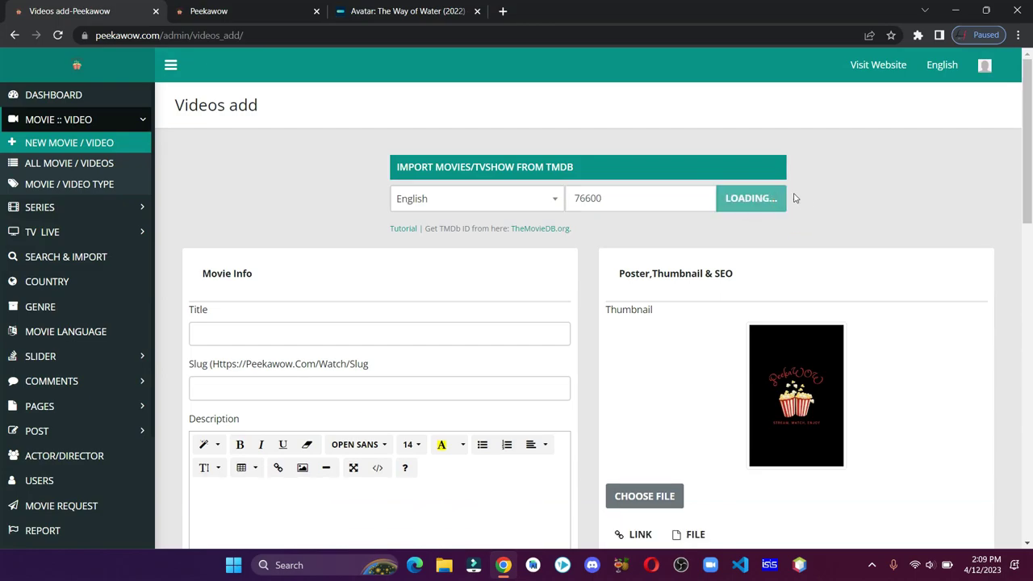
scroll(down, 3)
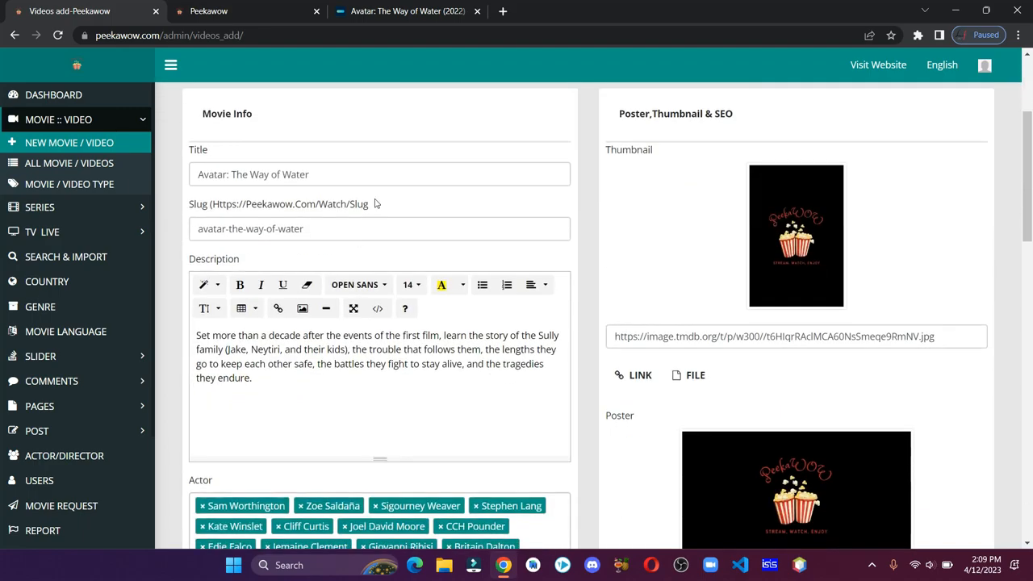
scroll(down, 3)
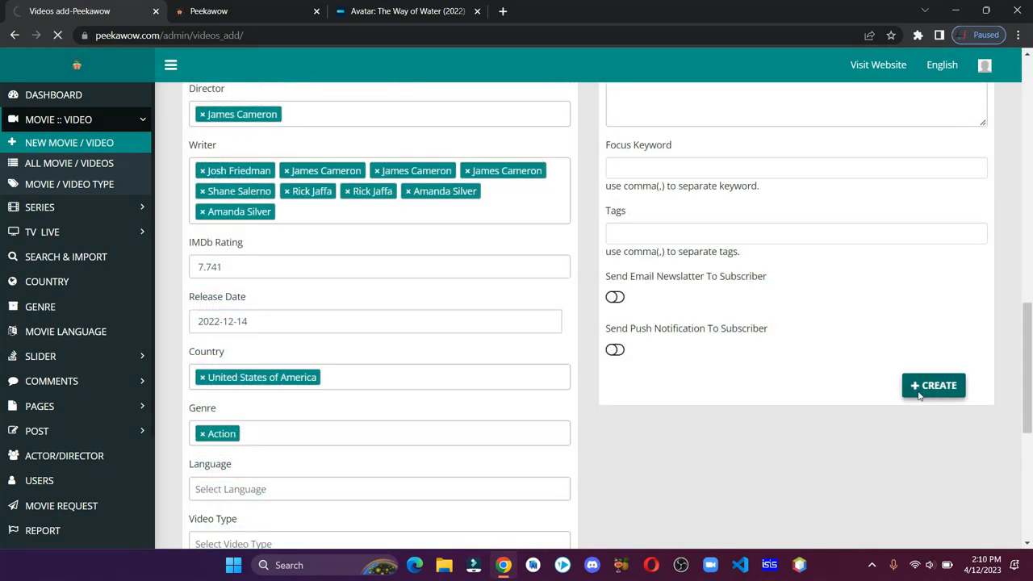
click(933, 384)
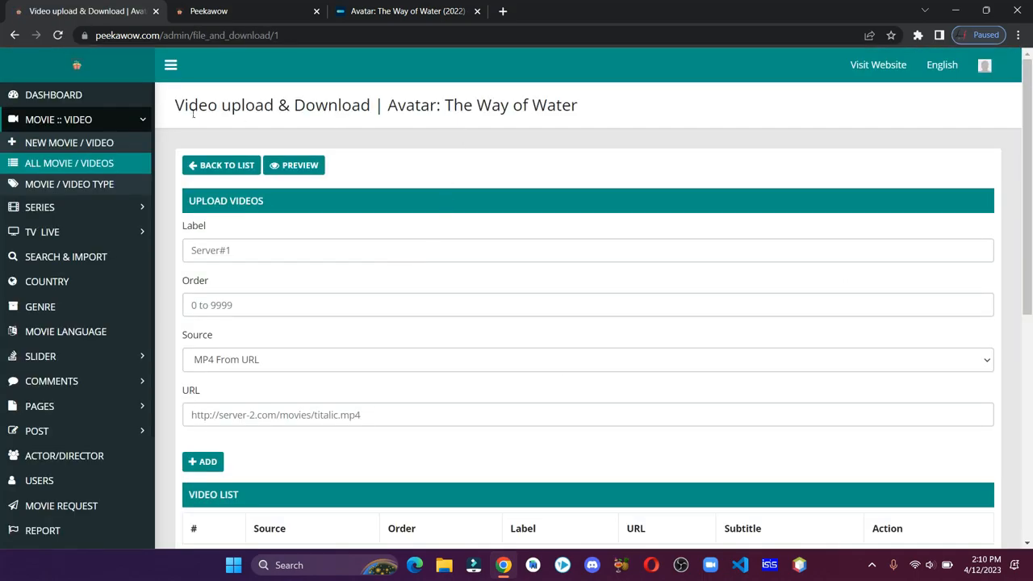
Set Label 1 and Order 1 with YouTube as source and the YouTube video URL.
scroll(down, 3)
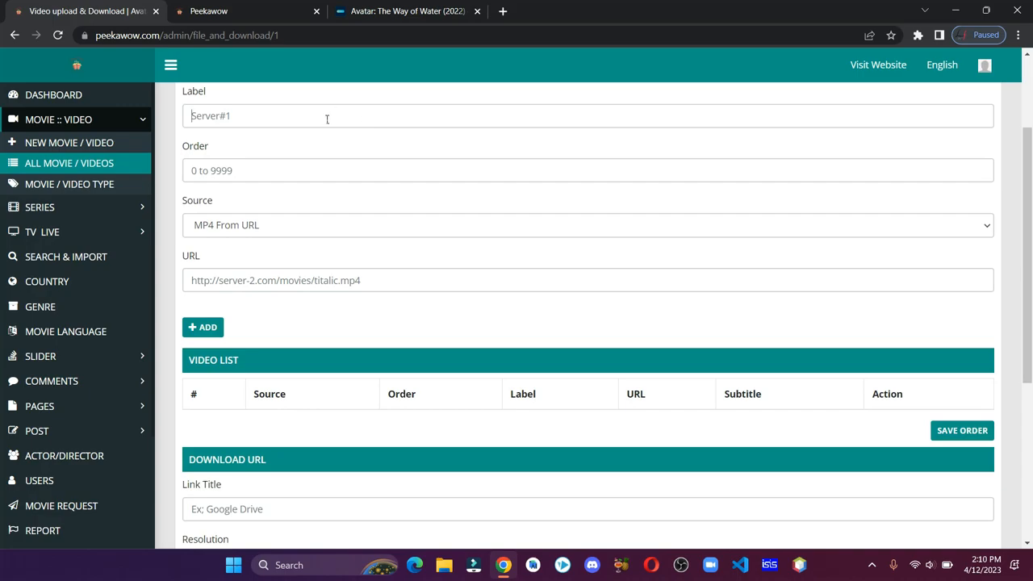
text(1)
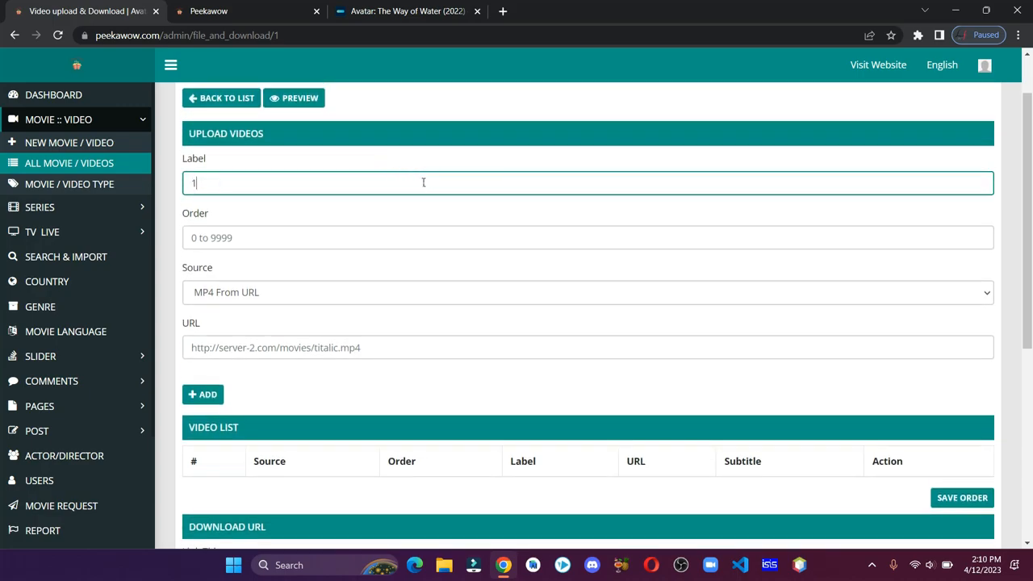
text(1)
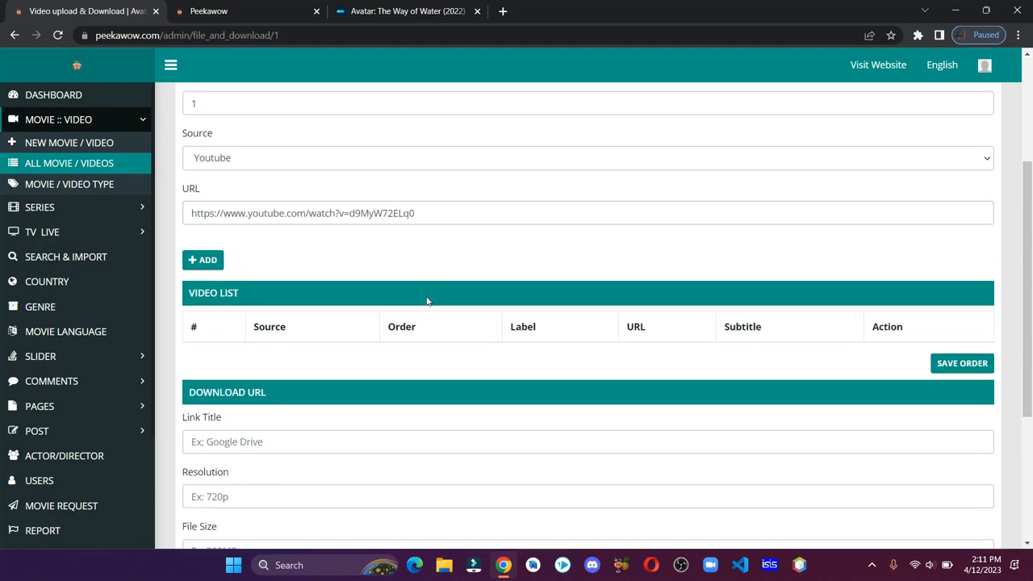
Submit a Google Drive download link titled Google, 1080p, 700MB, external type.
scroll(down, 3)
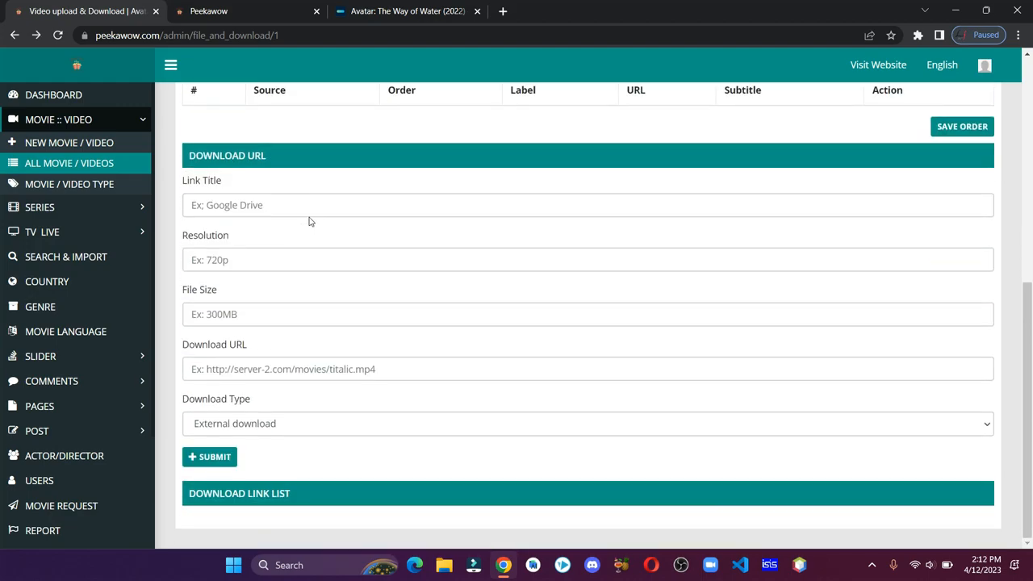
click(307, 205)
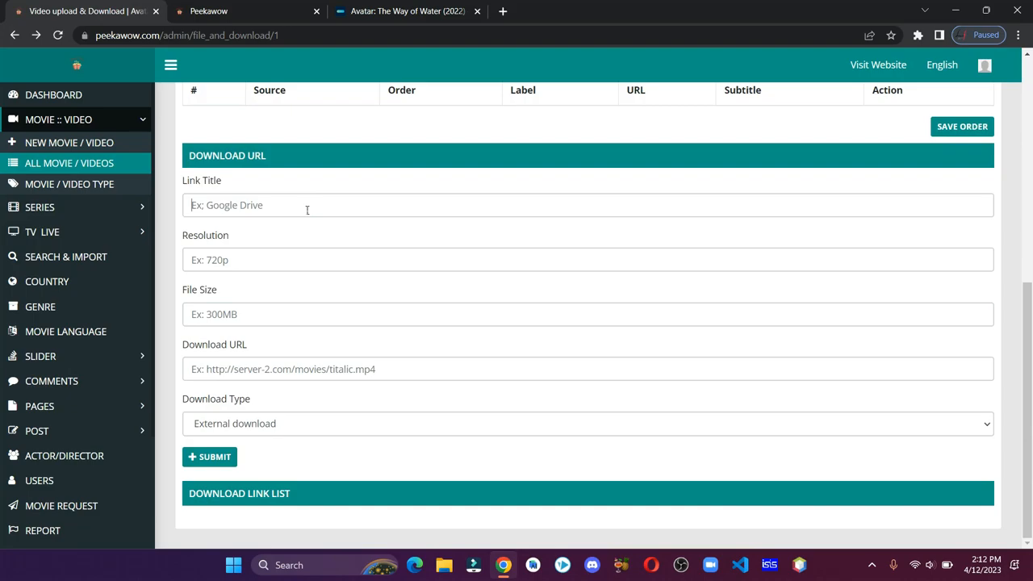
text(Google)
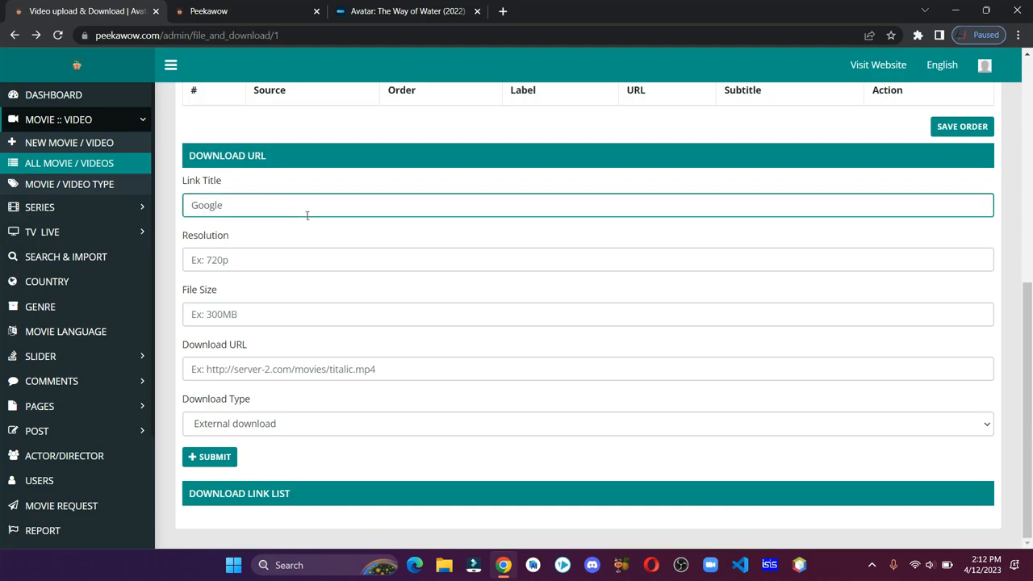
text(1080p)
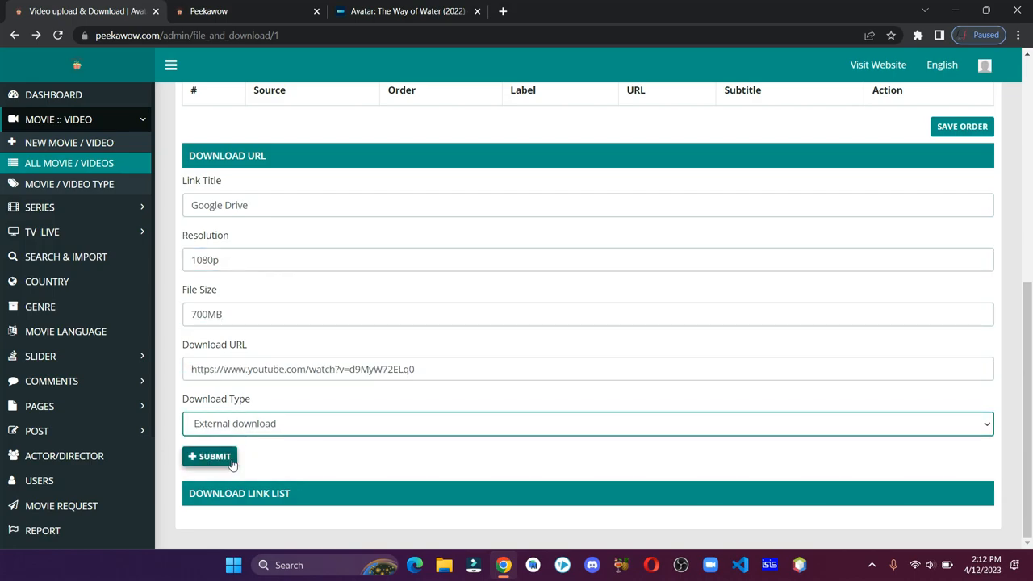
click(210, 457)
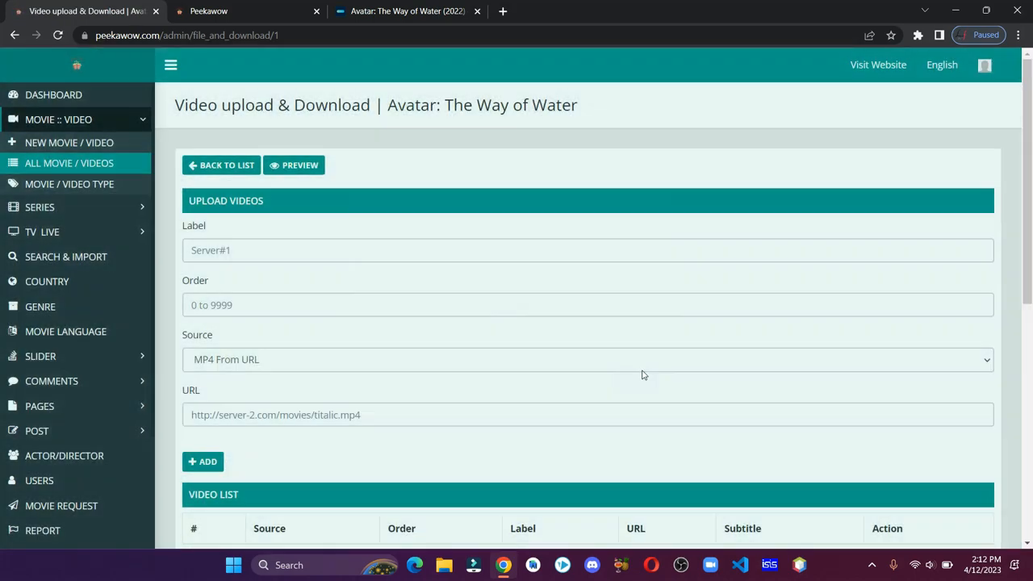
On the public Peekawow site, open Avatar: The Way of Water from Movie Suggestion and start playback.
click(207, 13)
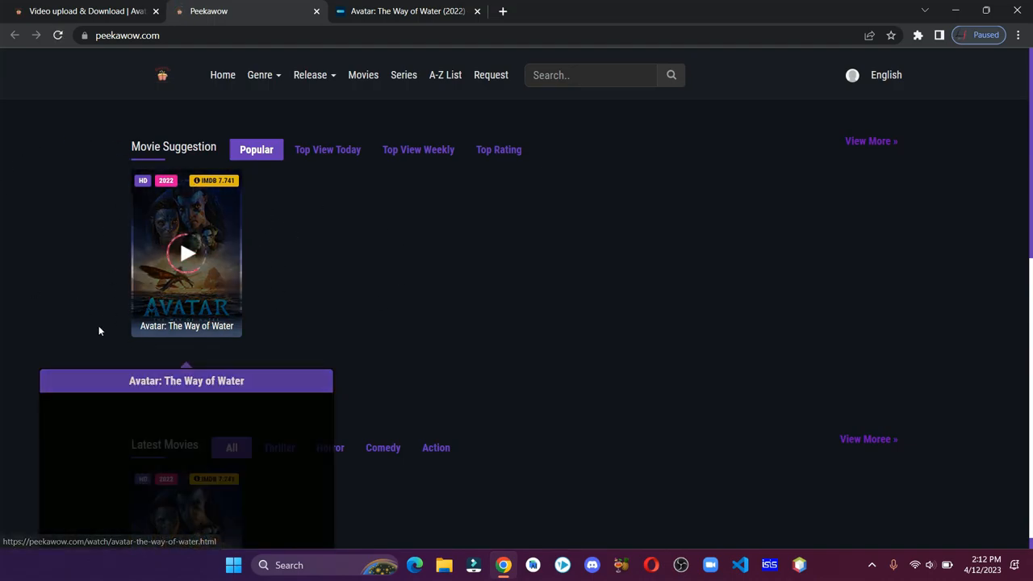
mouse_move(187, 240)
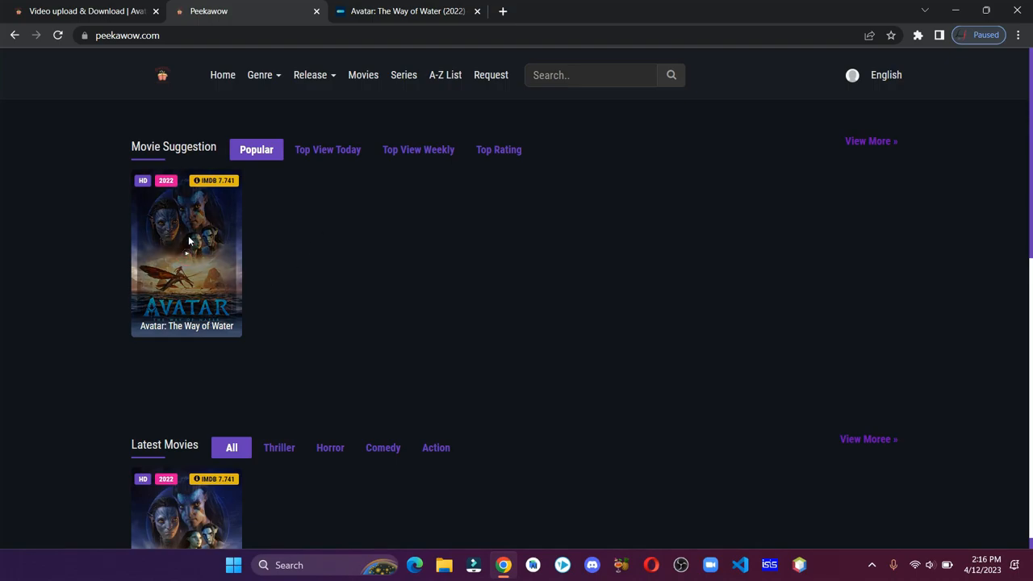
click(187, 243)
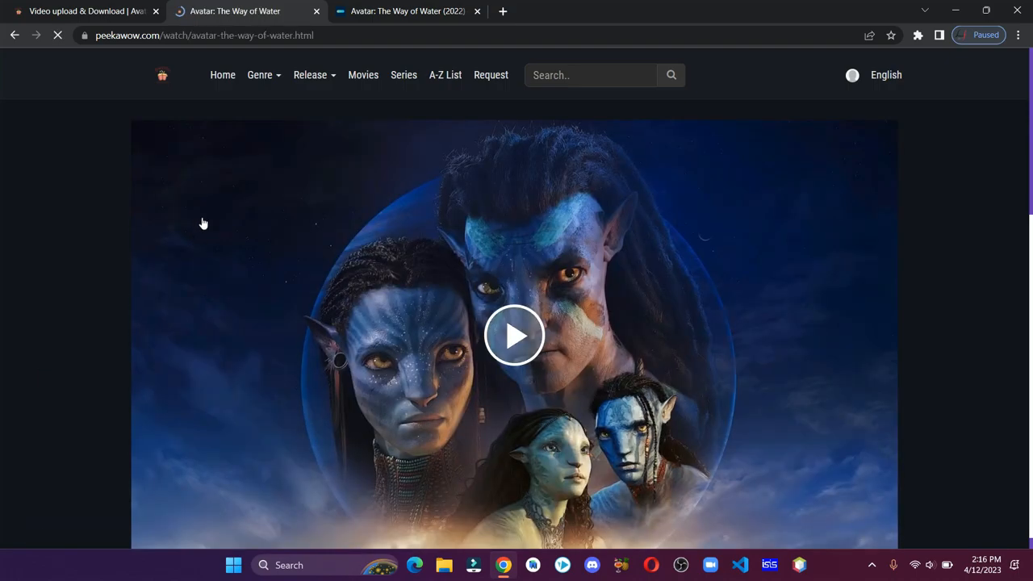
scroll(down, 3)
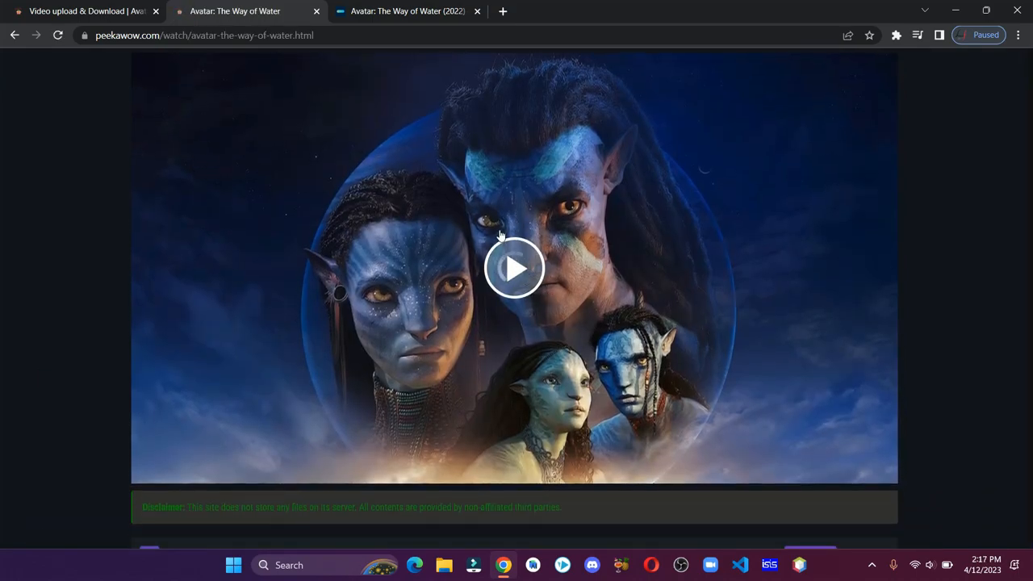
click(517, 268)
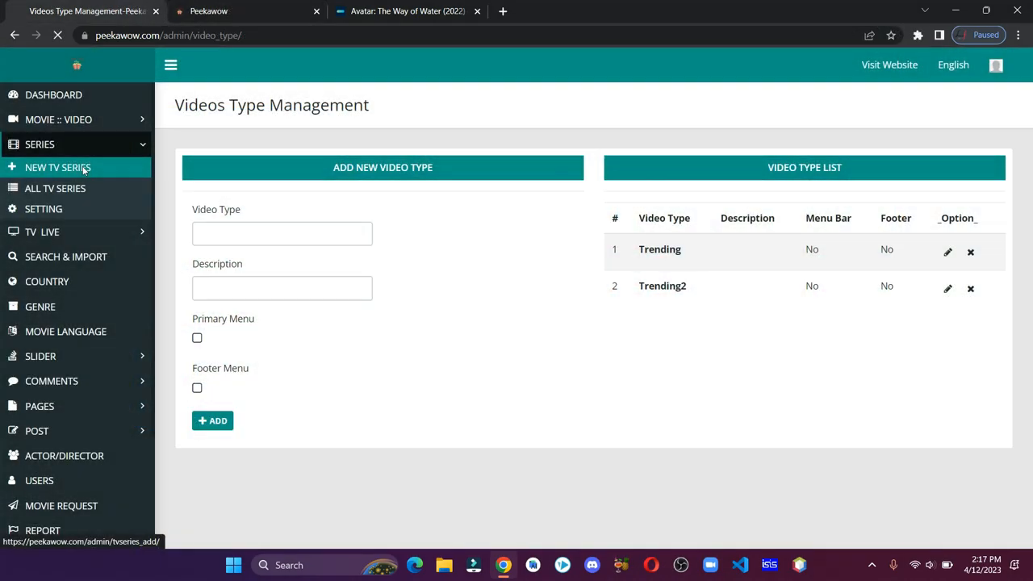
Create Peaky Blinders via New TV Series with TMDB ID 60574 and a Free/Paid choice.
click(58, 168)
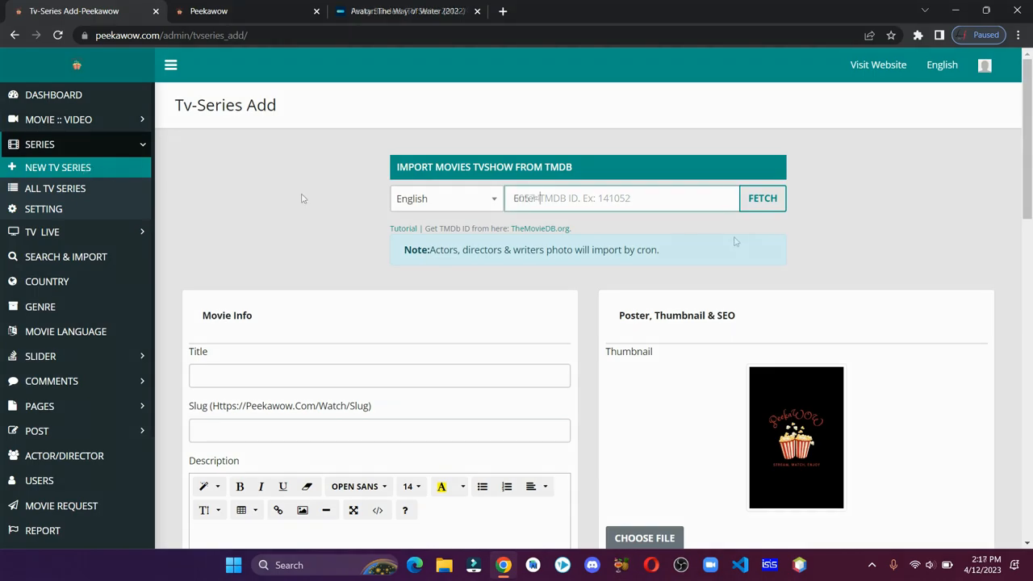
click(762, 197)
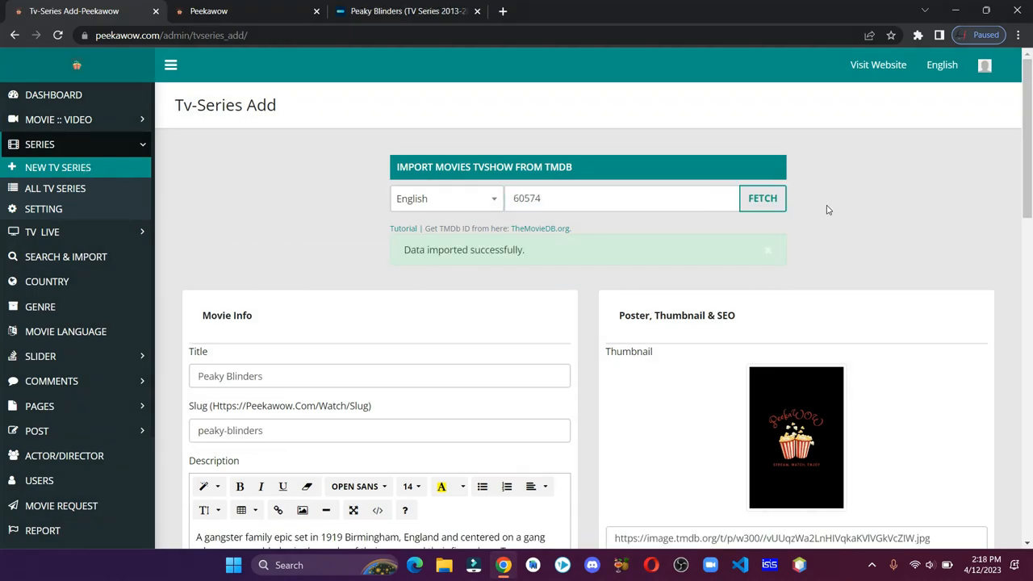
click(379, 410)
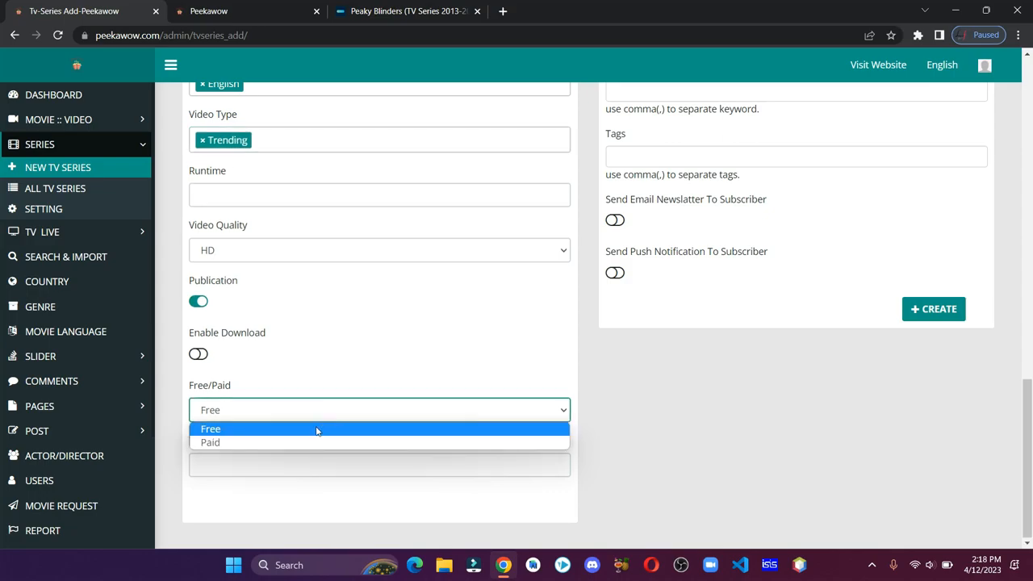
click(210, 442)
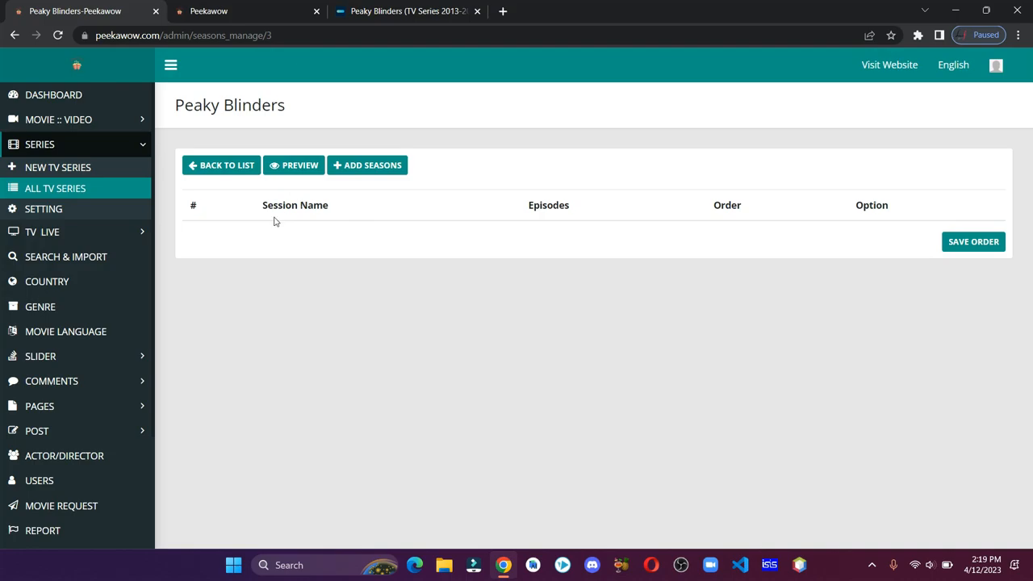
Create a new season for Peaky Blinders named 'Season 1' with order 1.
click(368, 164)
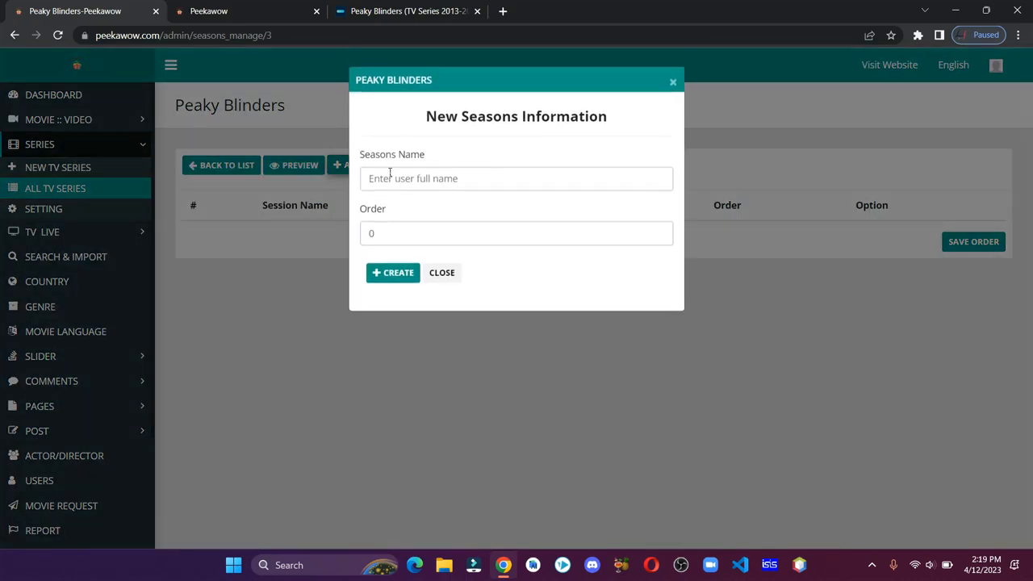
click(517, 177)
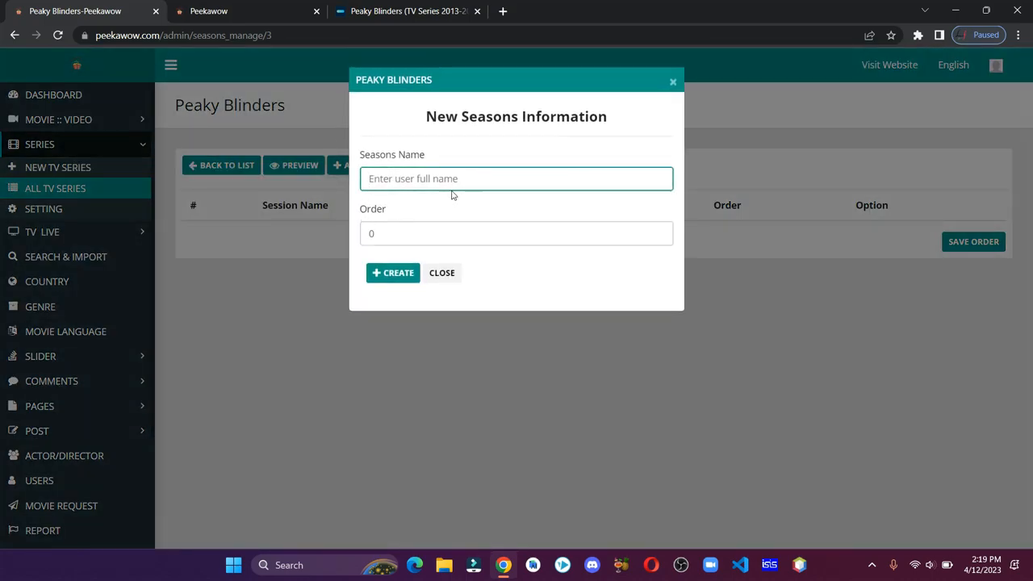
text(Season 1)
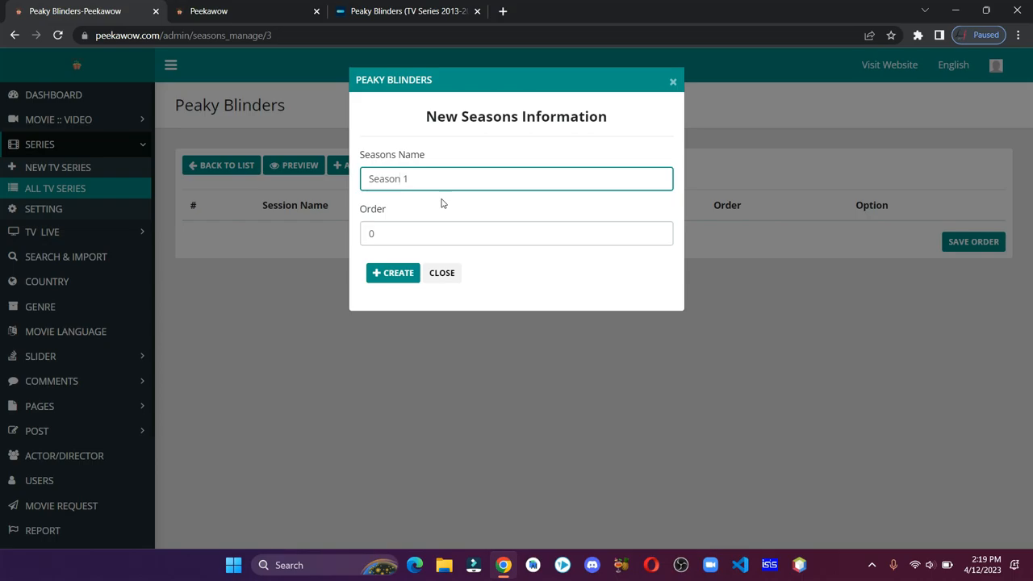
click(517, 233)
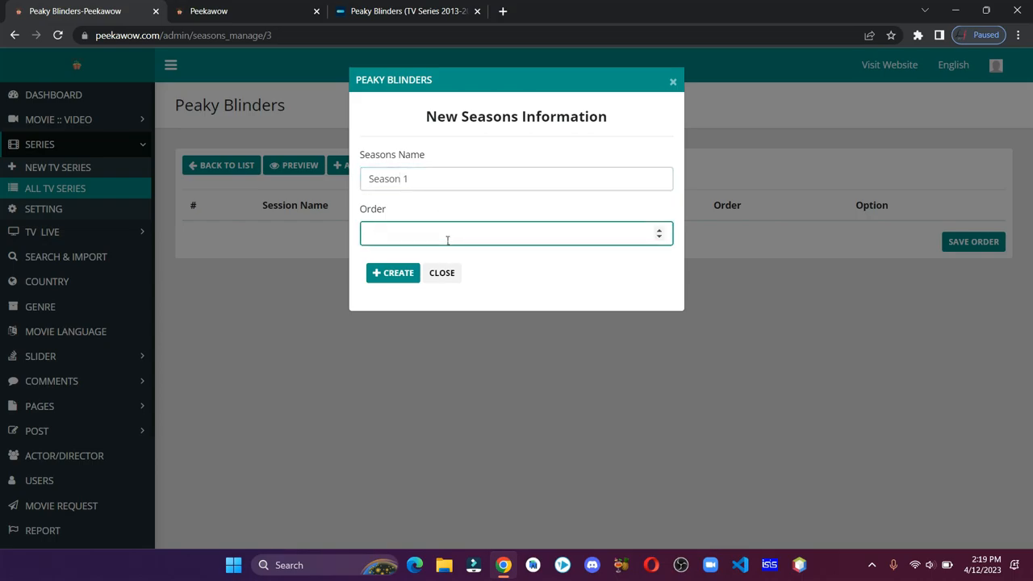
text(1)
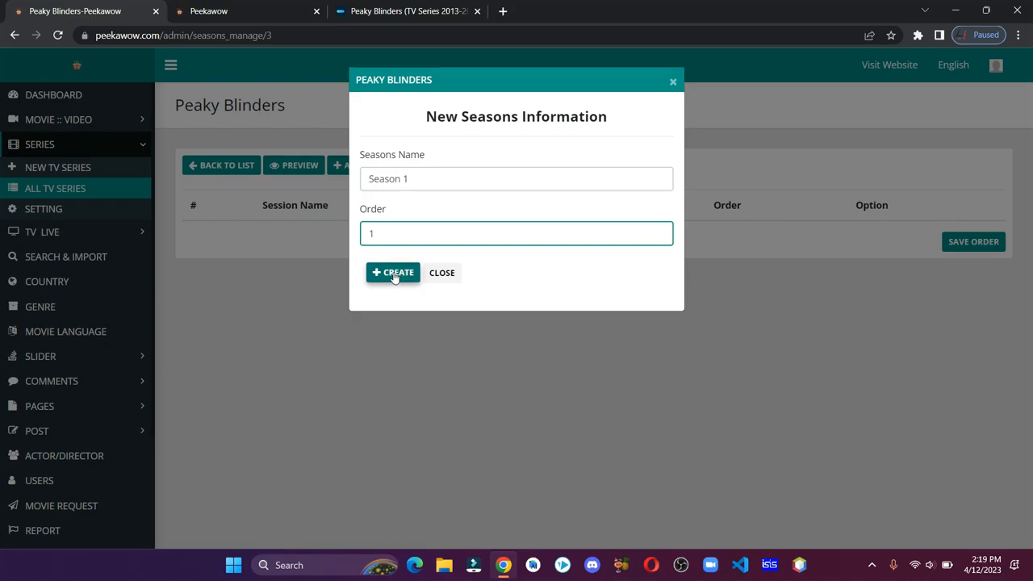
click(392, 273)
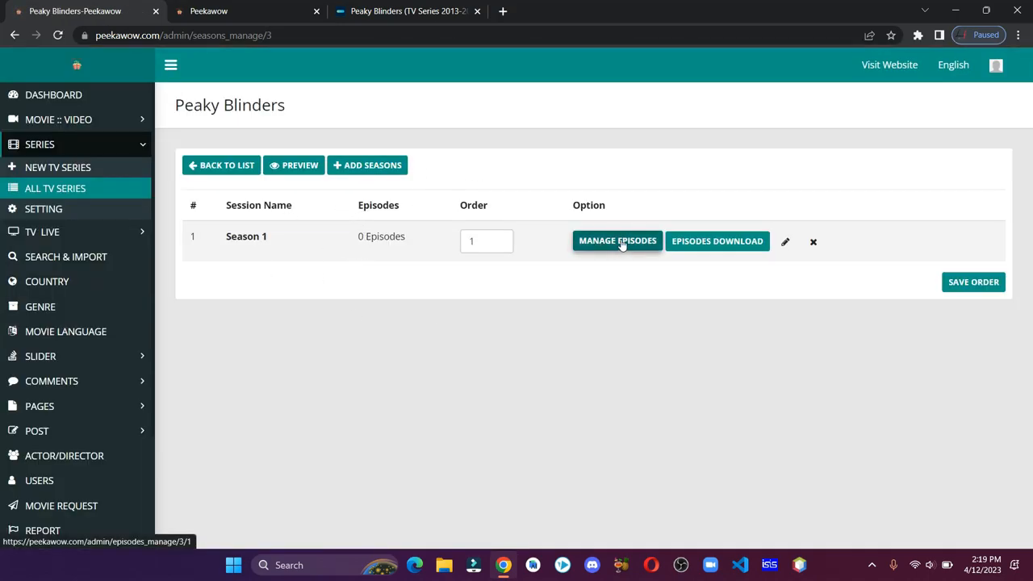
Save the episode order of Season 1, whose list holds ep-1 from YouTube.
click(617, 241)
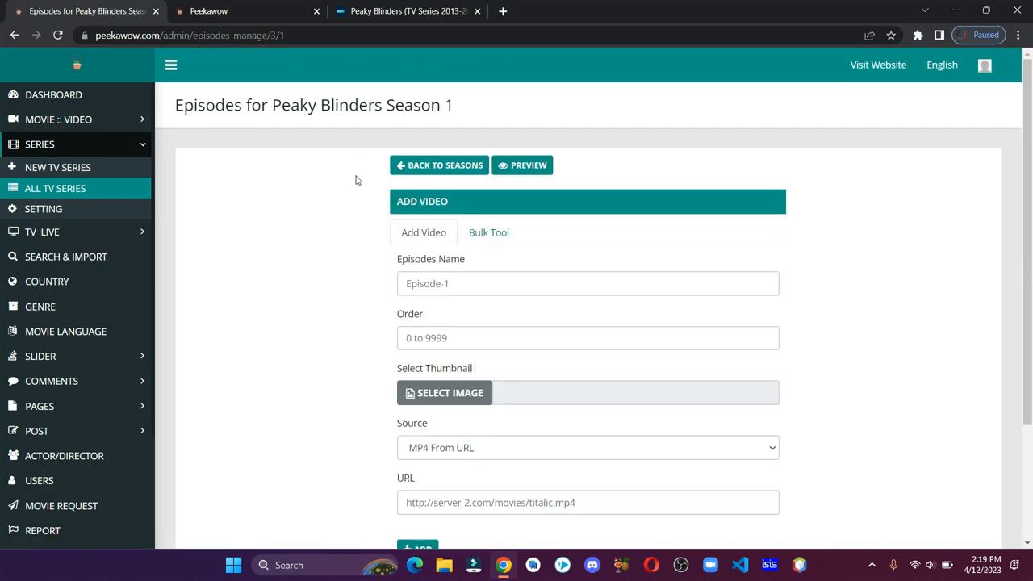
mouse_move(456, 265)
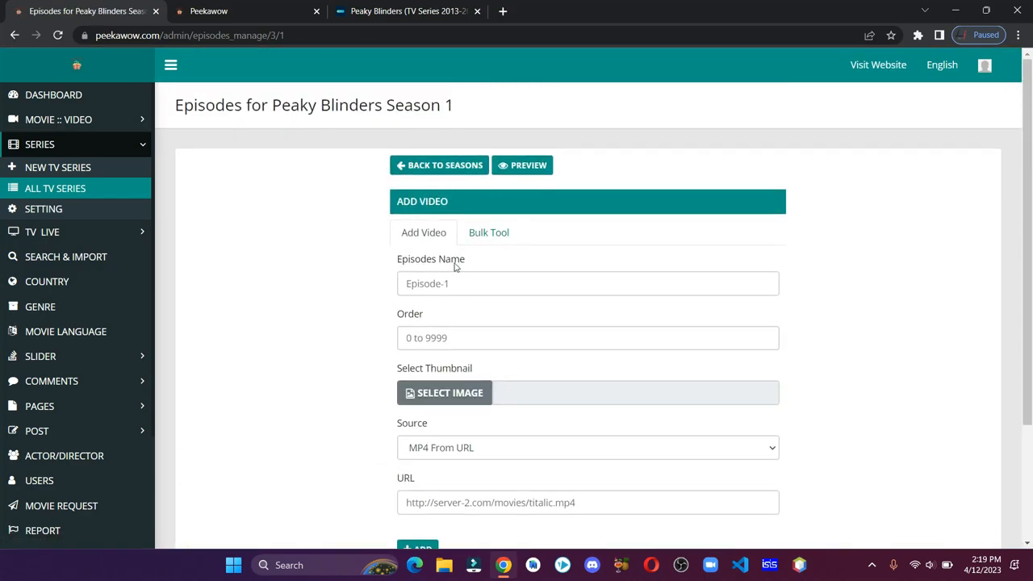
scroll(down, 3)
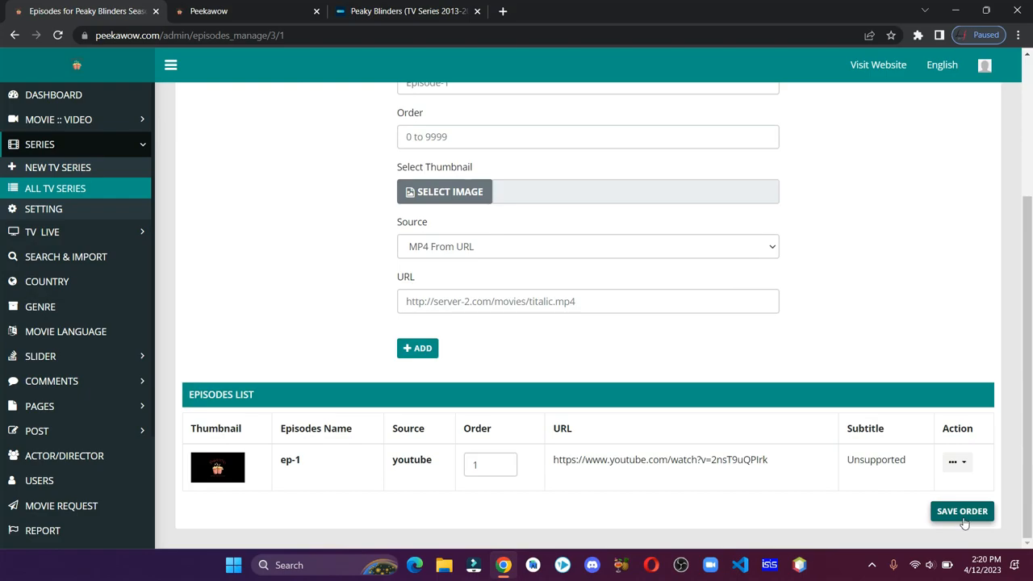
click(962, 510)
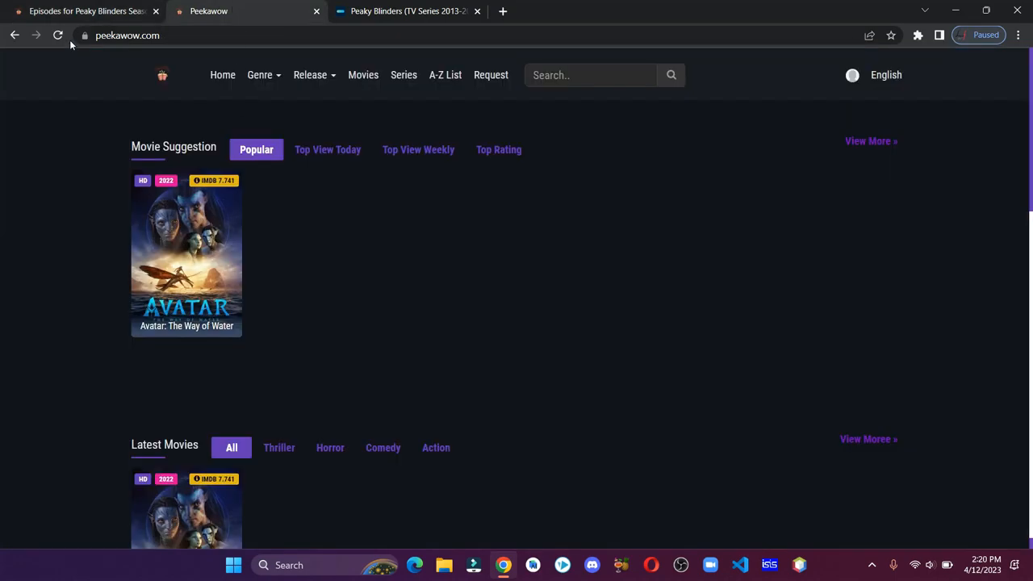
mouse_move(155, 79)
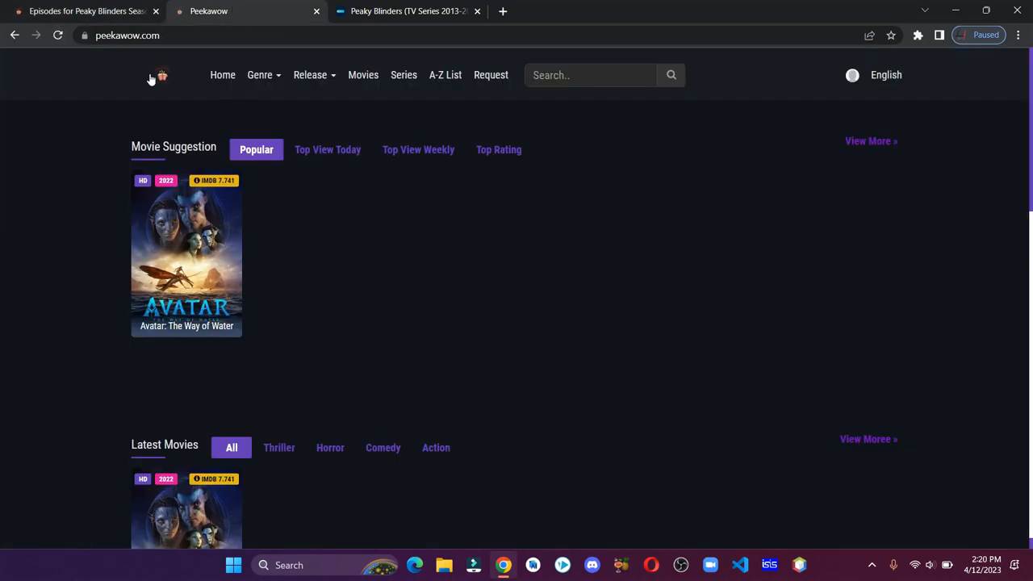
Browse the Peekawow homepage menus, then go to the admin Slider Setting page.
click(261, 74)
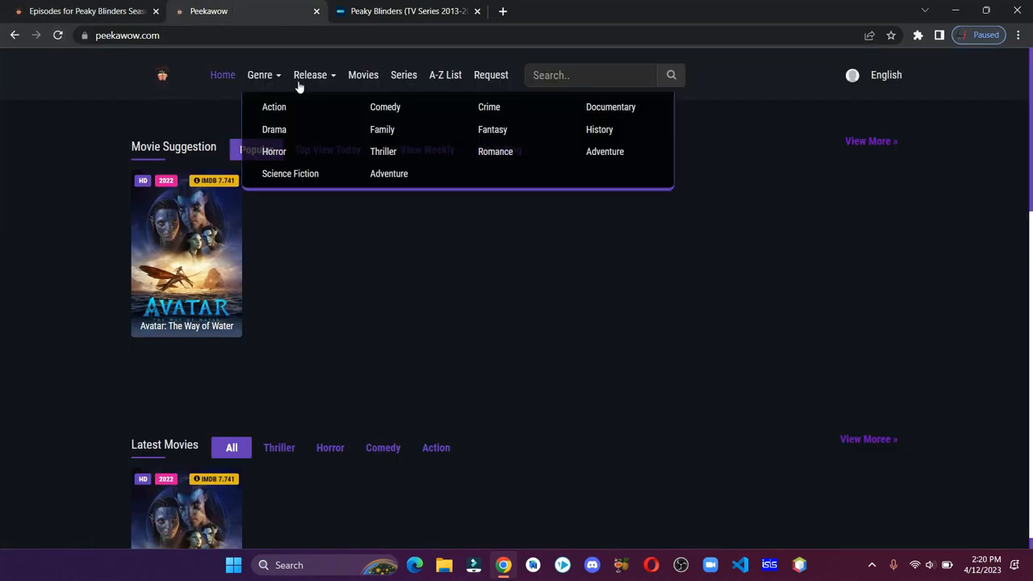
mouse_move(378, 90)
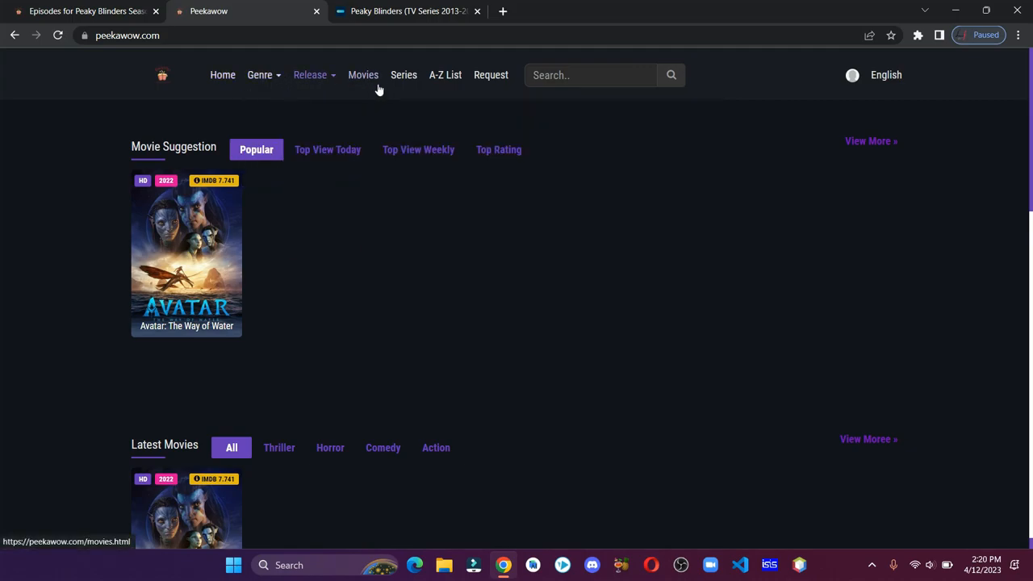
click(403, 75)
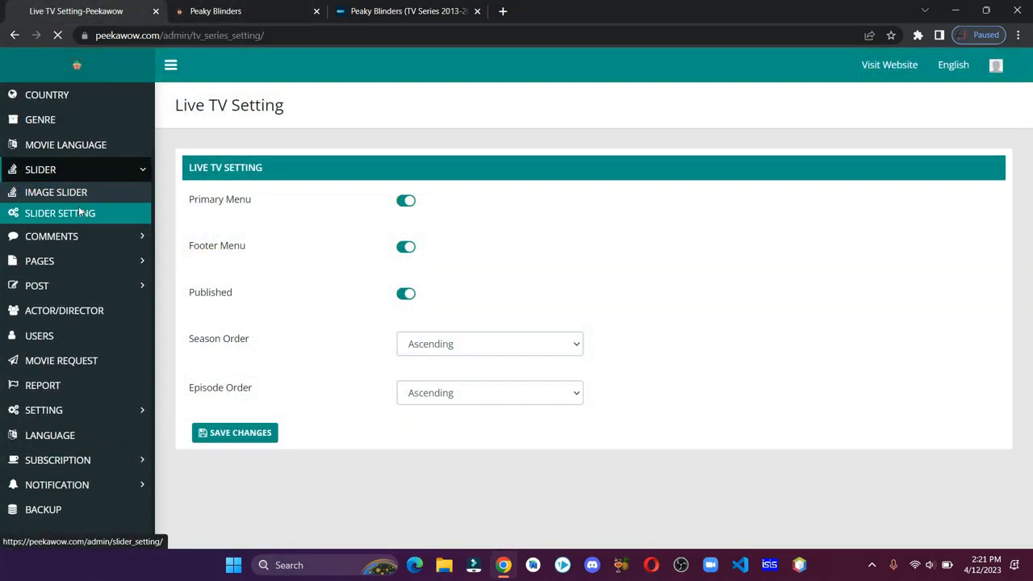
click(60, 213)
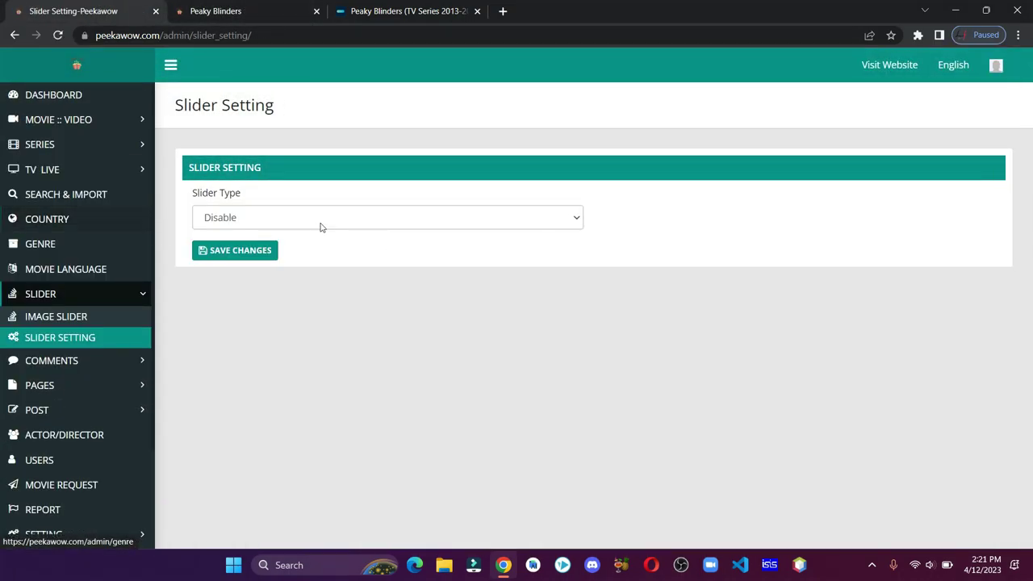
click(236, 249)
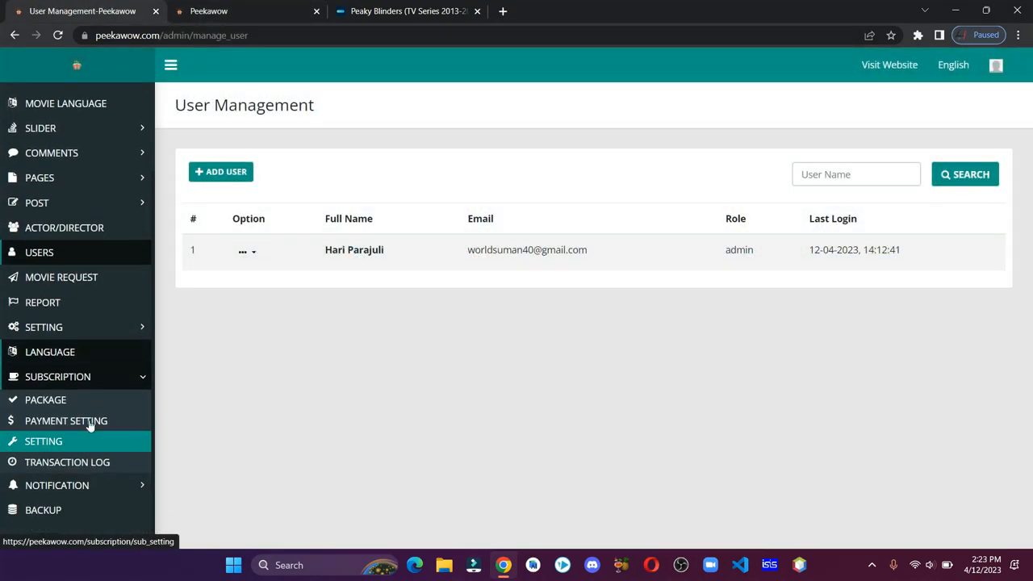
Edit the Basic subscription package to 1 Month (30 Day) validity at price 1 and save.
click(45, 400)
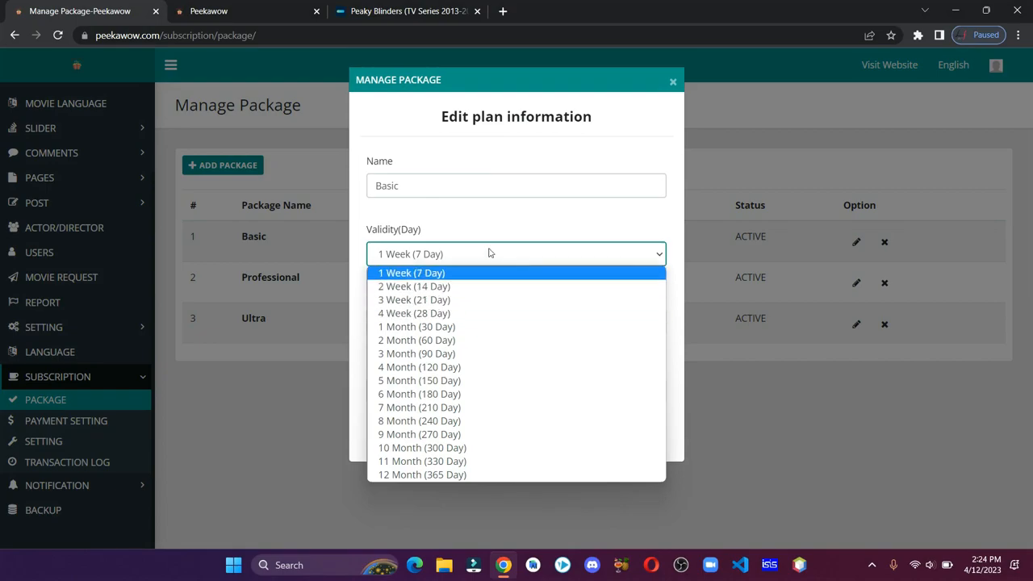
click(416, 326)
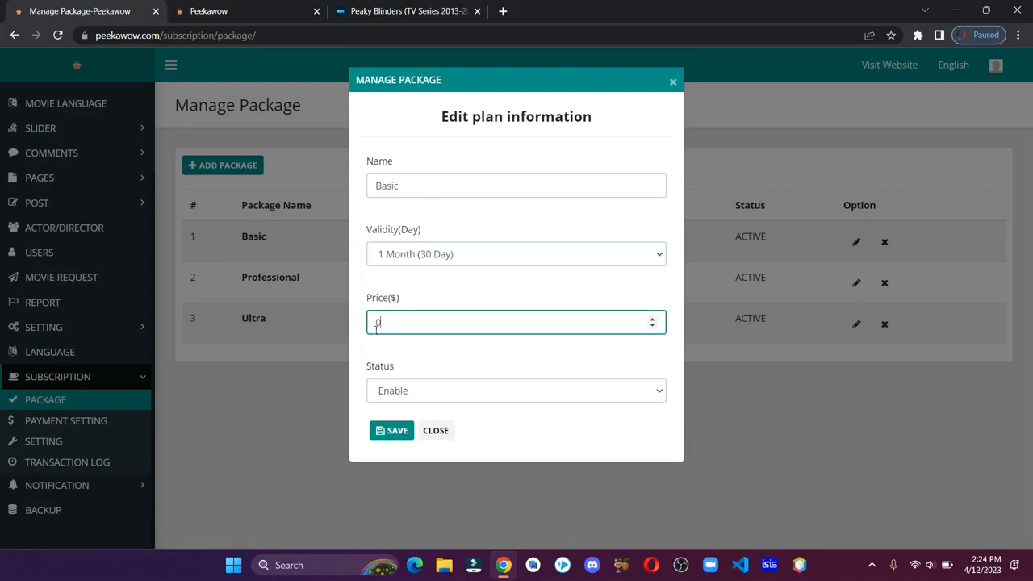
text(1)
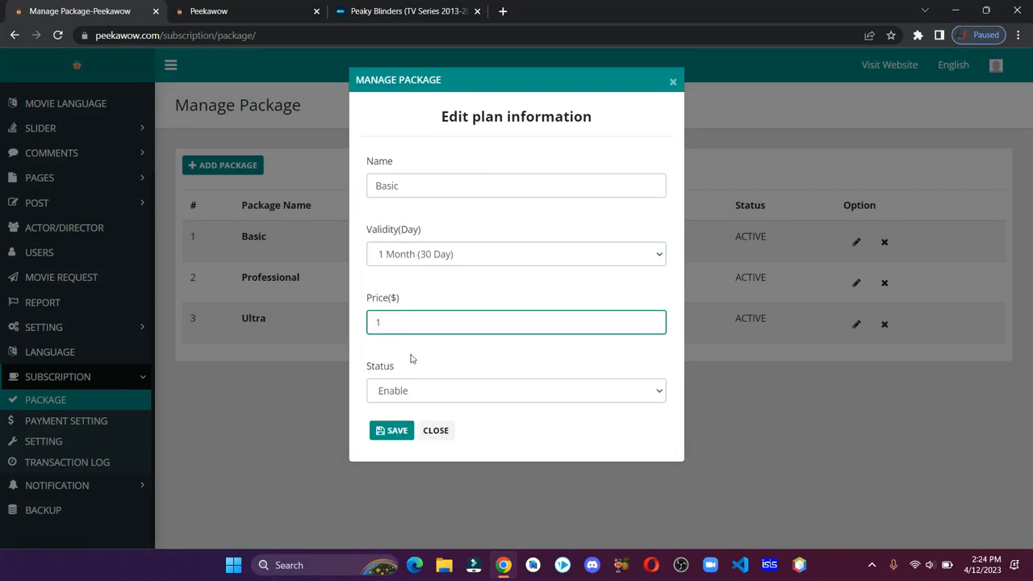
click(391, 429)
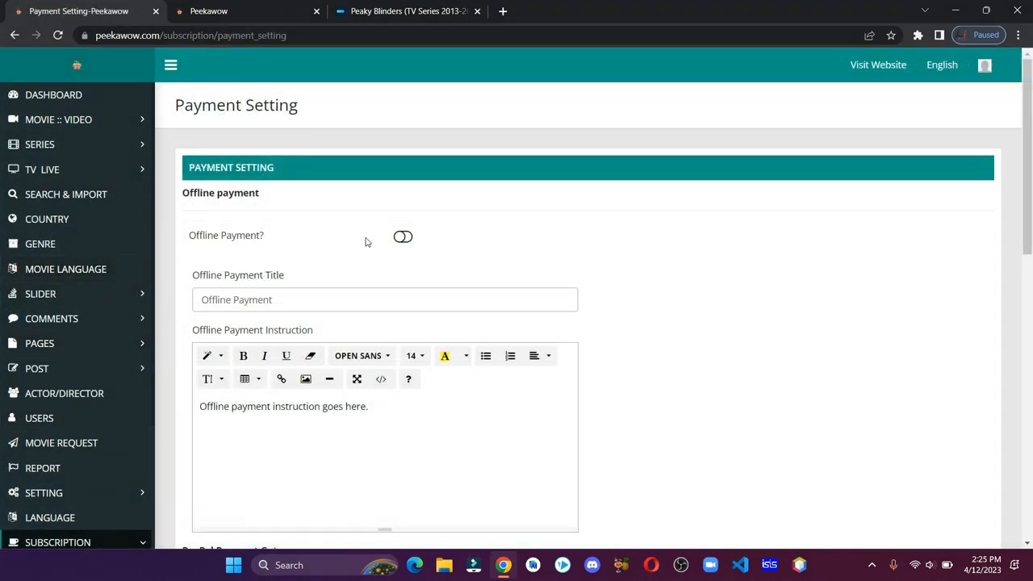
Enable Offline Payment, review the PayPal and Stripe gateways, then go to Subscription Setting.
click(404, 235)
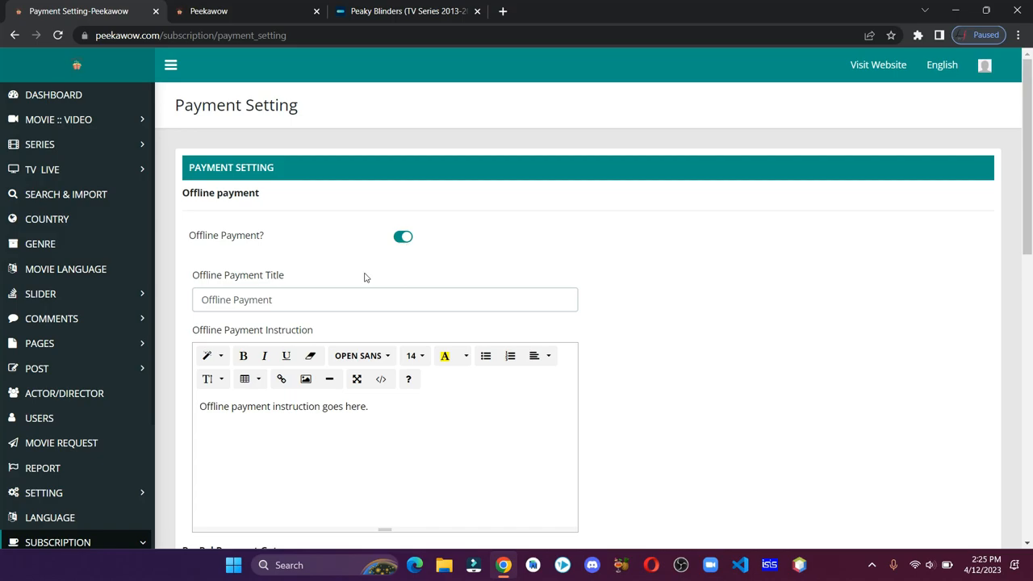
scroll(down, 3)
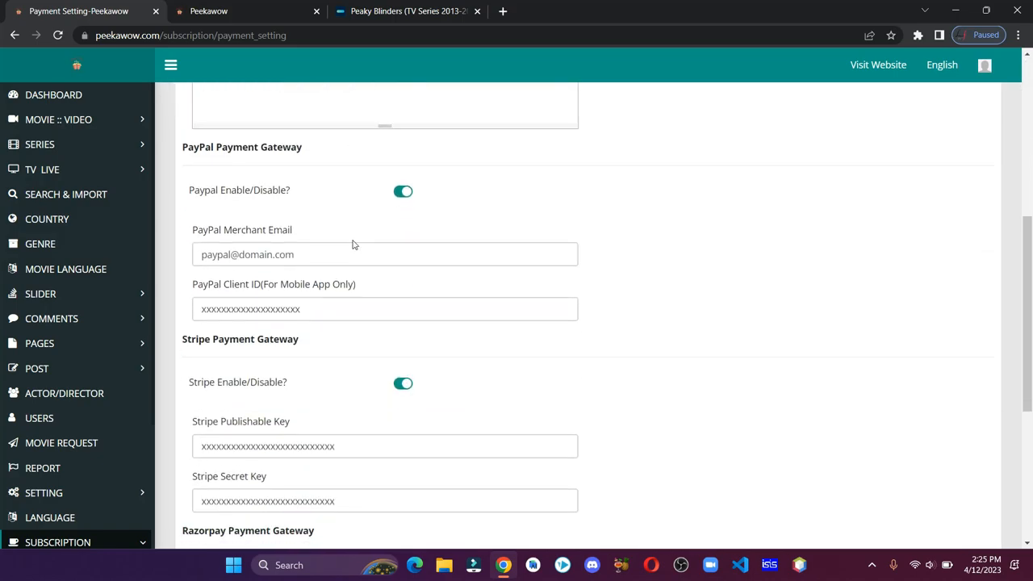
scroll(down, 3)
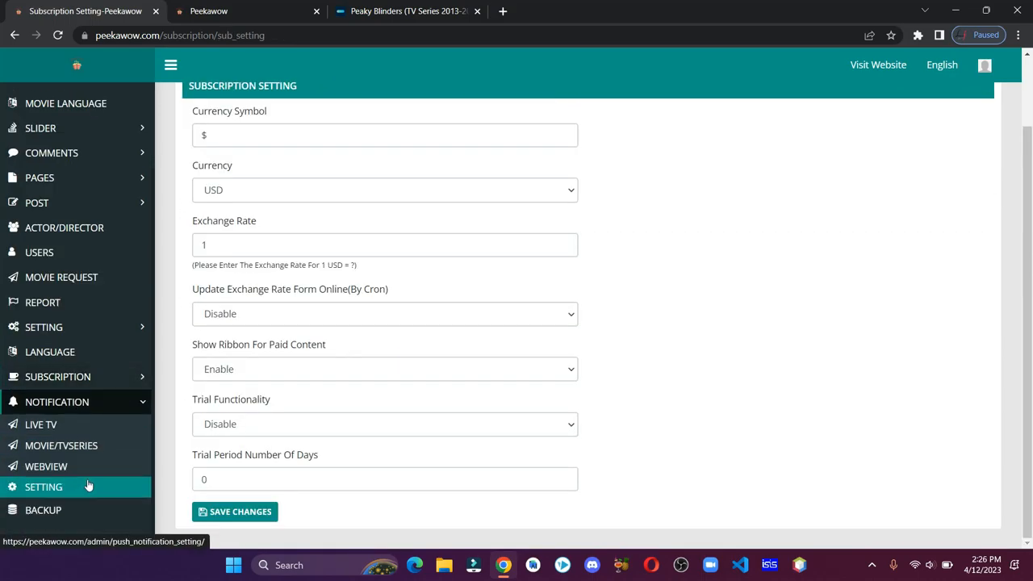
mouse_move(153, 380)
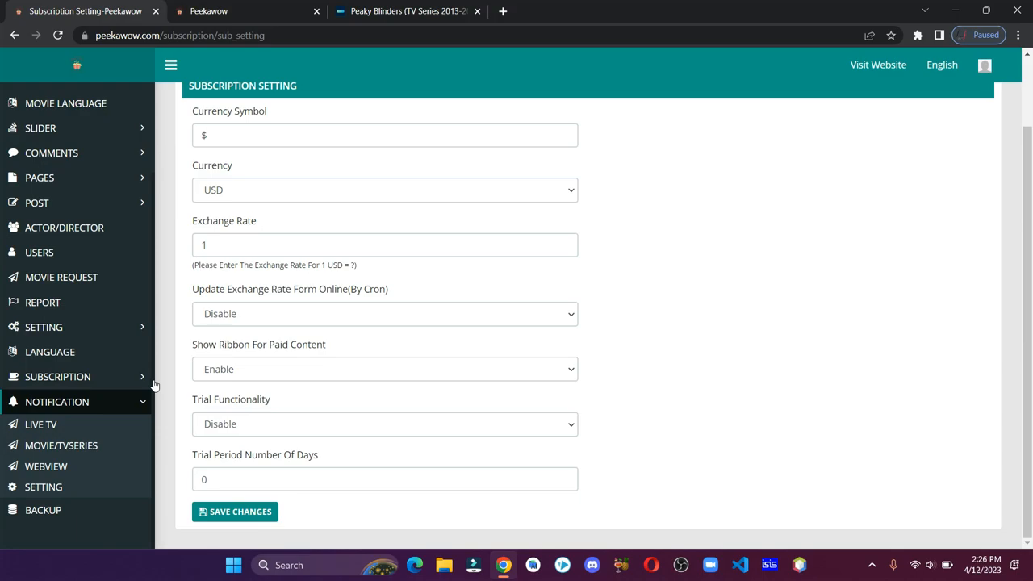
click(42, 488)
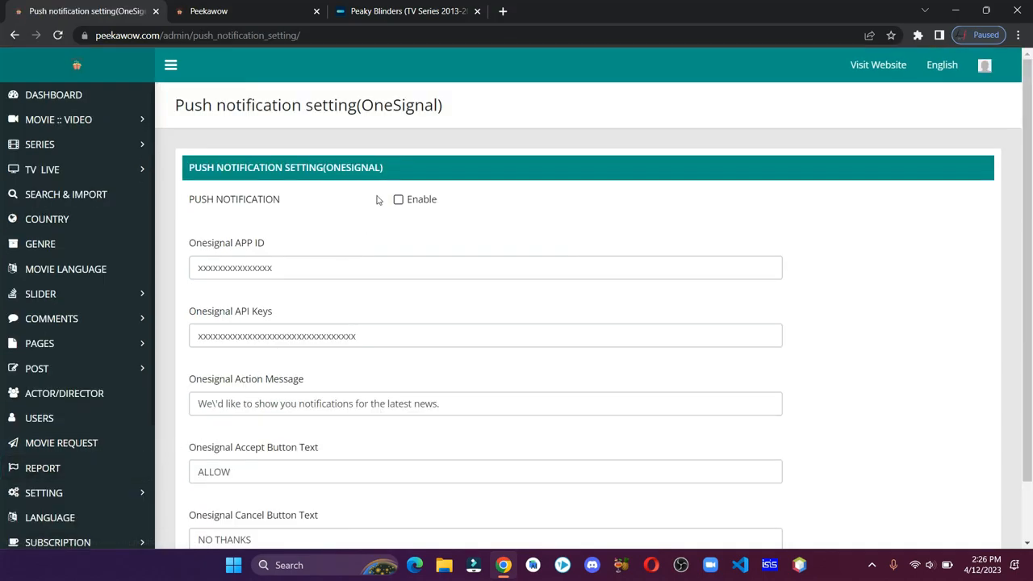
Scroll through the OneSignal push notification settings page.
scroll(down, 3)
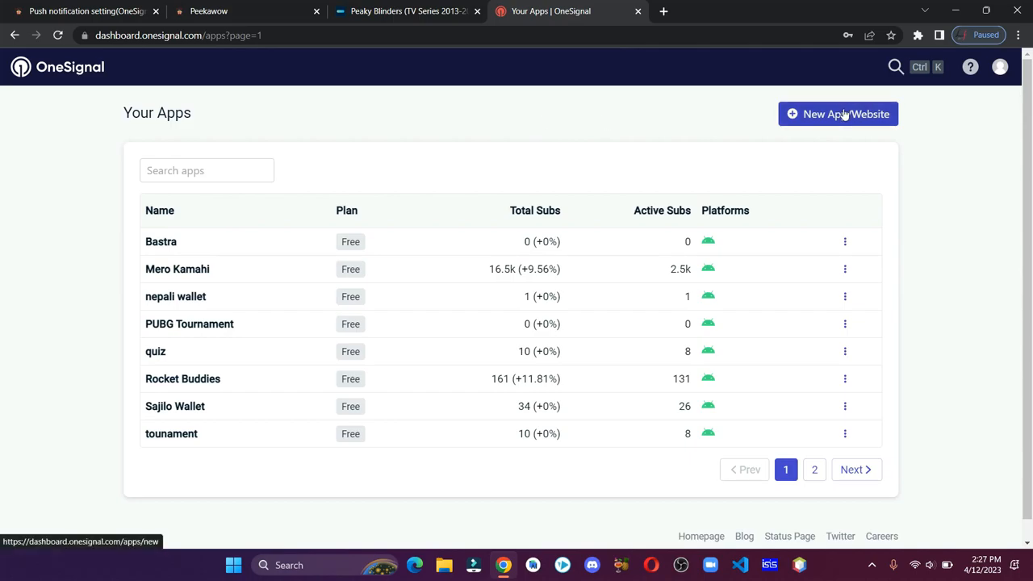
Create a OneSignal app named Peekawow with Web platform and choose Typical Site integration.
click(837, 113)
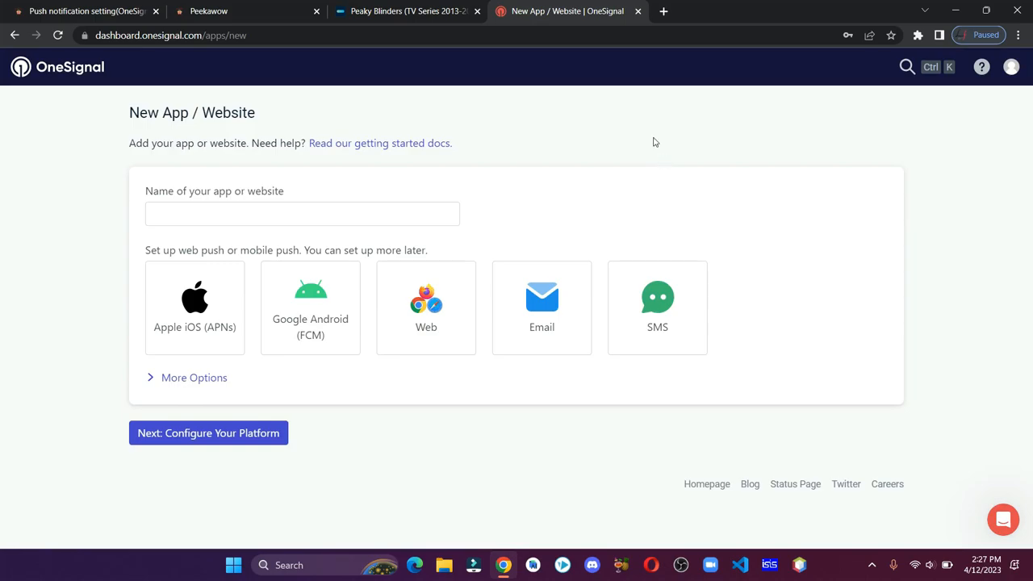
click(300, 213)
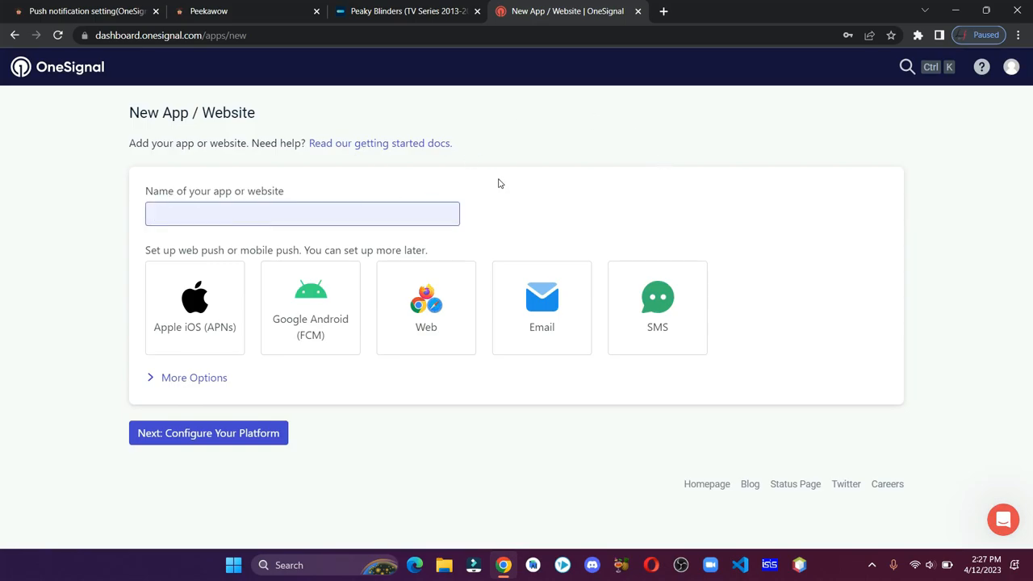
text(Peekawow)
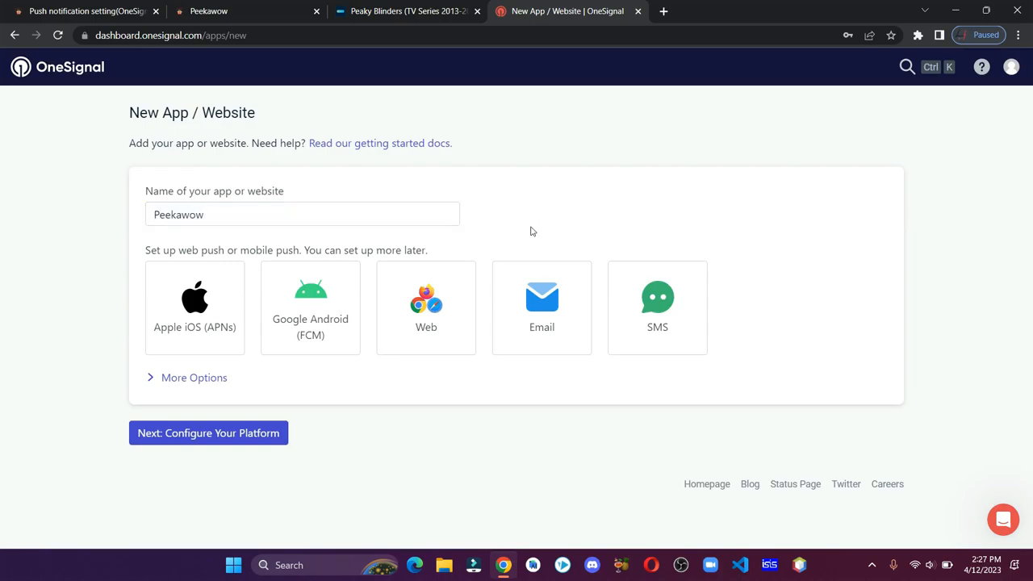
click(426, 307)
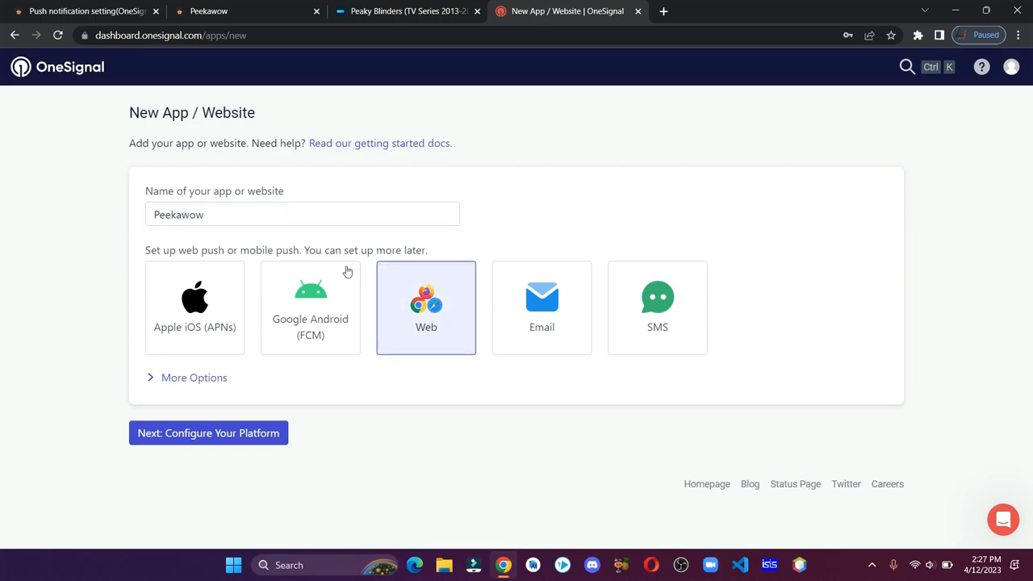
click(310, 306)
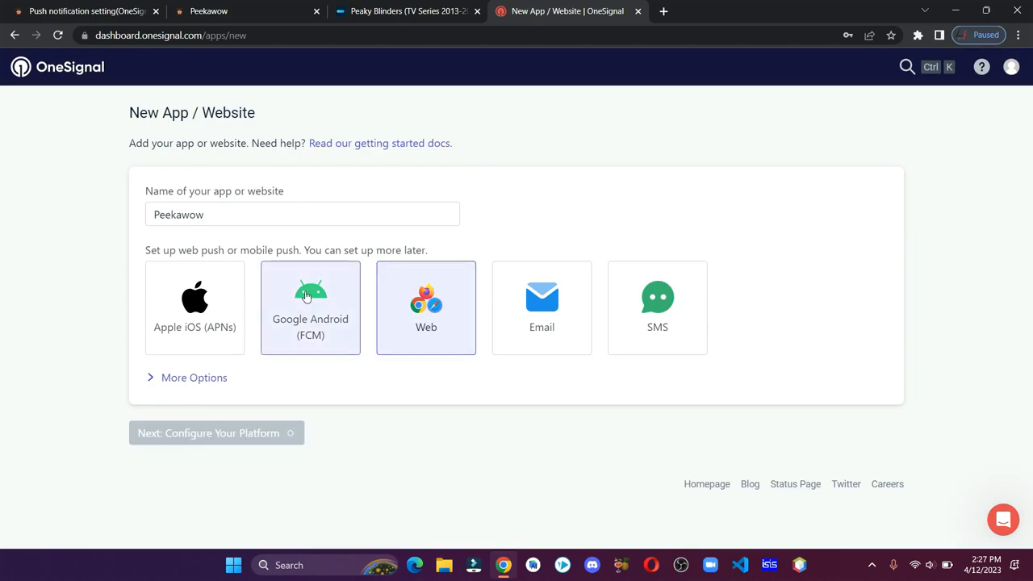
click(217, 432)
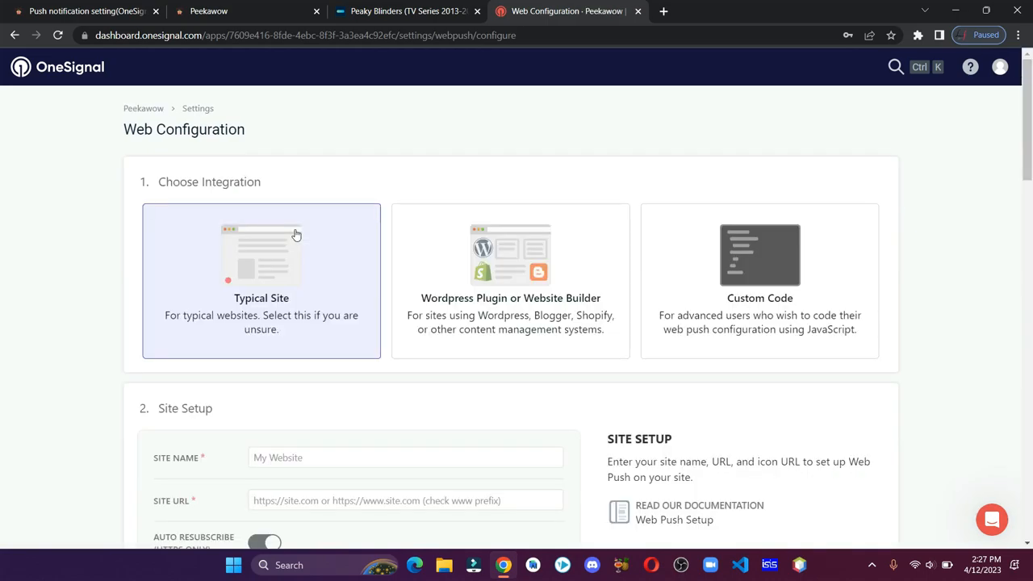
Enter site name Peekawow and copy the peekawow.com URL into the Site URL field.
scroll(down, 3)
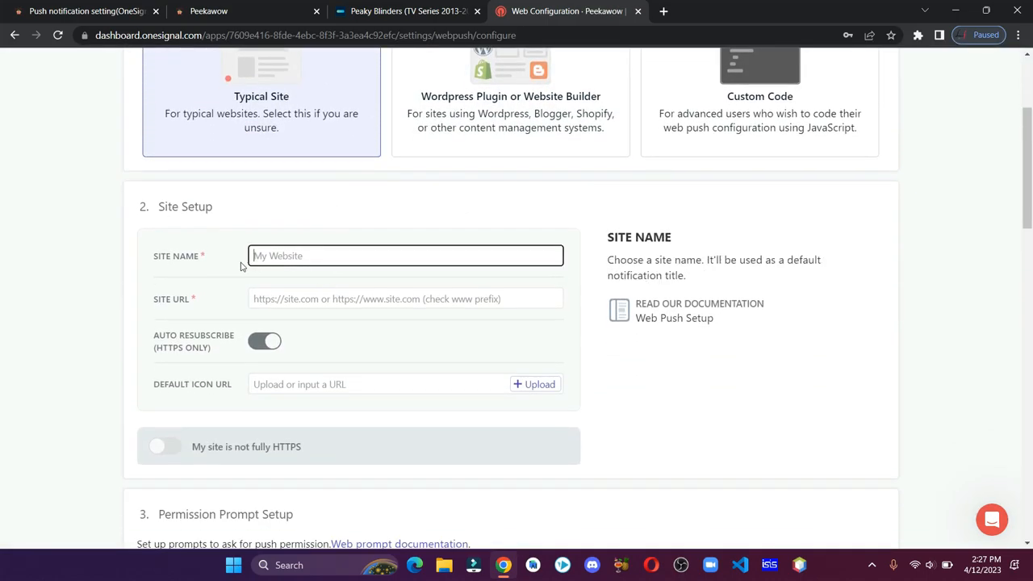
text(Peeka)
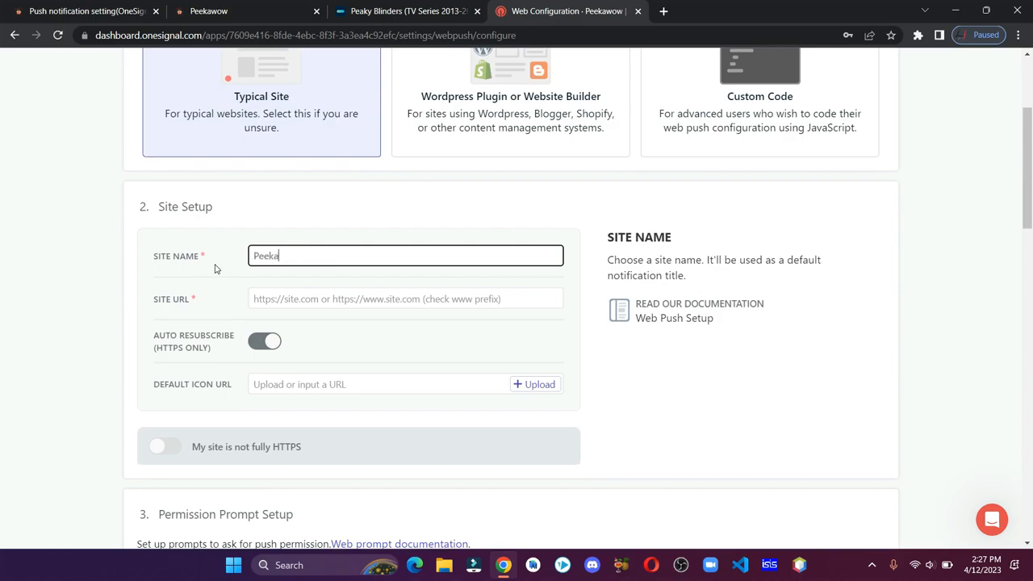
text(wow)
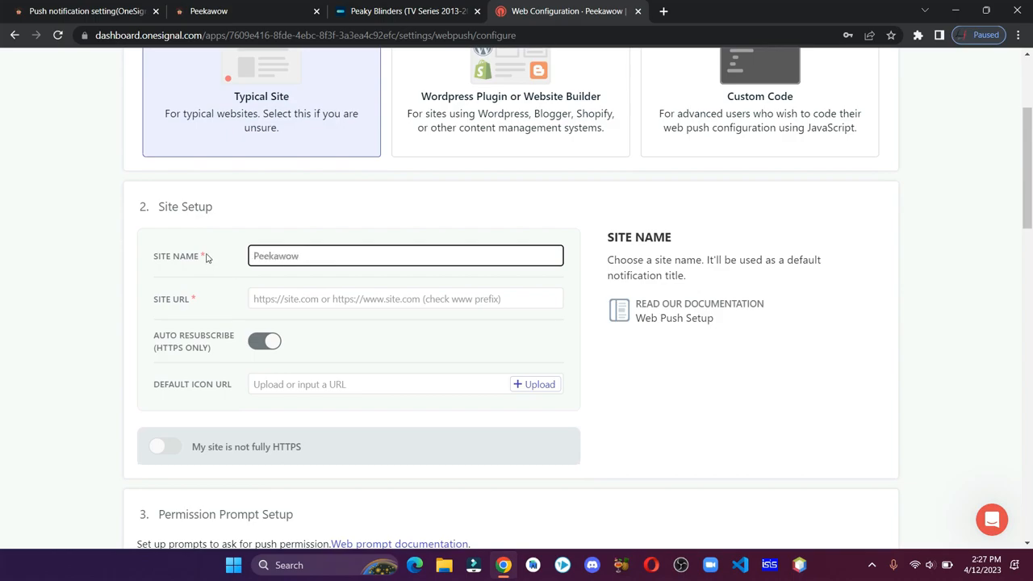
click(405, 299)
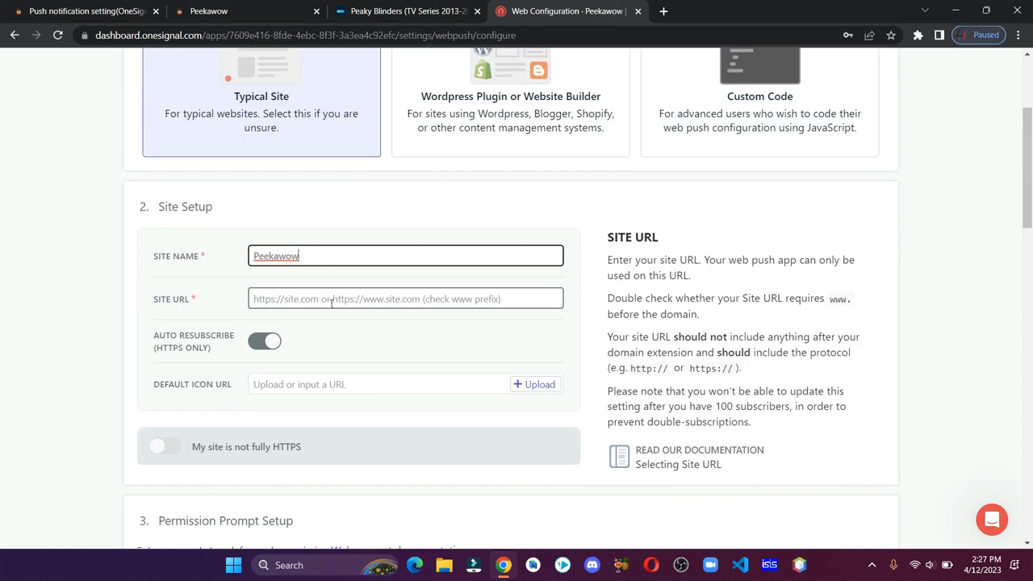
click(206, 13)
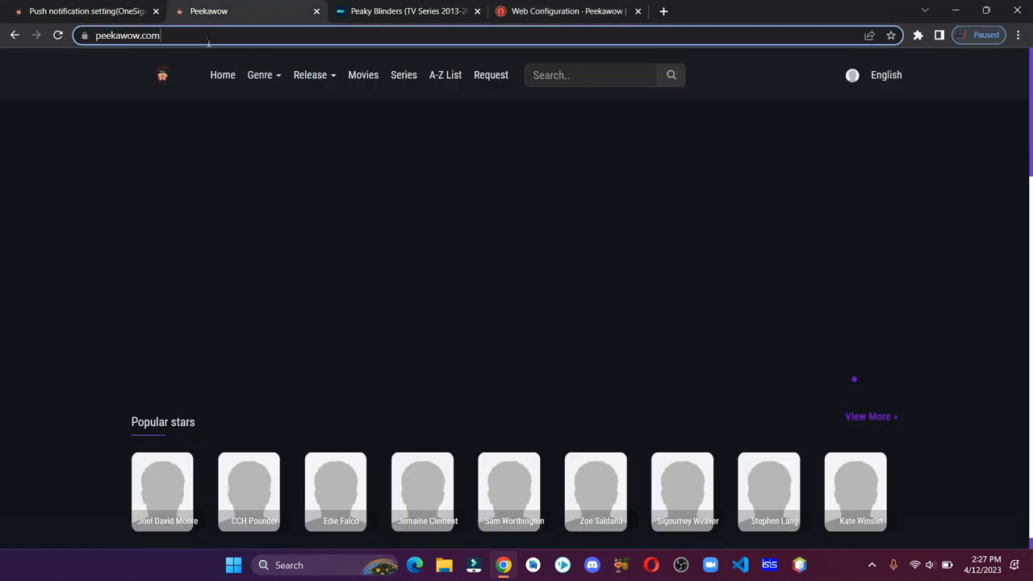
click(568, 10)
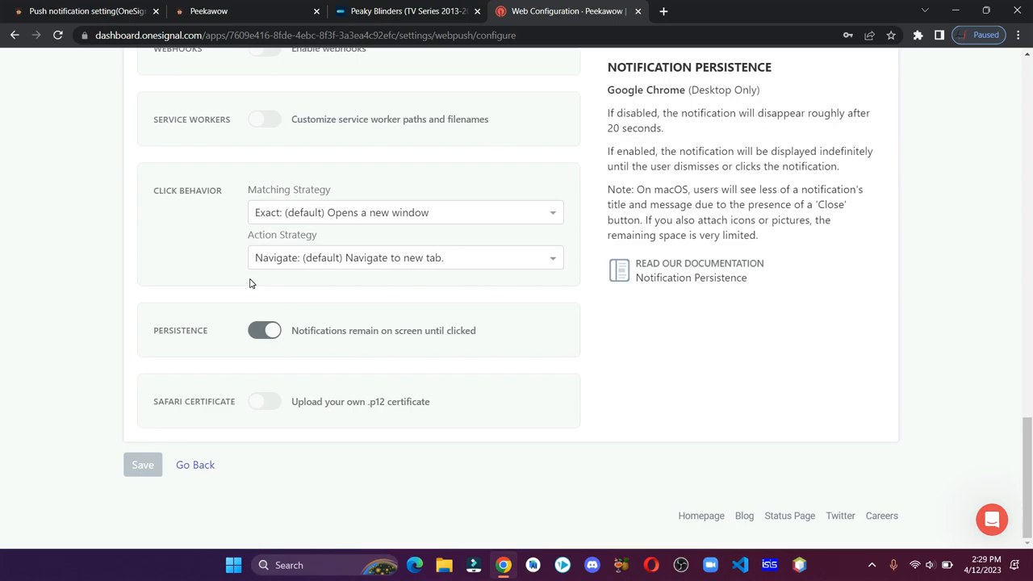
mouse_move(280, 258)
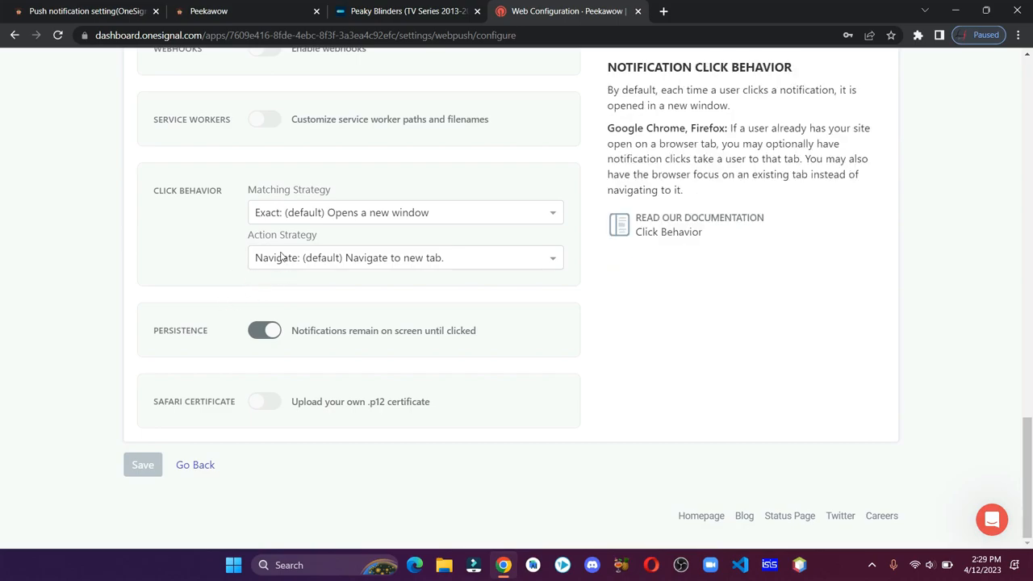
scroll(up, 3)
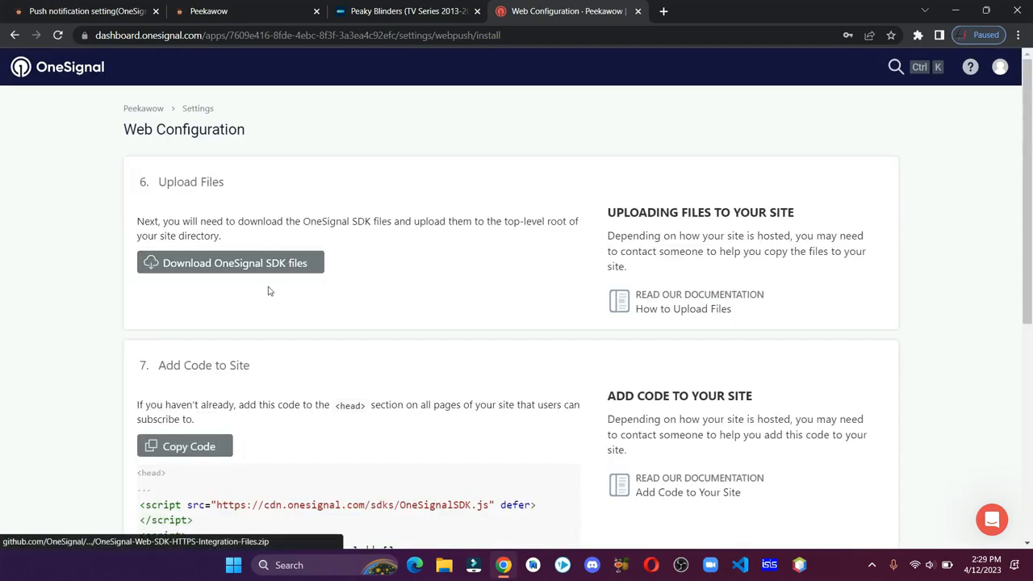
Finish the web push setup and copy the Peekawow App ID from Keys & IDs.
scroll(down, 3)
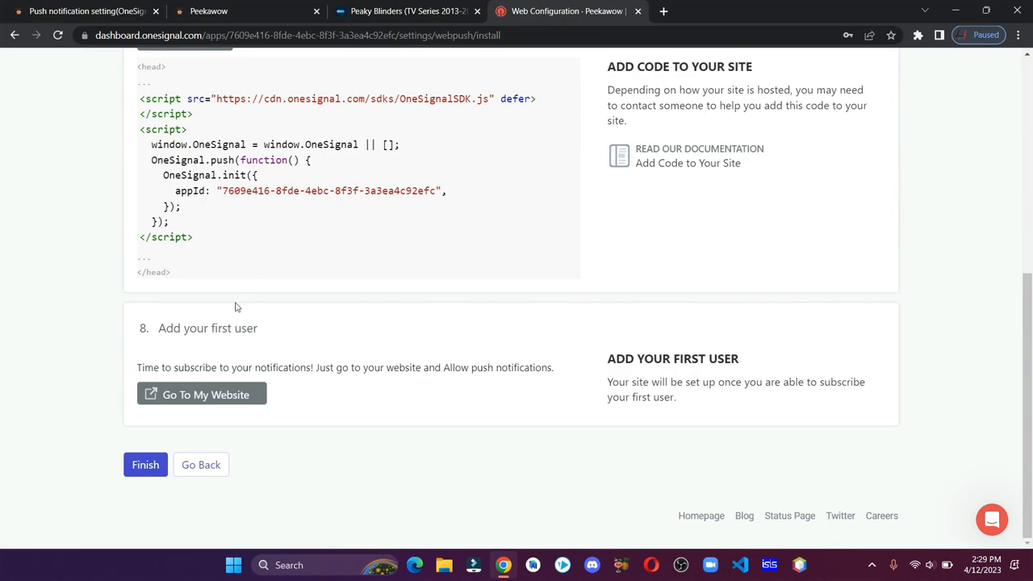
click(145, 465)
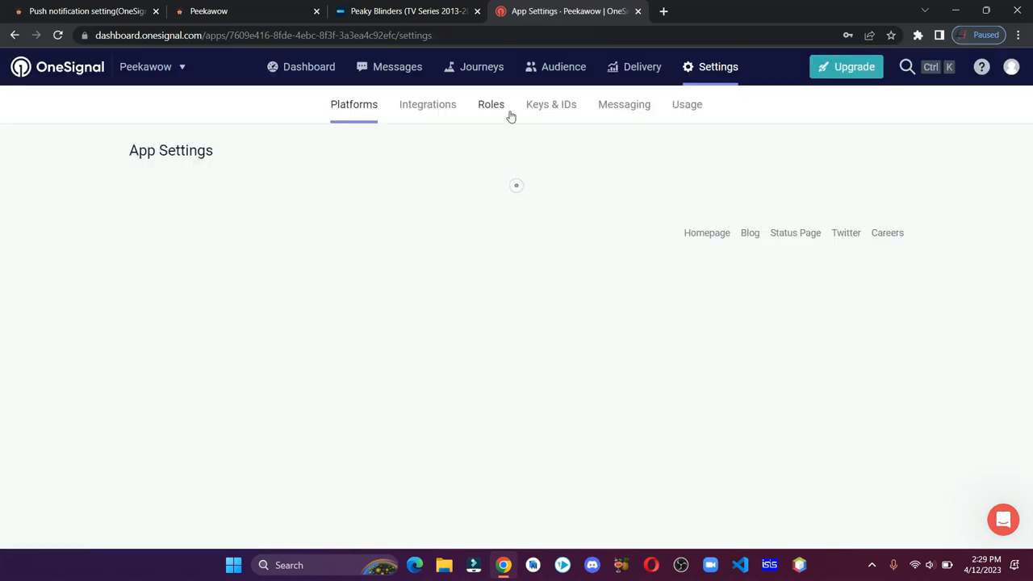
click(550, 103)
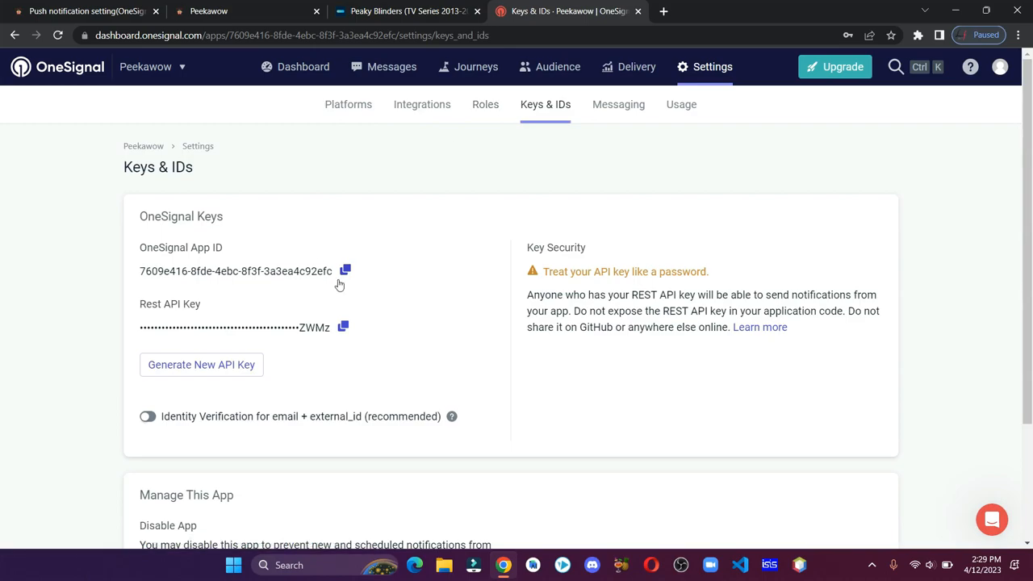
click(89, 12)
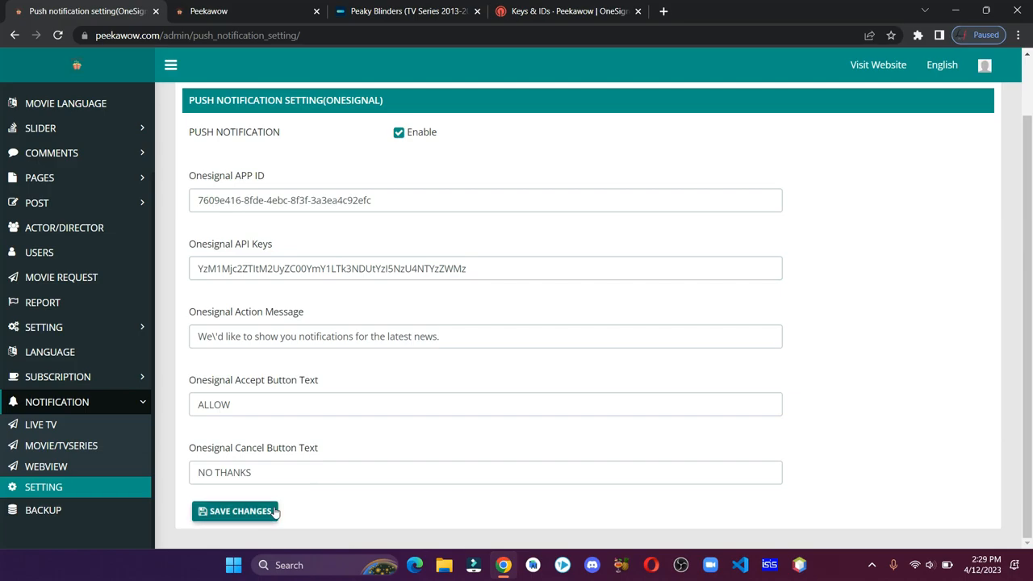
Save the push notification settings with Enable ticked and the App ID and API key filled.
click(235, 511)
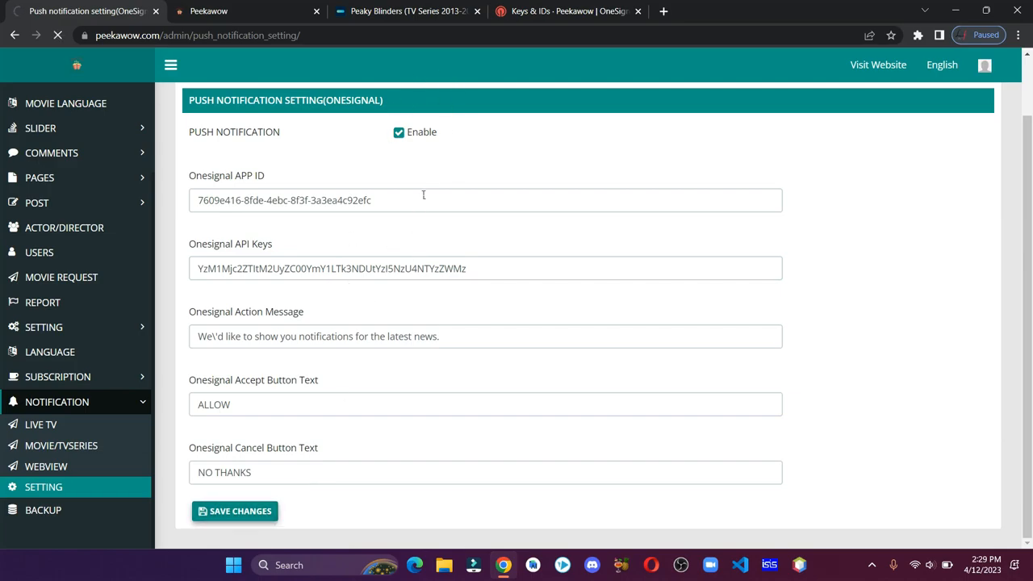
click(235, 510)
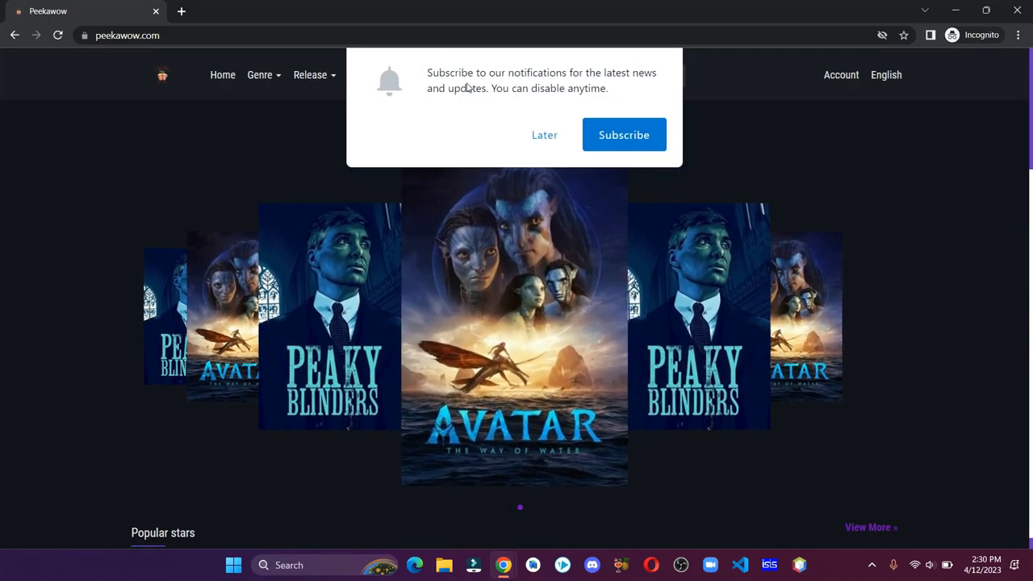
mouse_move(568, 101)
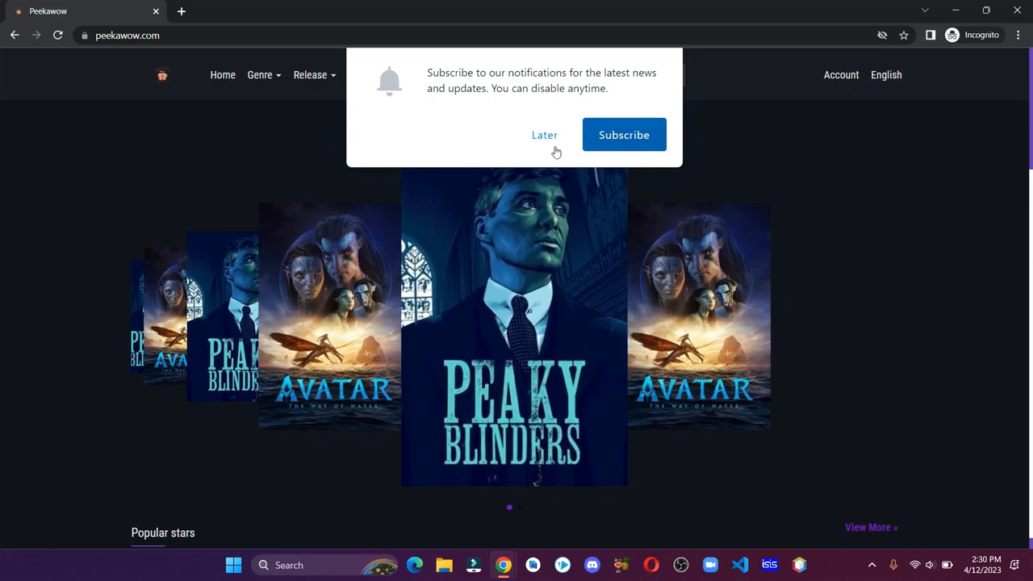
Dismiss the subscribe prompt with Later and scroll the homepage down to the footer and back.
click(546, 136)
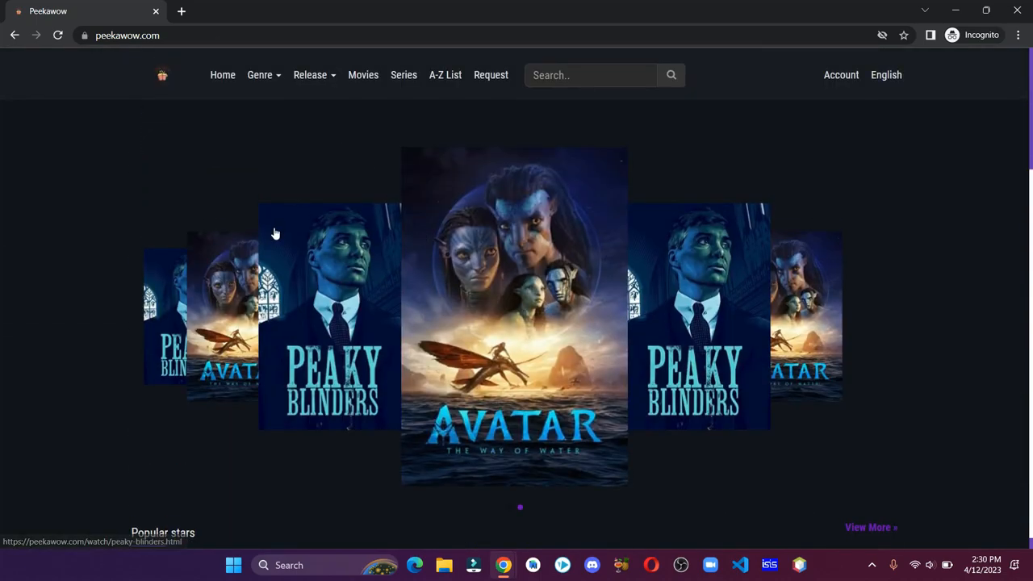
scroll(down, 3)
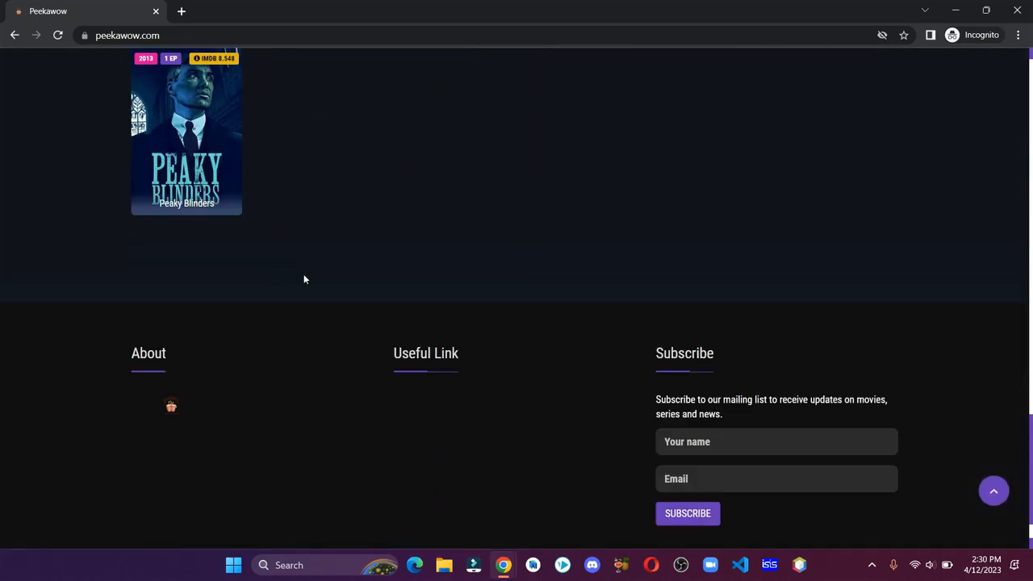
scroll(up, 3)
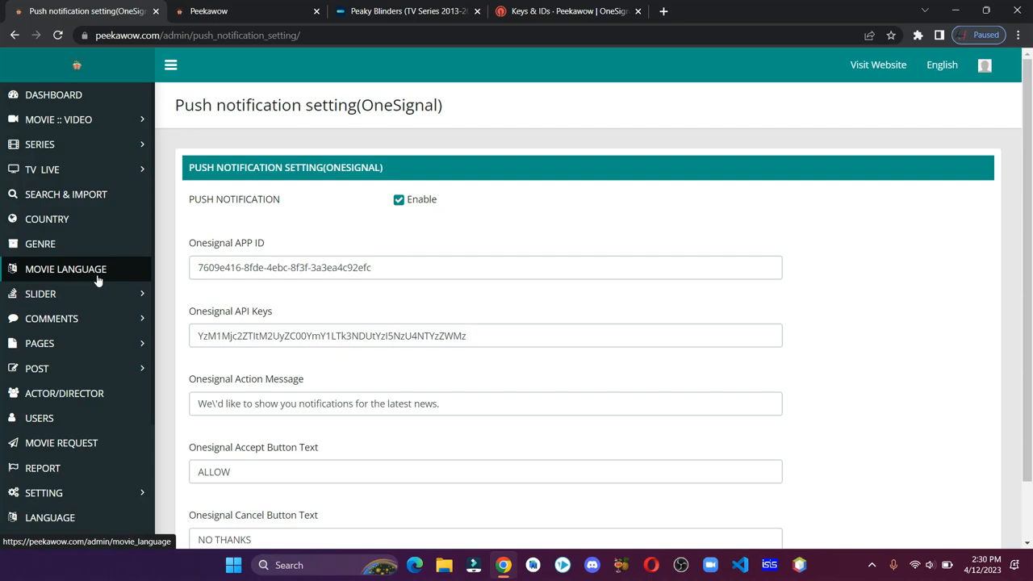
mouse_move(68, 104)
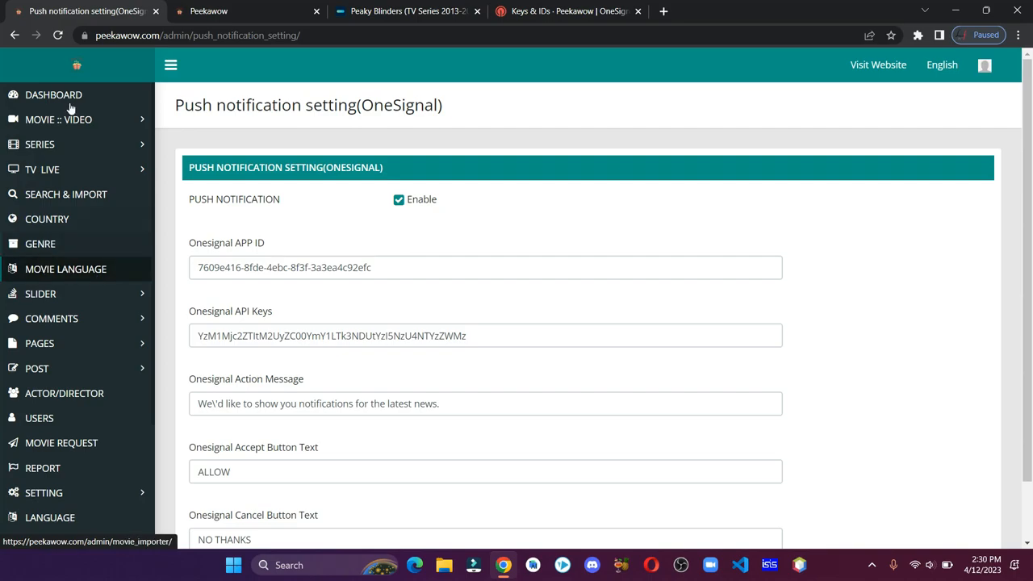
Open Genre management in the sidebar, then view the Peekawow site's genre list.
click(39, 242)
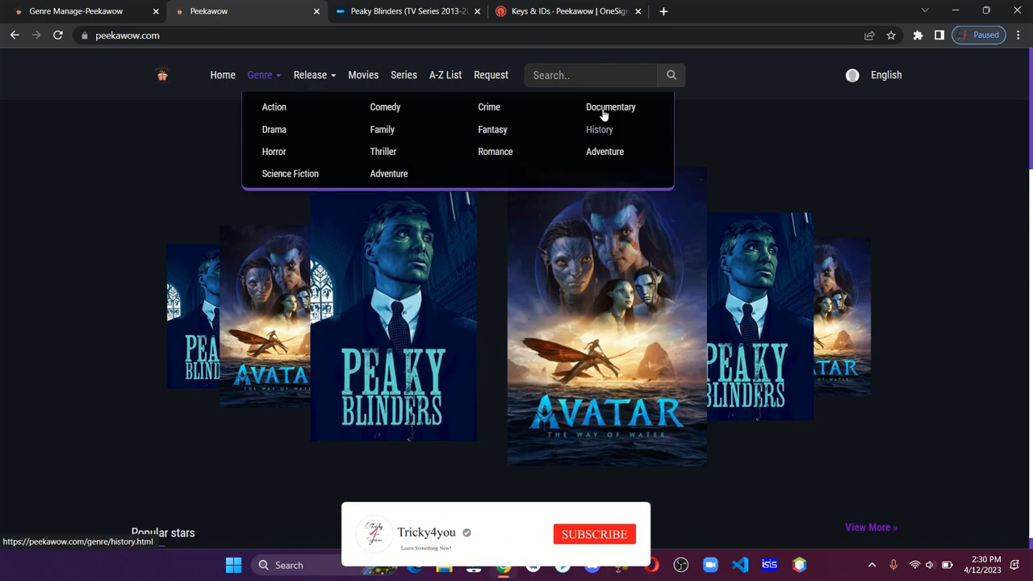
click(594, 532)
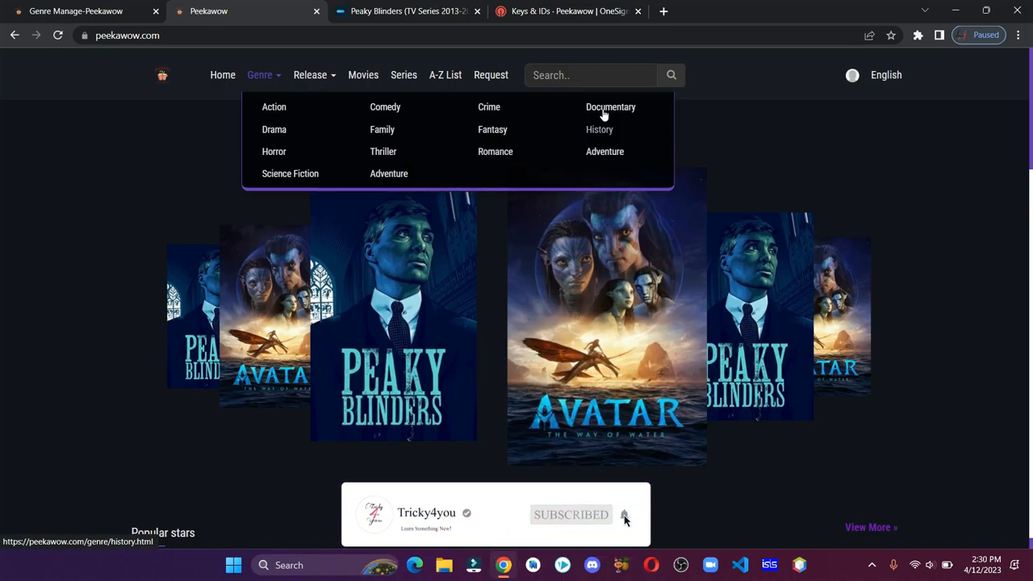